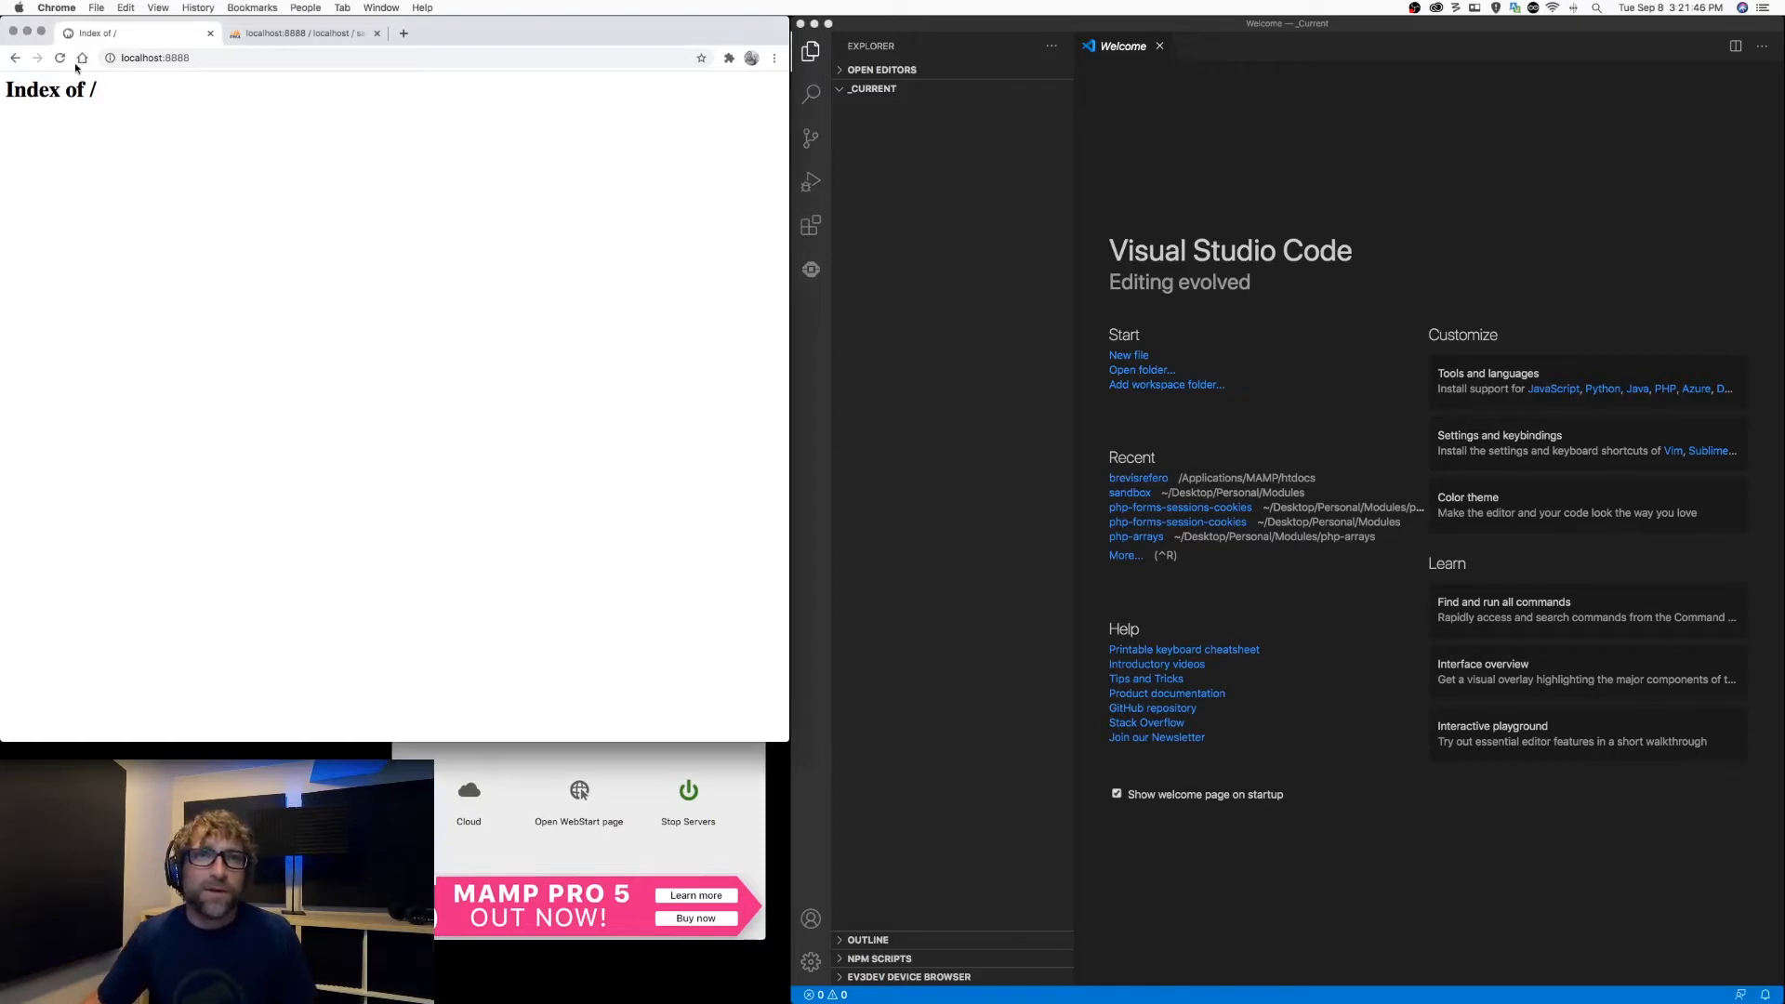
mouse_move(234, 166)
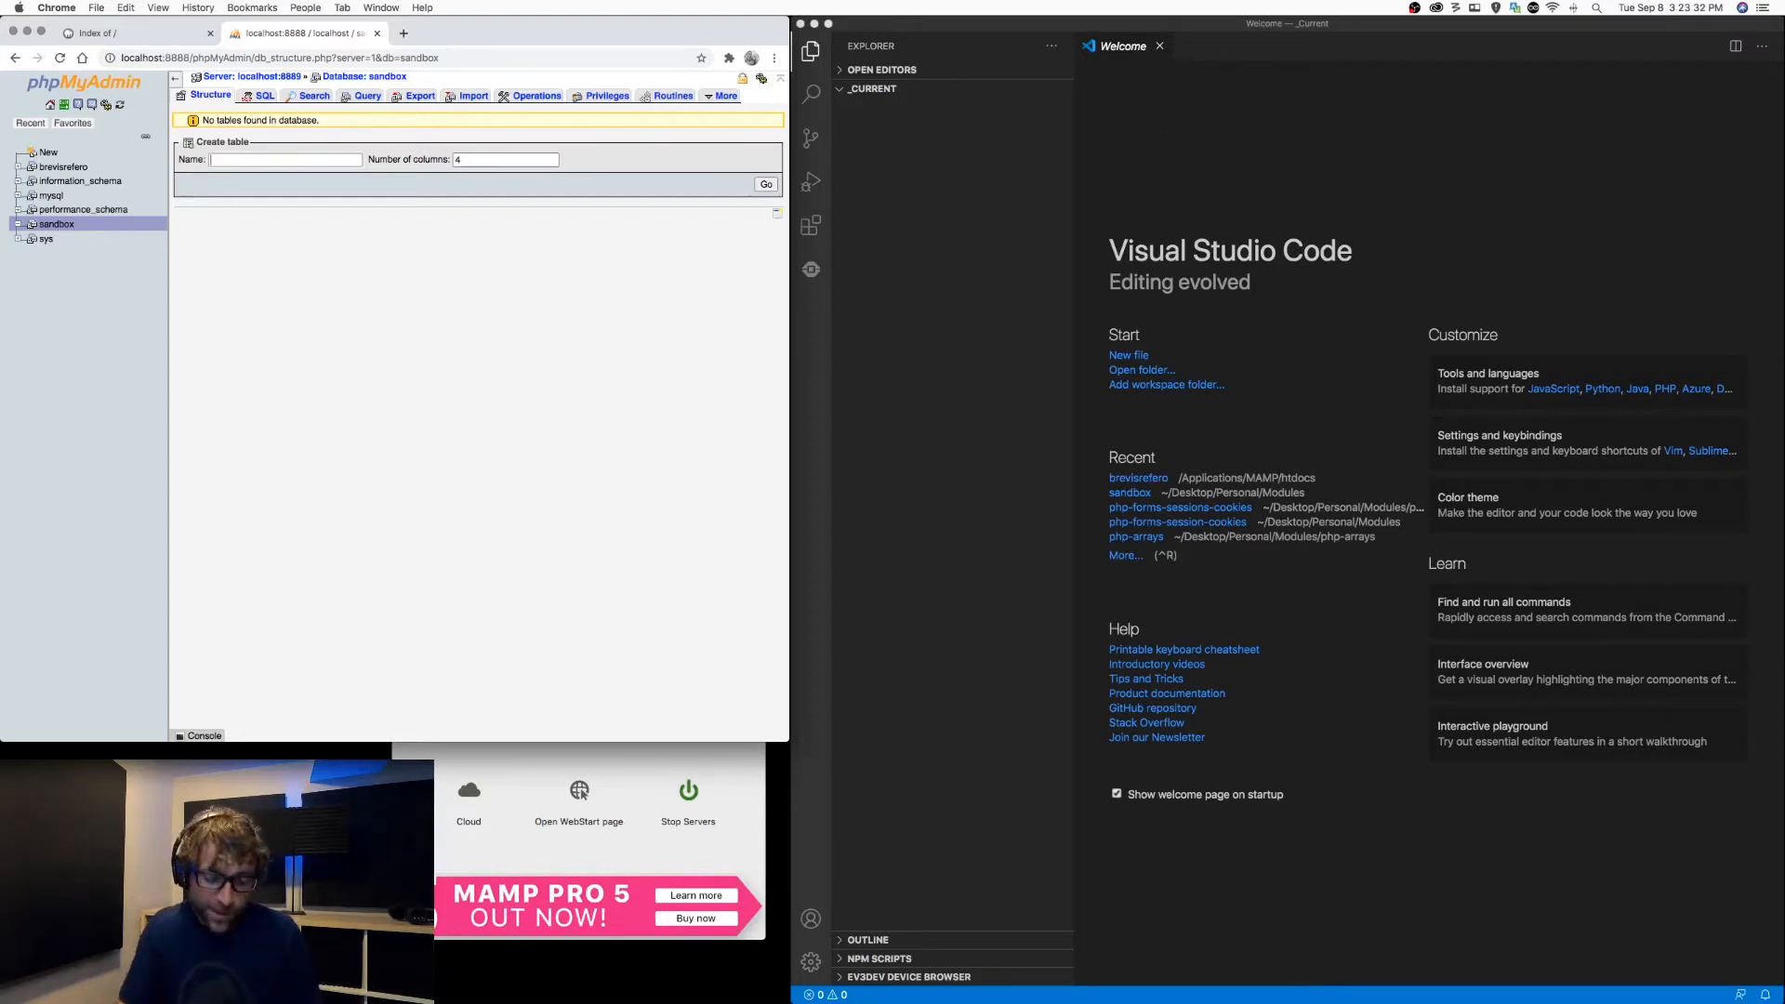
Name the new table topics in the sandbox database's create-table form.
type("topics")
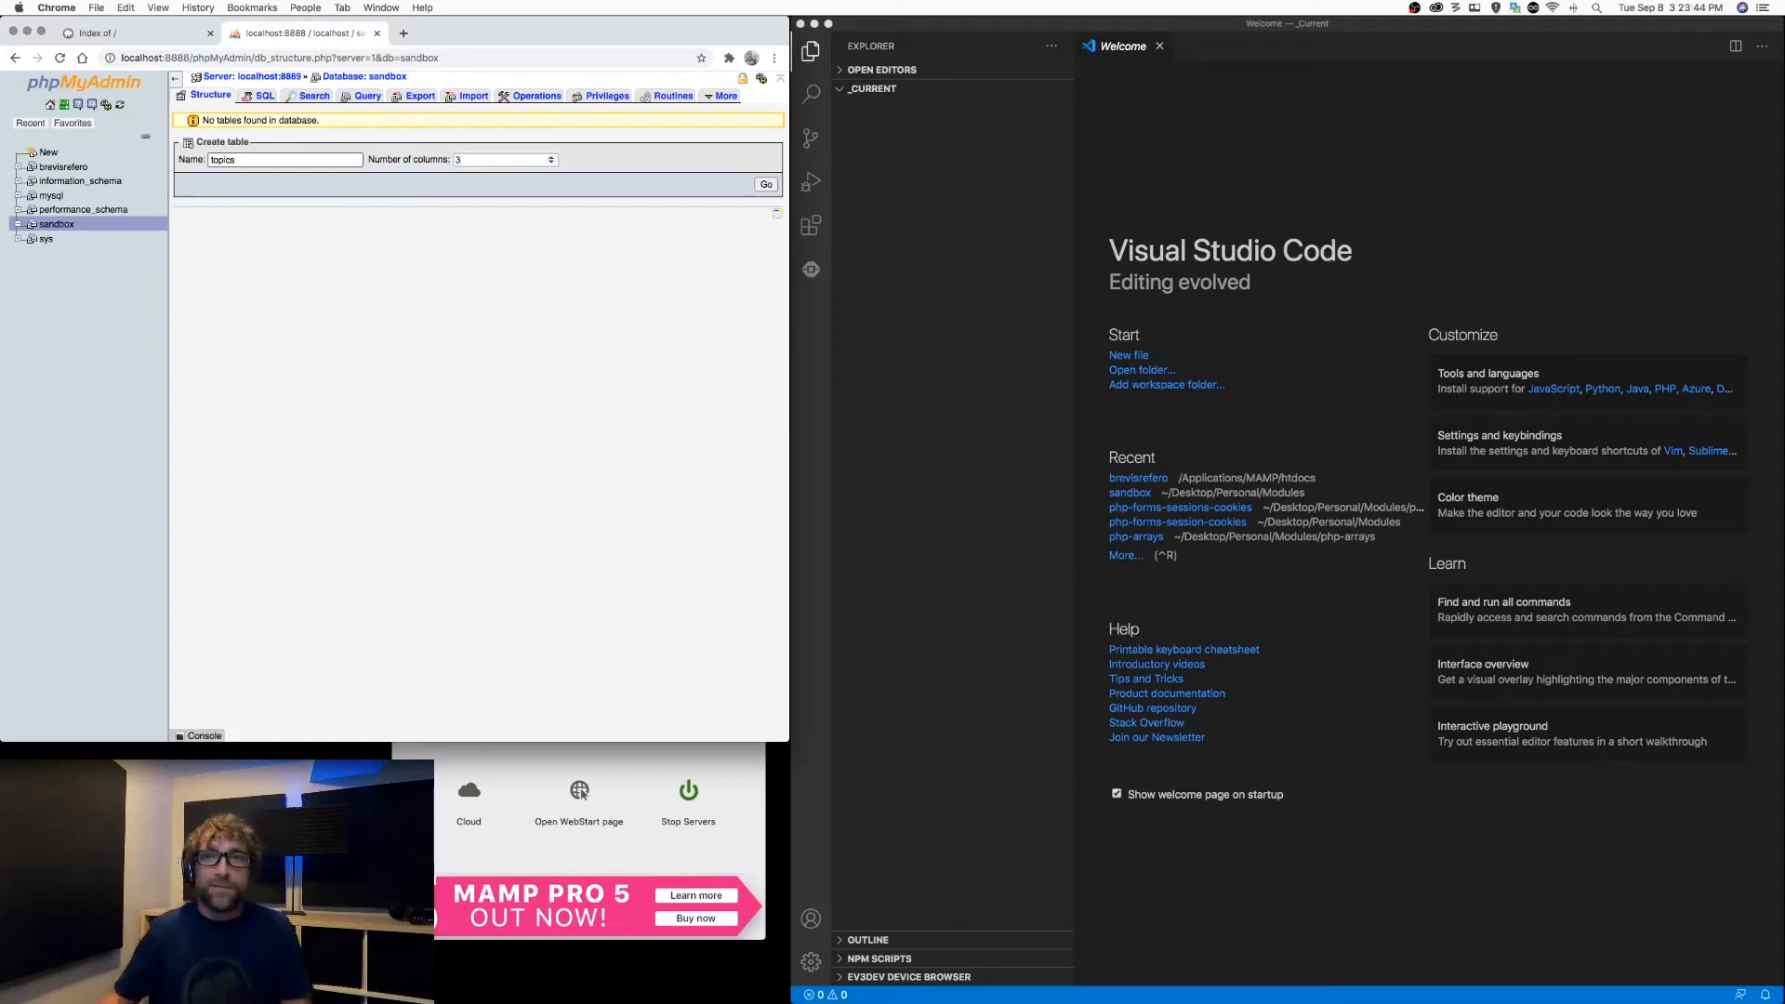
Define the first column id as an auto-increment primary key.
left_click(765, 183)
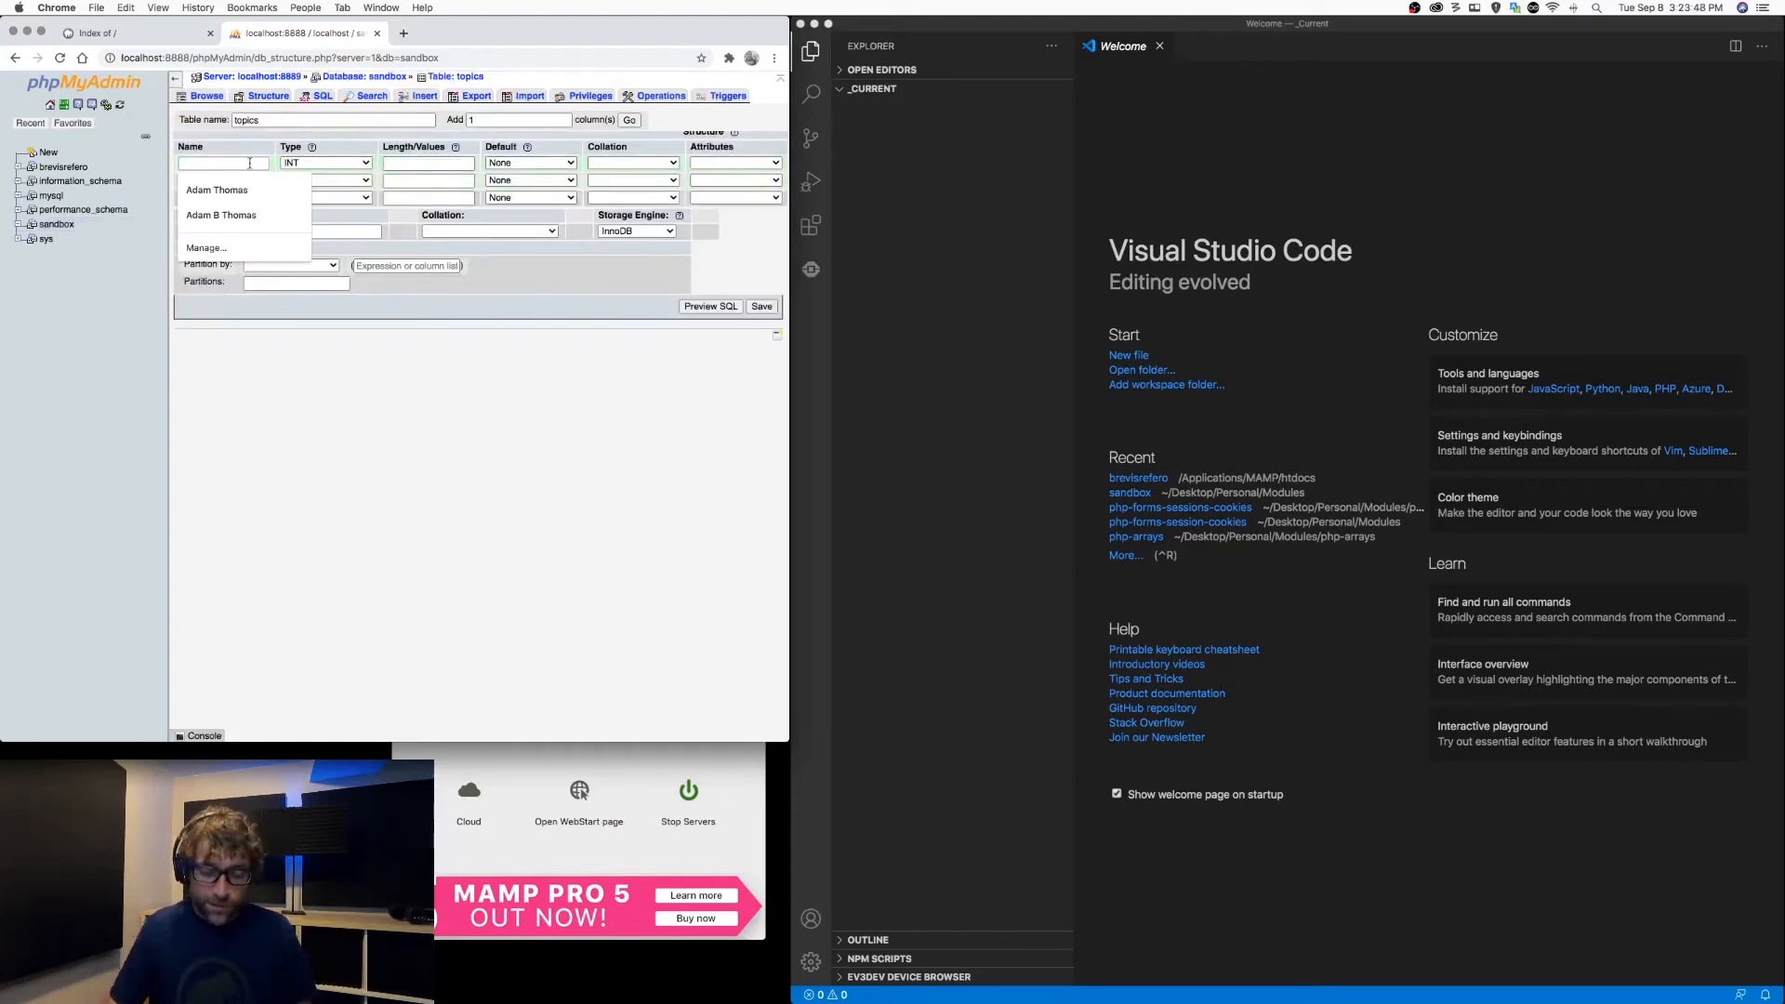
type("id")
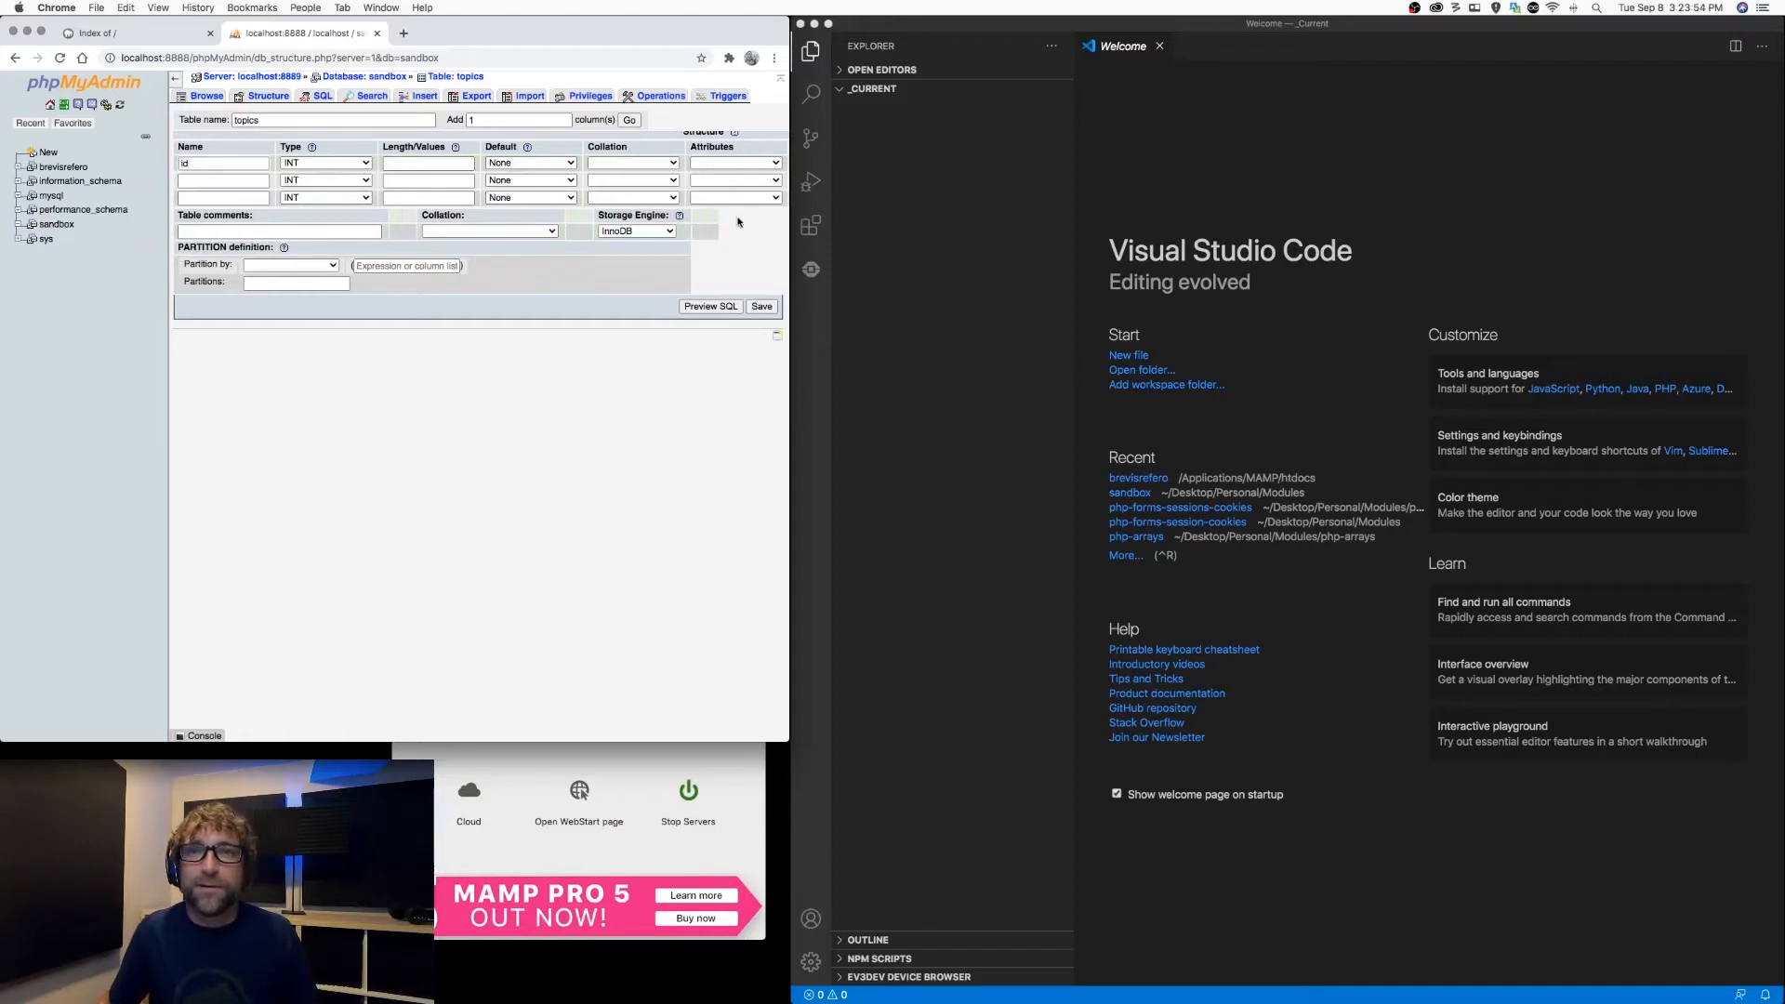
scroll("right", 3)
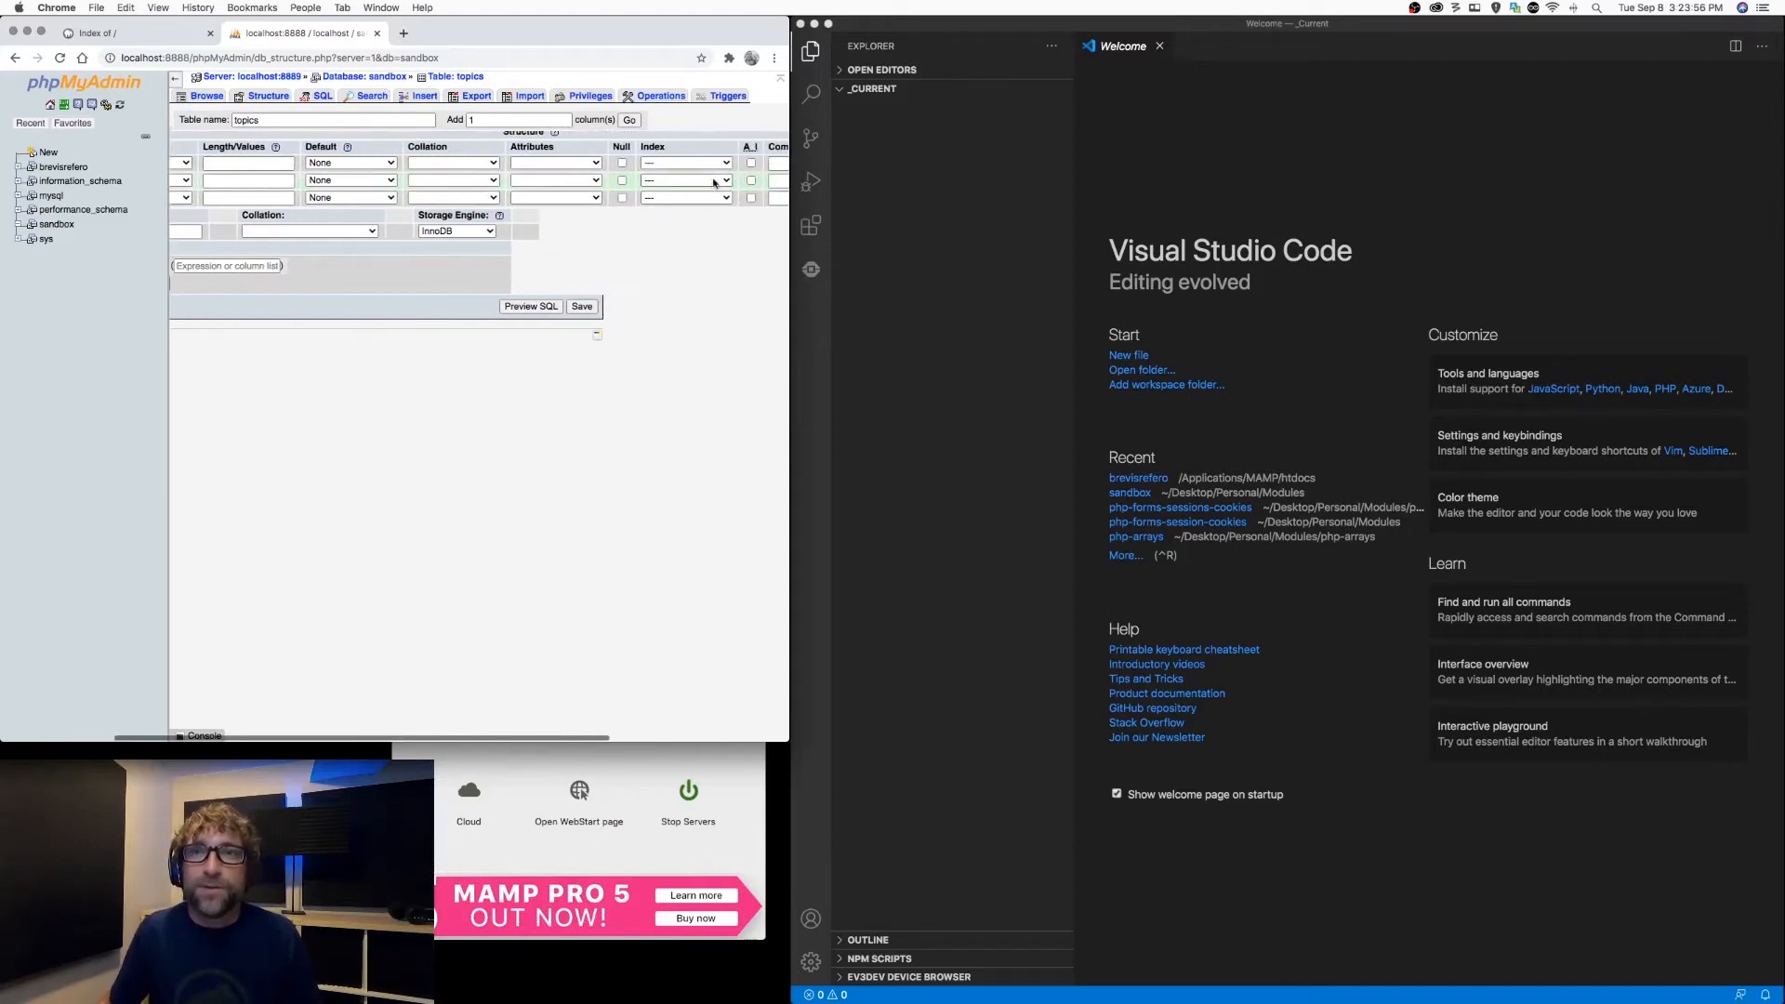
left_click(685, 162)
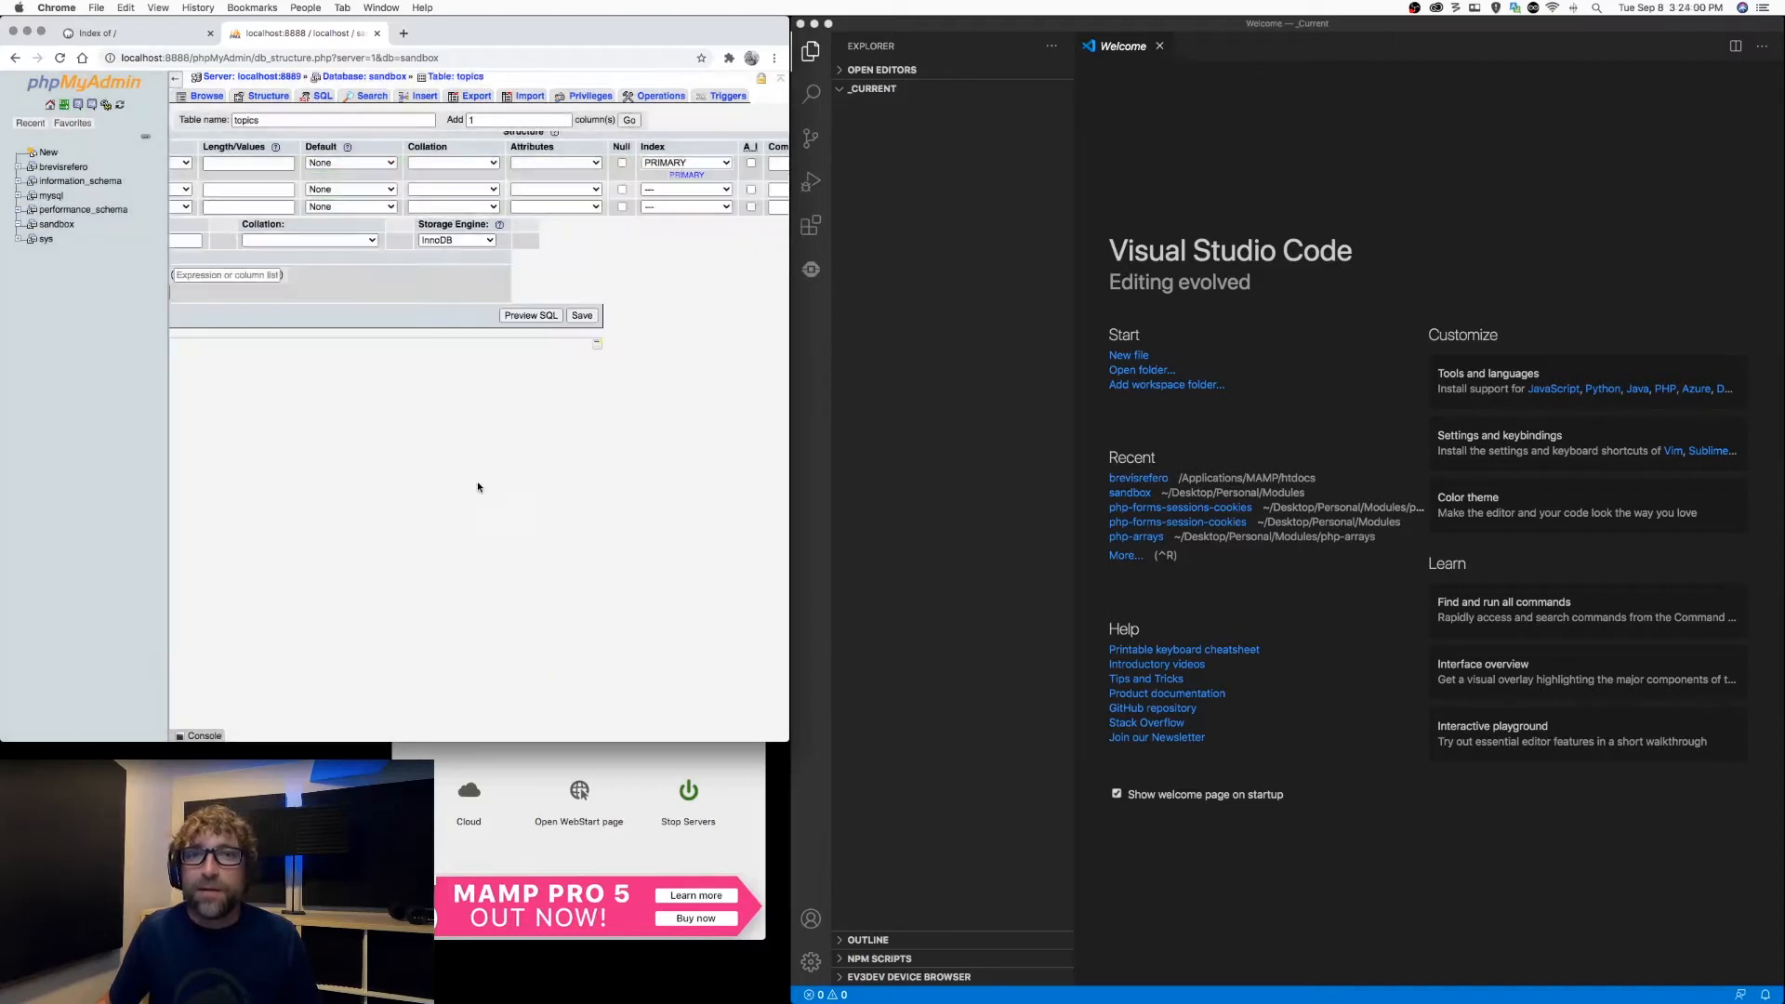
left_click(750, 162)
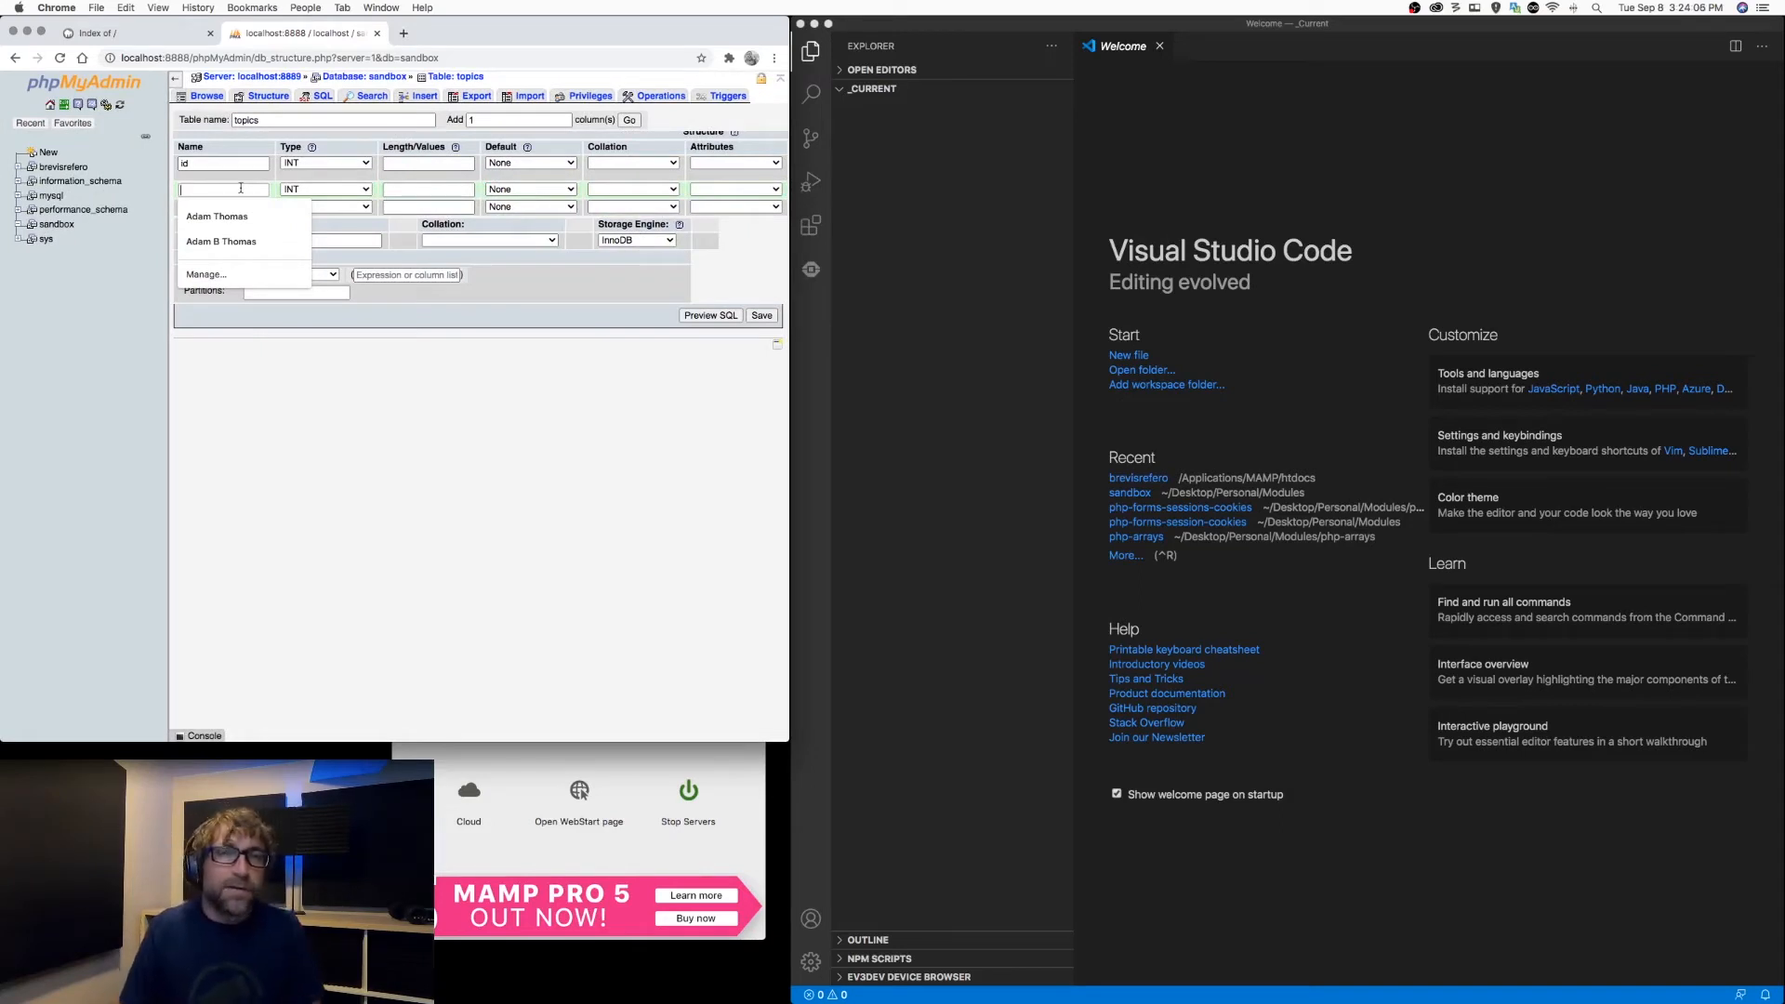
Define the second column name as VARCHAR with length 20.
type("name")
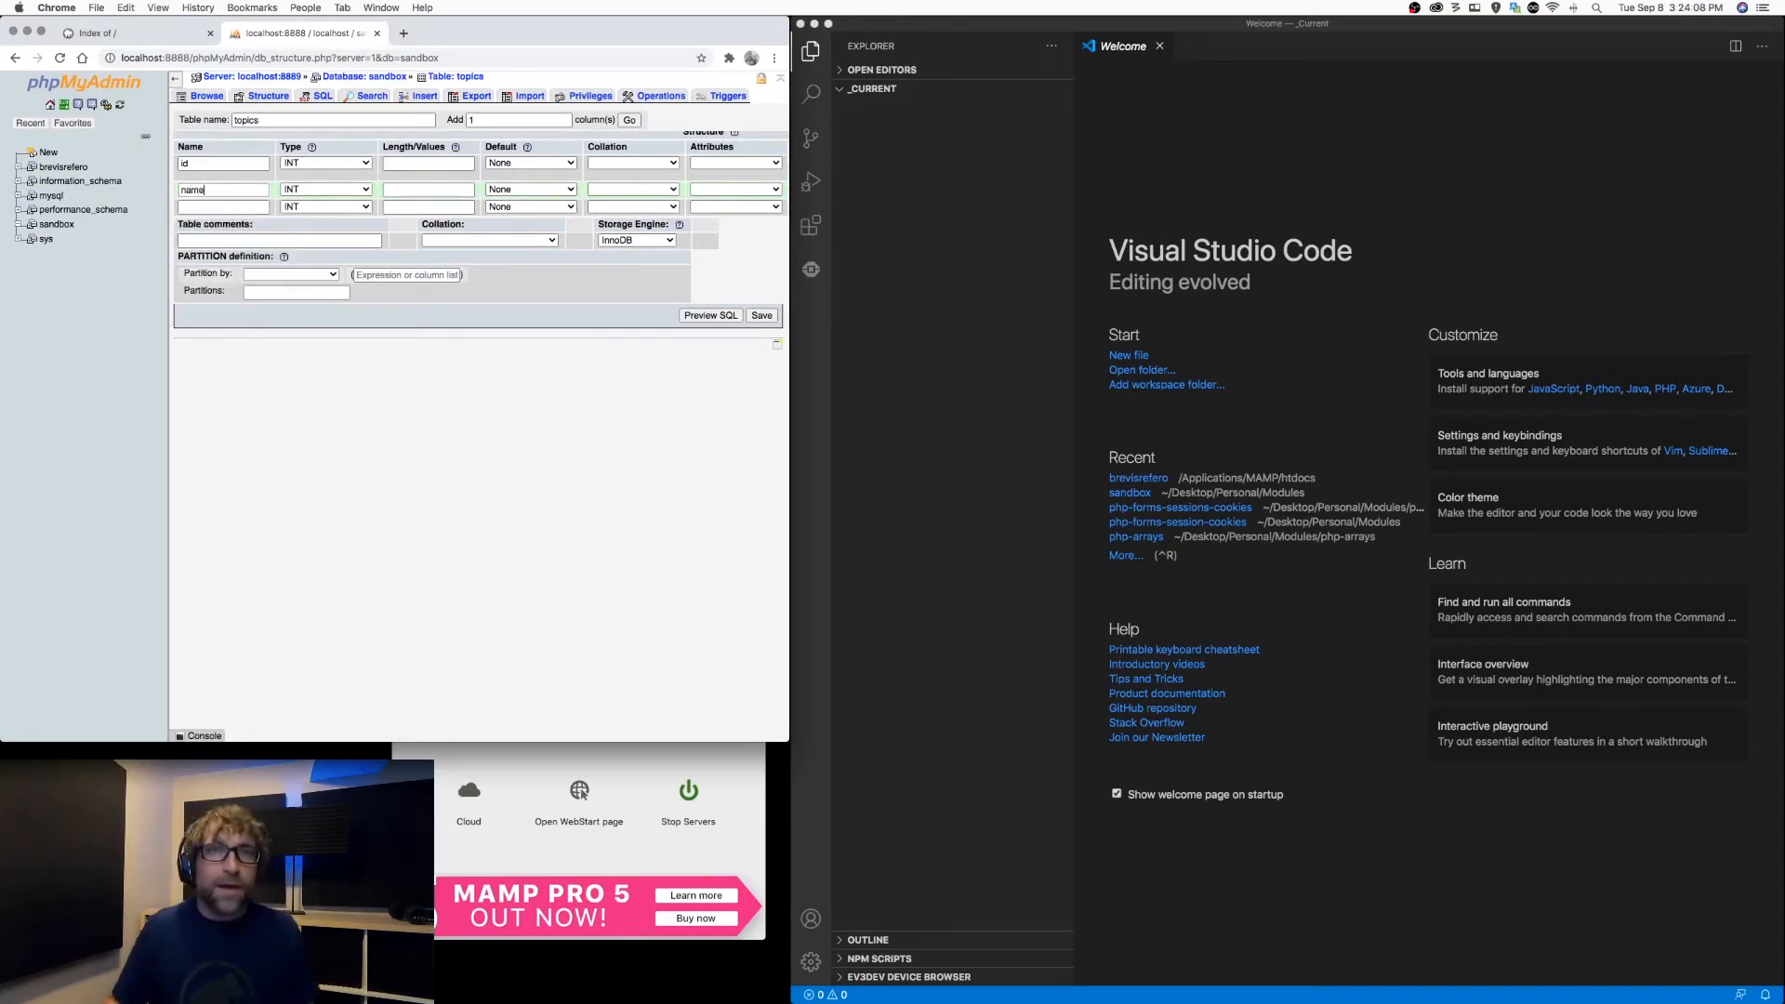
left_click(325, 188)
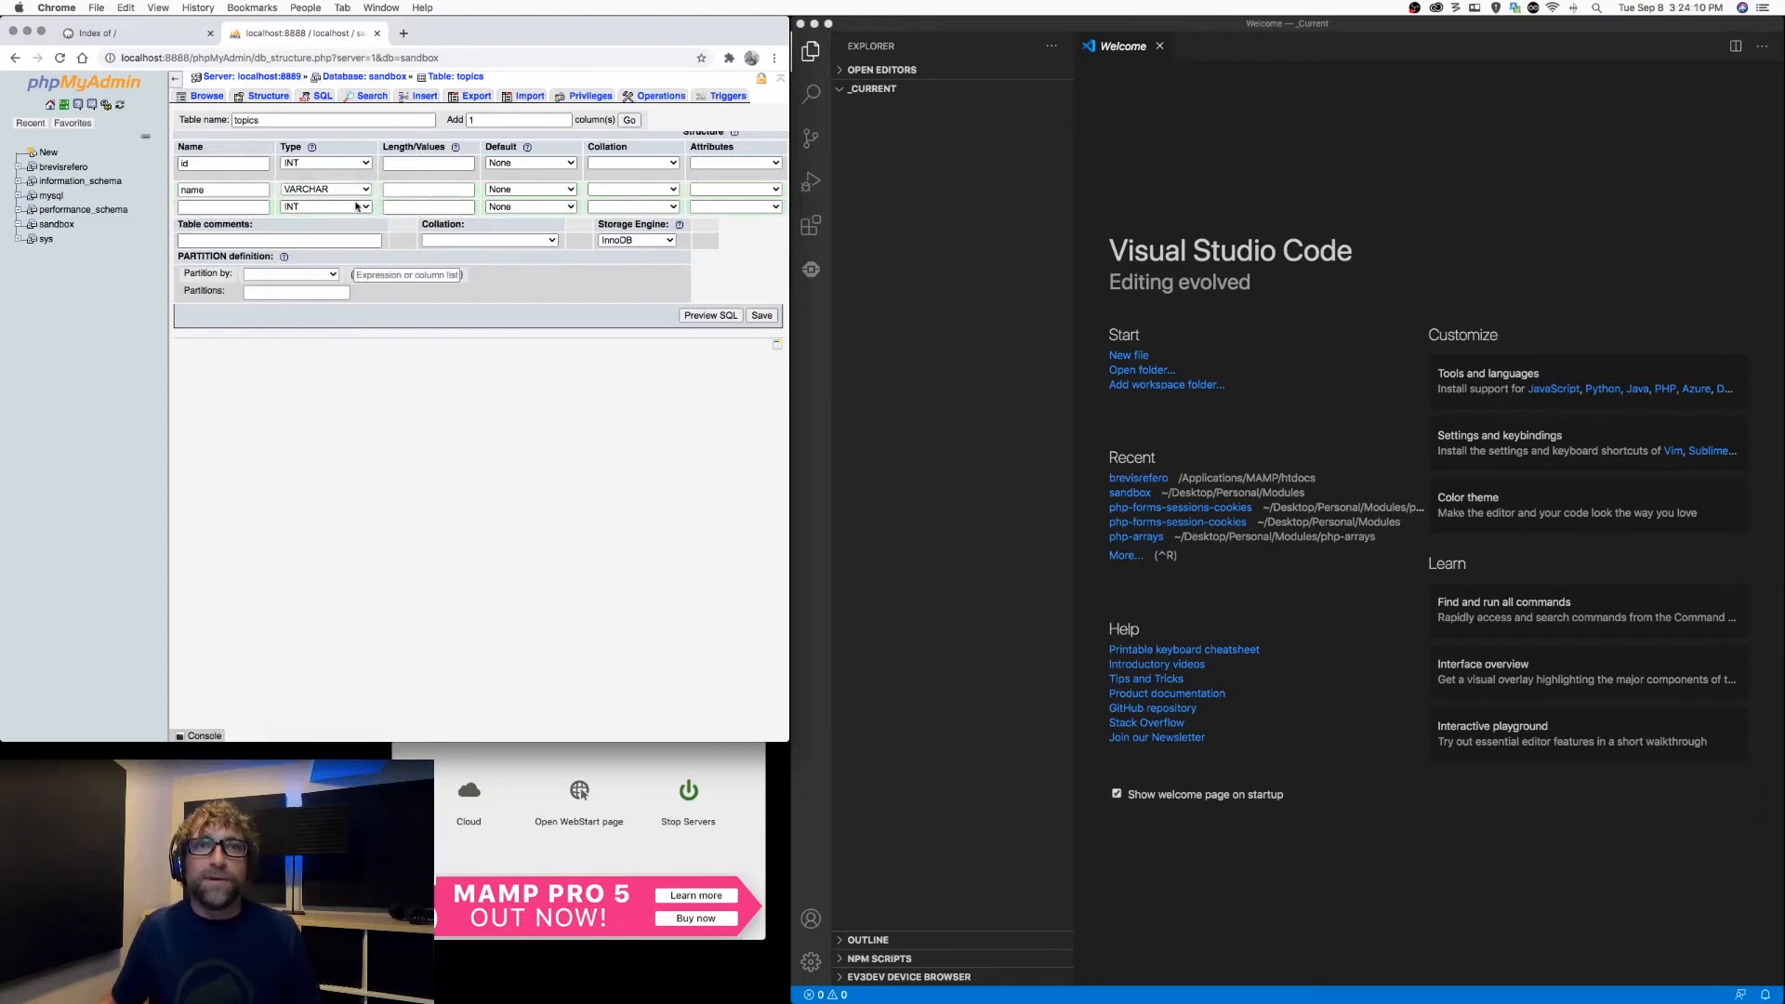
left_click(428, 189)
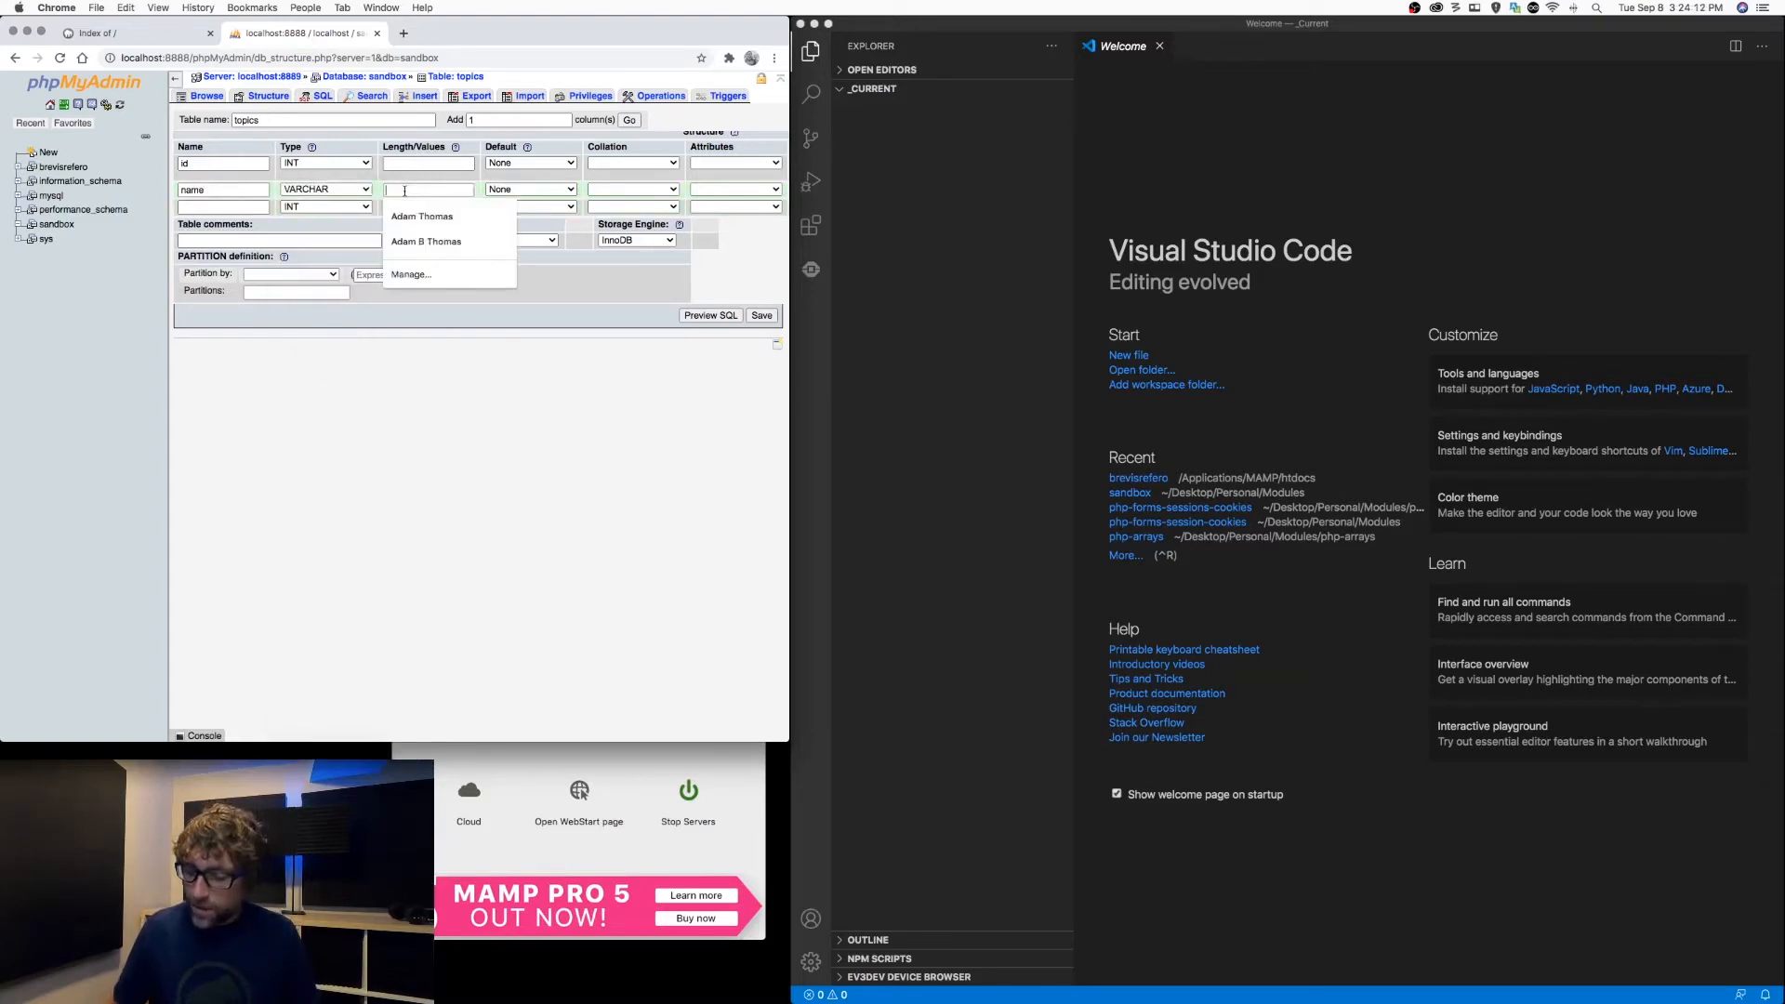
type("20")
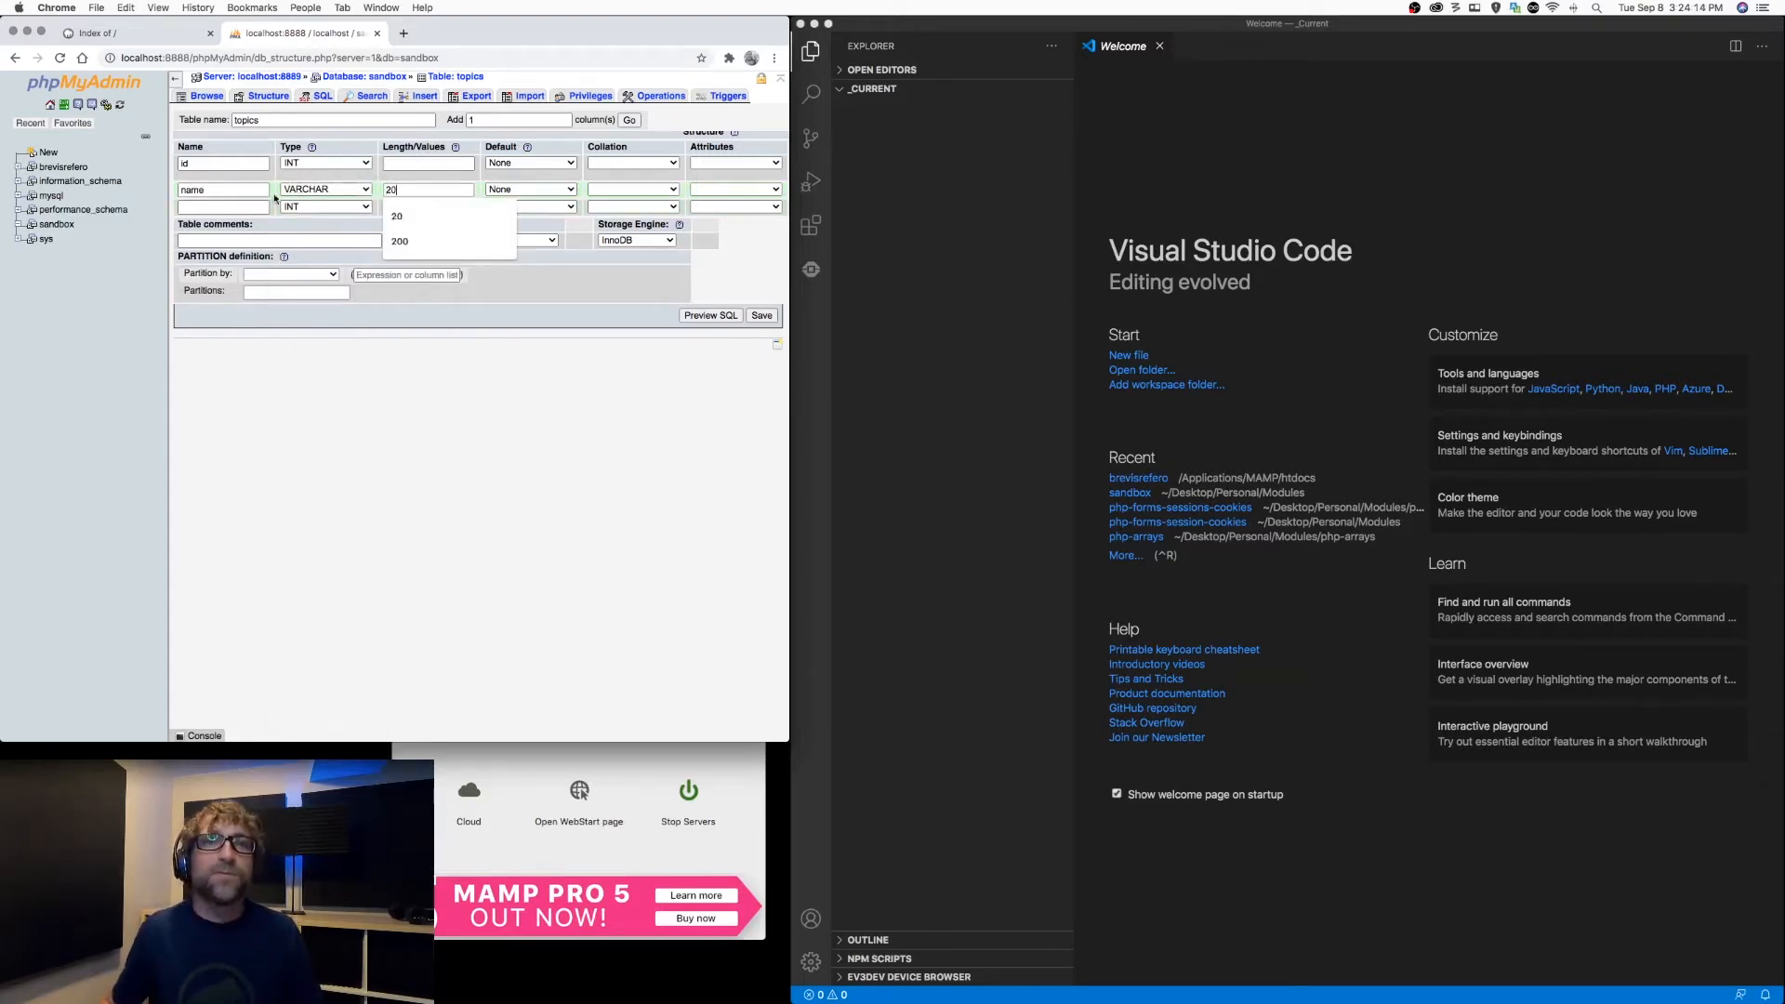
Define the third column url as VARCHAR with length 100 and save the topics table.
left_click(223, 206)
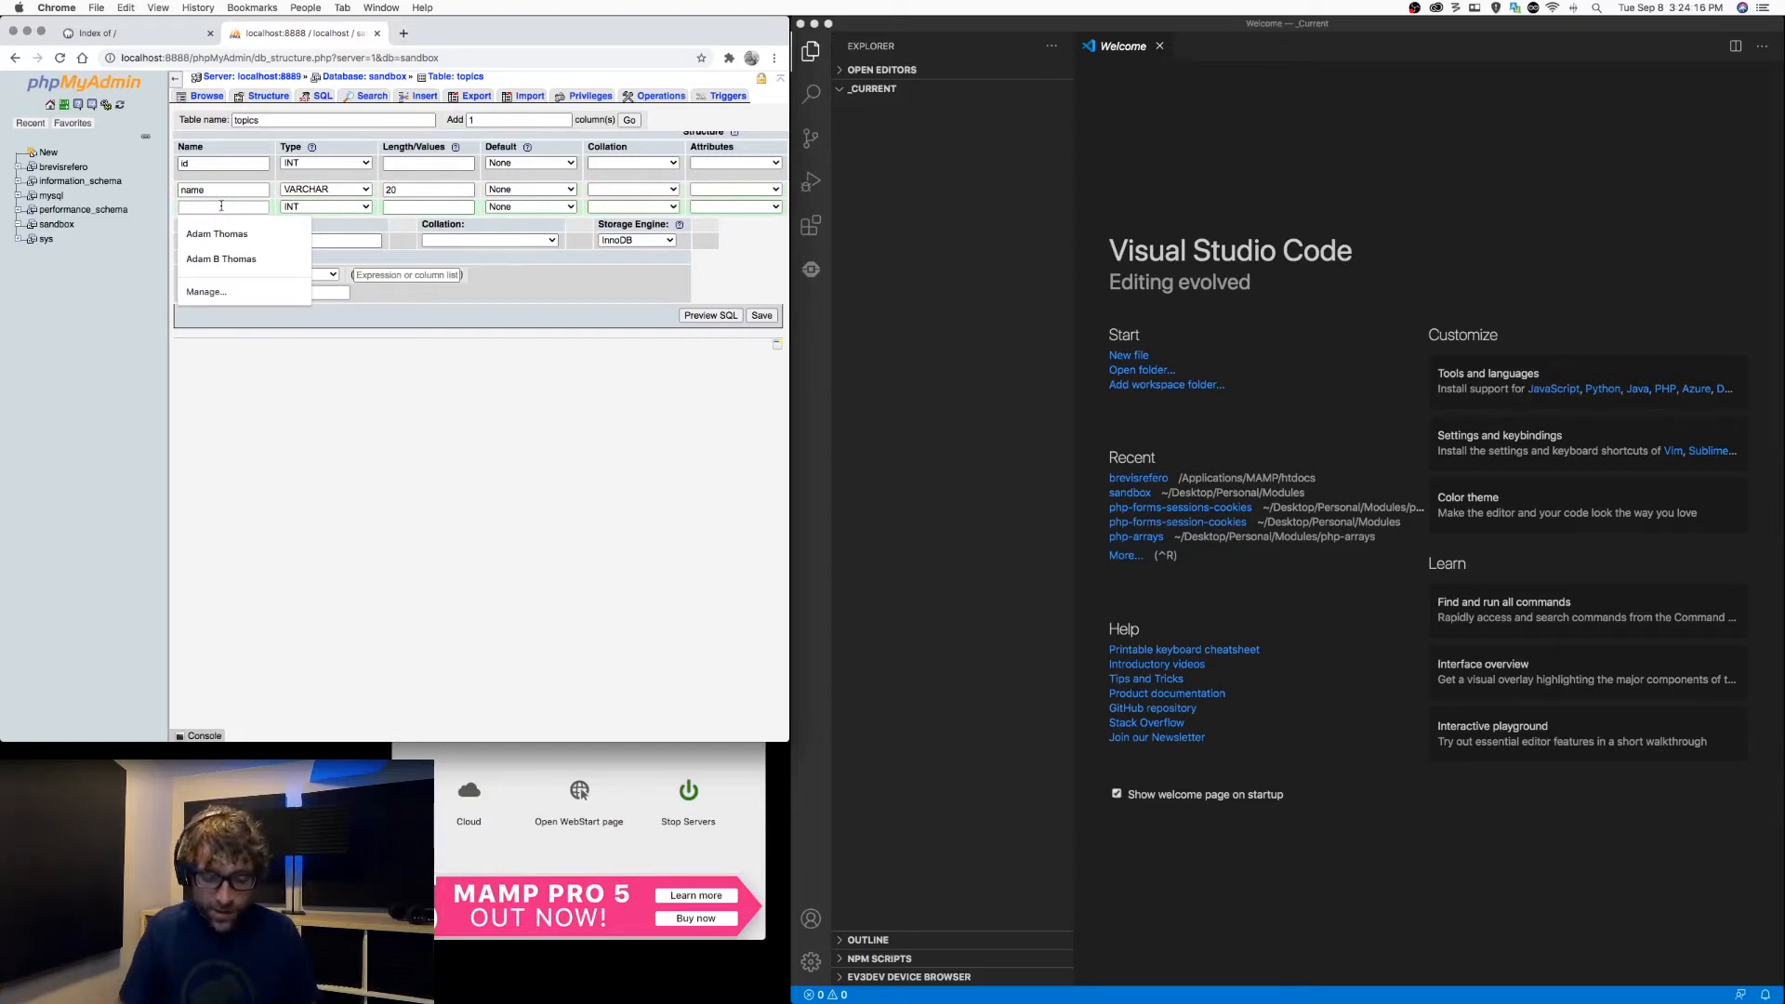
type("url")
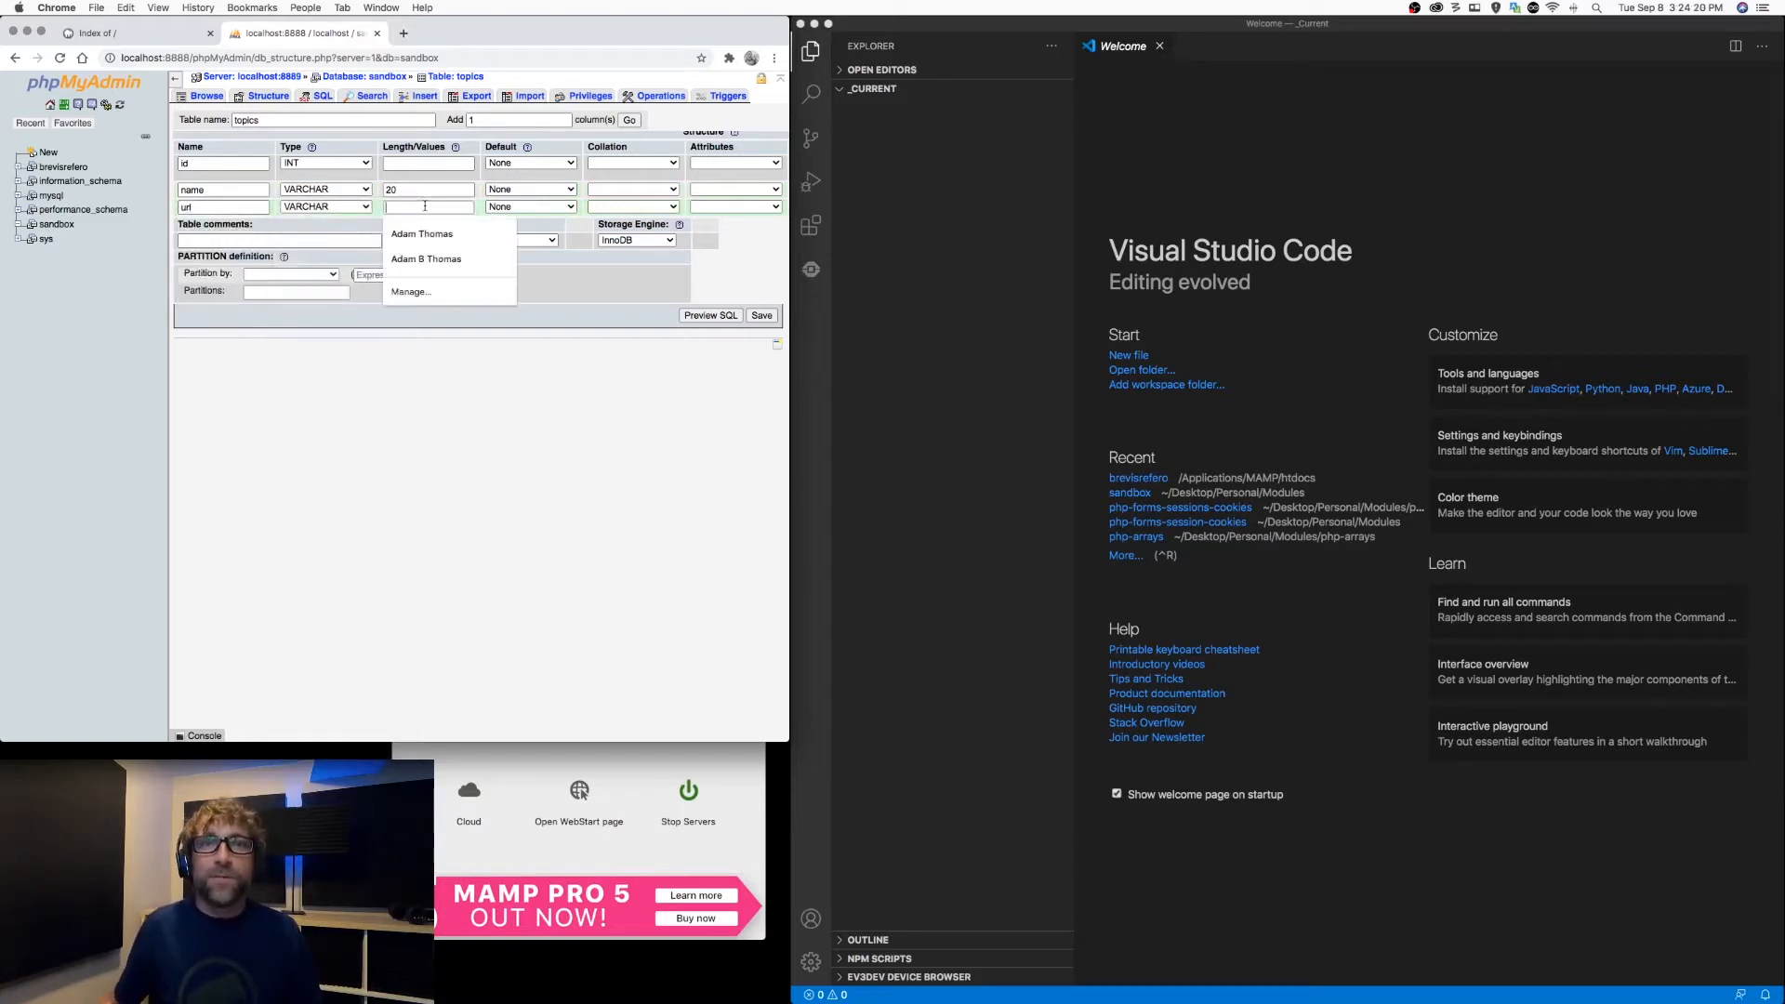
type("100")
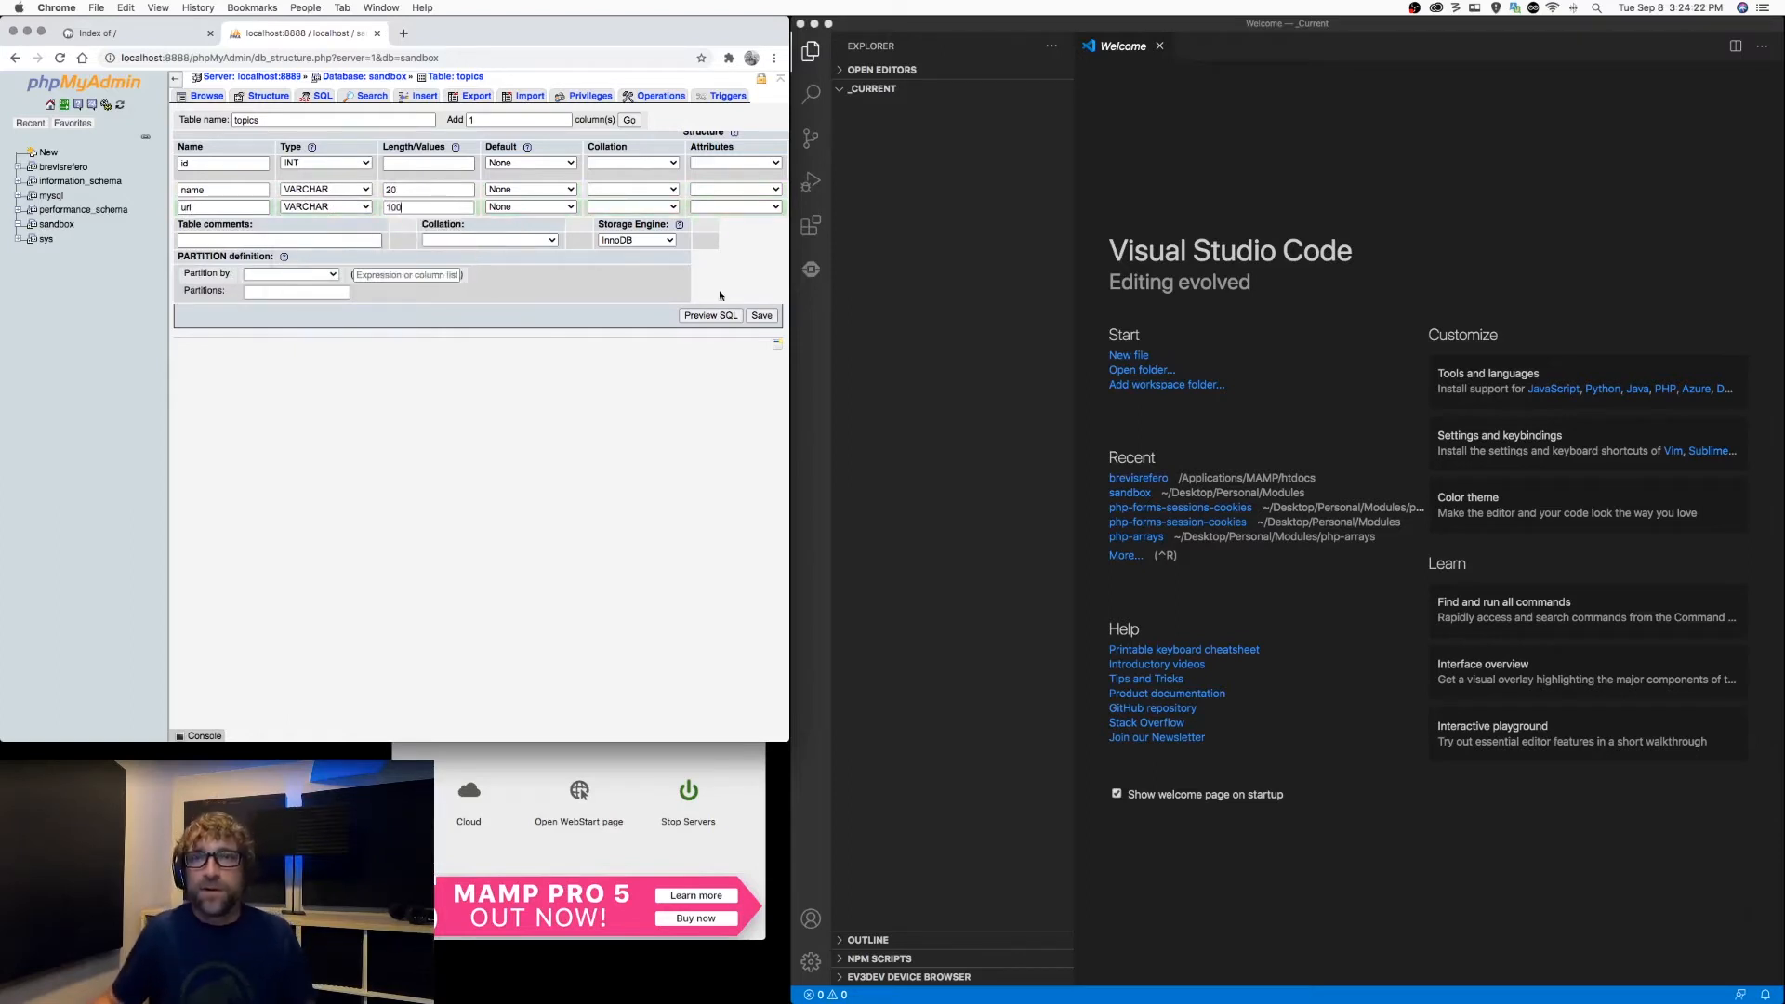
left_click(761, 315)
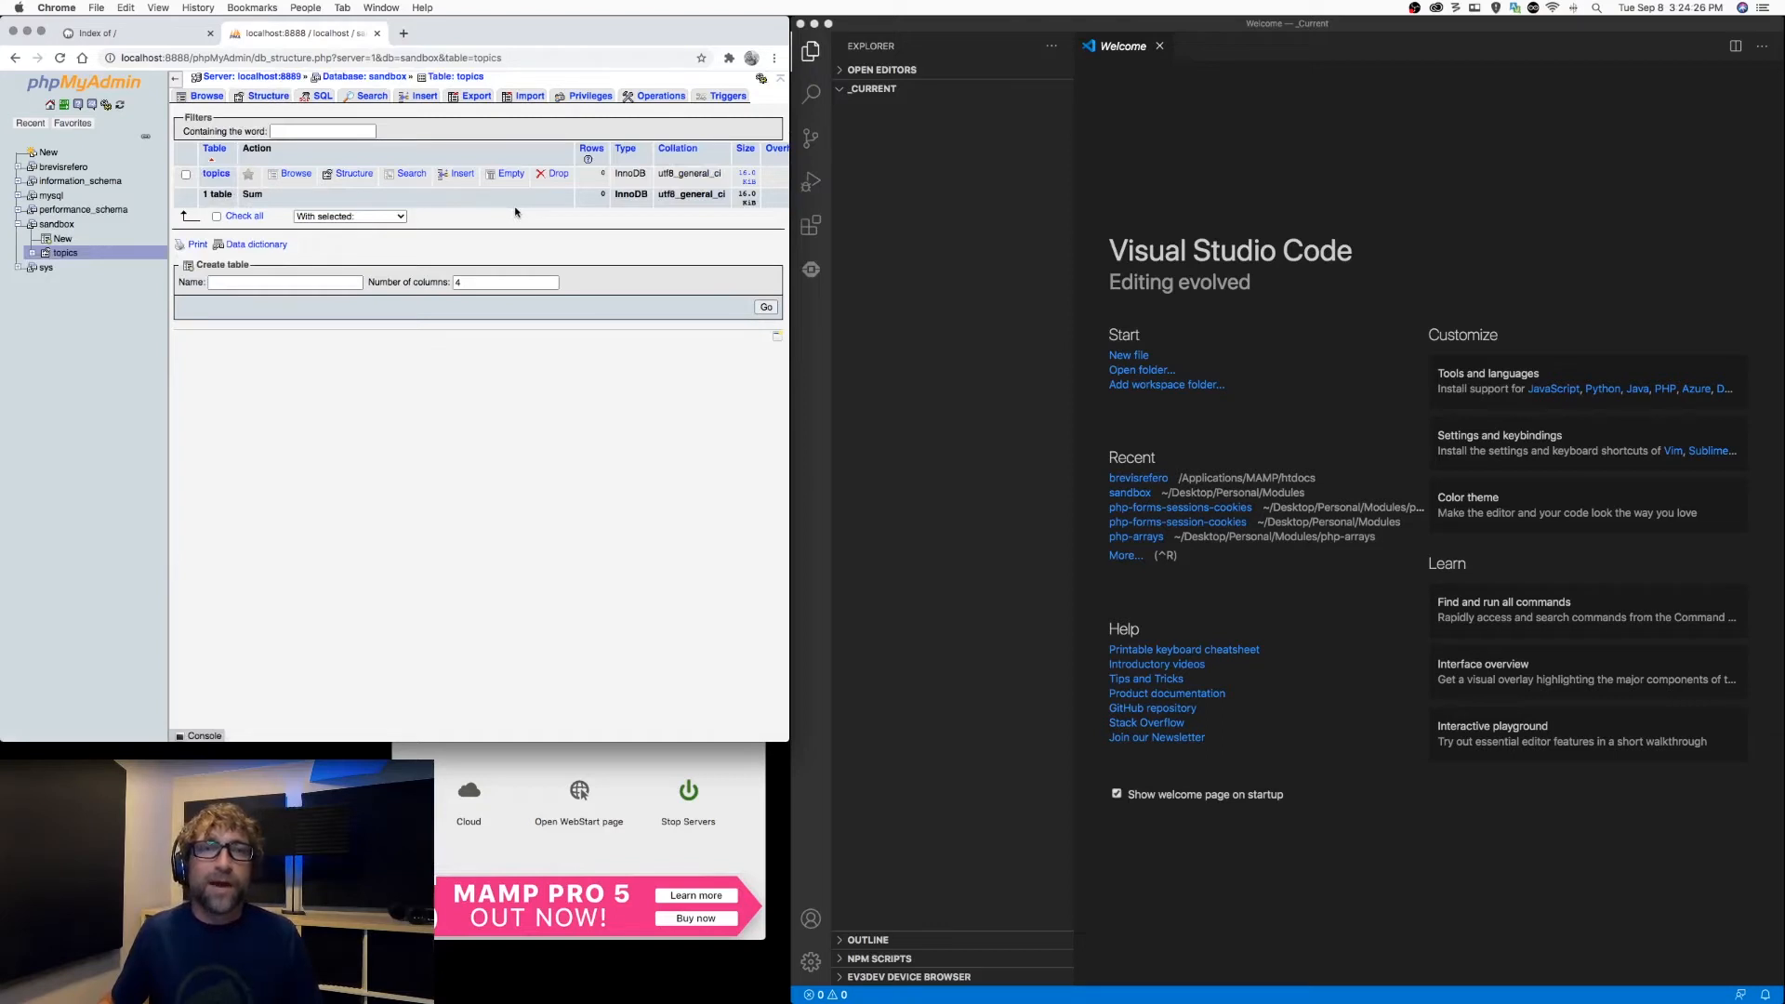
Insert the PHP row with its https URL into topics, then browse the stored rows.
left_click(461, 173)
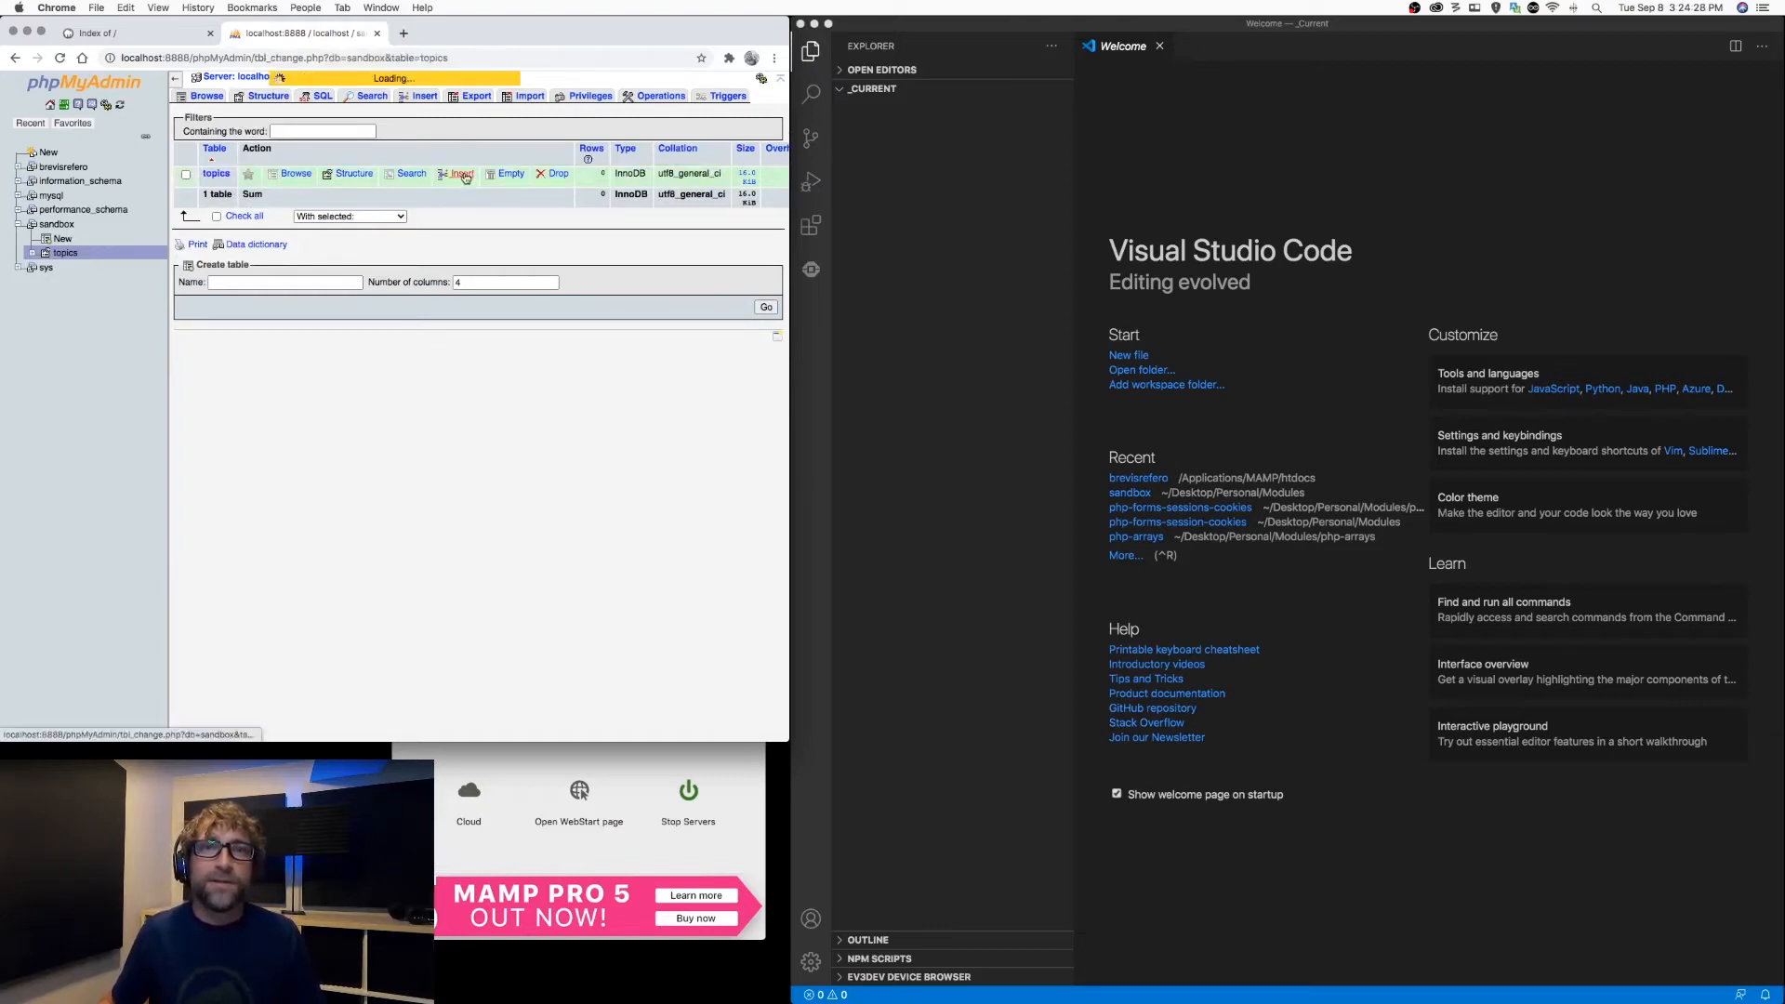
left_click(461, 173)
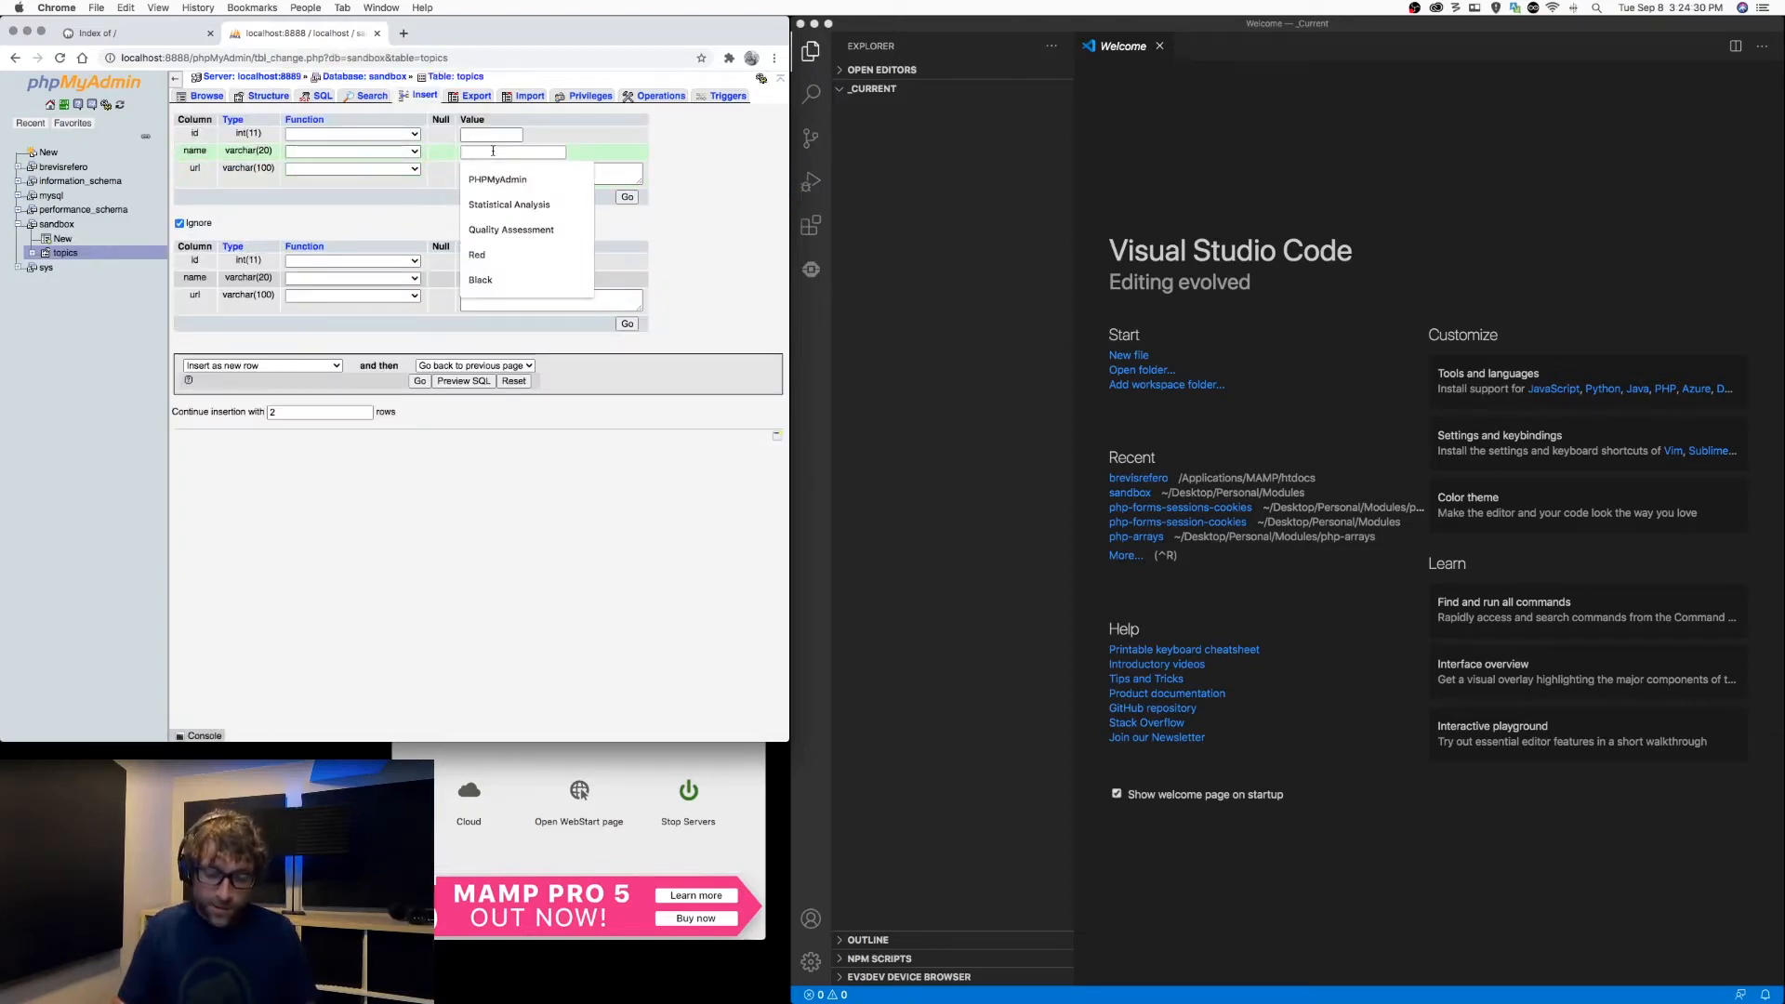
type("PHP")
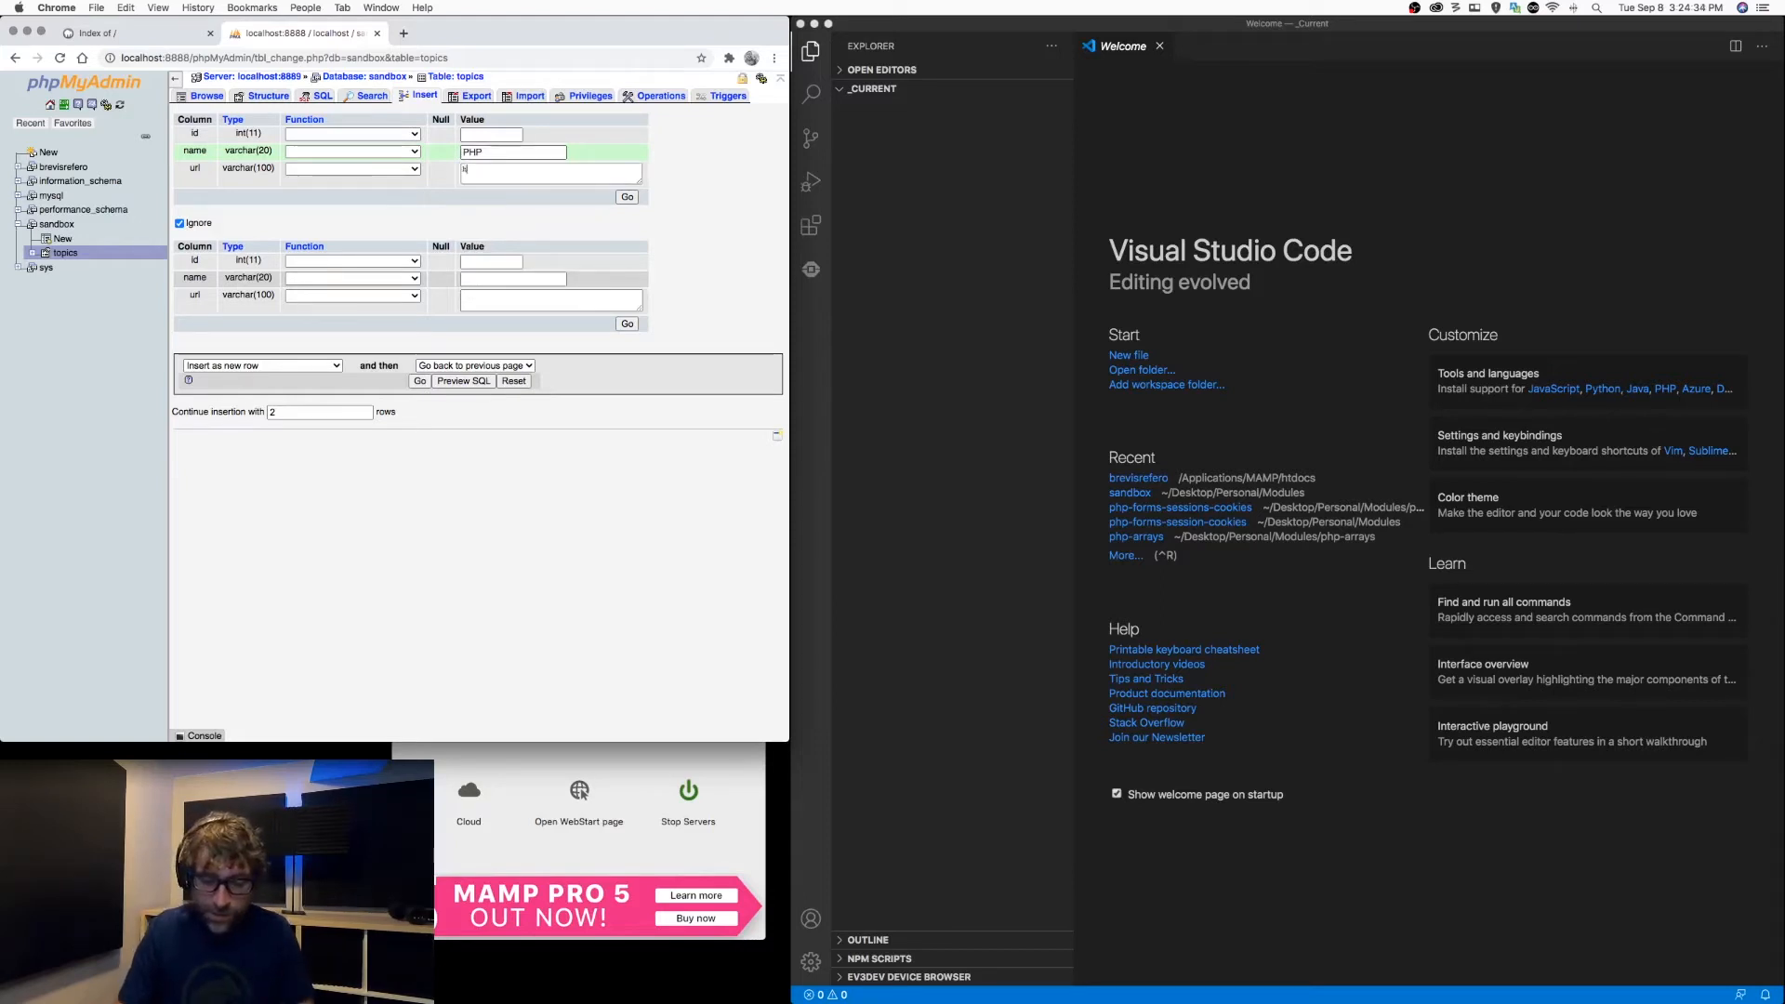
type("ttps")
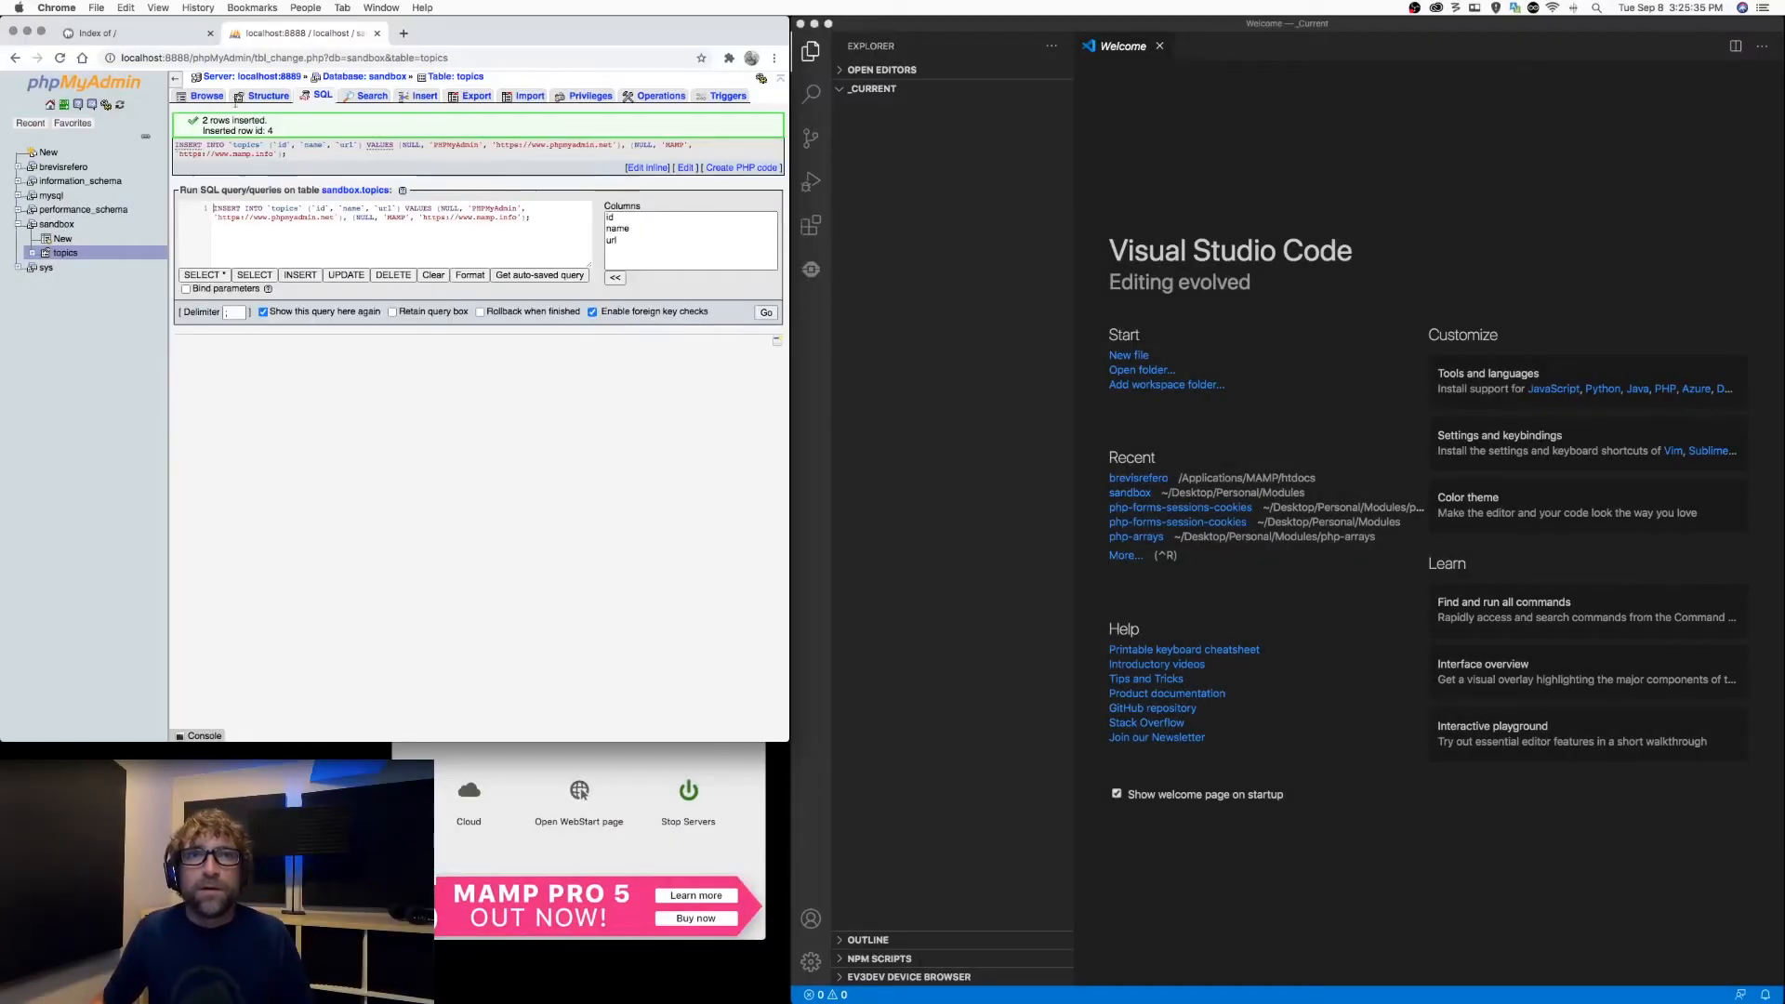
left_click(207, 96)
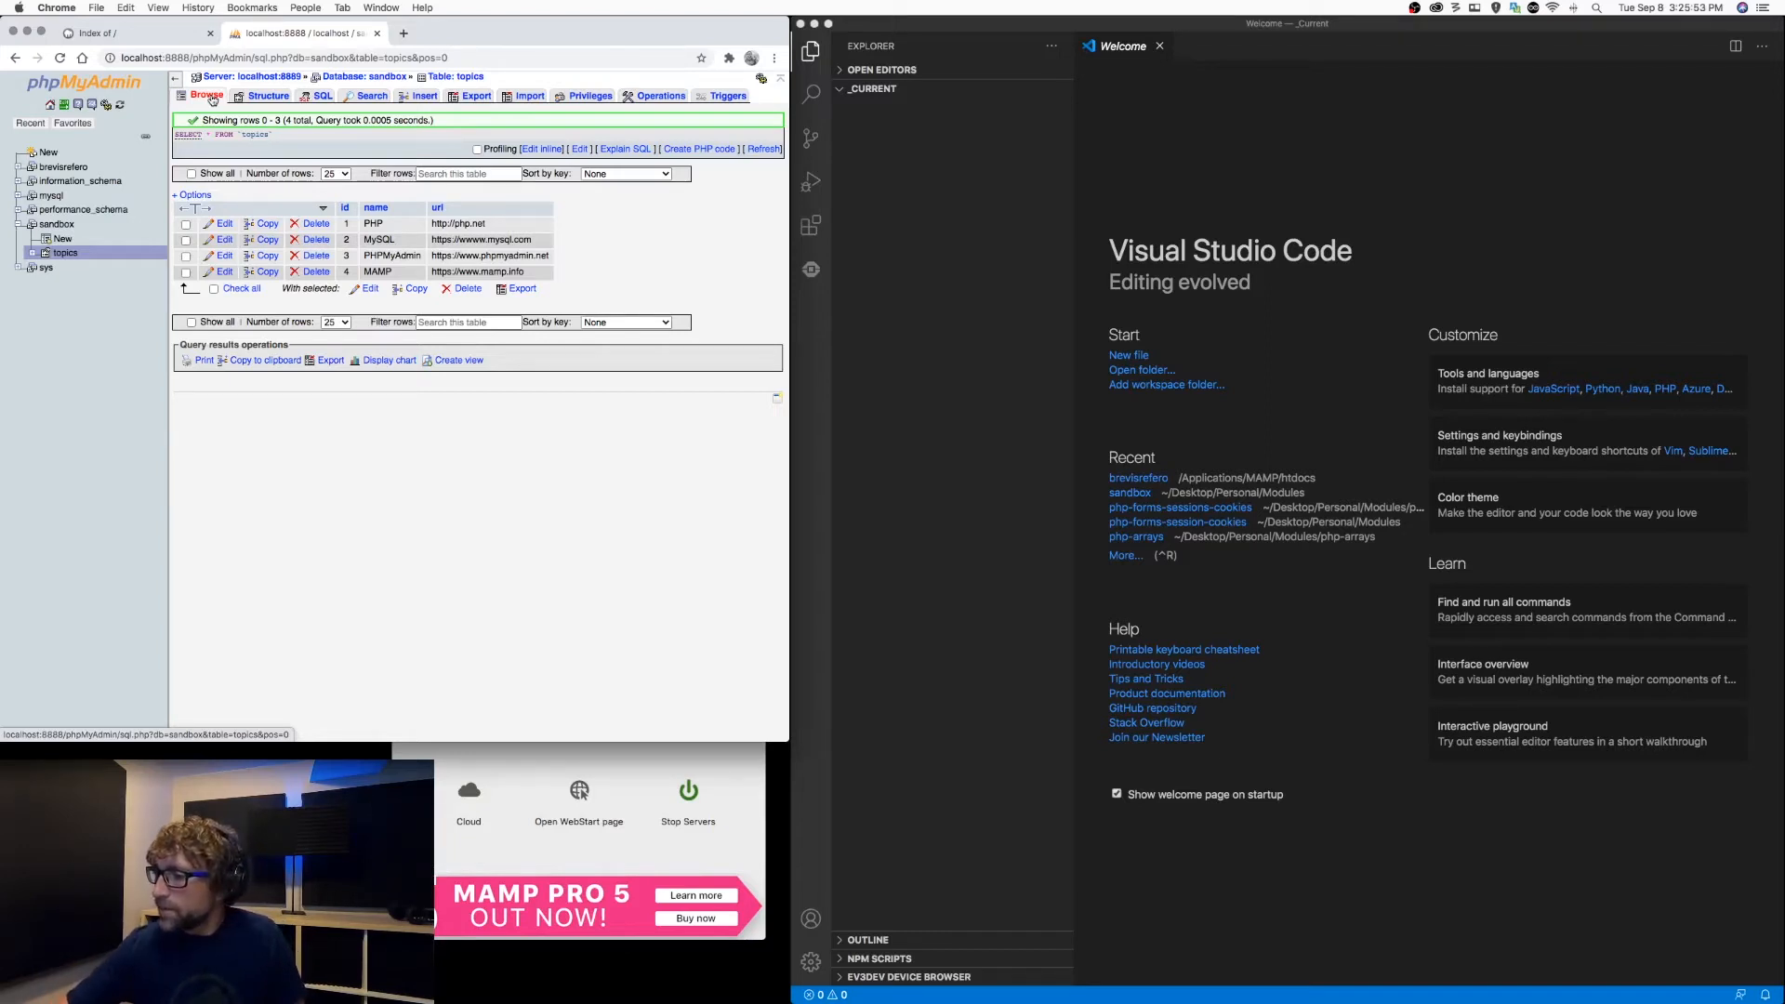
Create a new file topics.php in the project and start a <?php block.
right_click(872, 89)
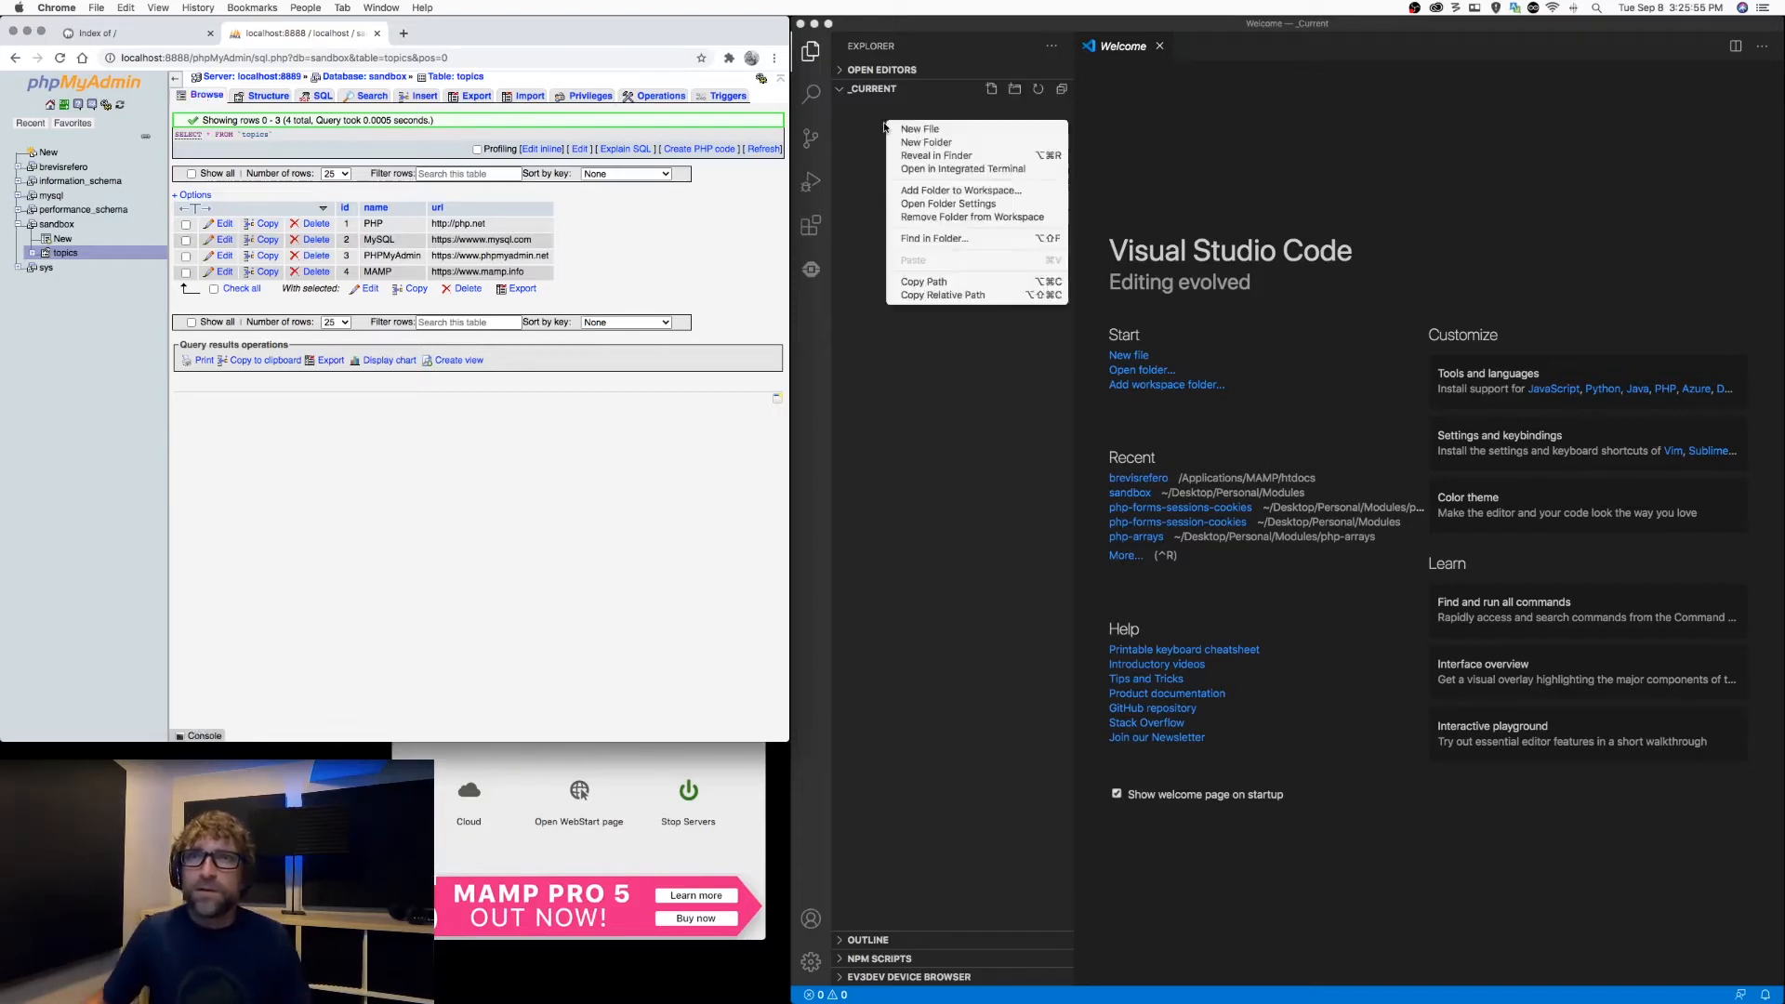
left_click(920, 128)
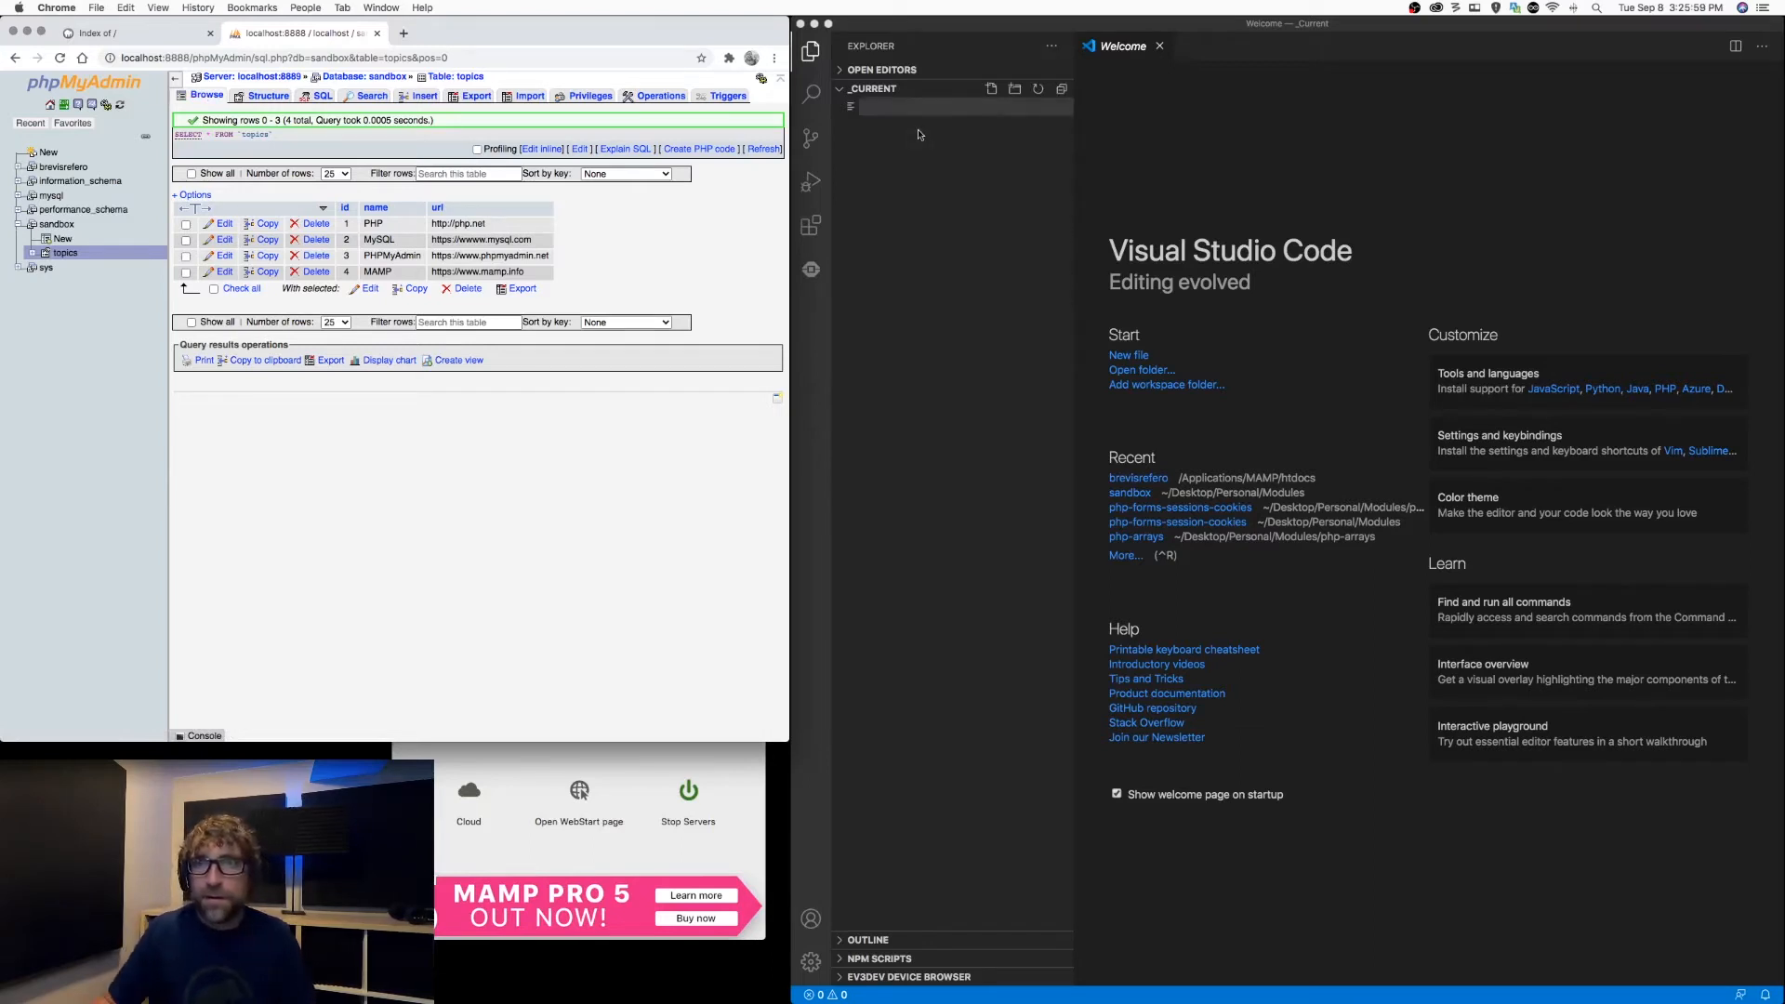
type("topi")
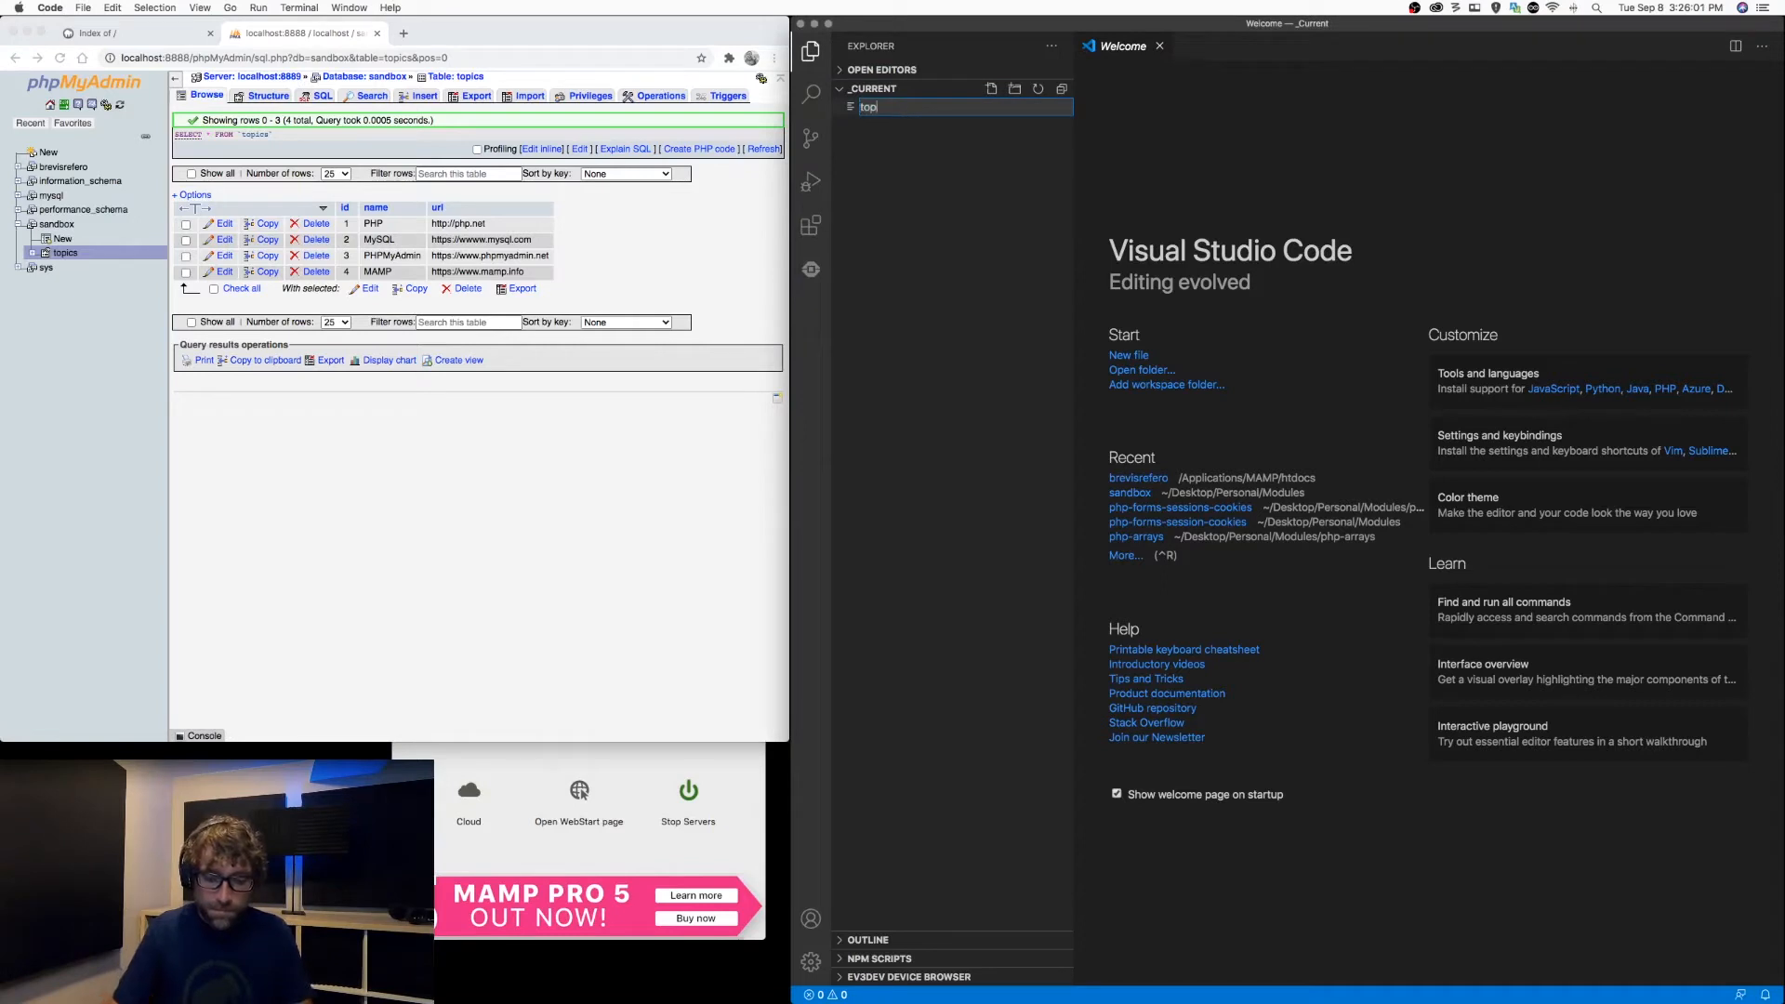
key("Escape")
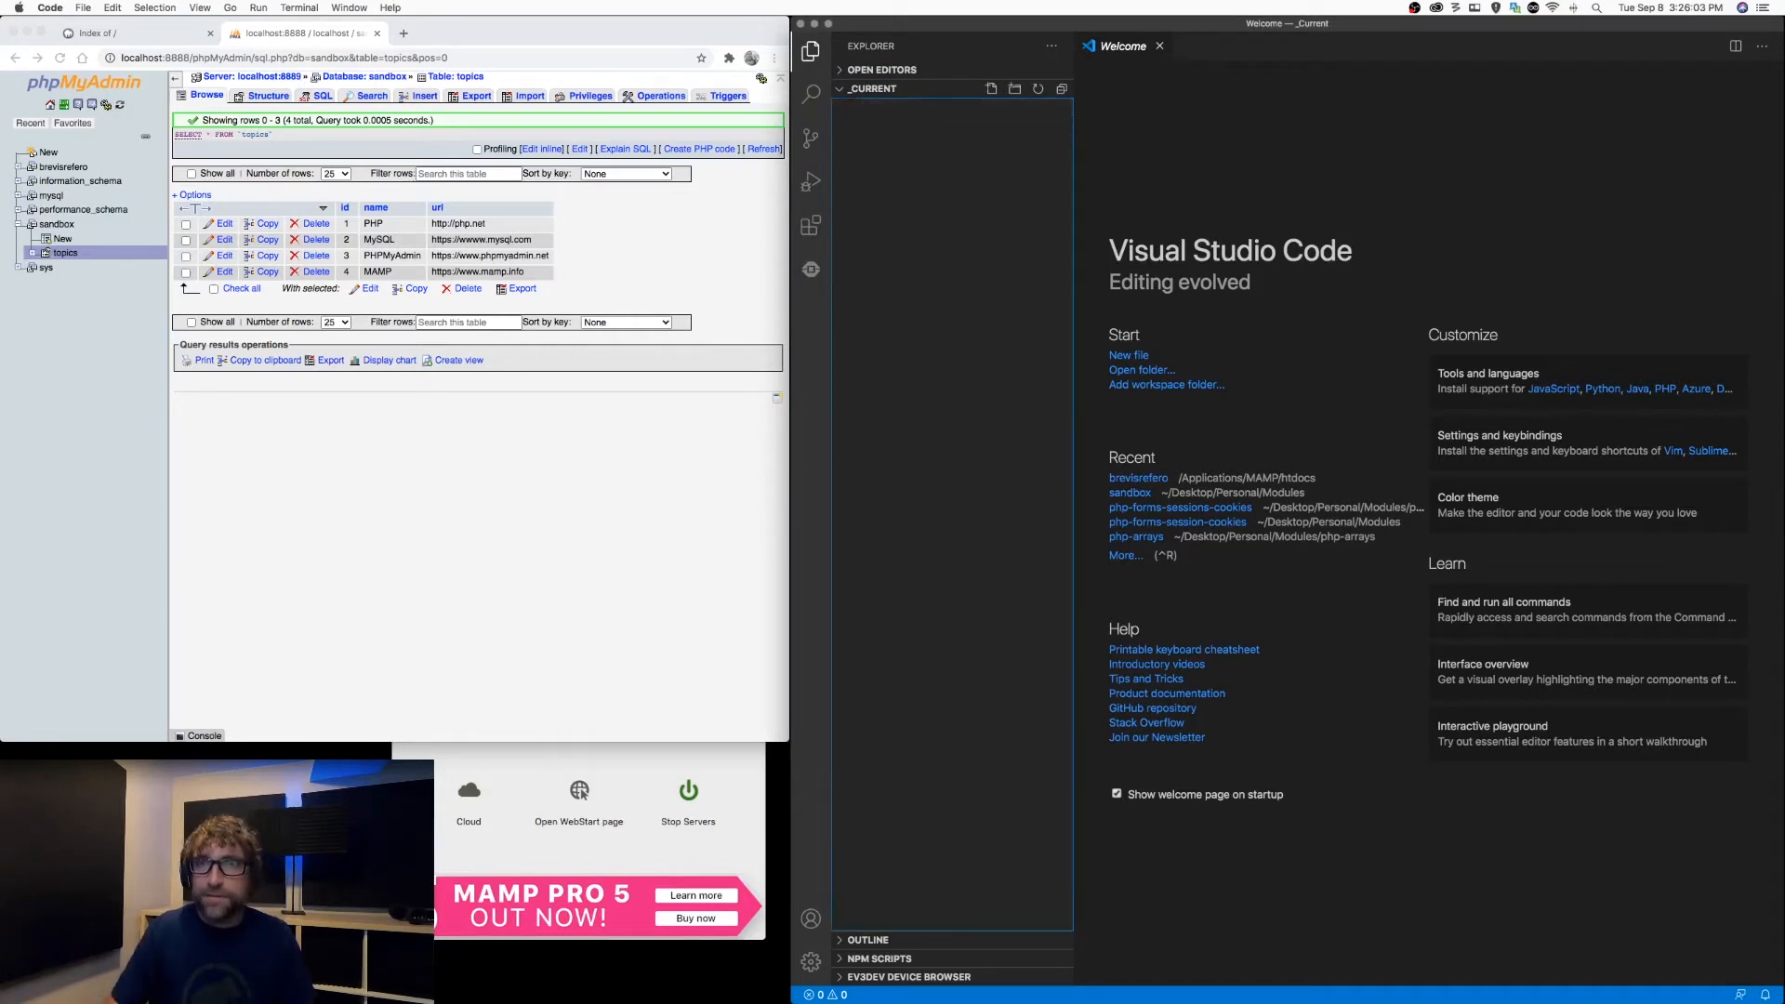
left_click(992, 89)
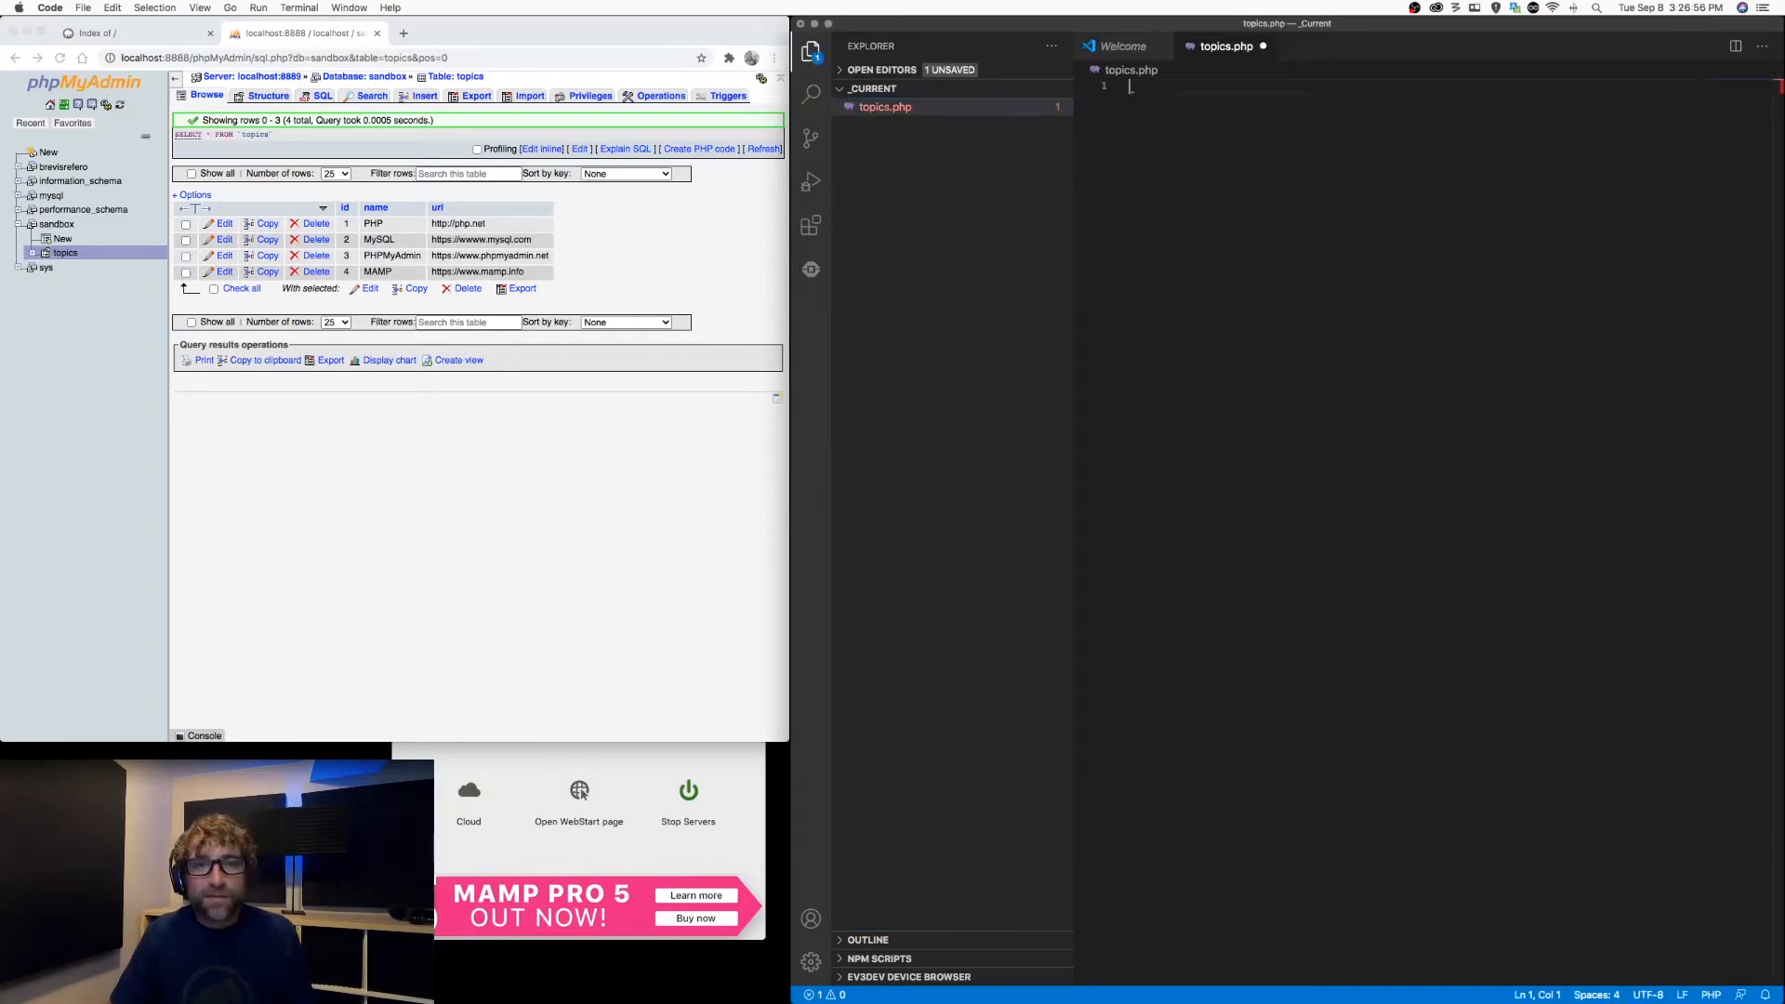
type("<?php")
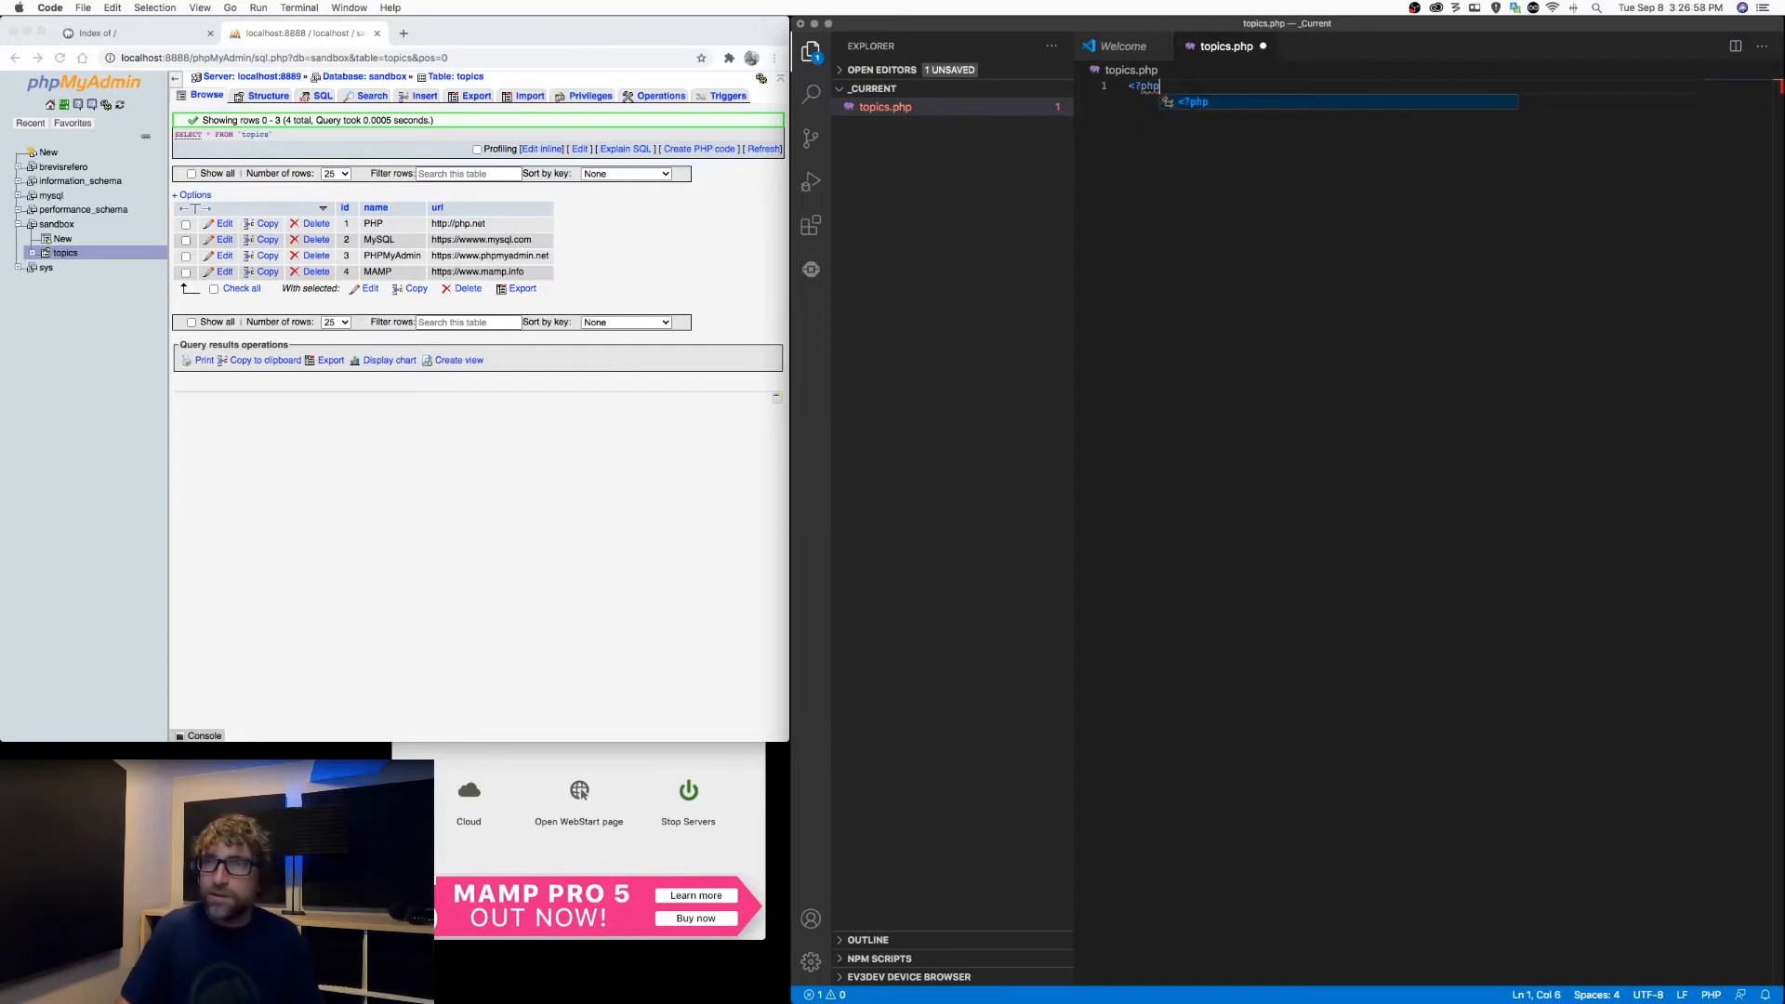
type("$")
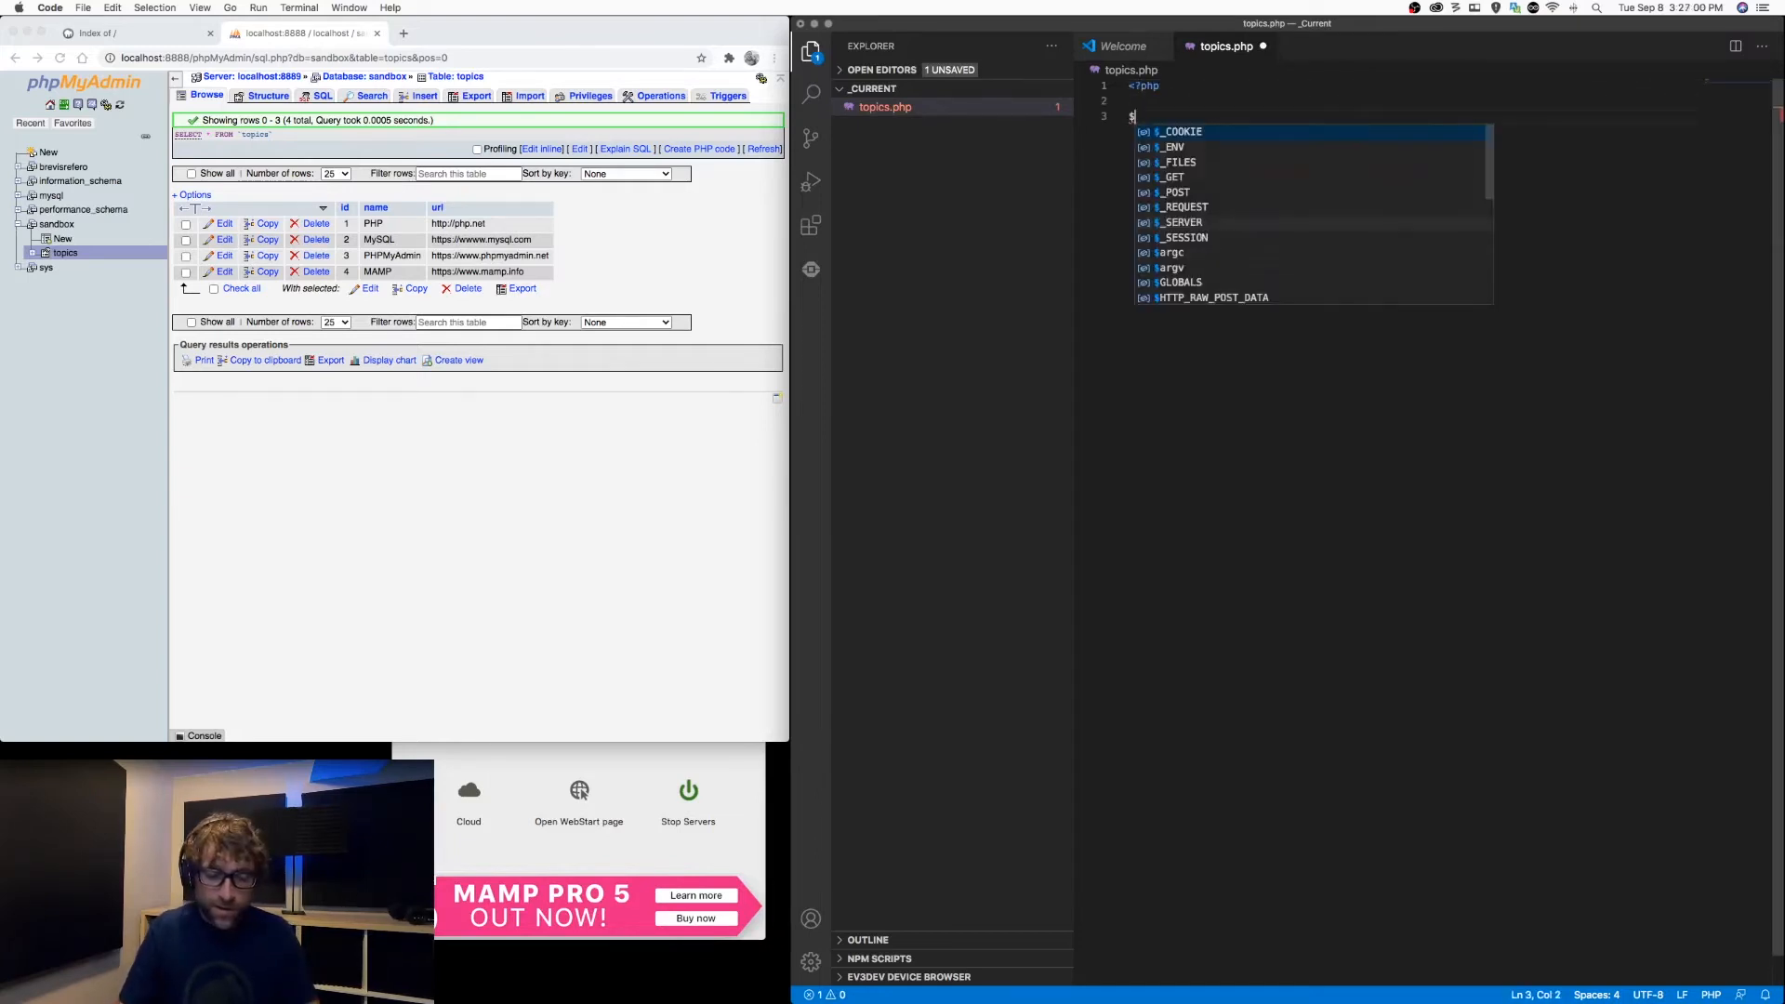
type("connect =")
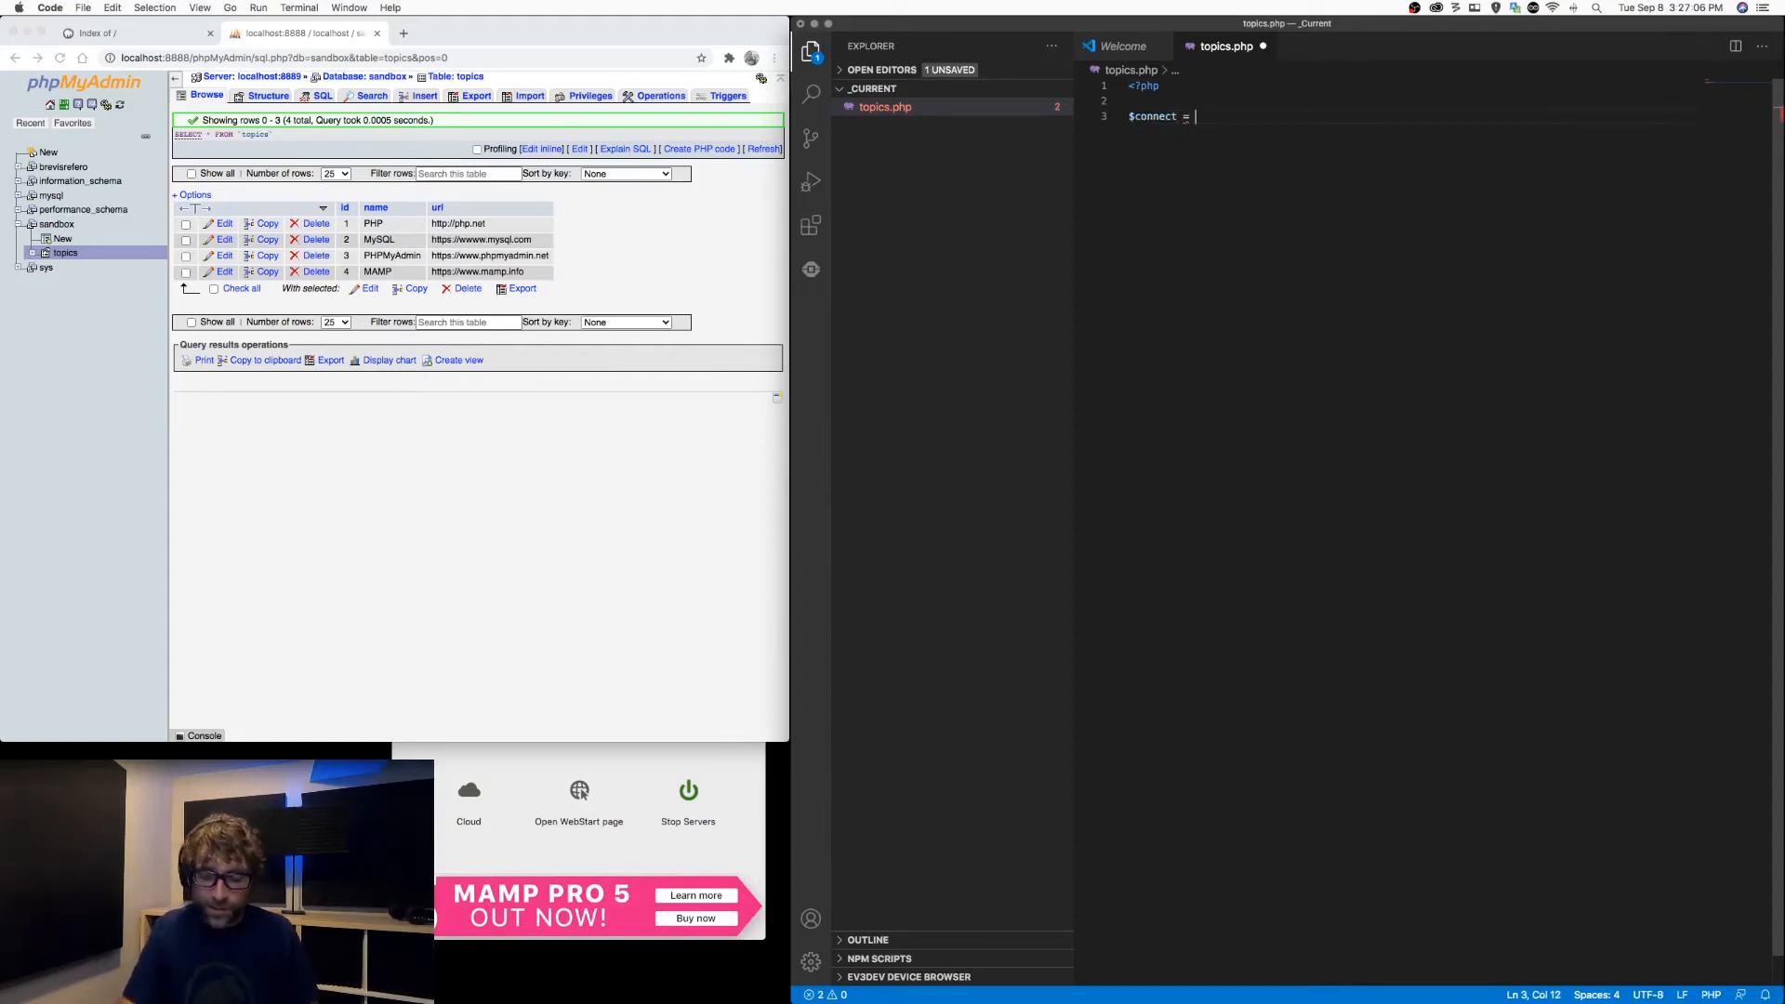
type("mysqli_c")
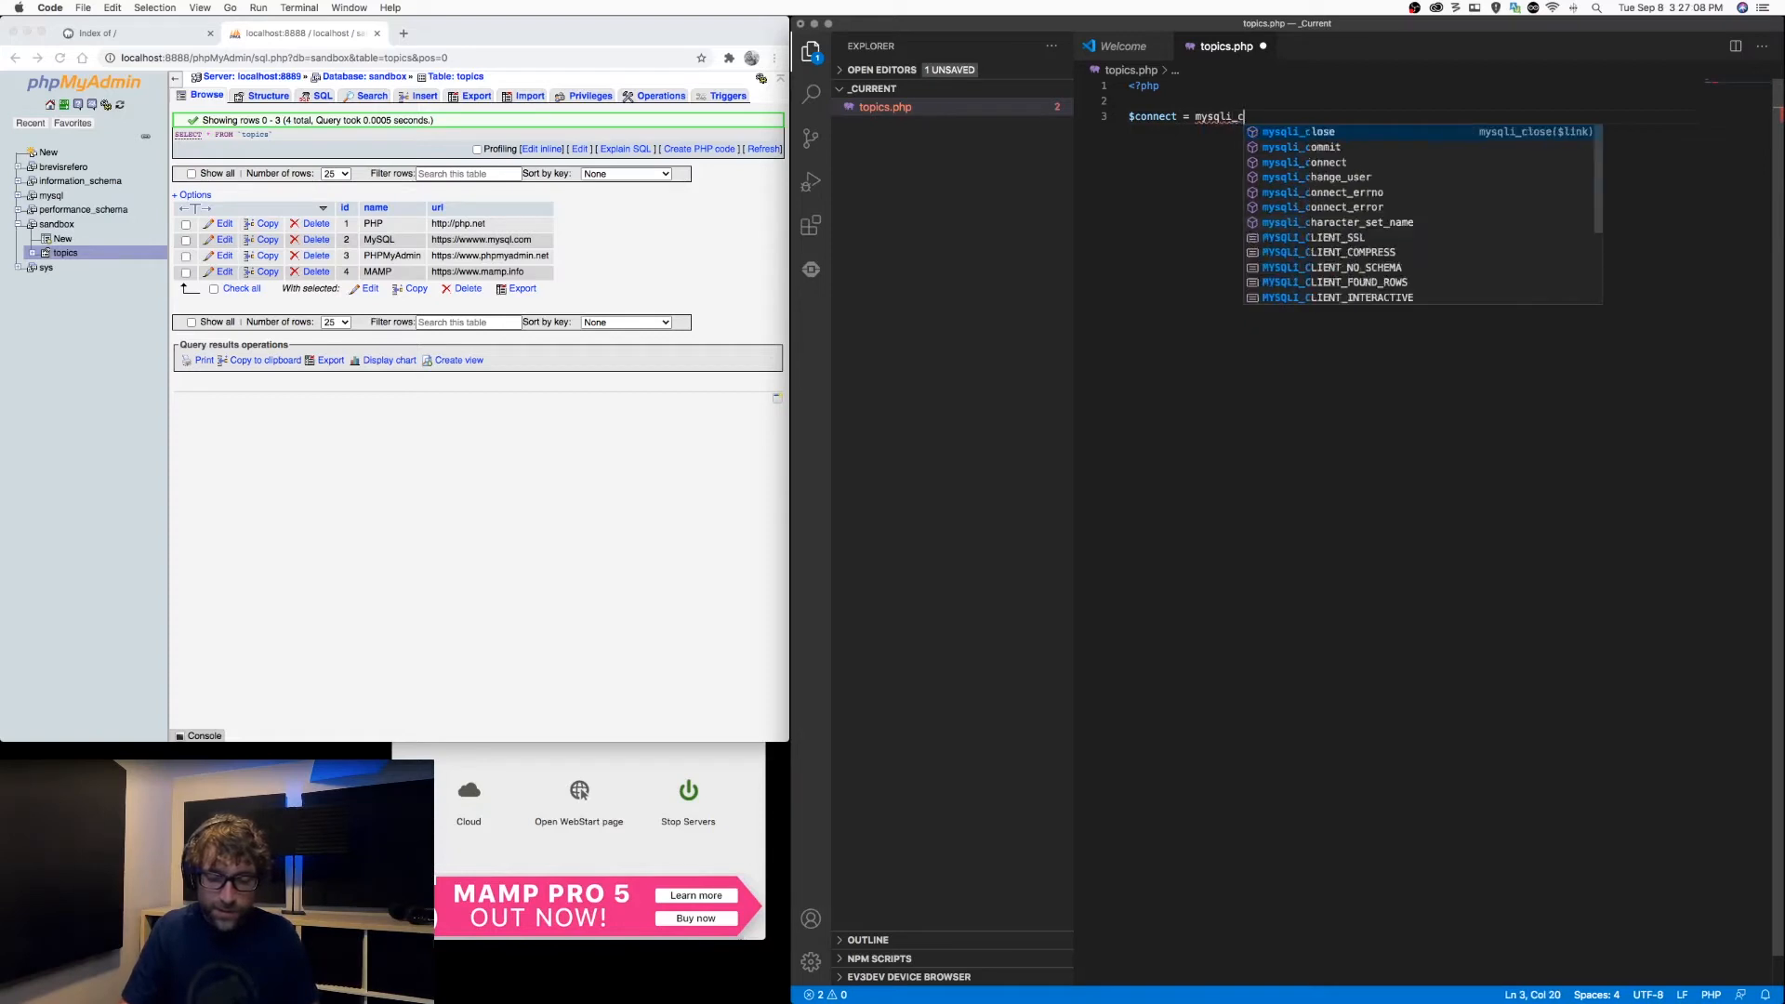
type("onnect")
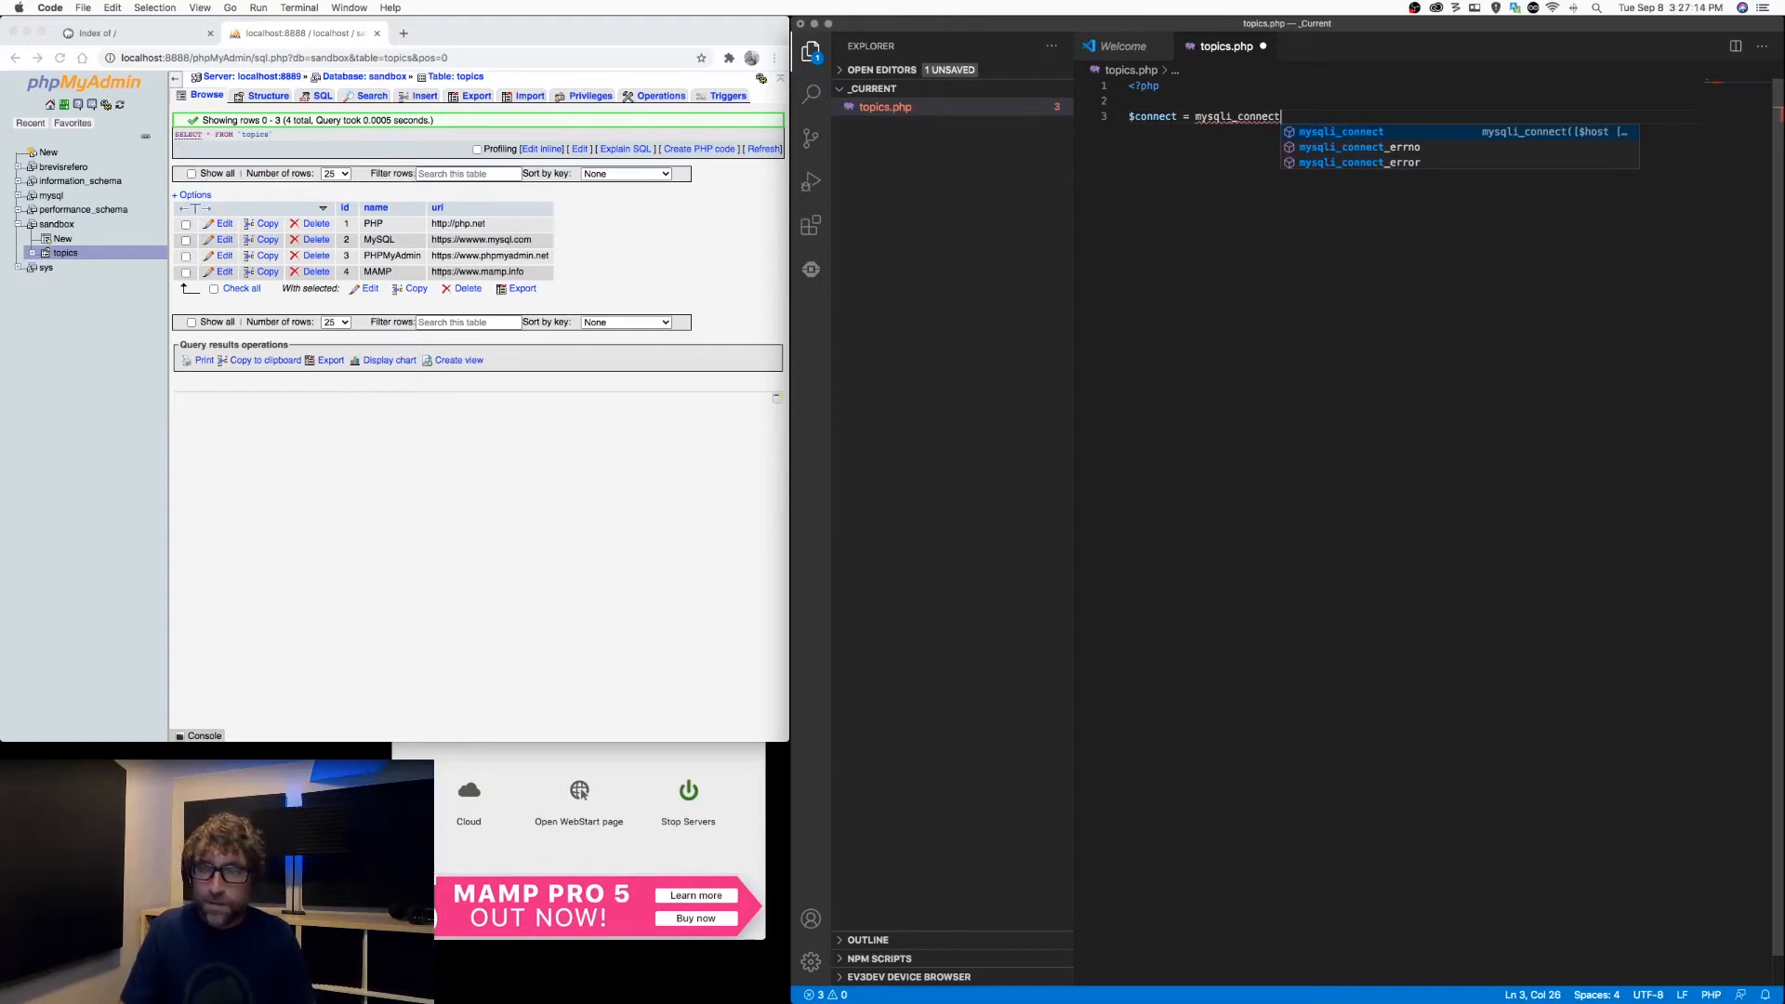
type("('local")
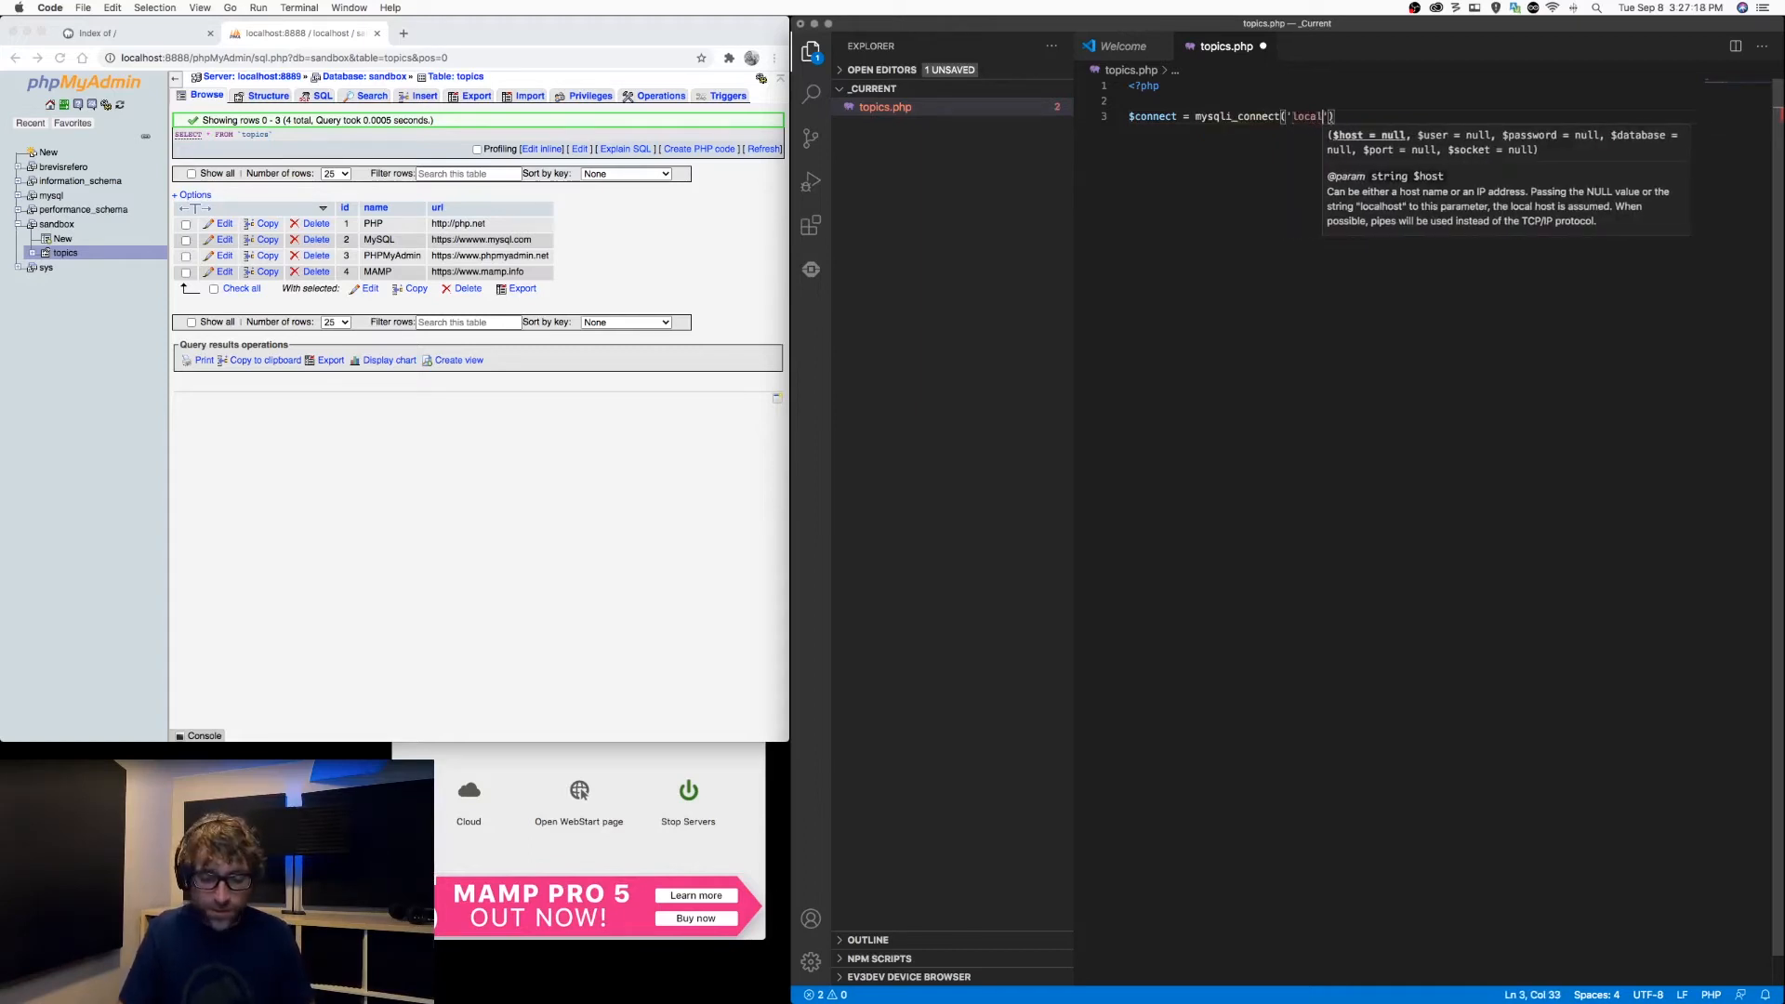
type("host'")
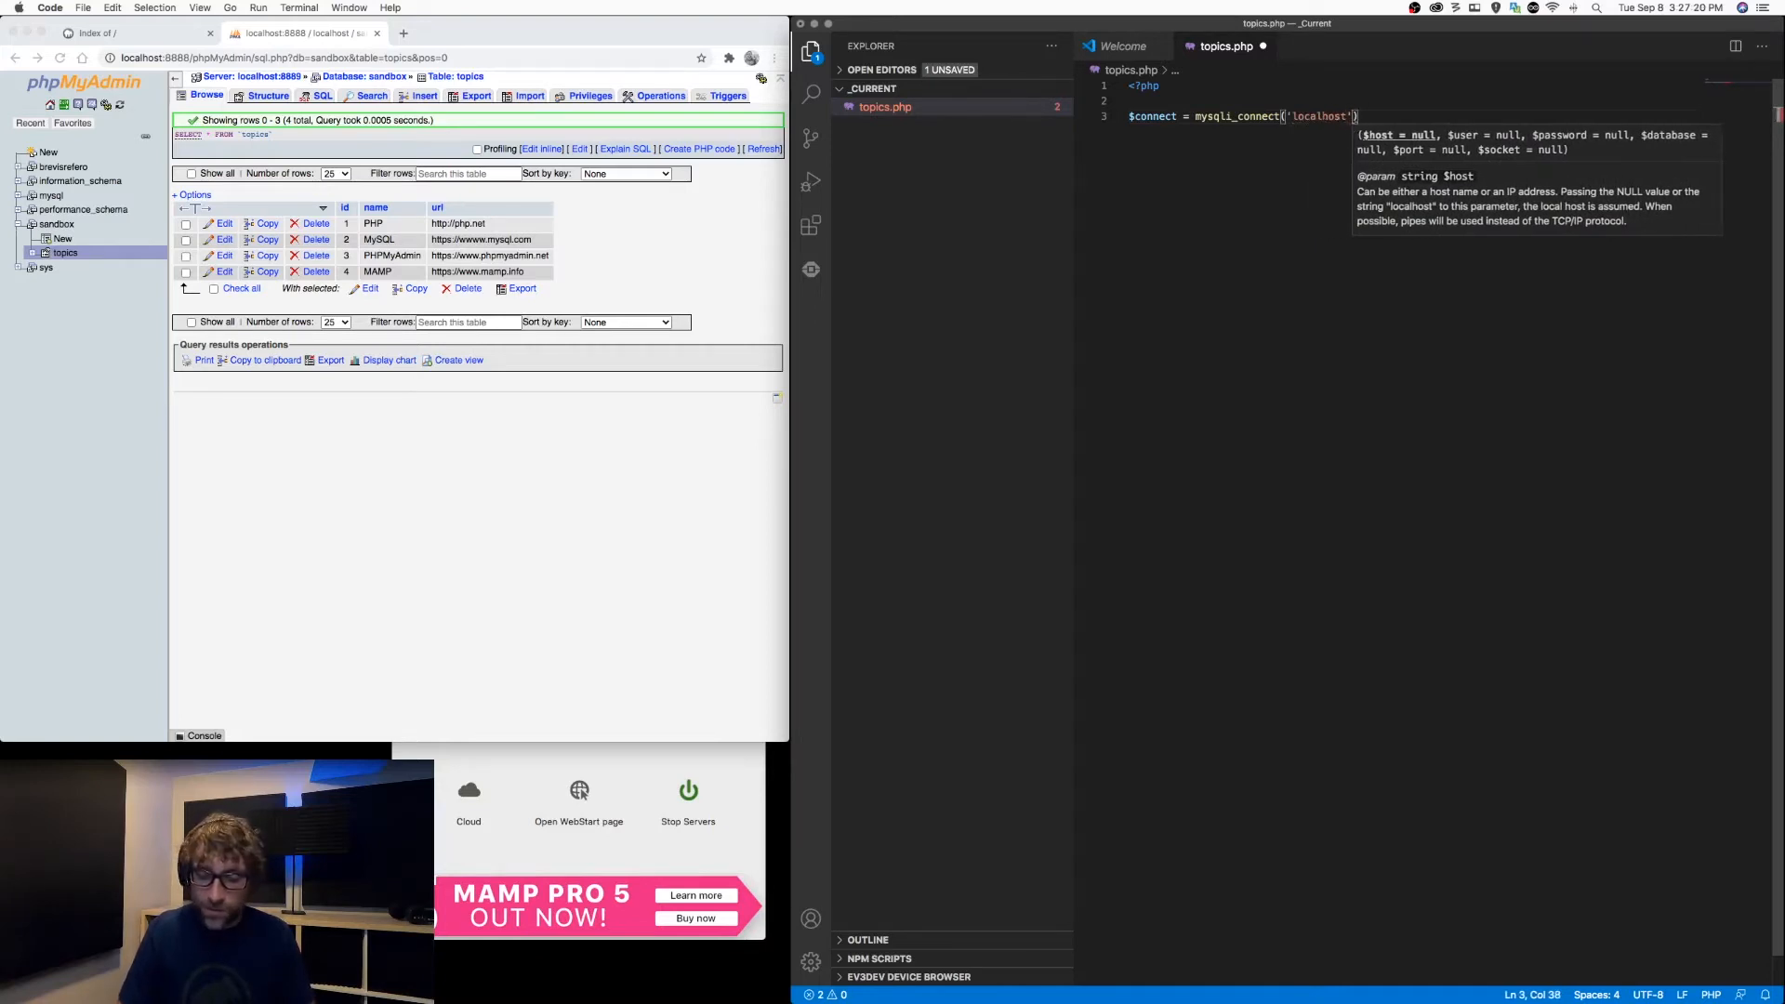
type(",")
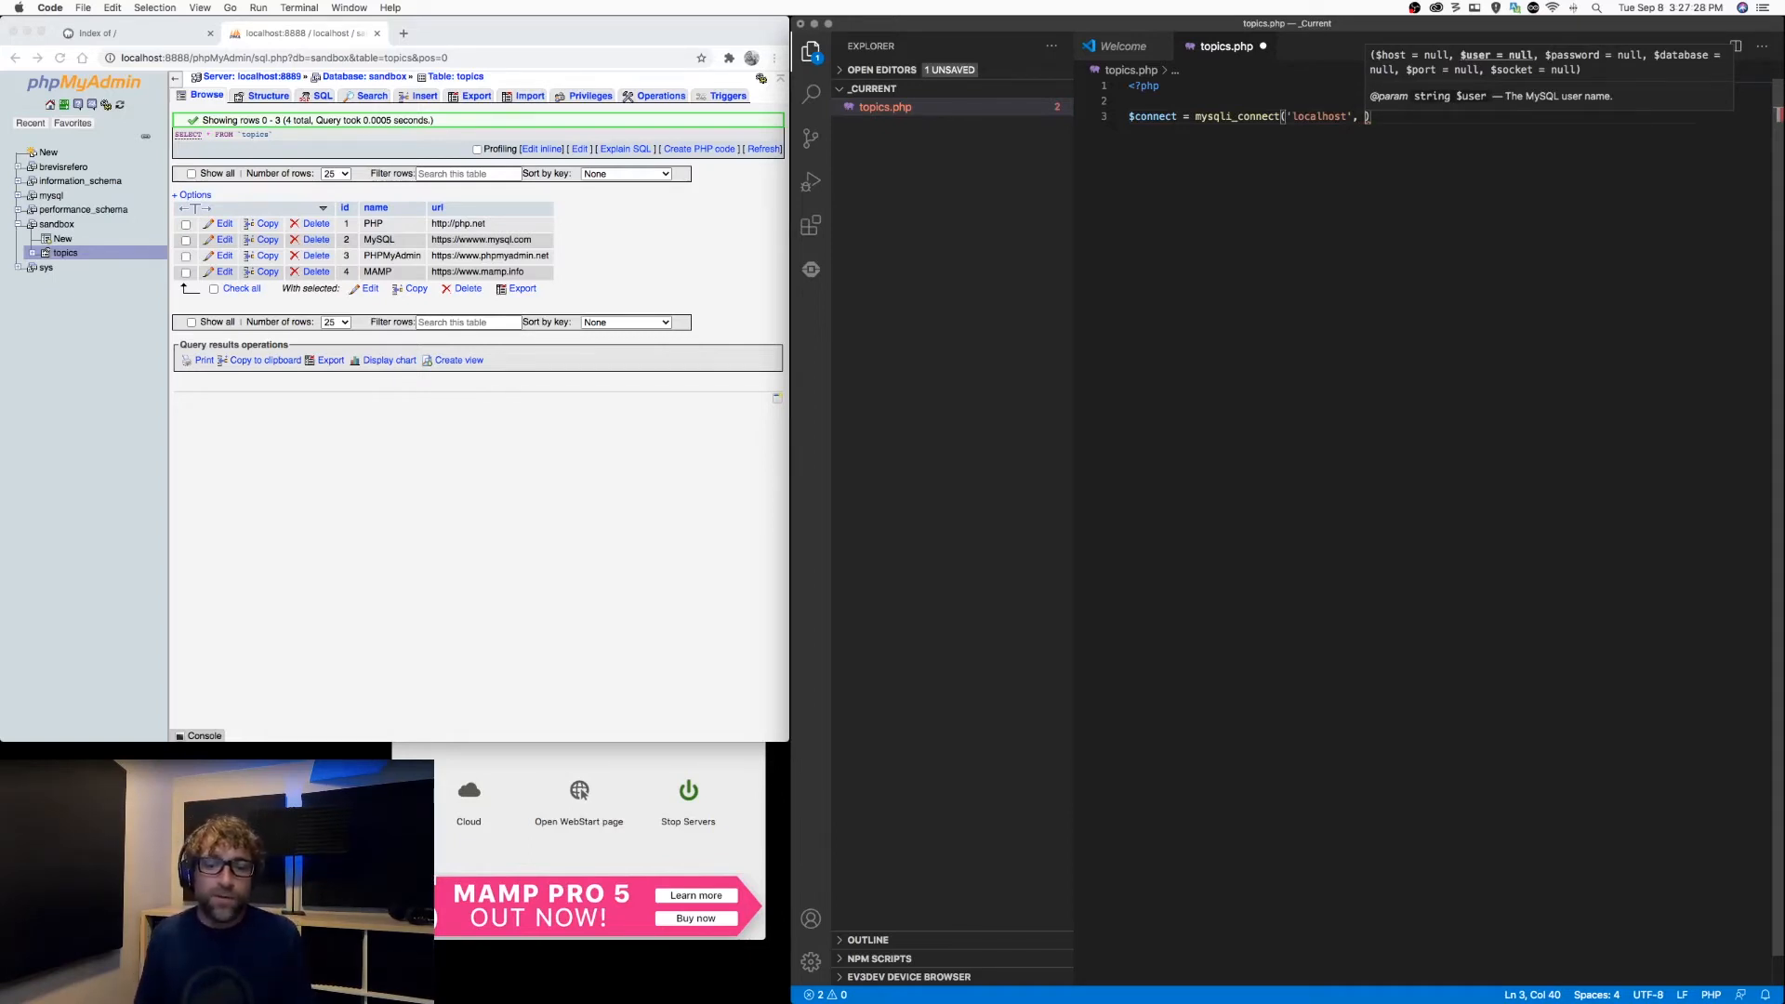
type("'root")
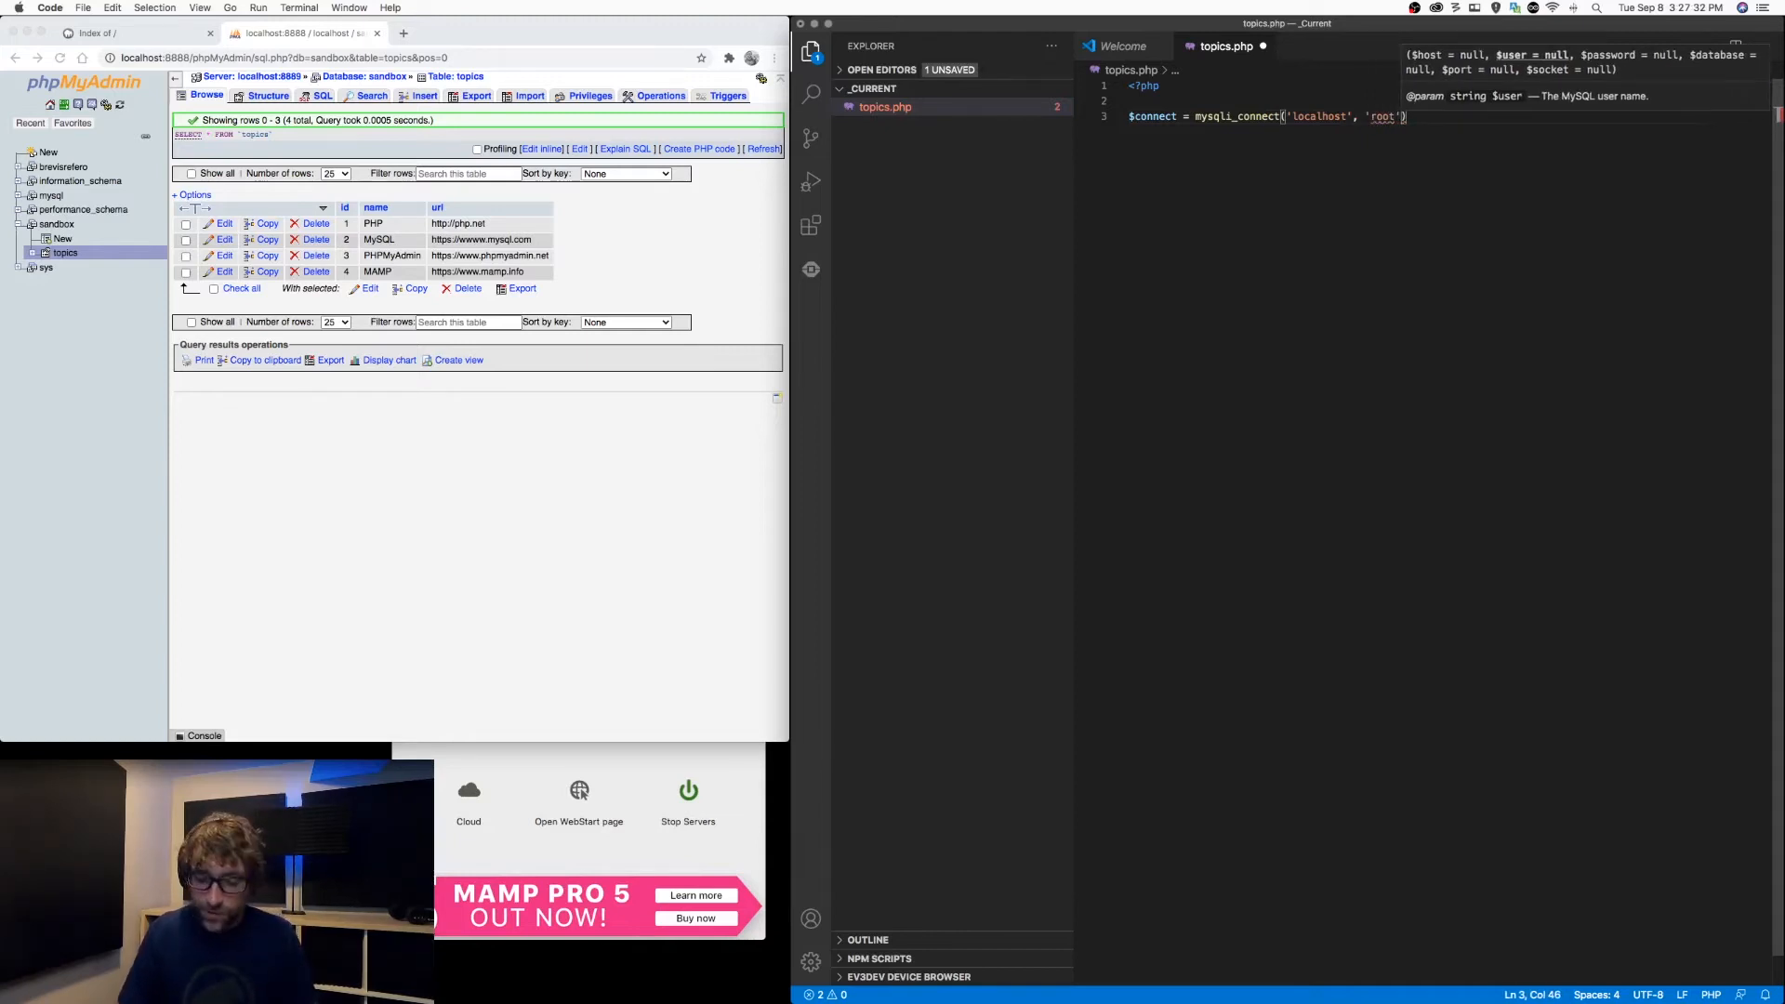
type(",")
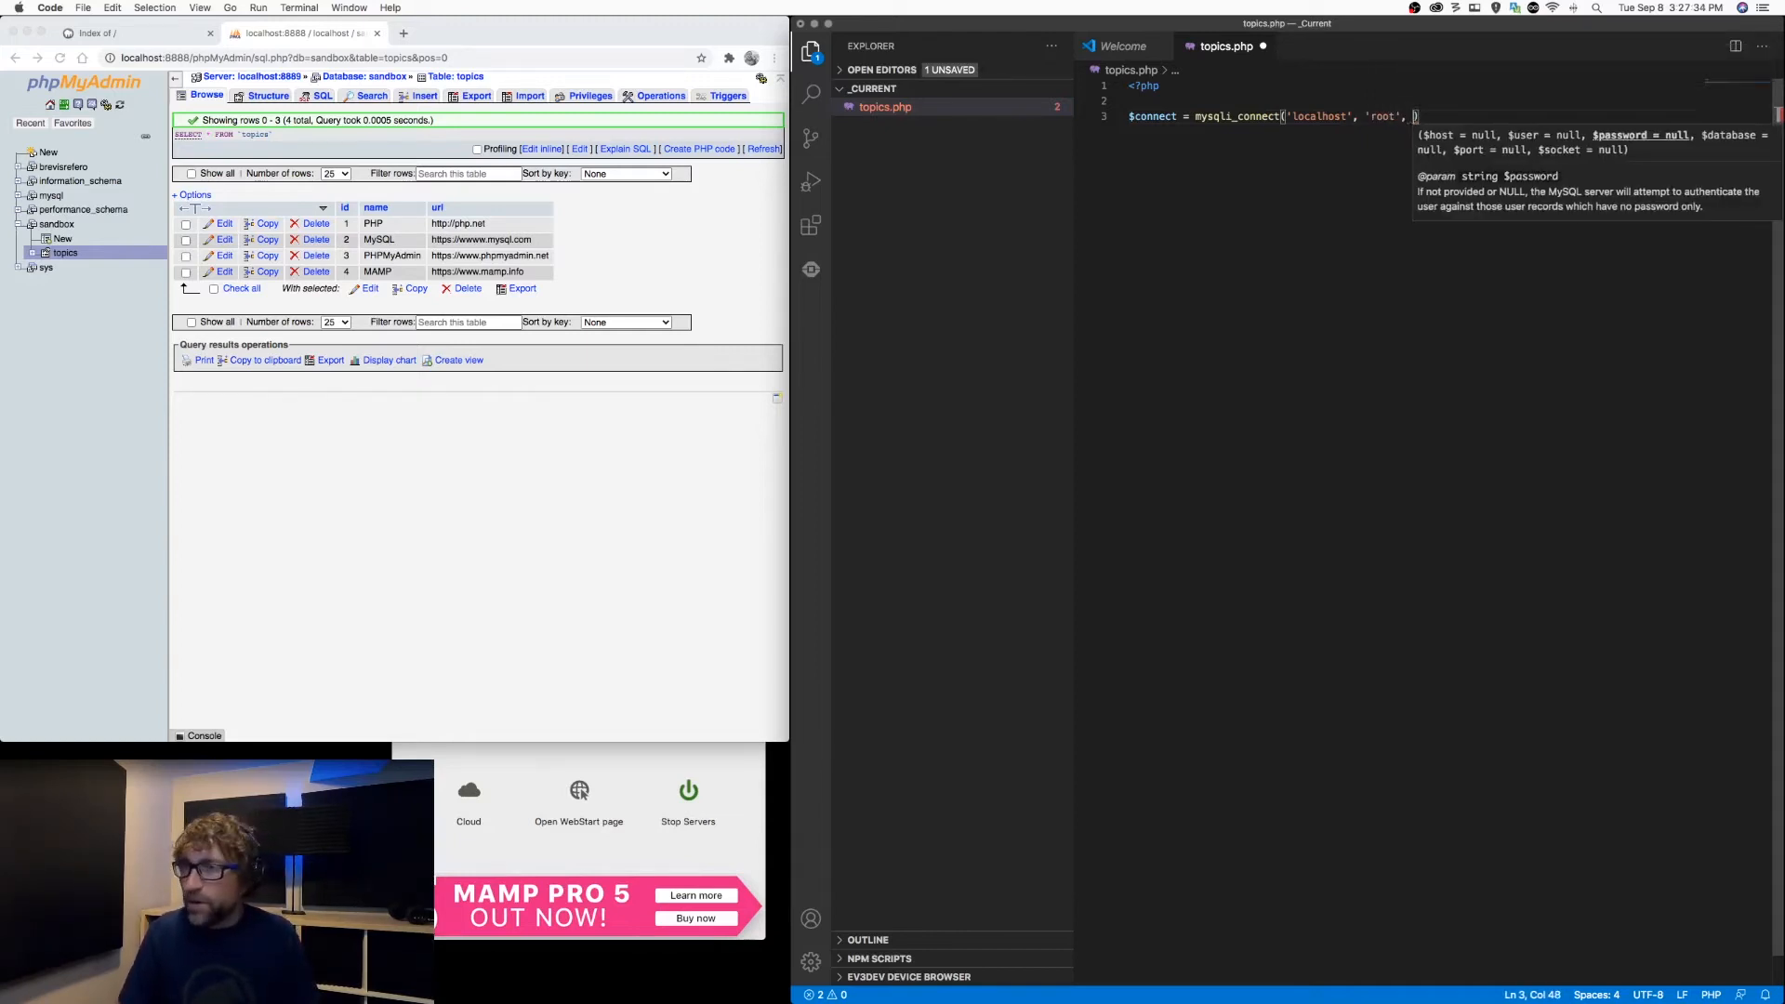
type("'root', 'snadbox'")
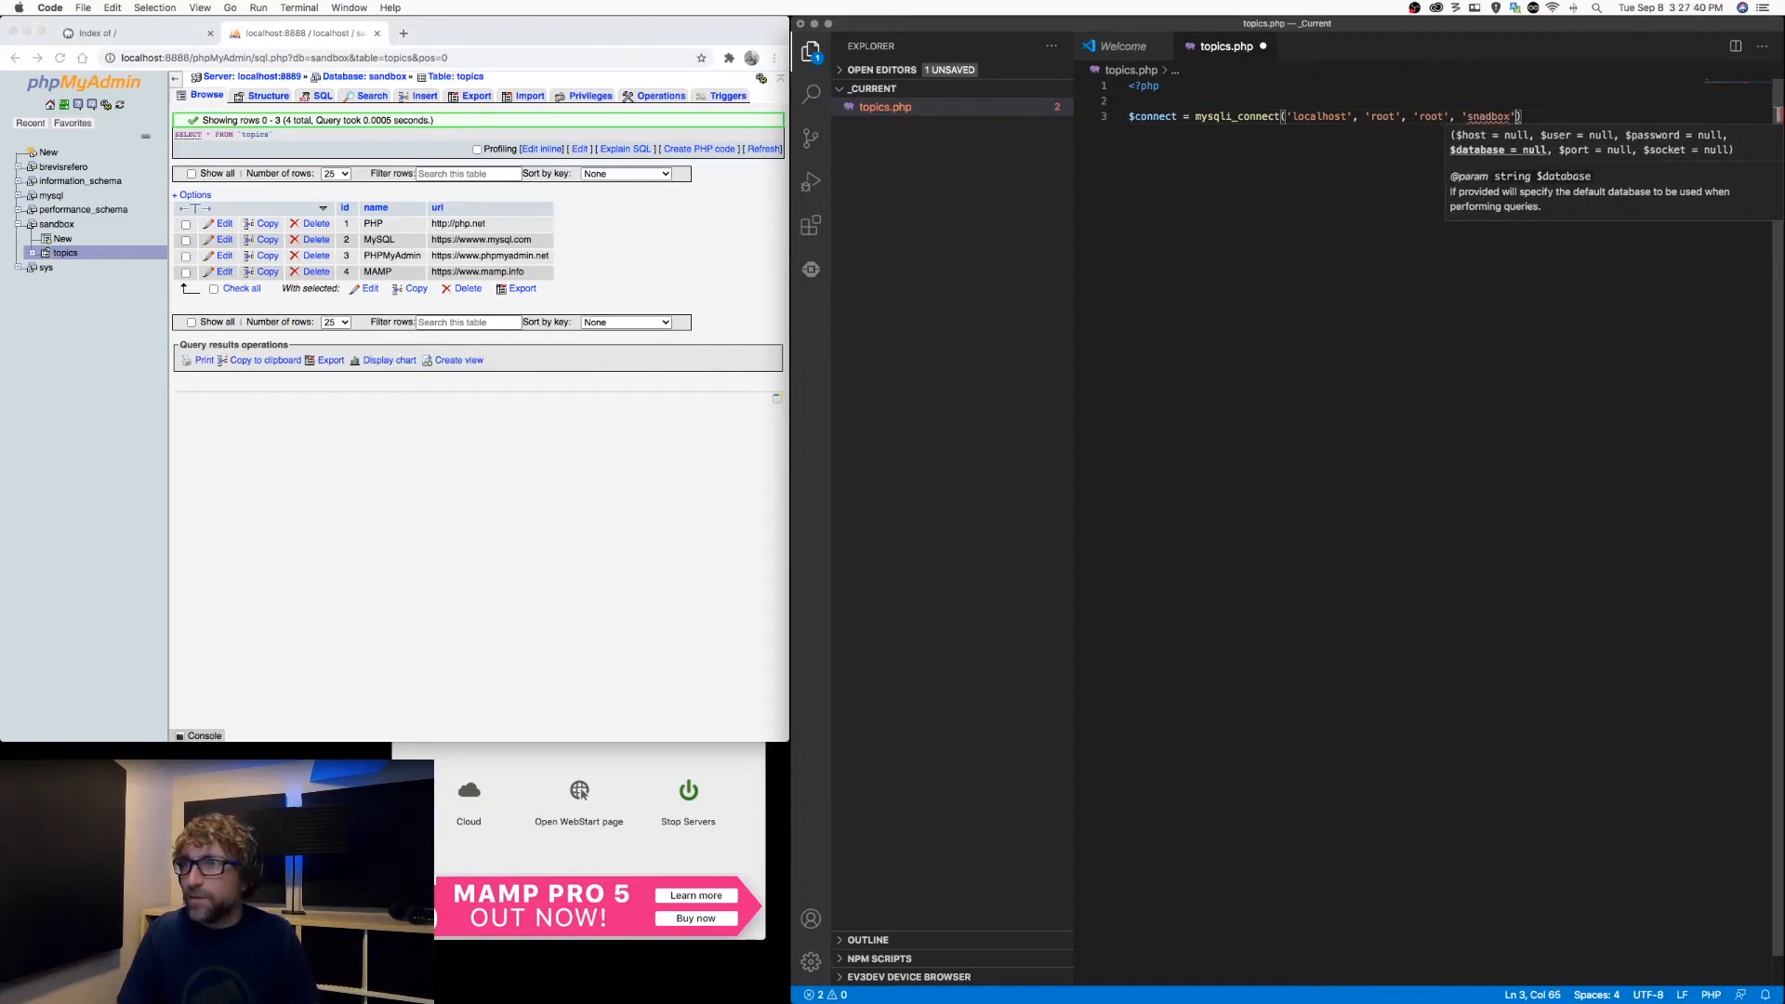
key("backspace")
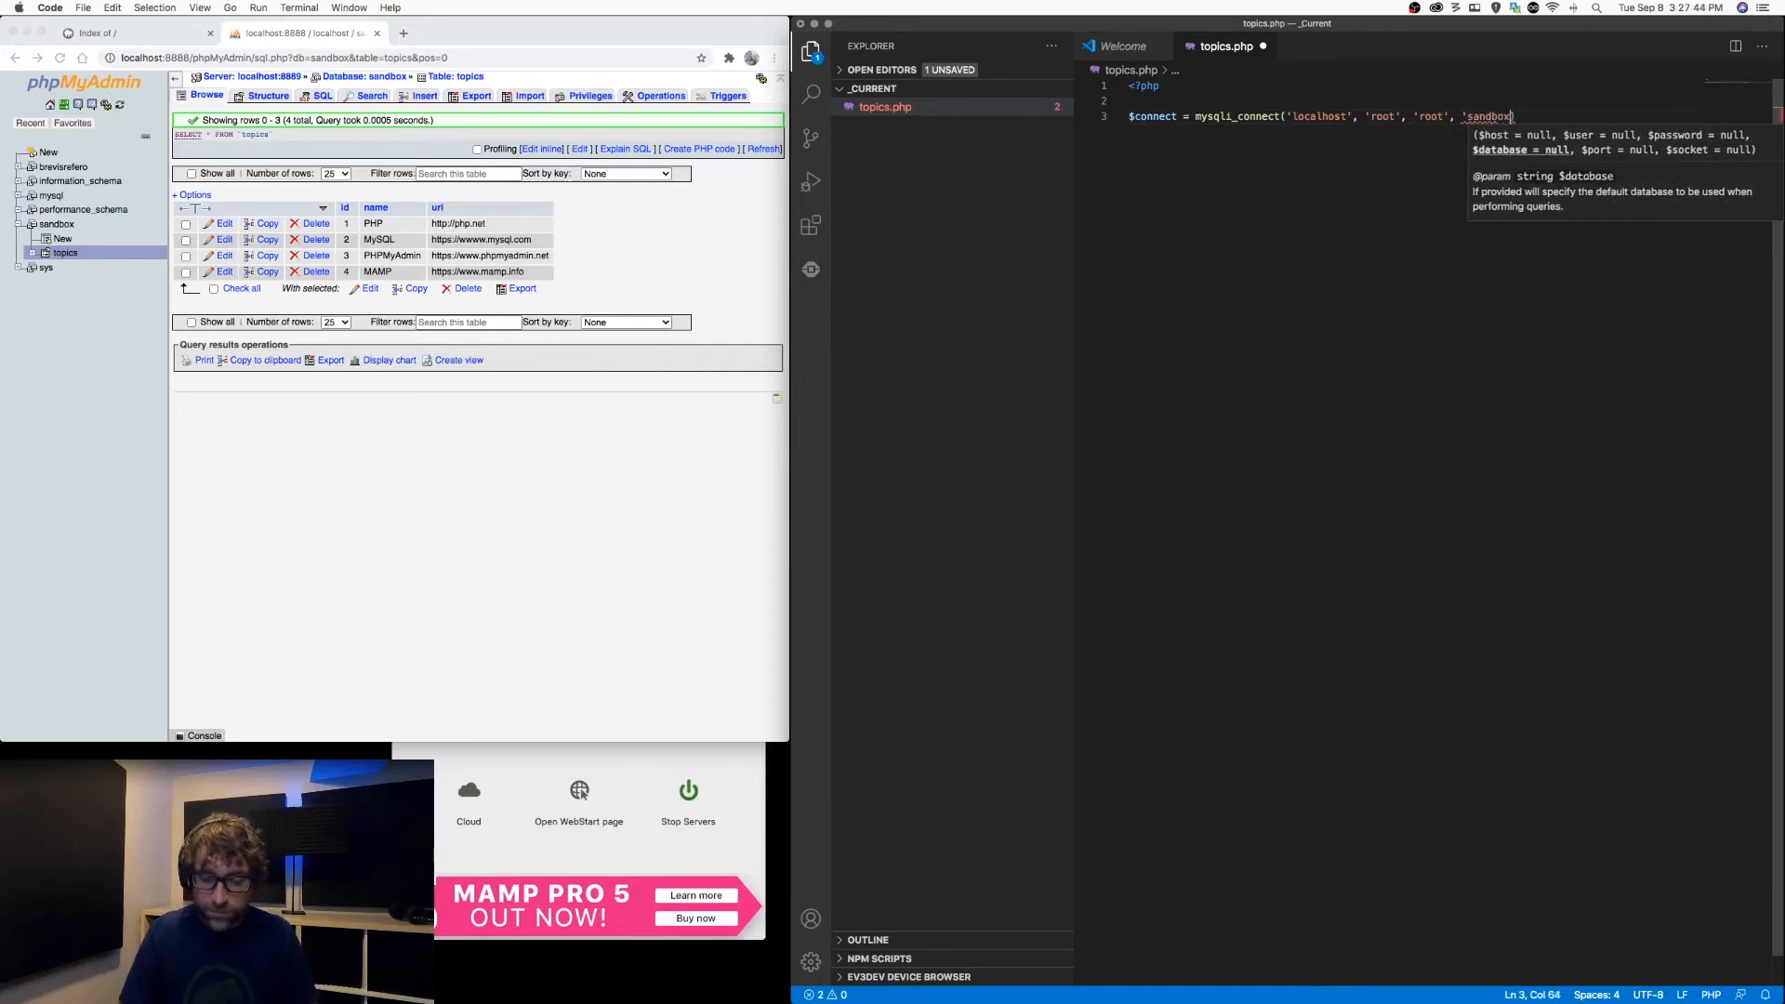
type(");")
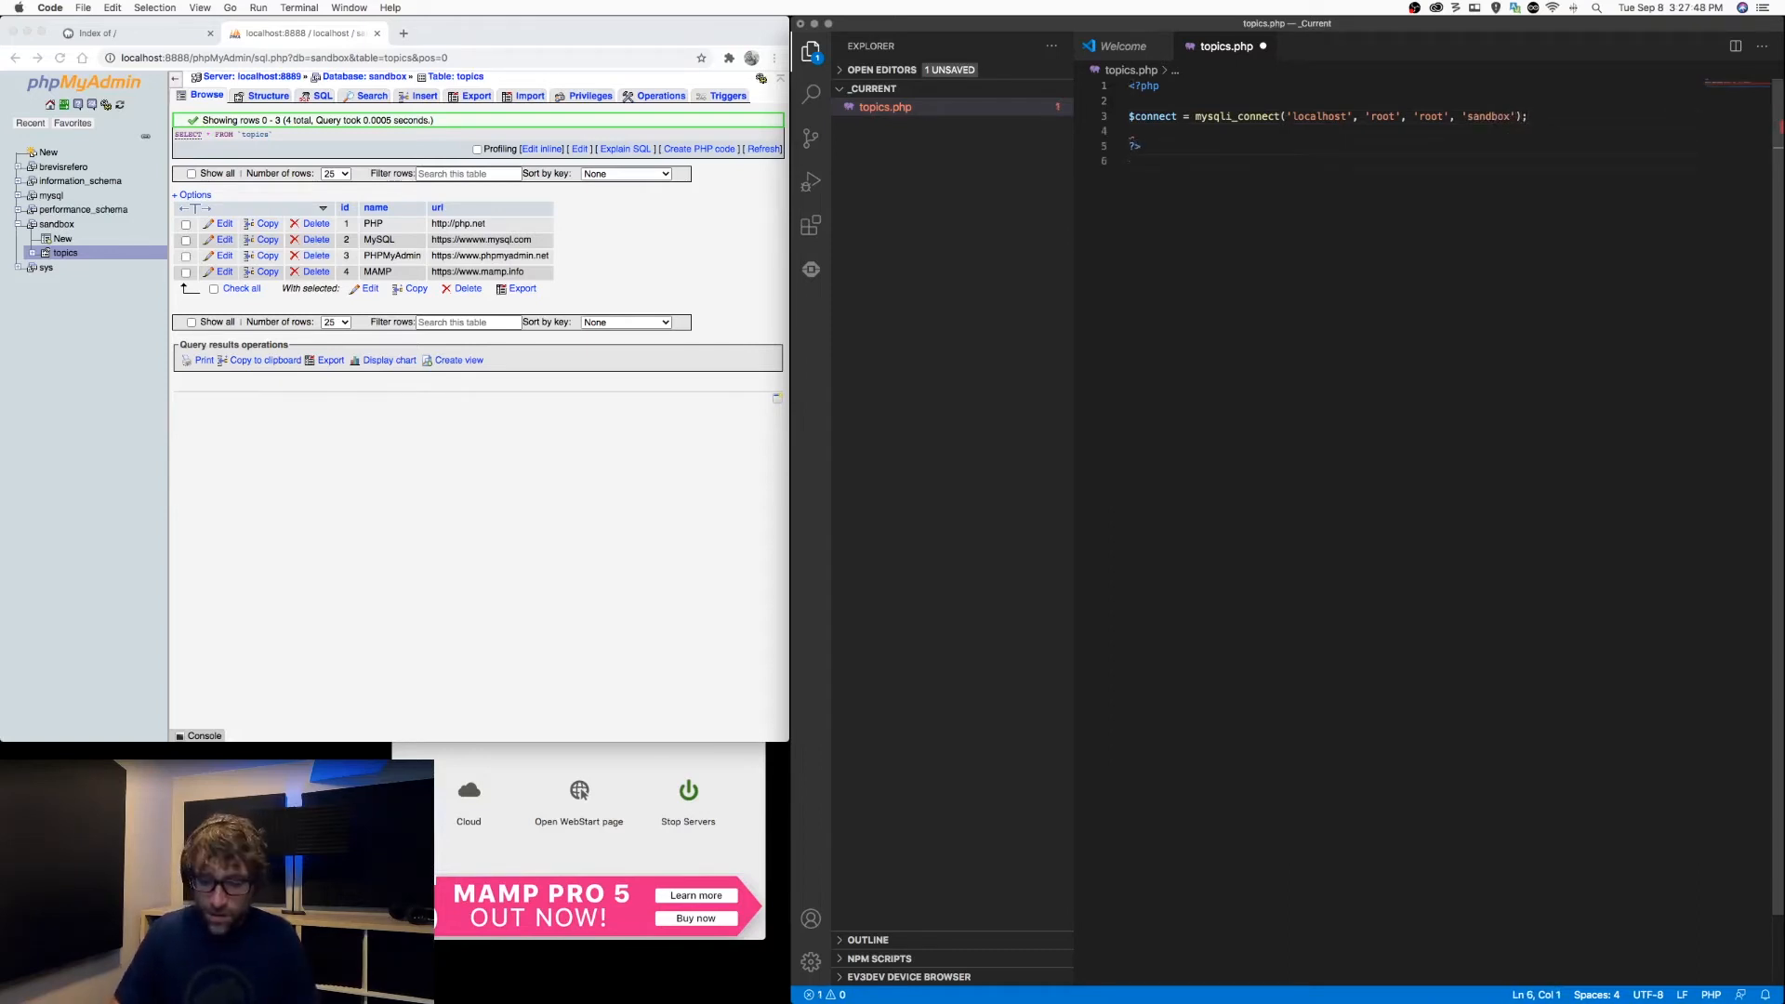
Add the doctype, html and head with title Displaying MySQL Database Content.
type("<!doctype html>")
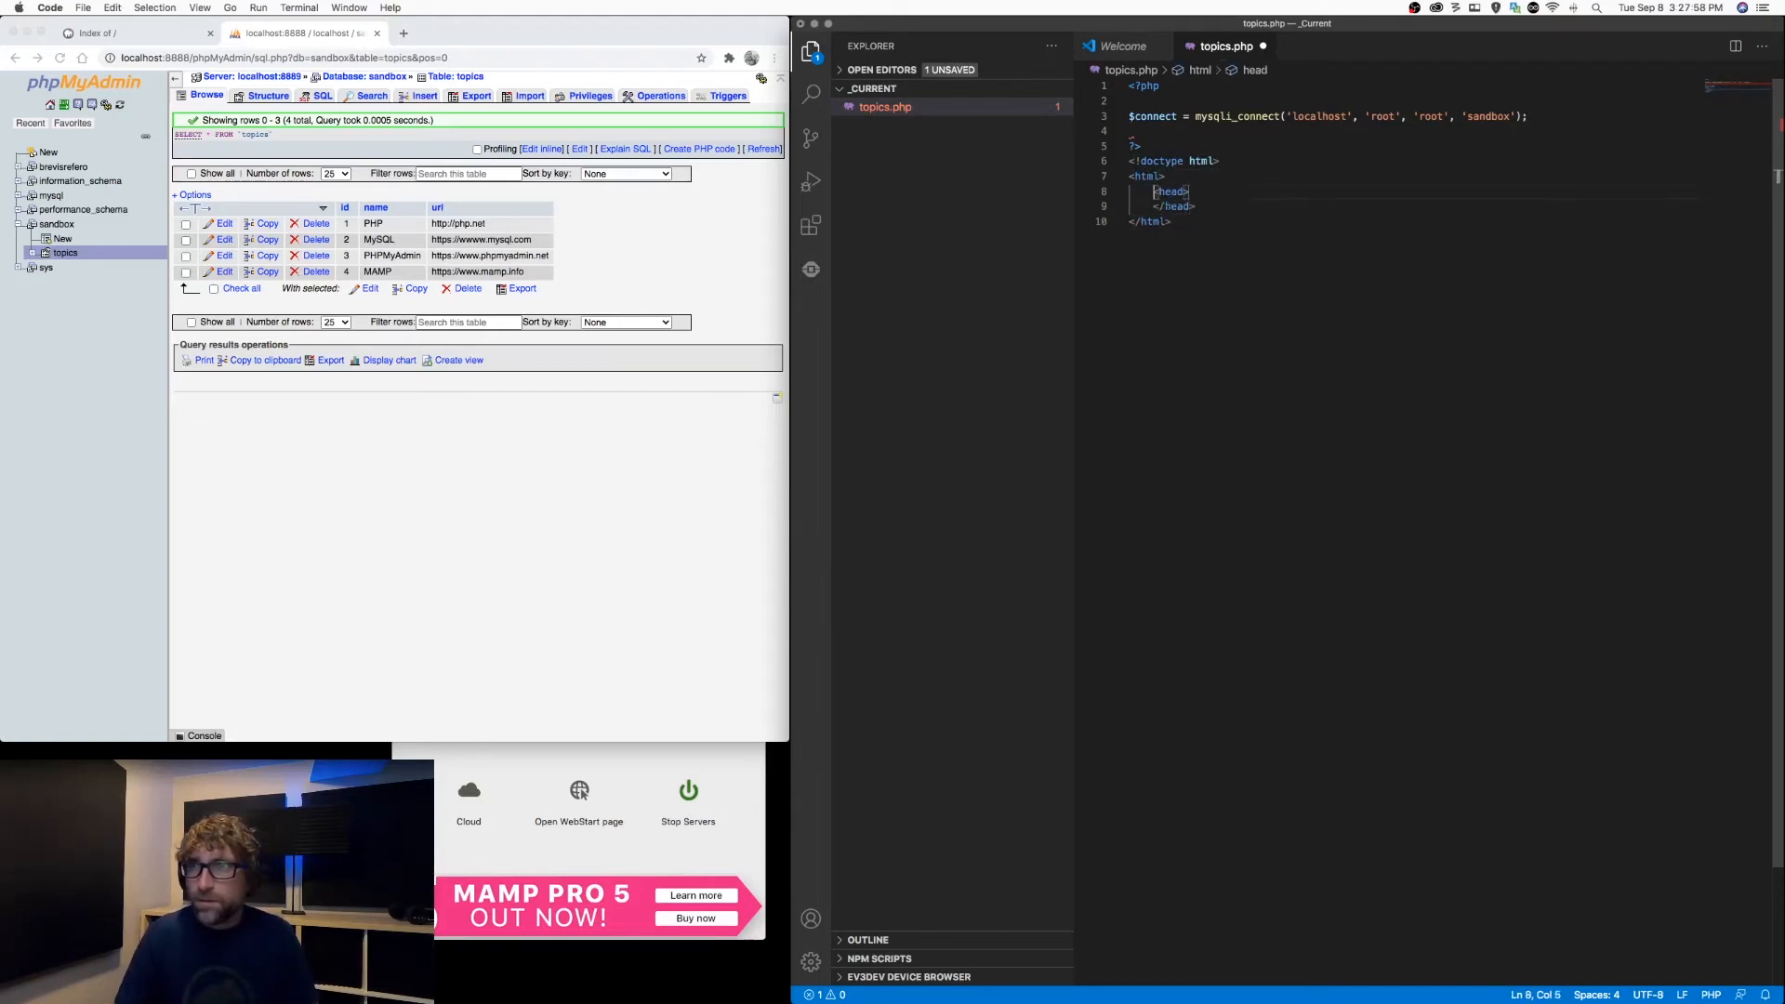
type("titl")
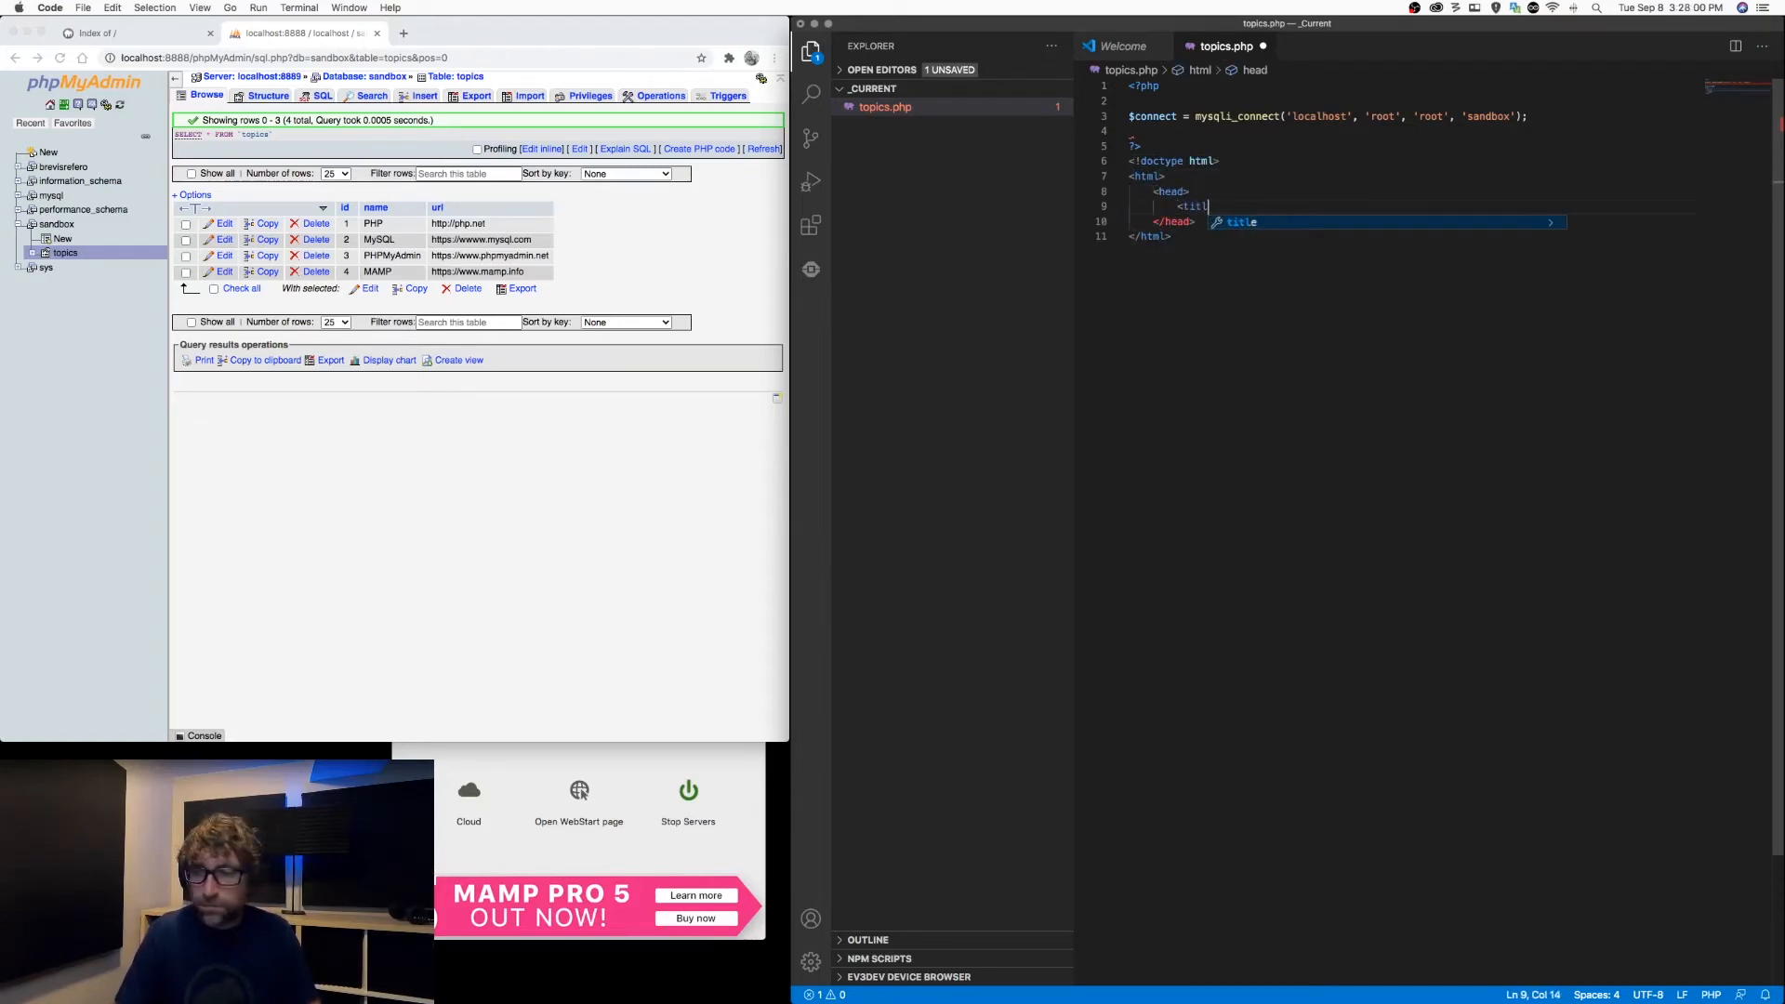
type("Displ")
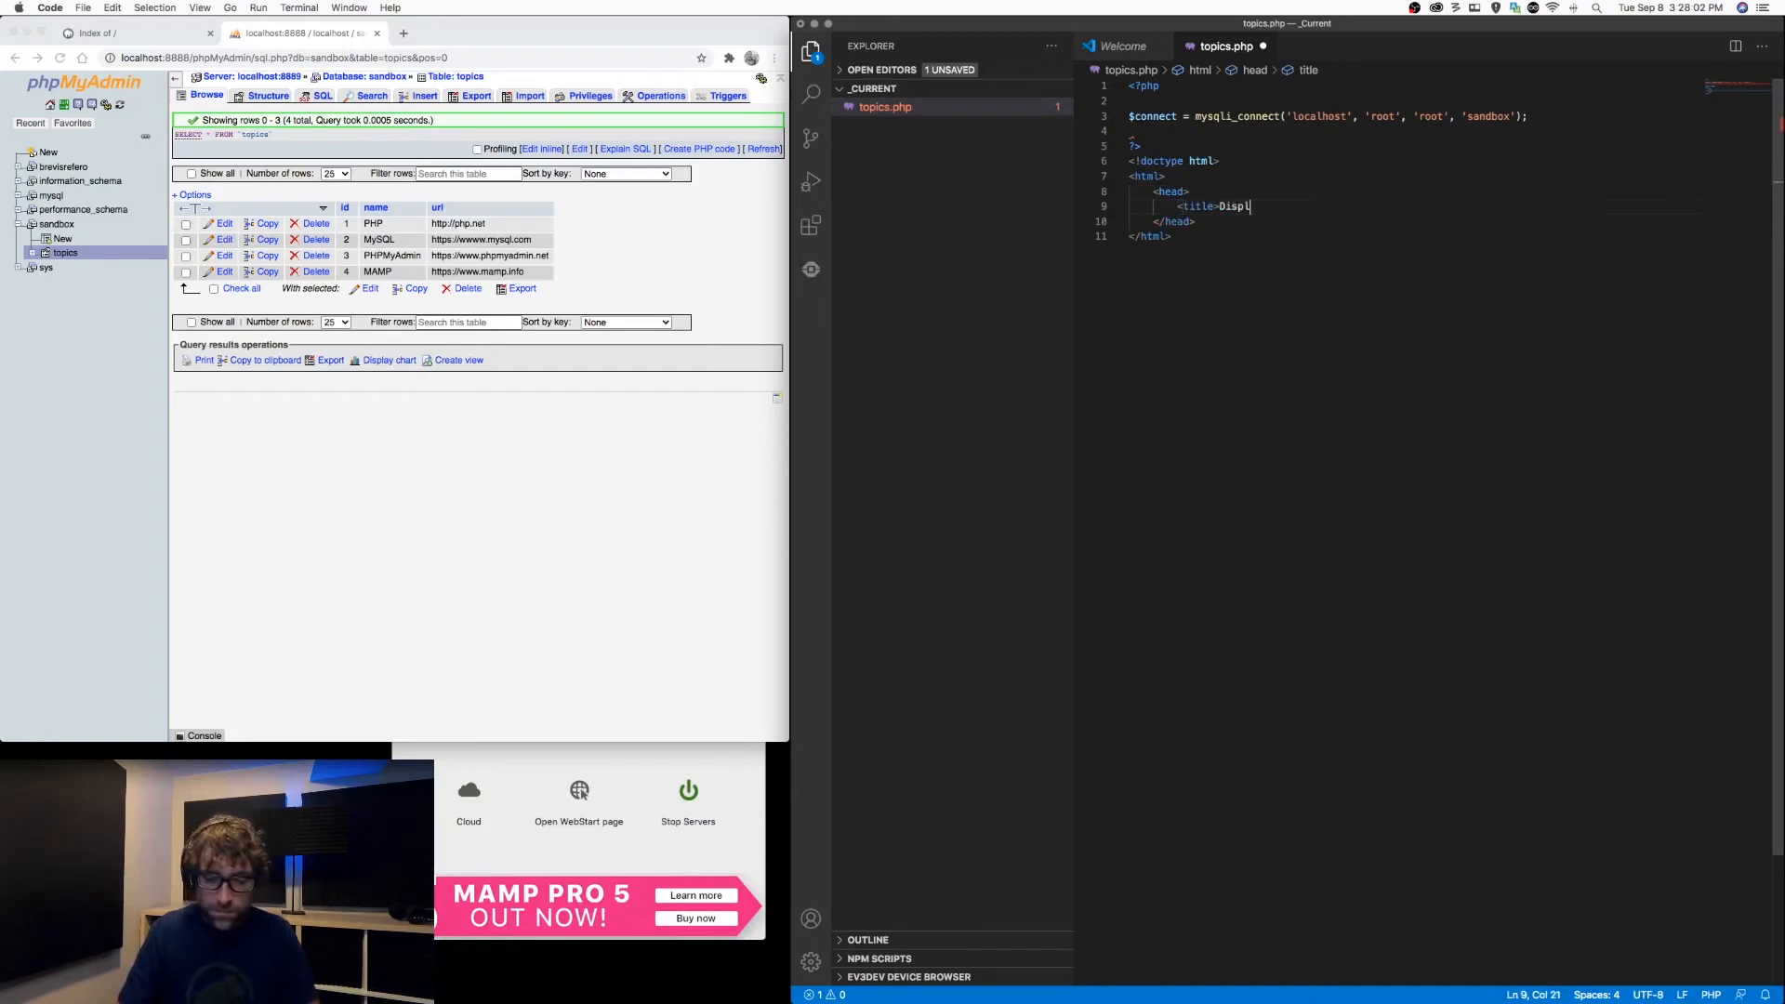
type("aying MySQL")
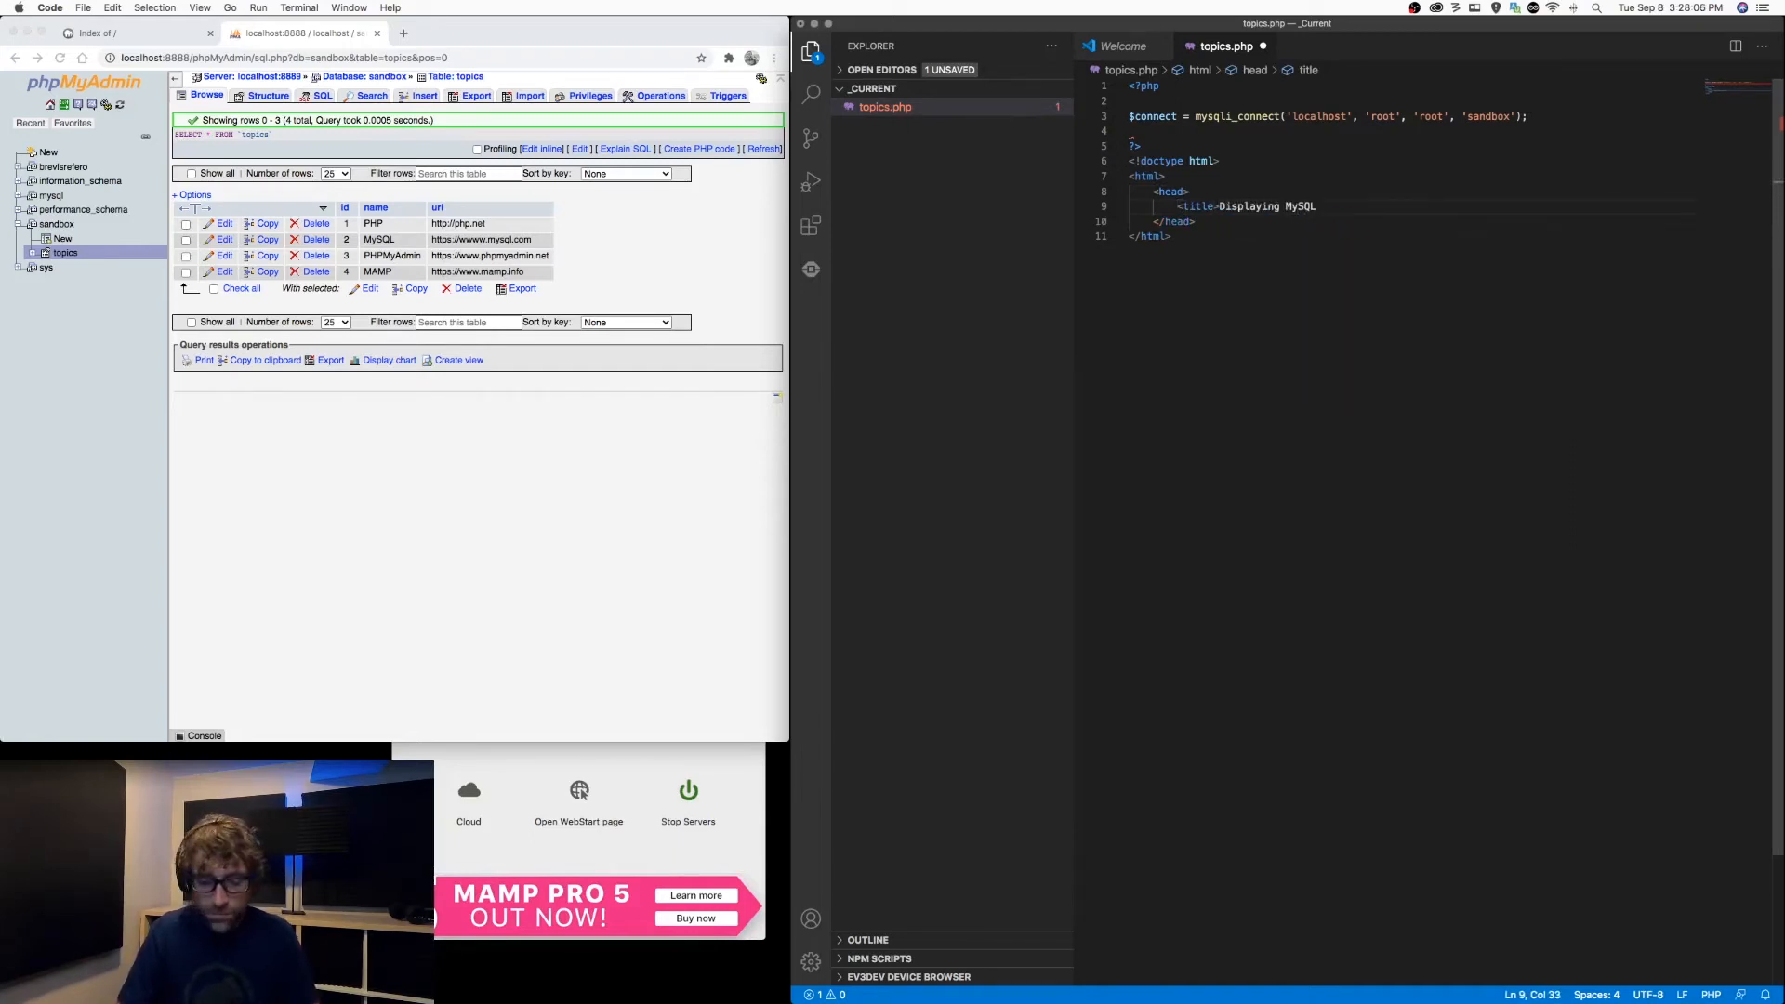
type("Database Co")
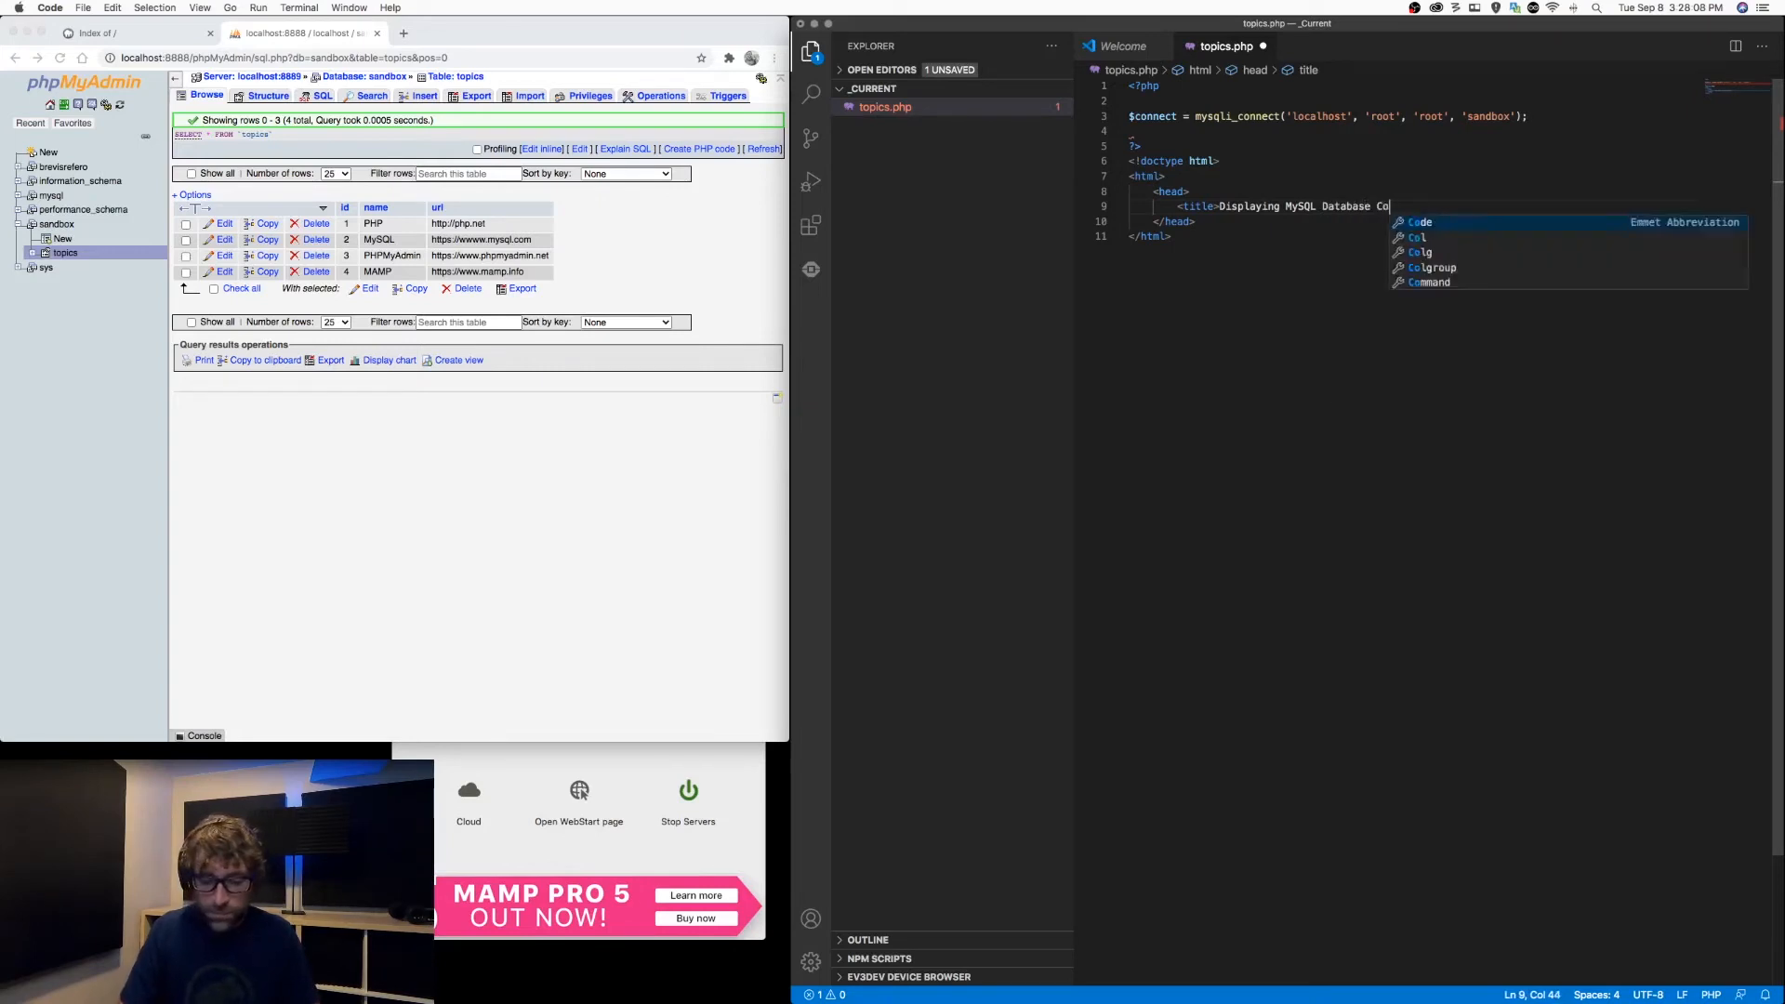
type("ntent</title>")
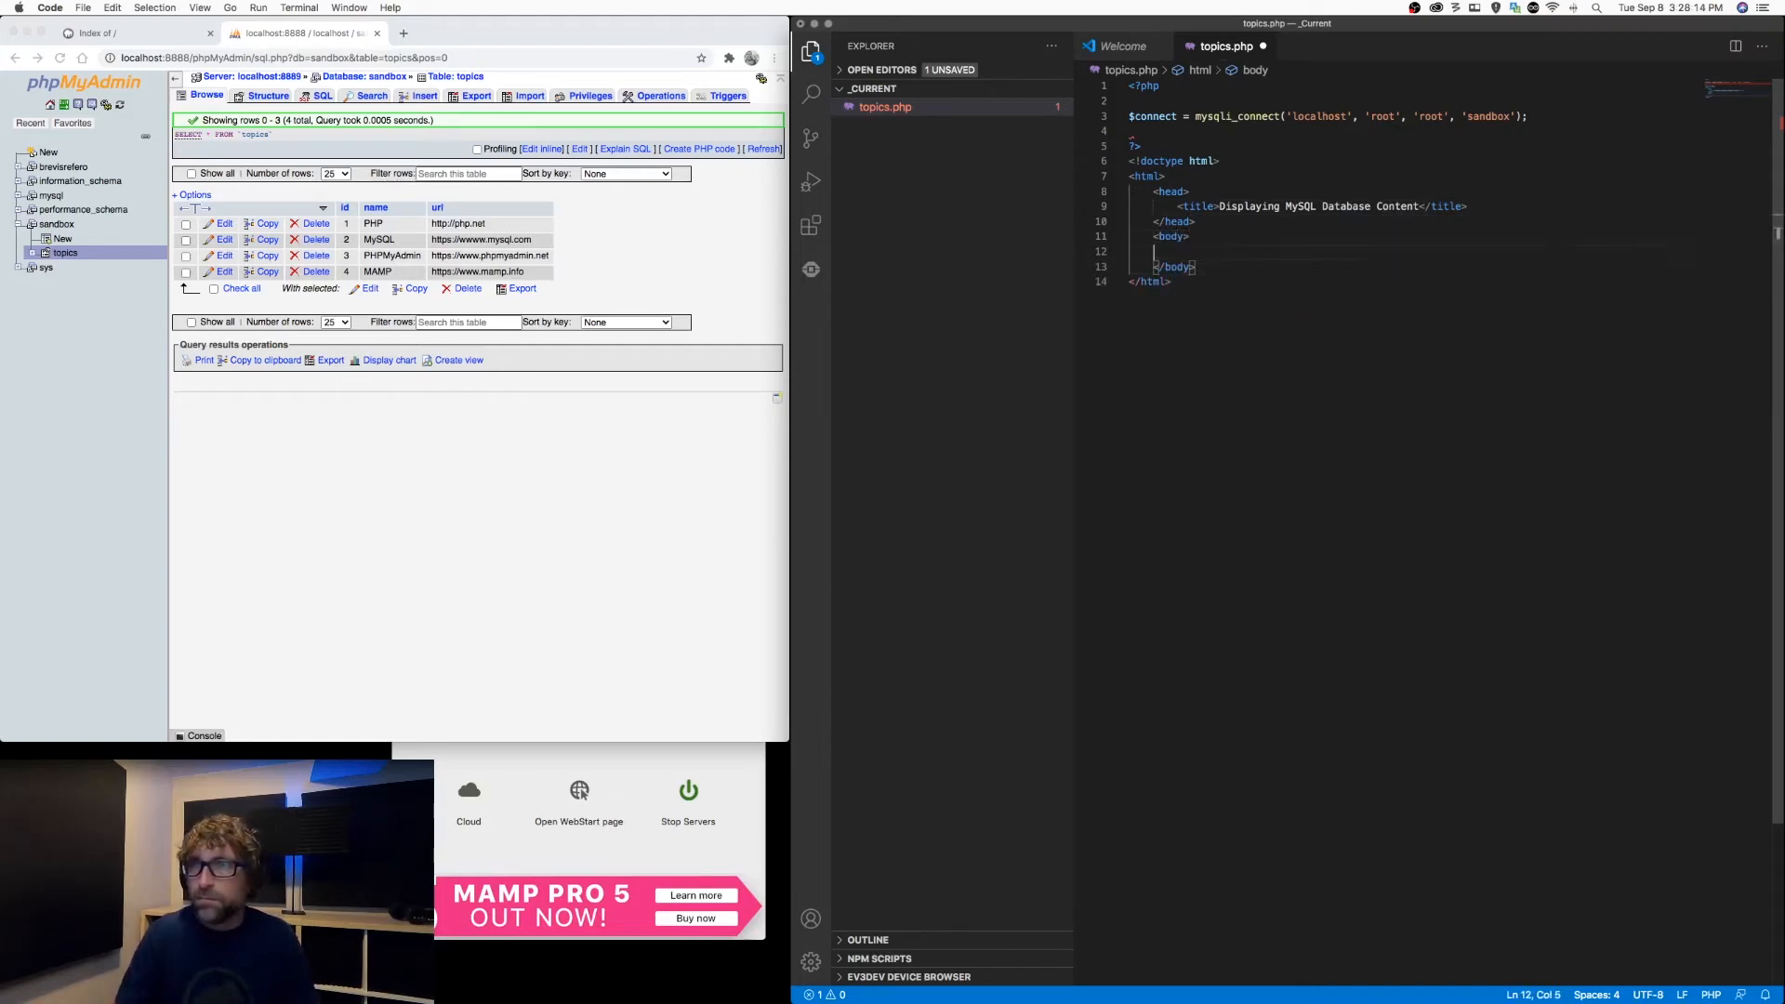
Add a body with an <h1>Displaying MySQL Database Content</h1> heading and blank lines below.
type("<")
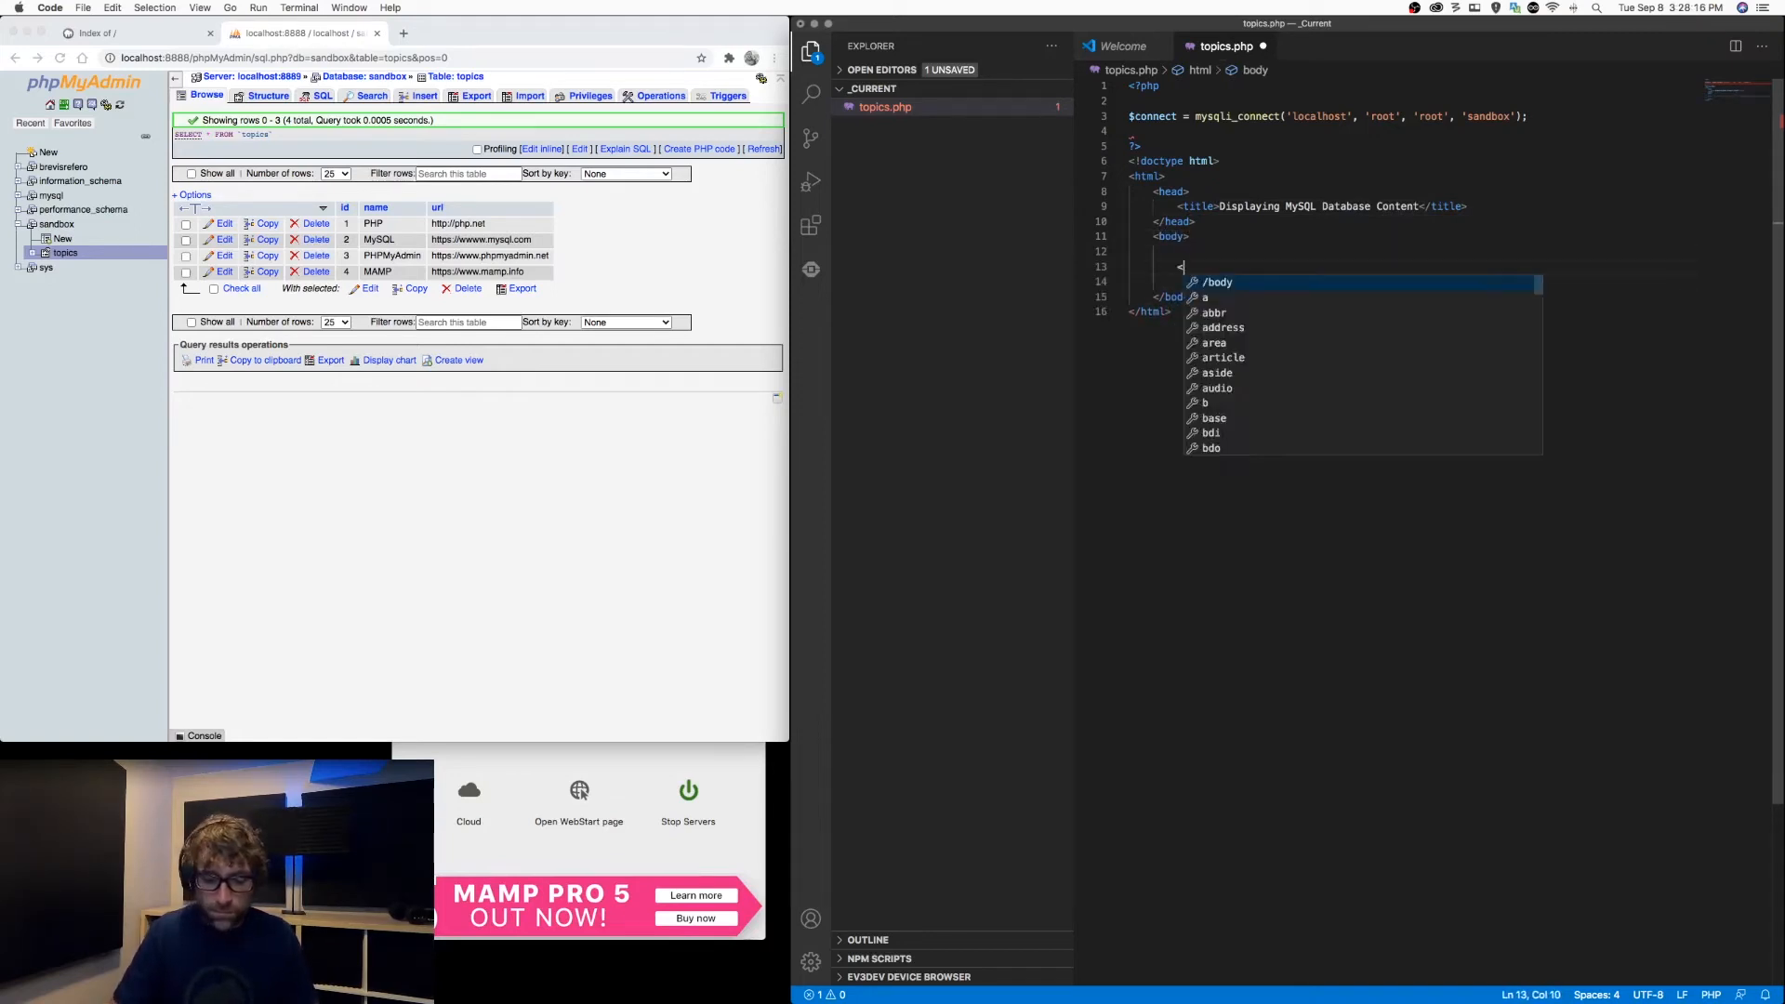
type("<h1>Displaying M")
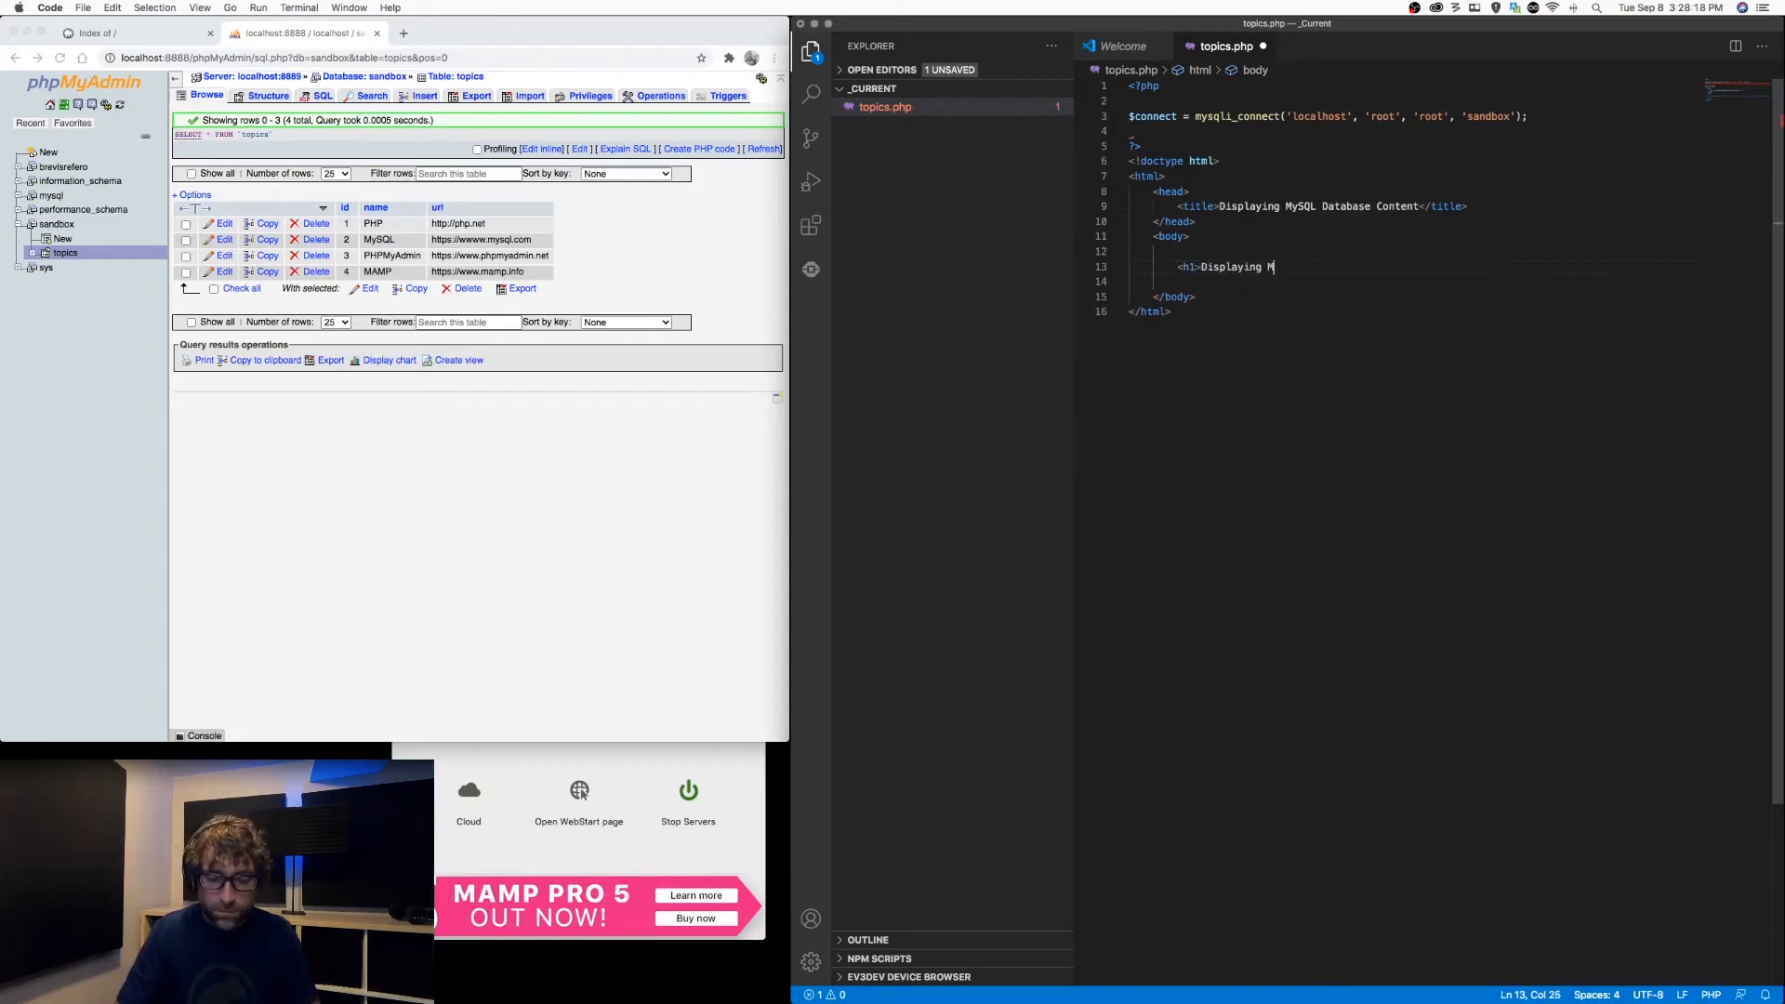
type("ySQL Database Content")
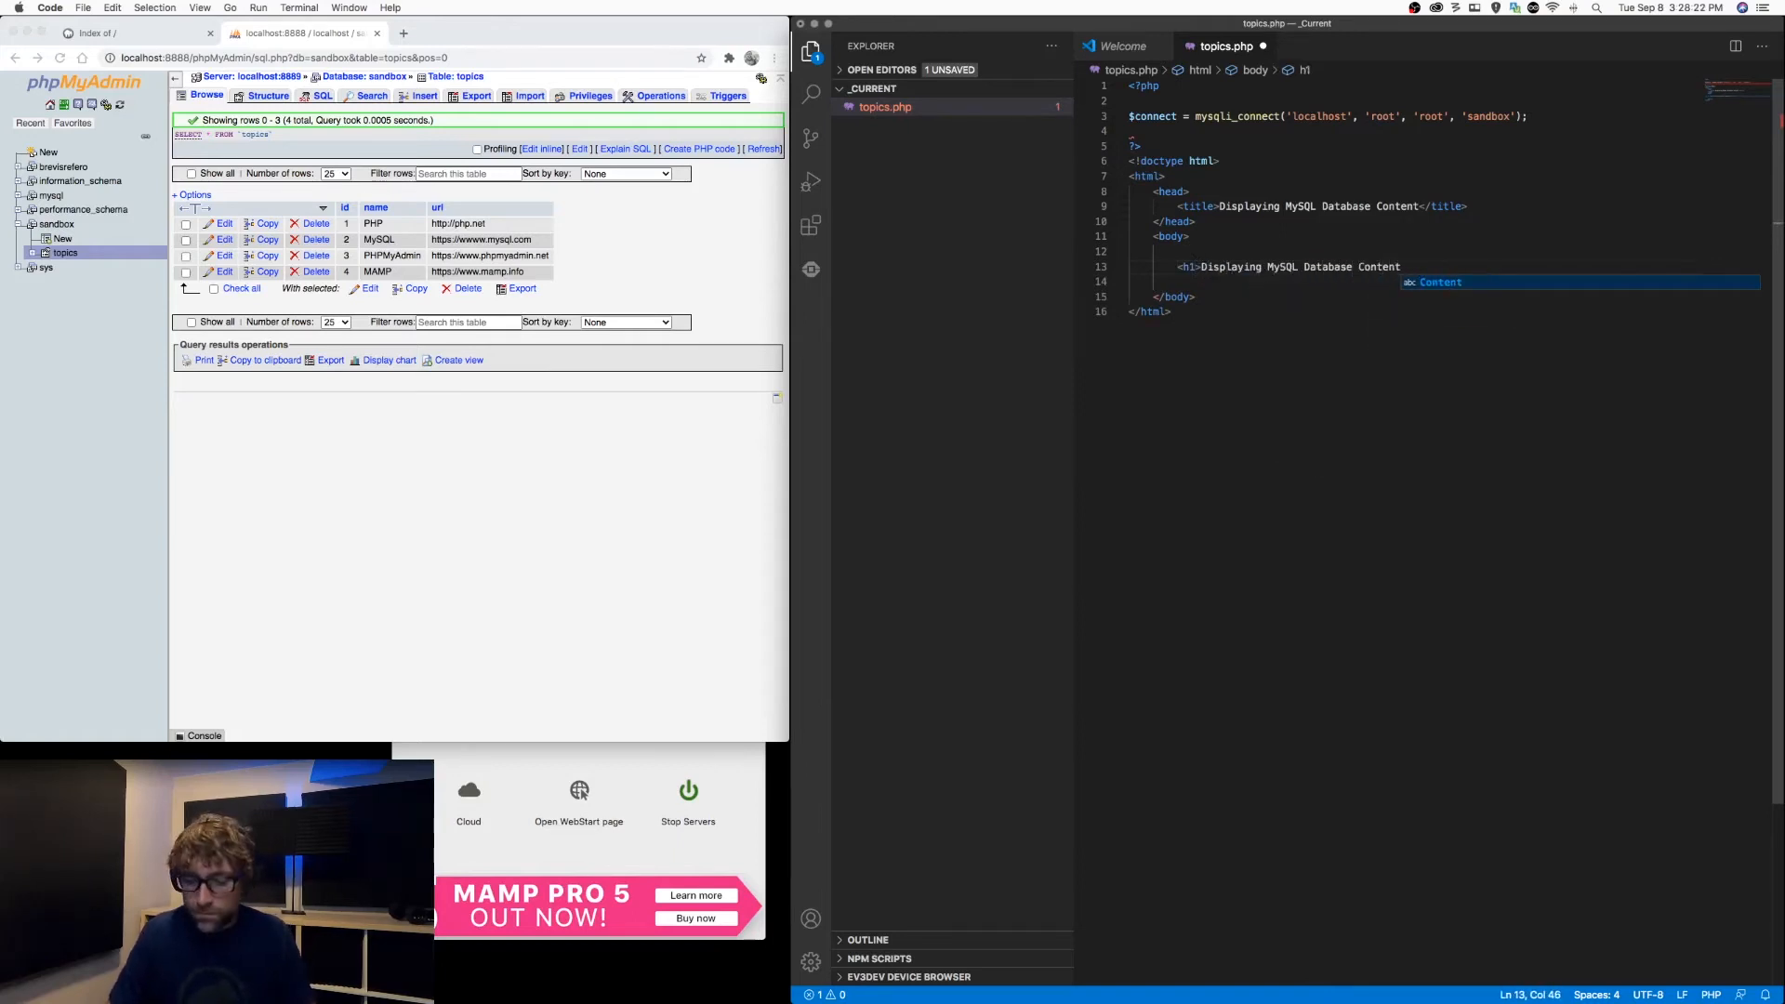
type("</h1>")
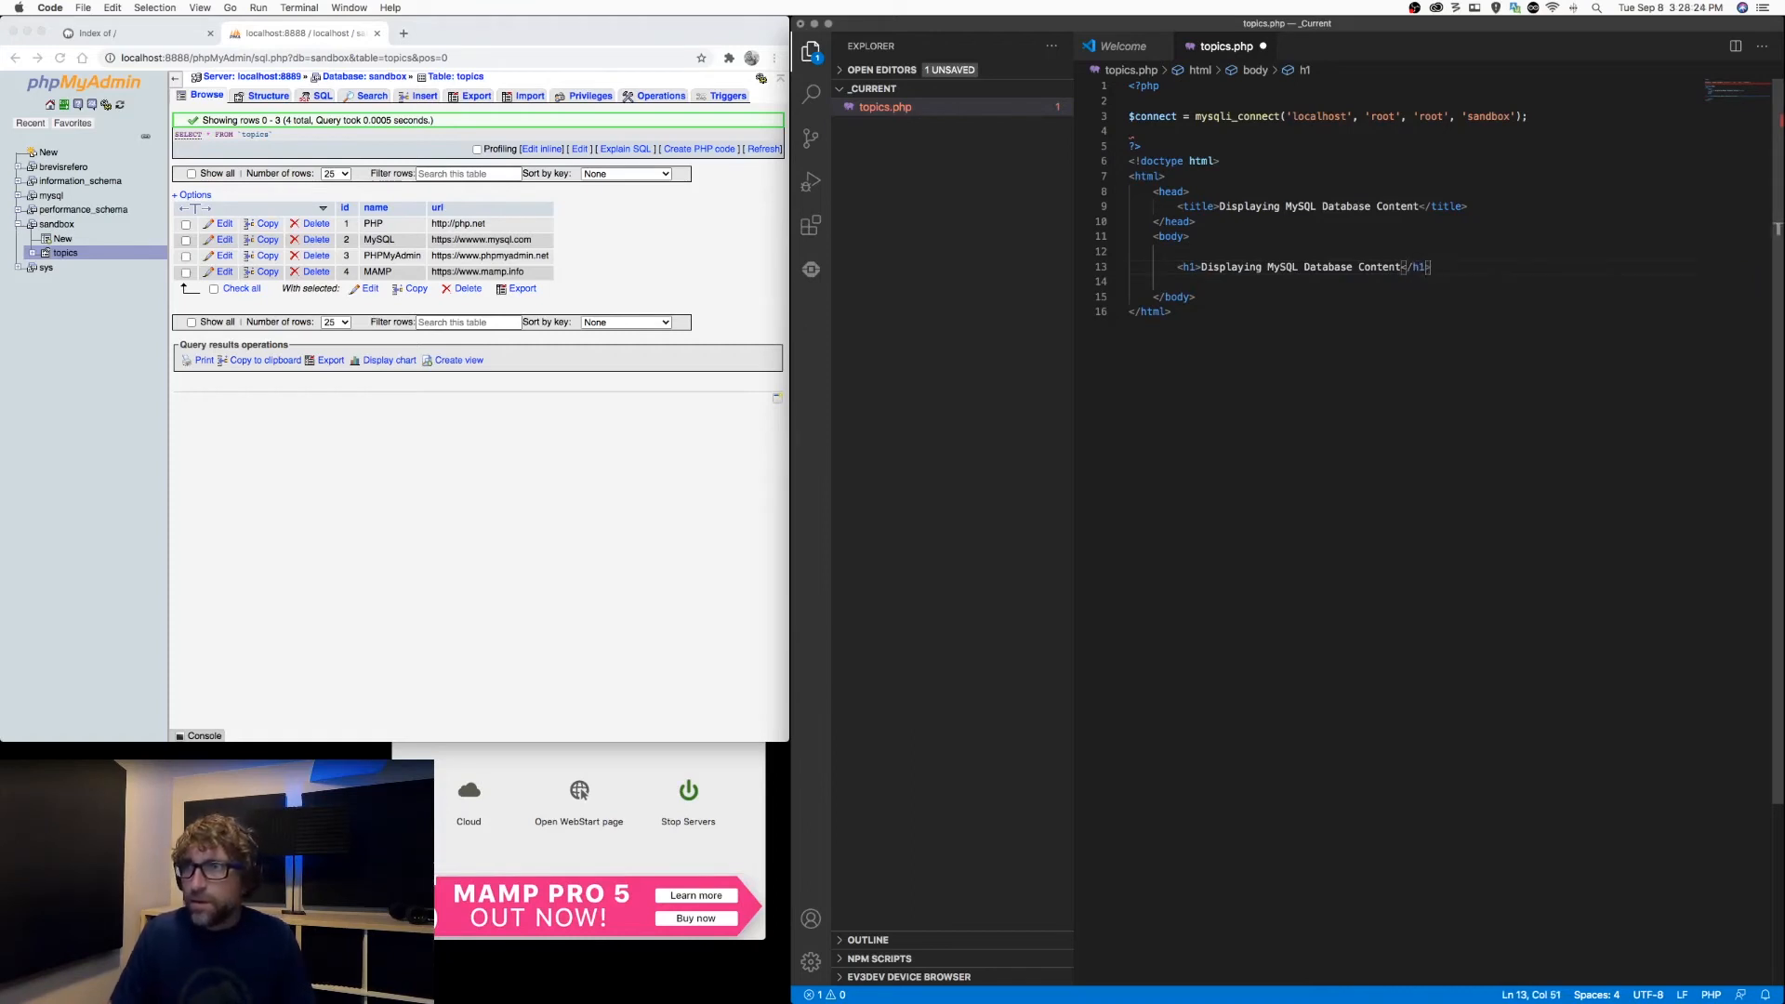
key("enter")
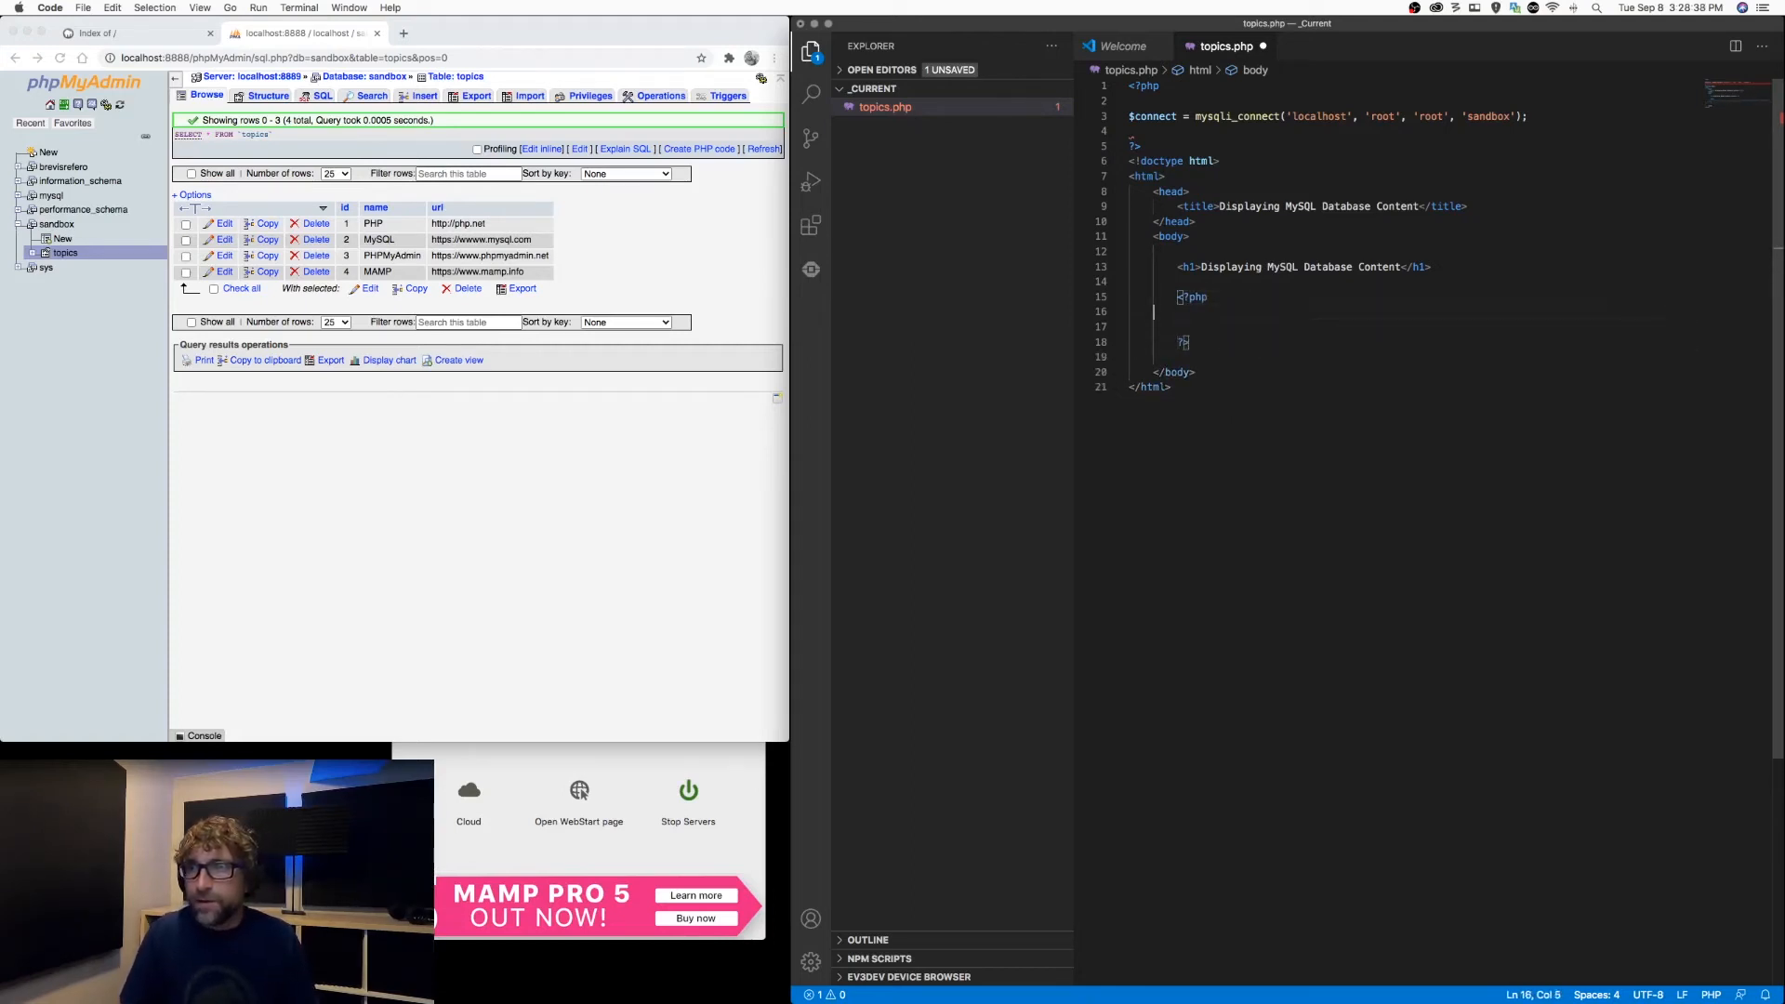
Write $query = 'SELECT * FROM topics'; and begin the next variable.
type("$")
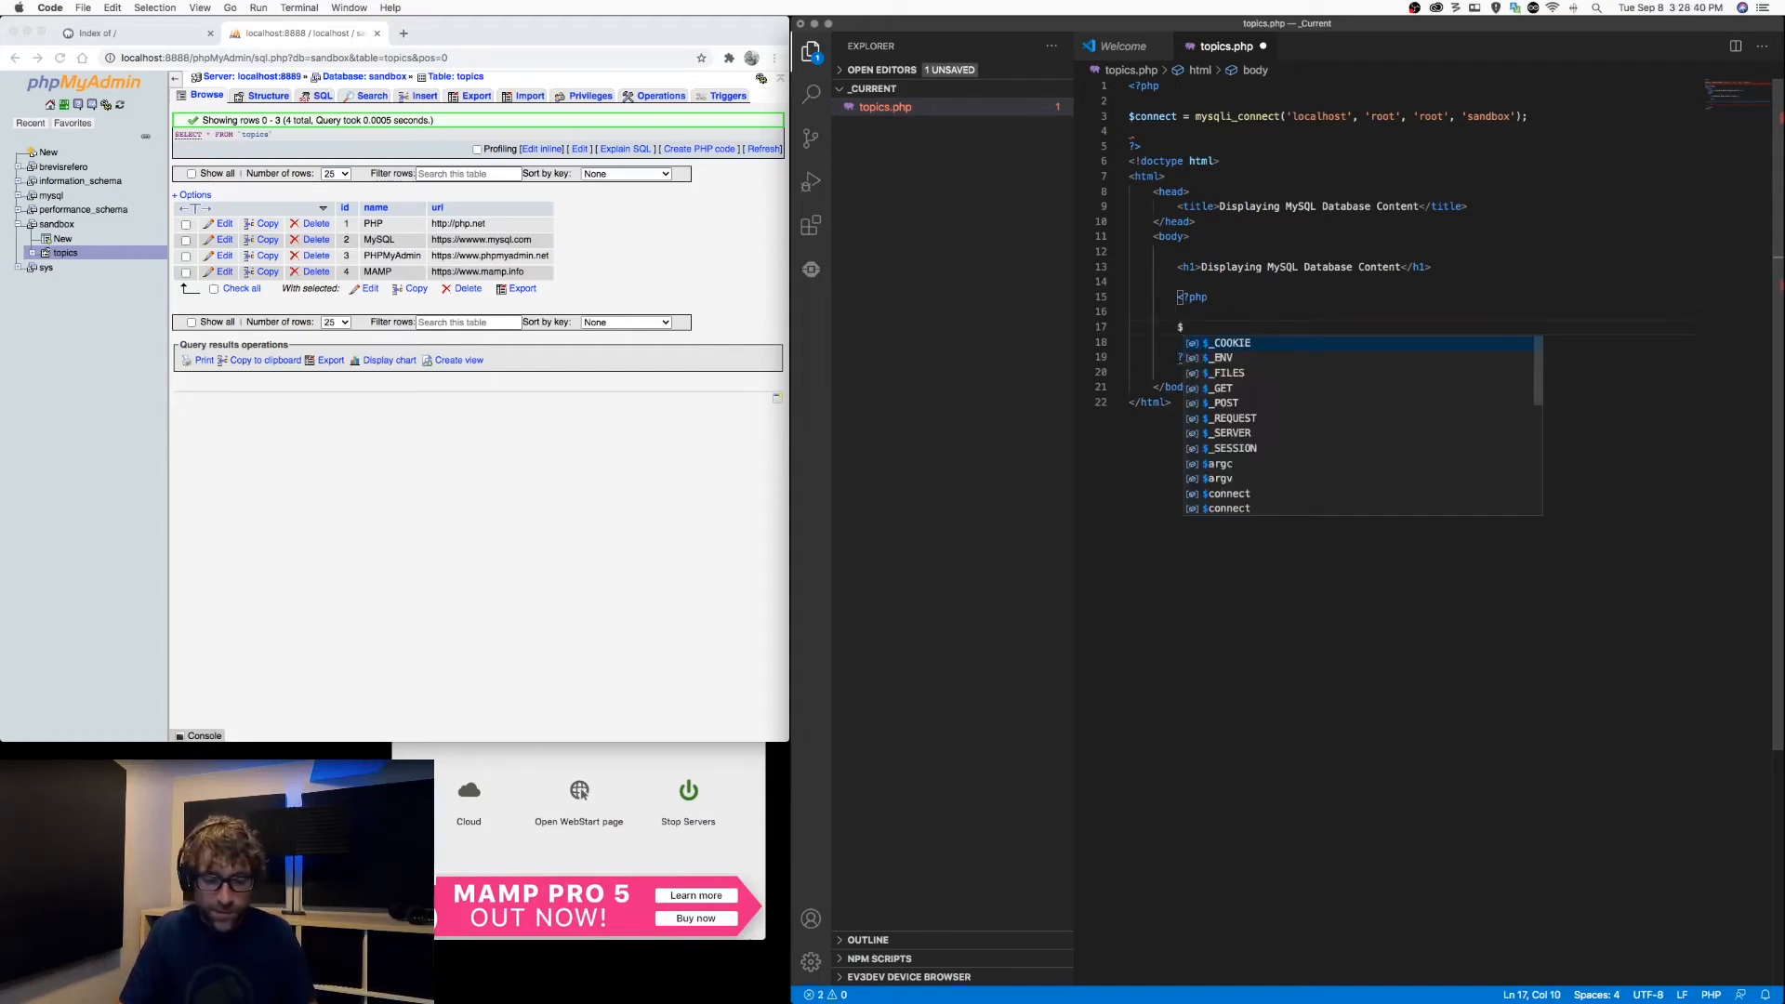
type("query =")
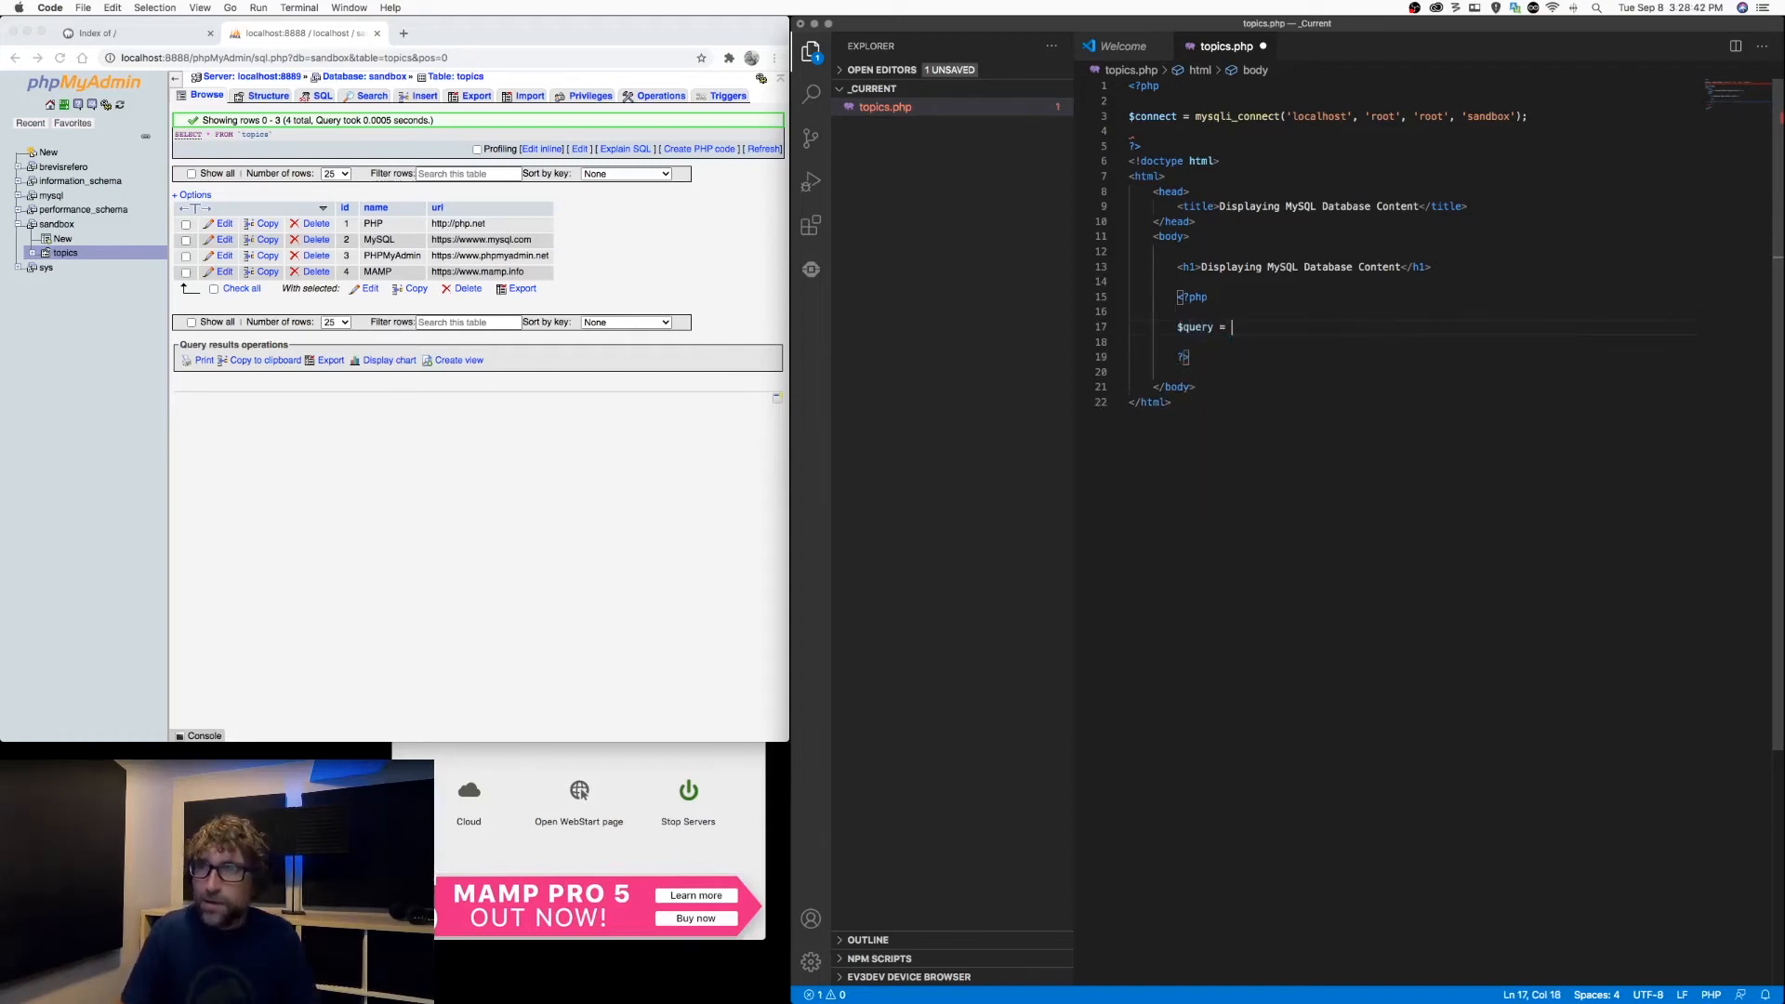
type("'")
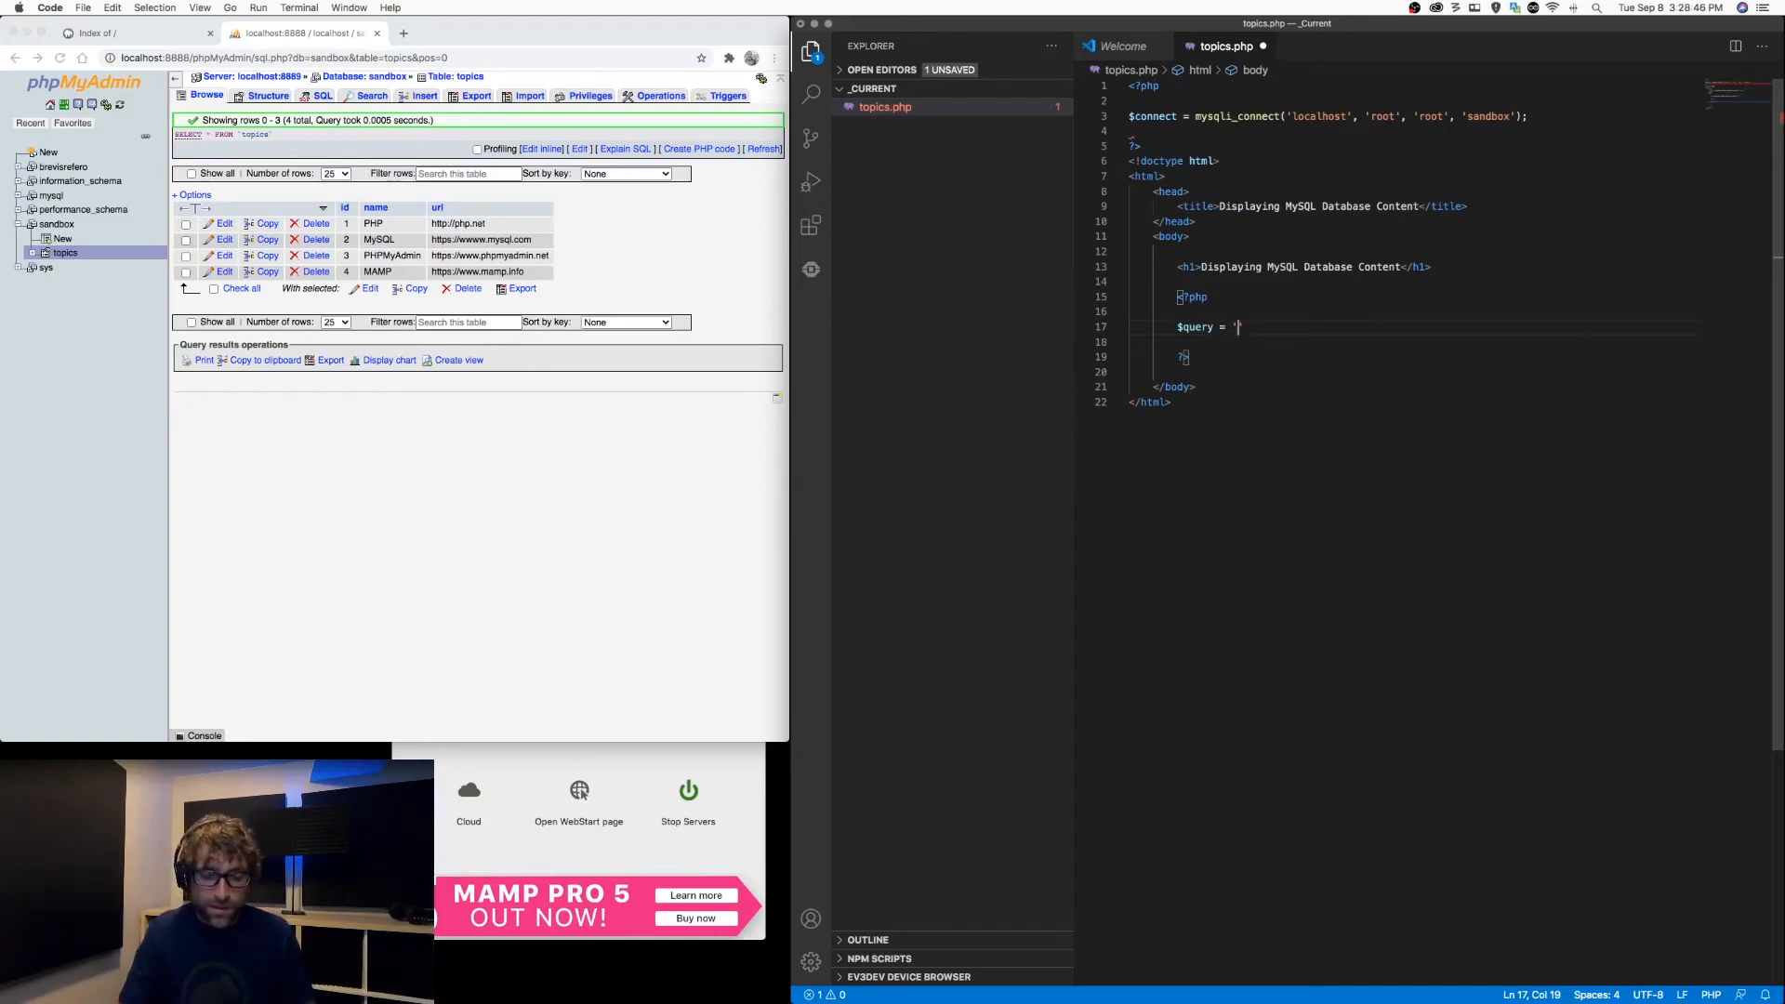
type("SELECT")
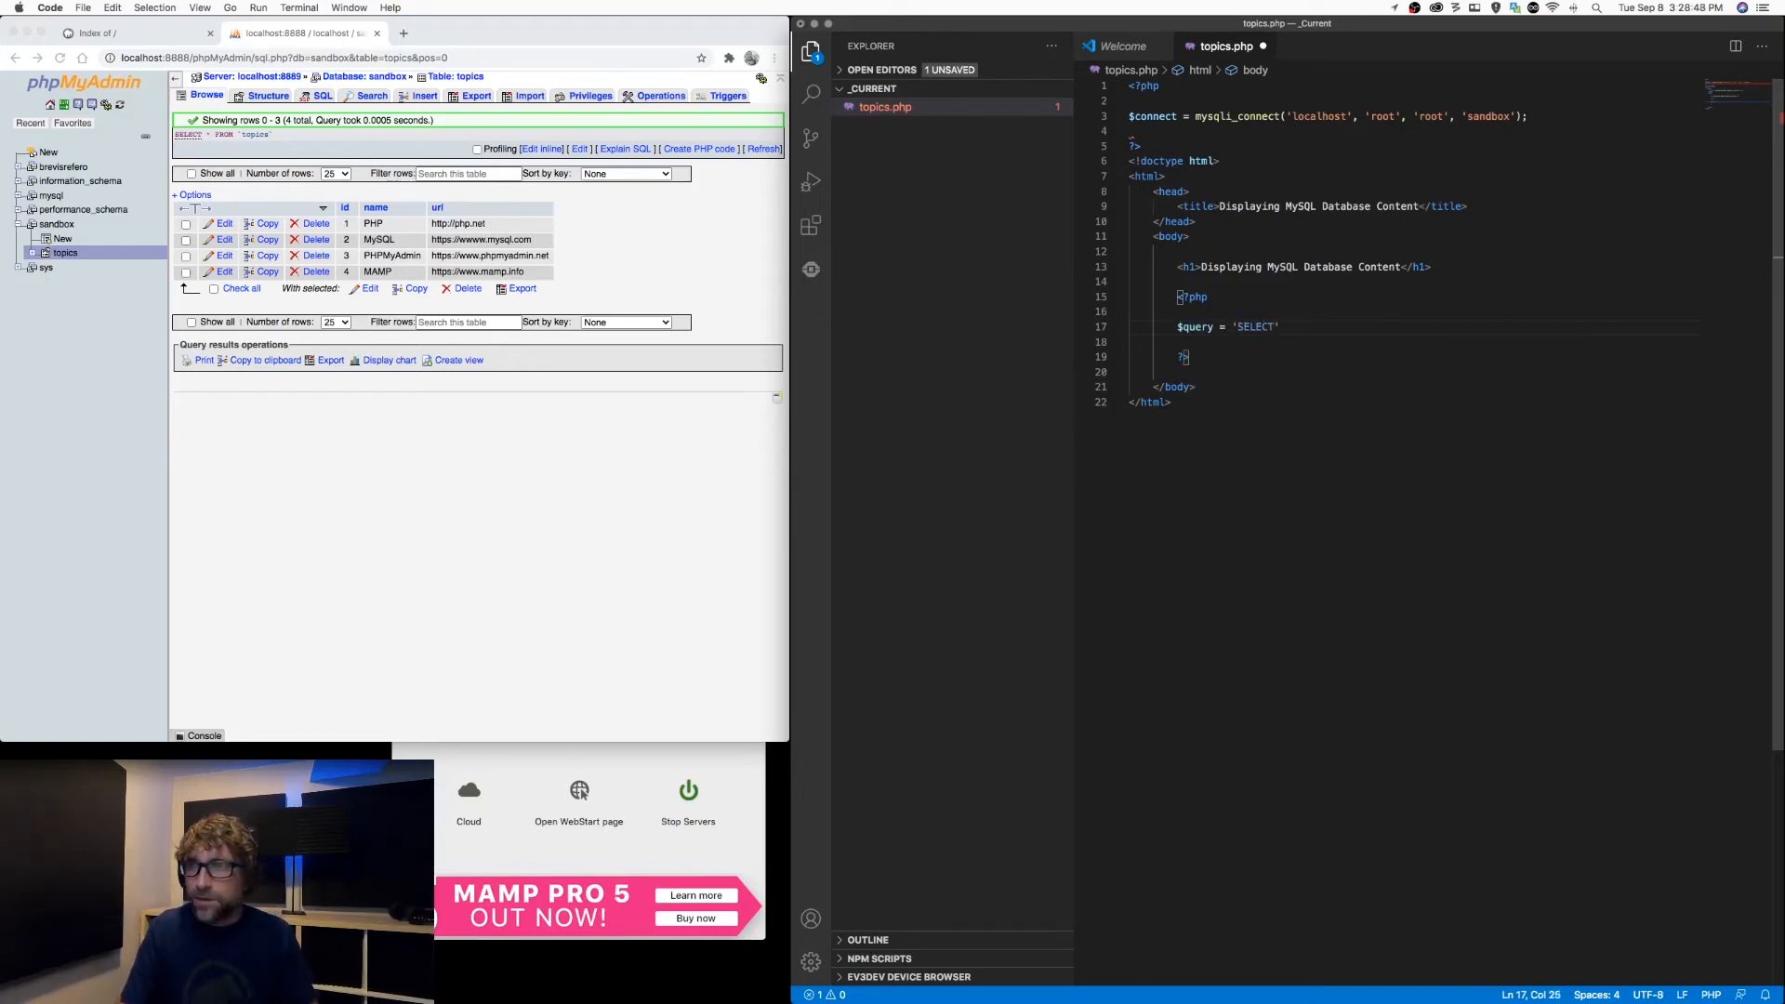
type("*")
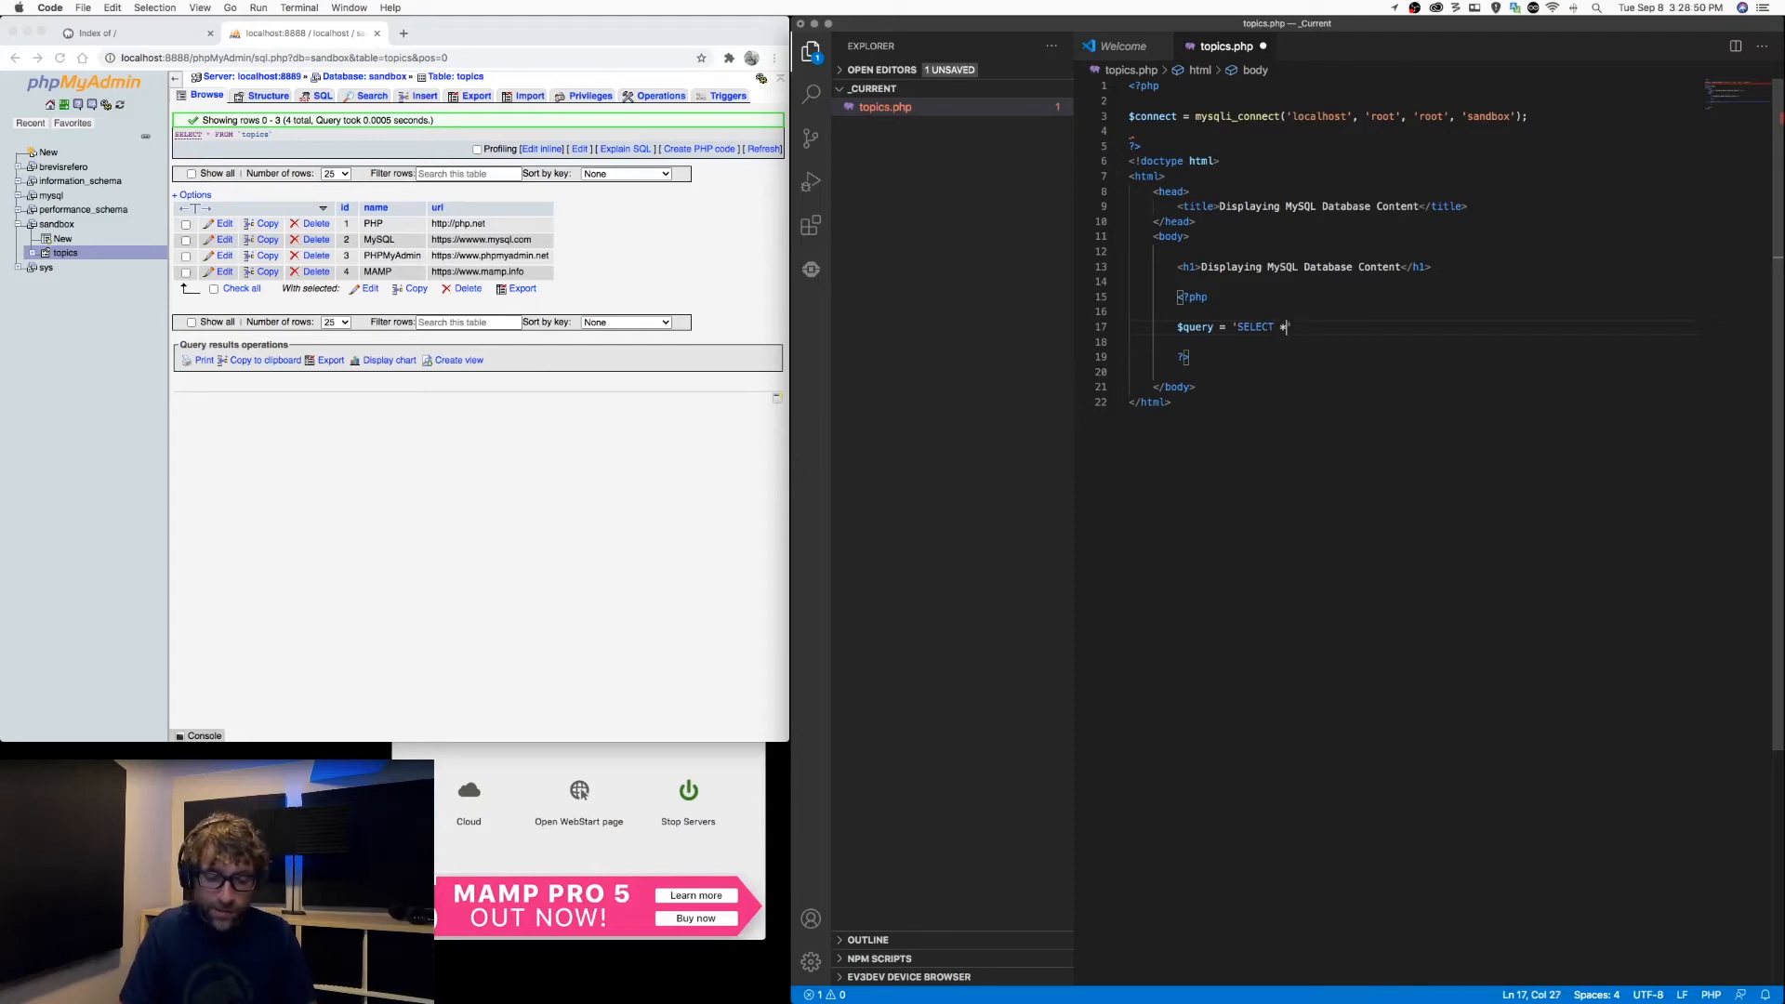
type("FROM")
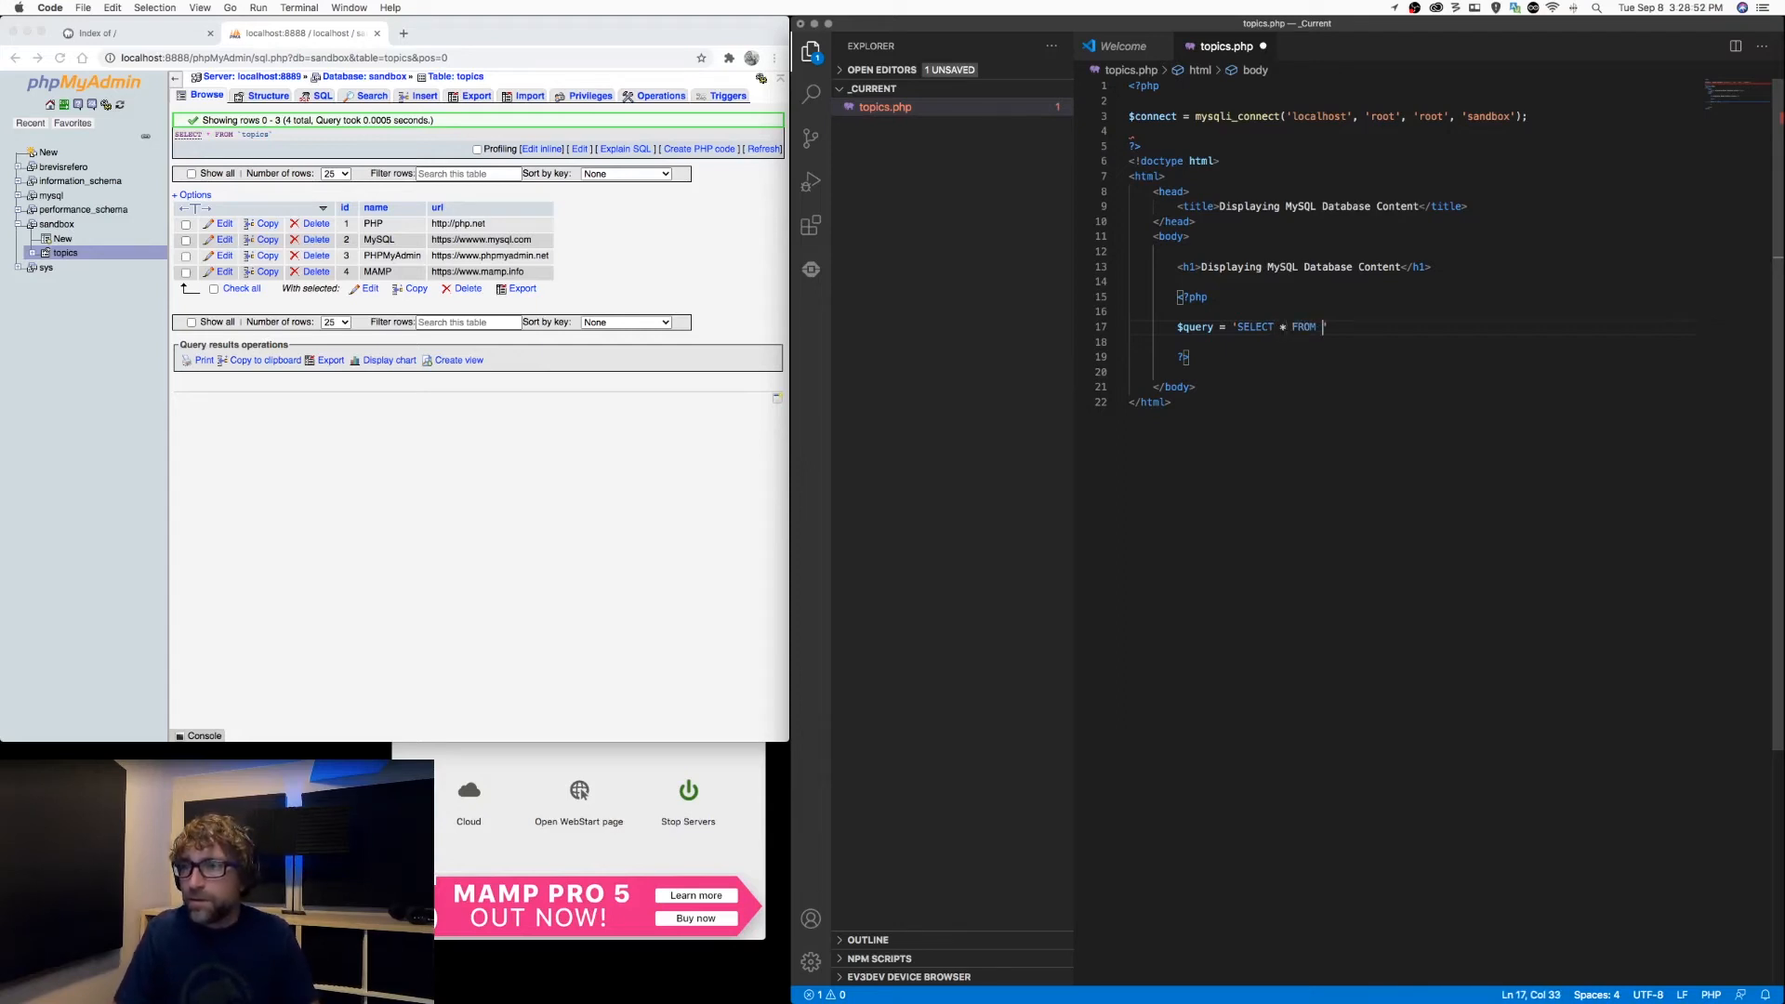
type("topics'")
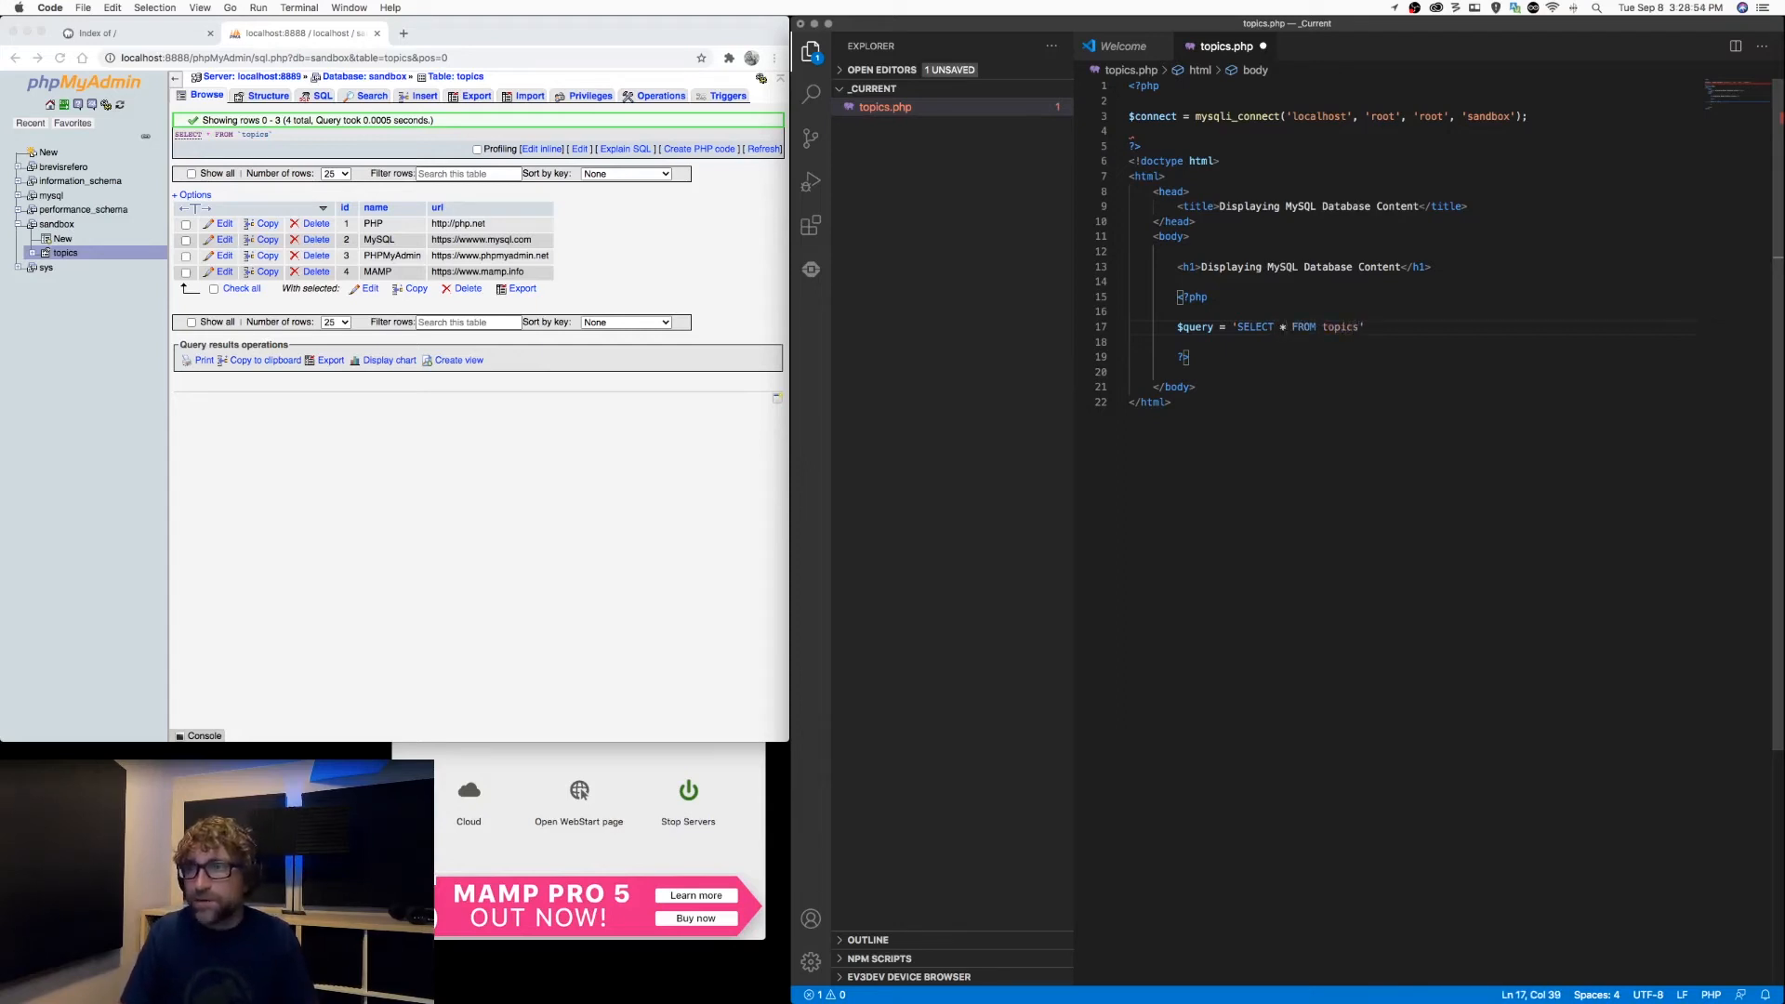
type(";")
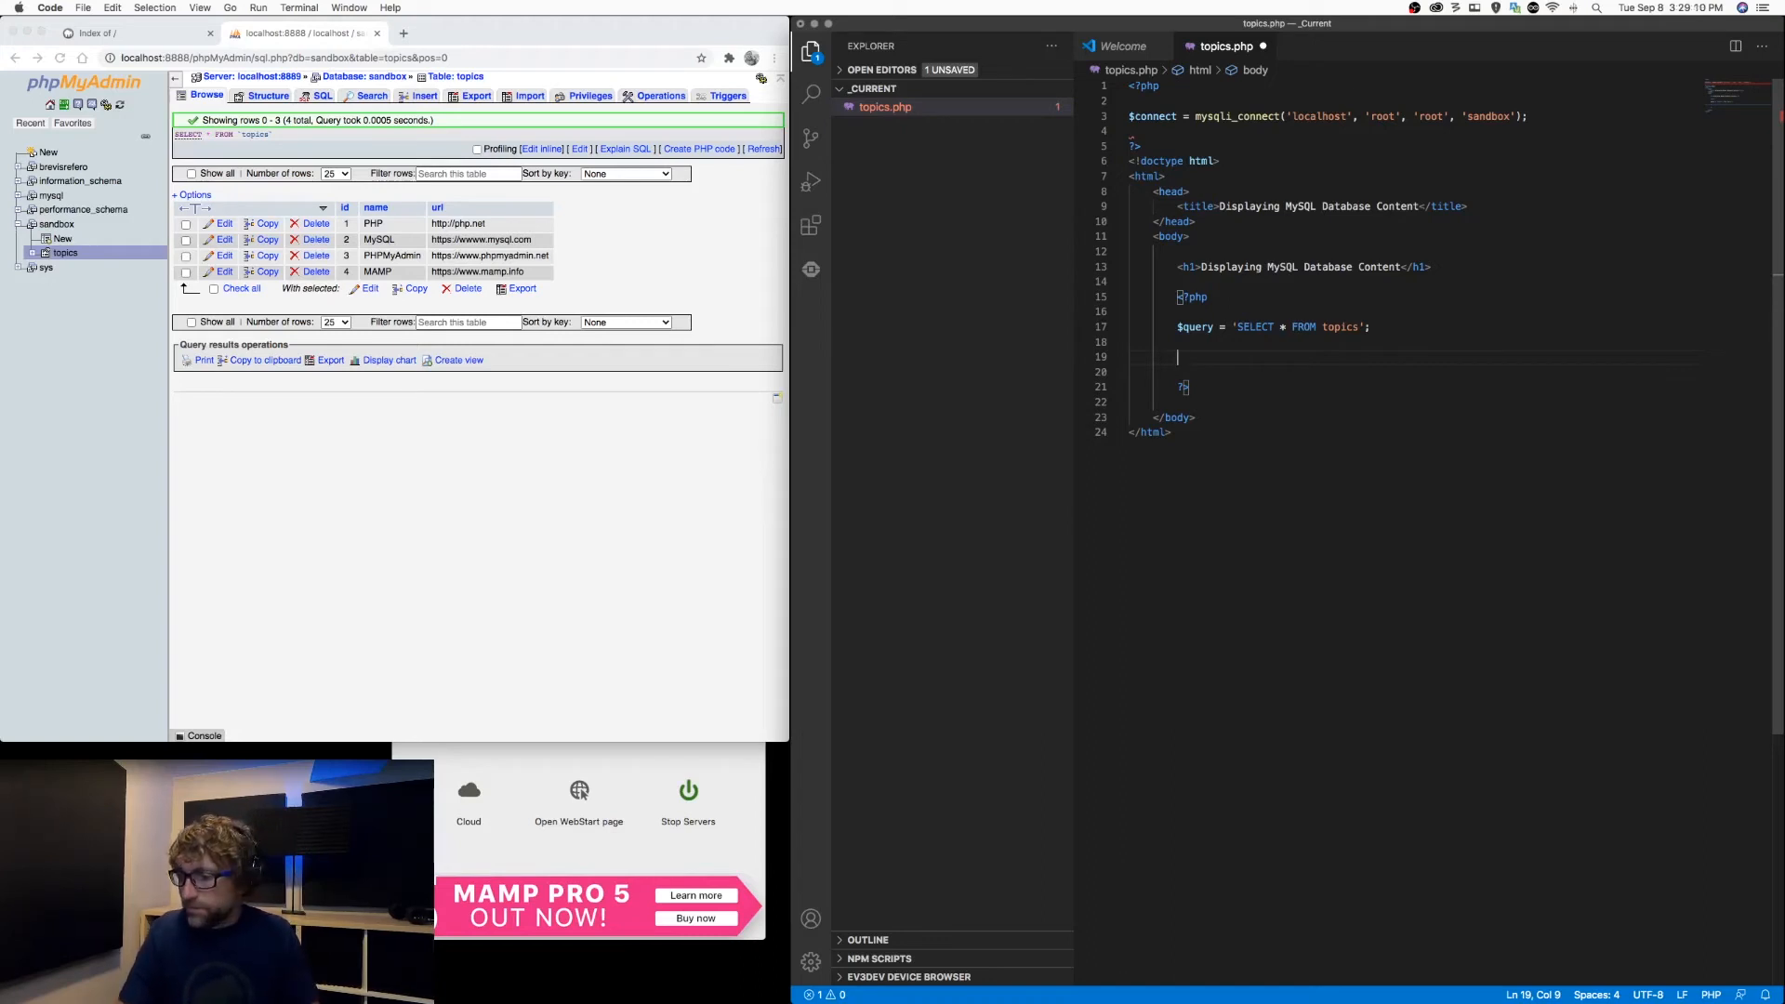
type("$")
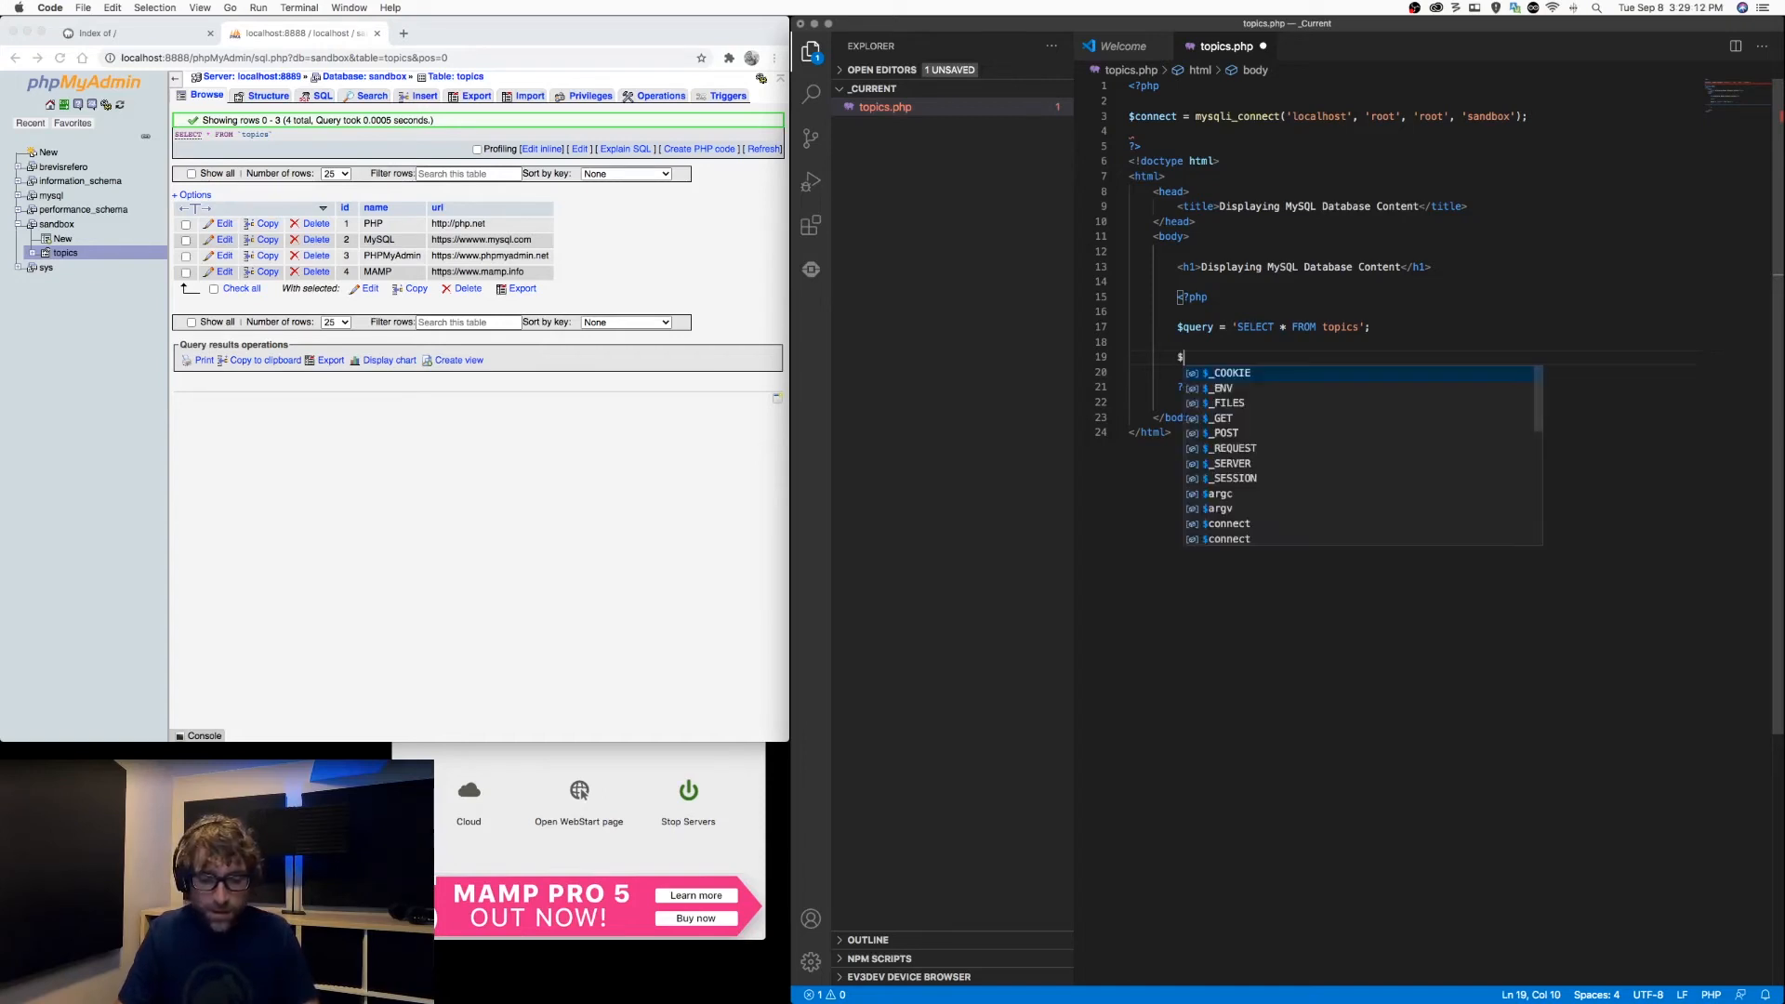
Write $result = mysqli_query($connect, $query); followed by empty lines.
type("rsu")
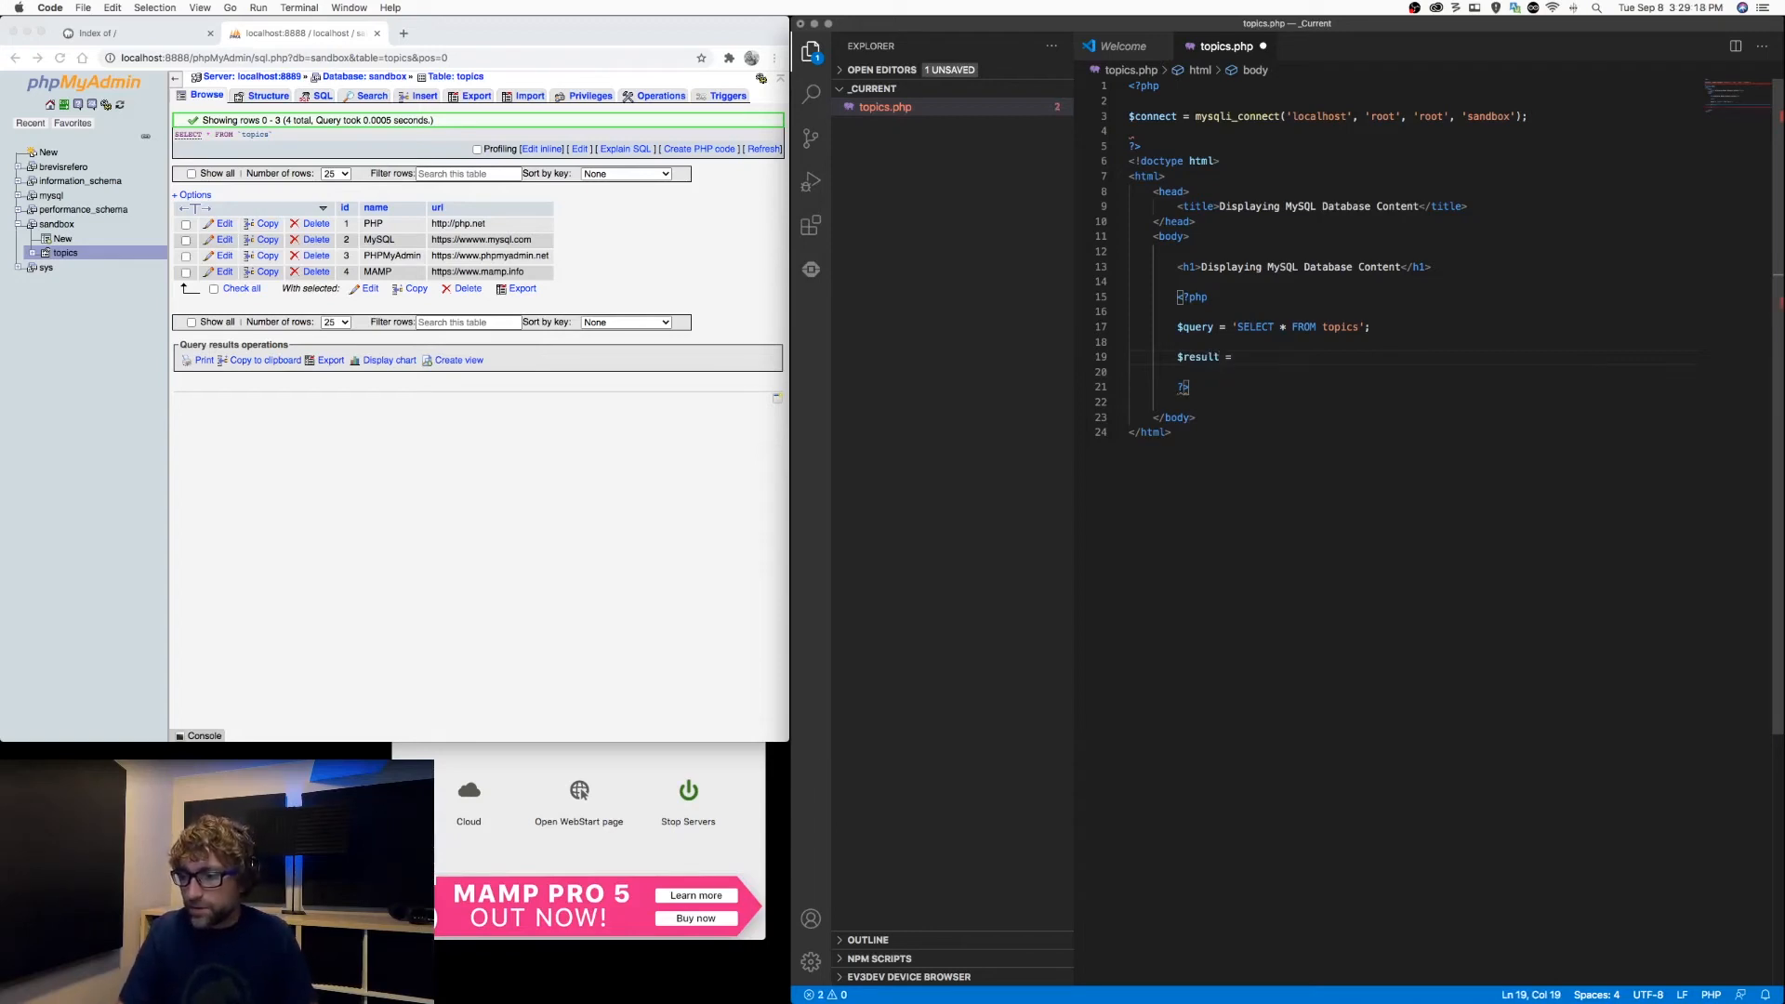
type("mysqli_query(")
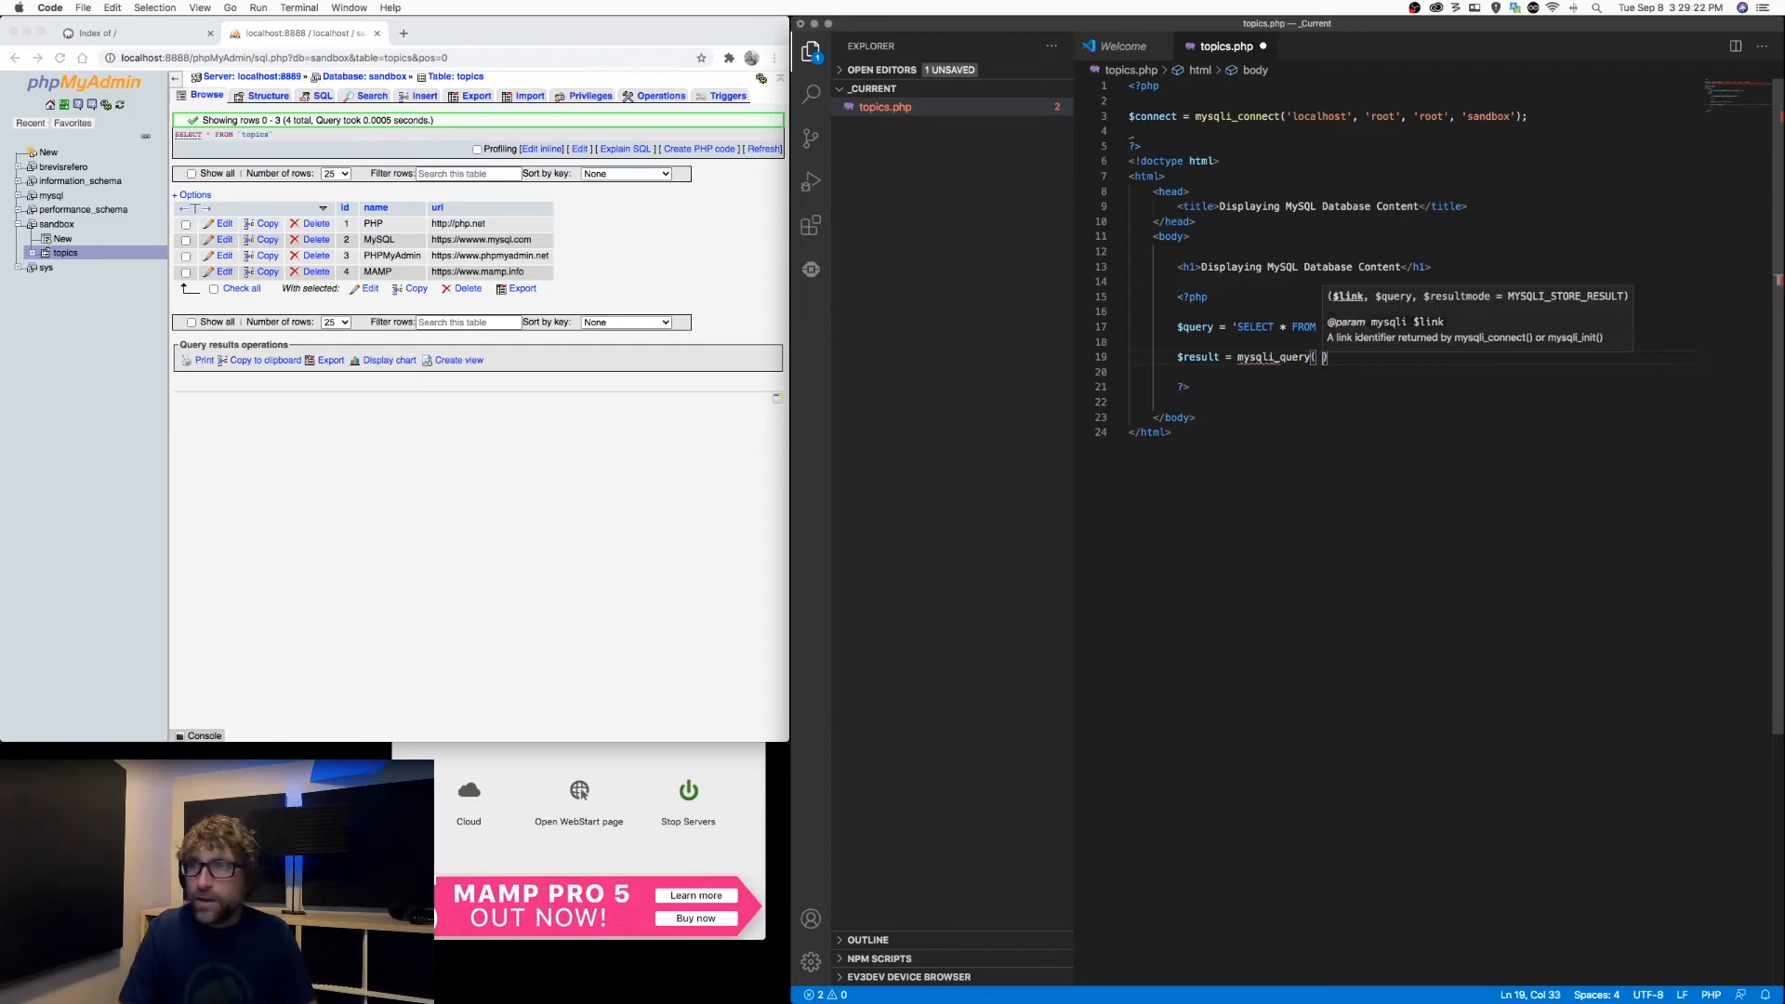
type("$con")
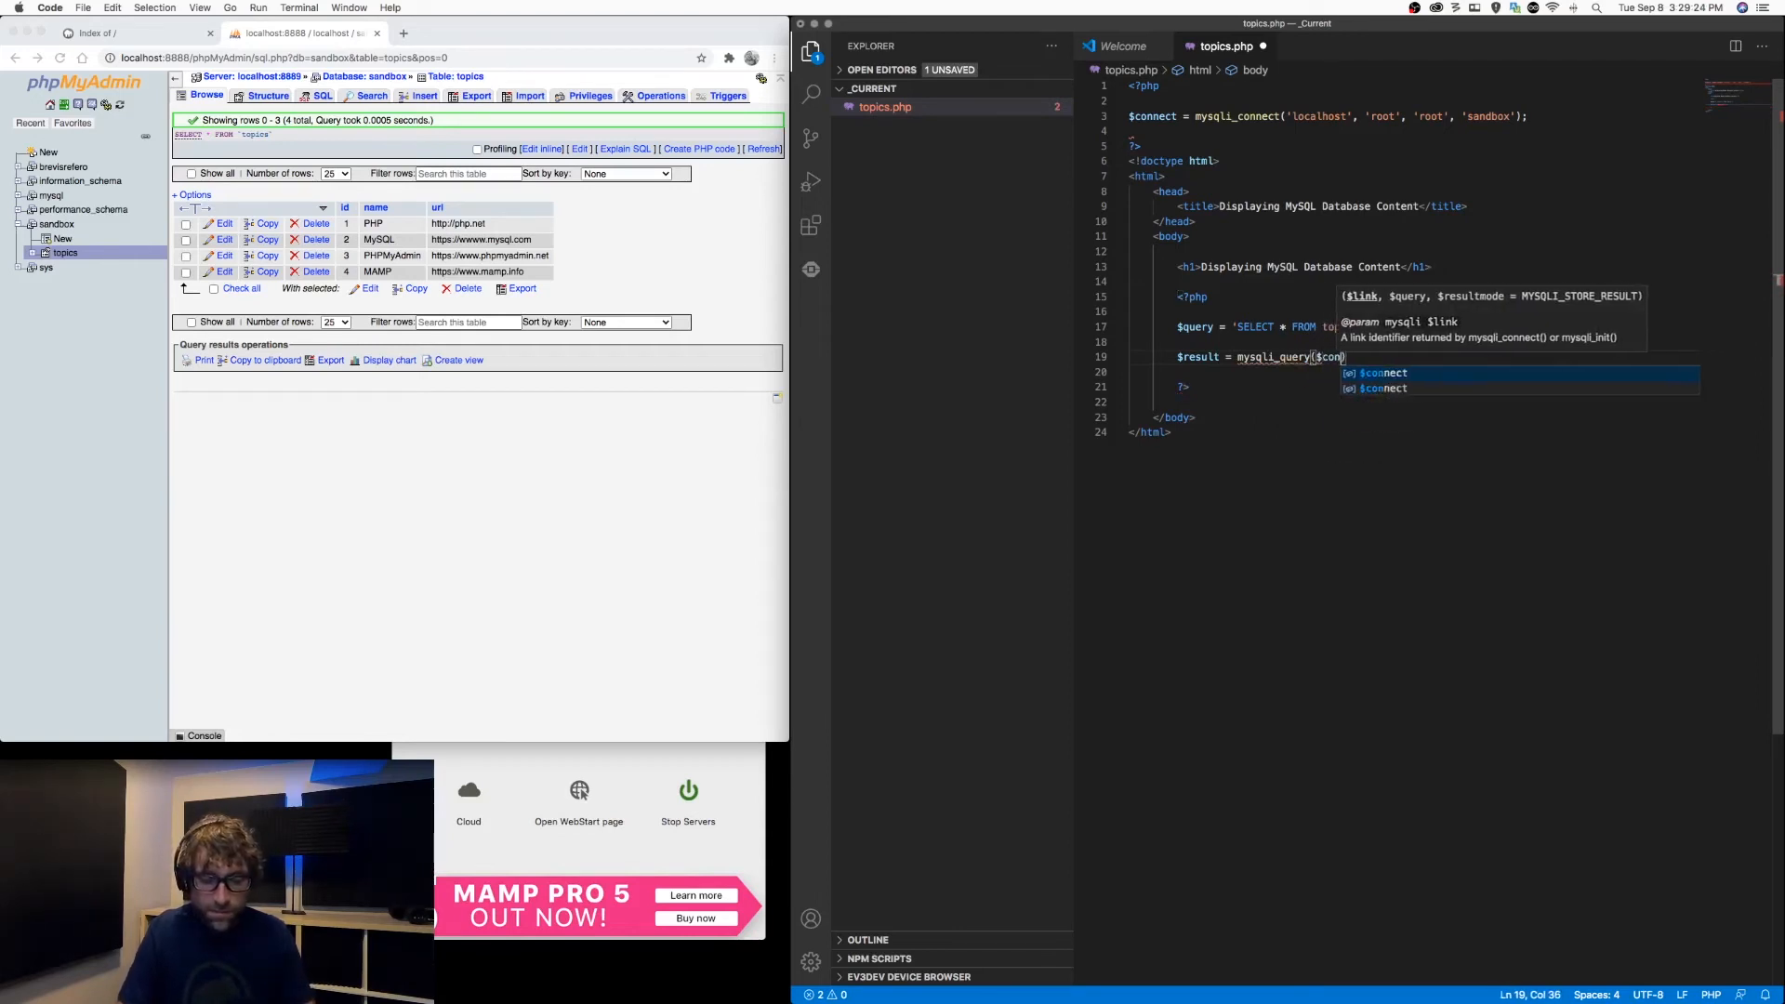
type(", $query")
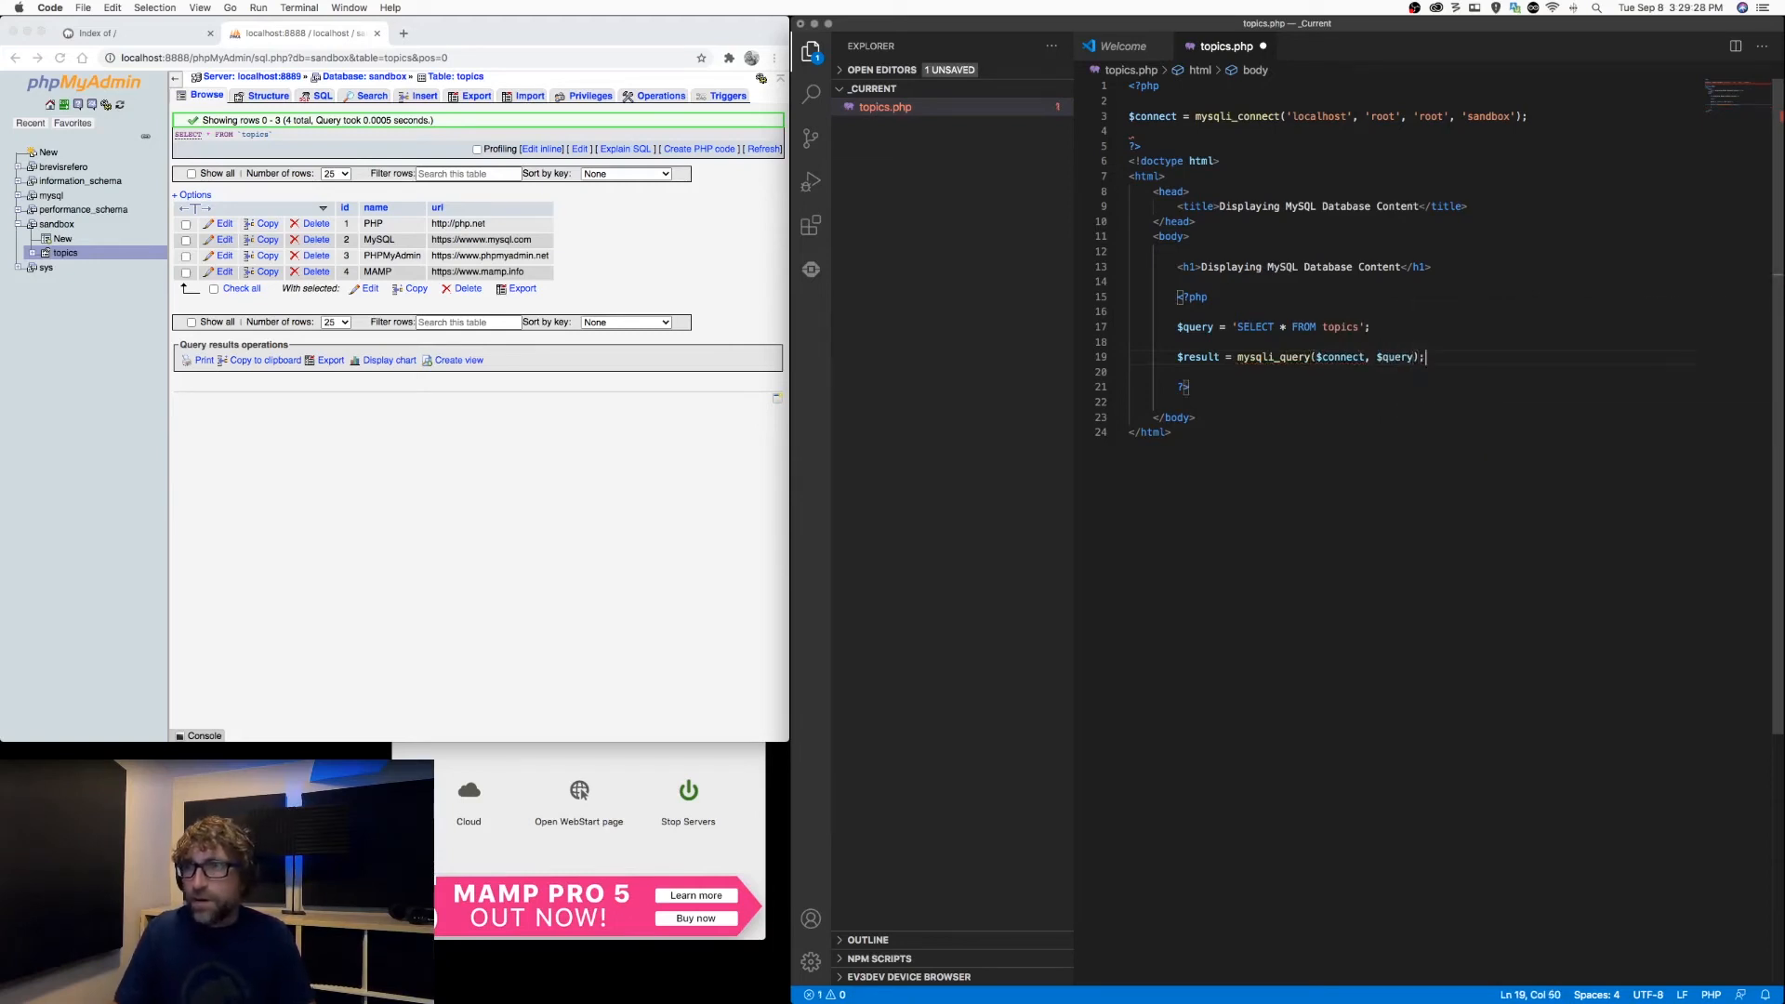
key("enter")
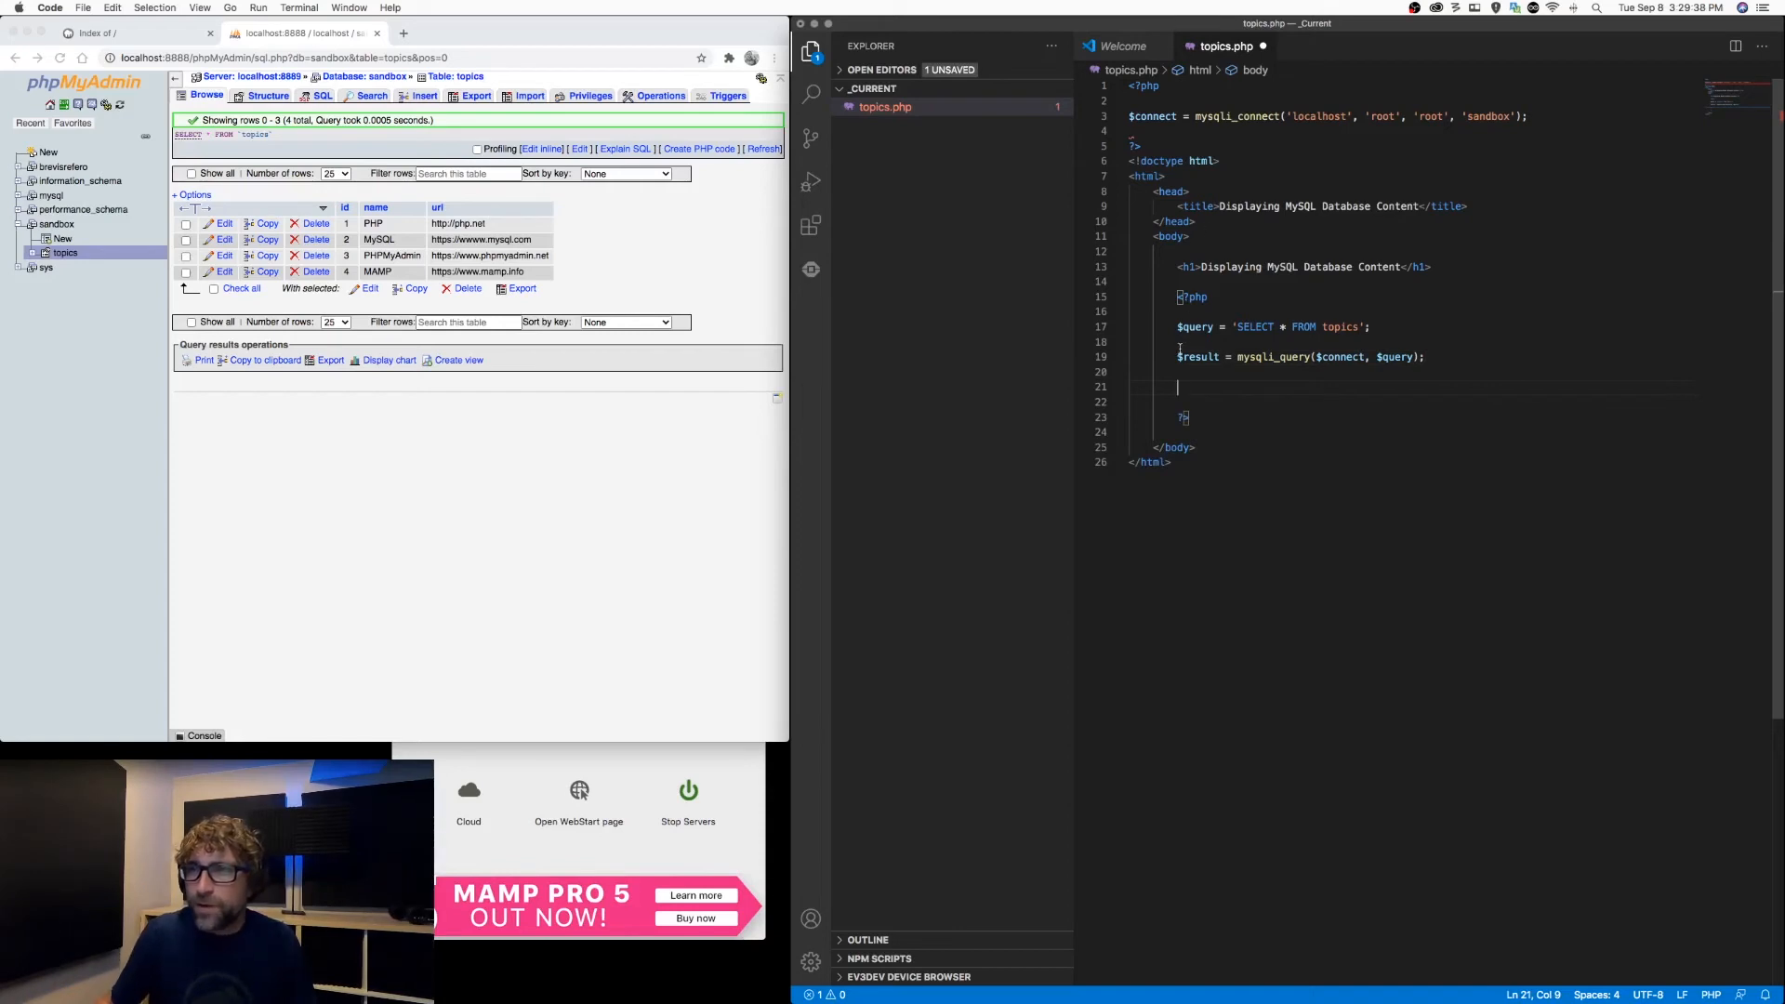
Write while($record = mysqli_fetch_assoc($result)) with an empty braces body.
double_click(1196, 357)
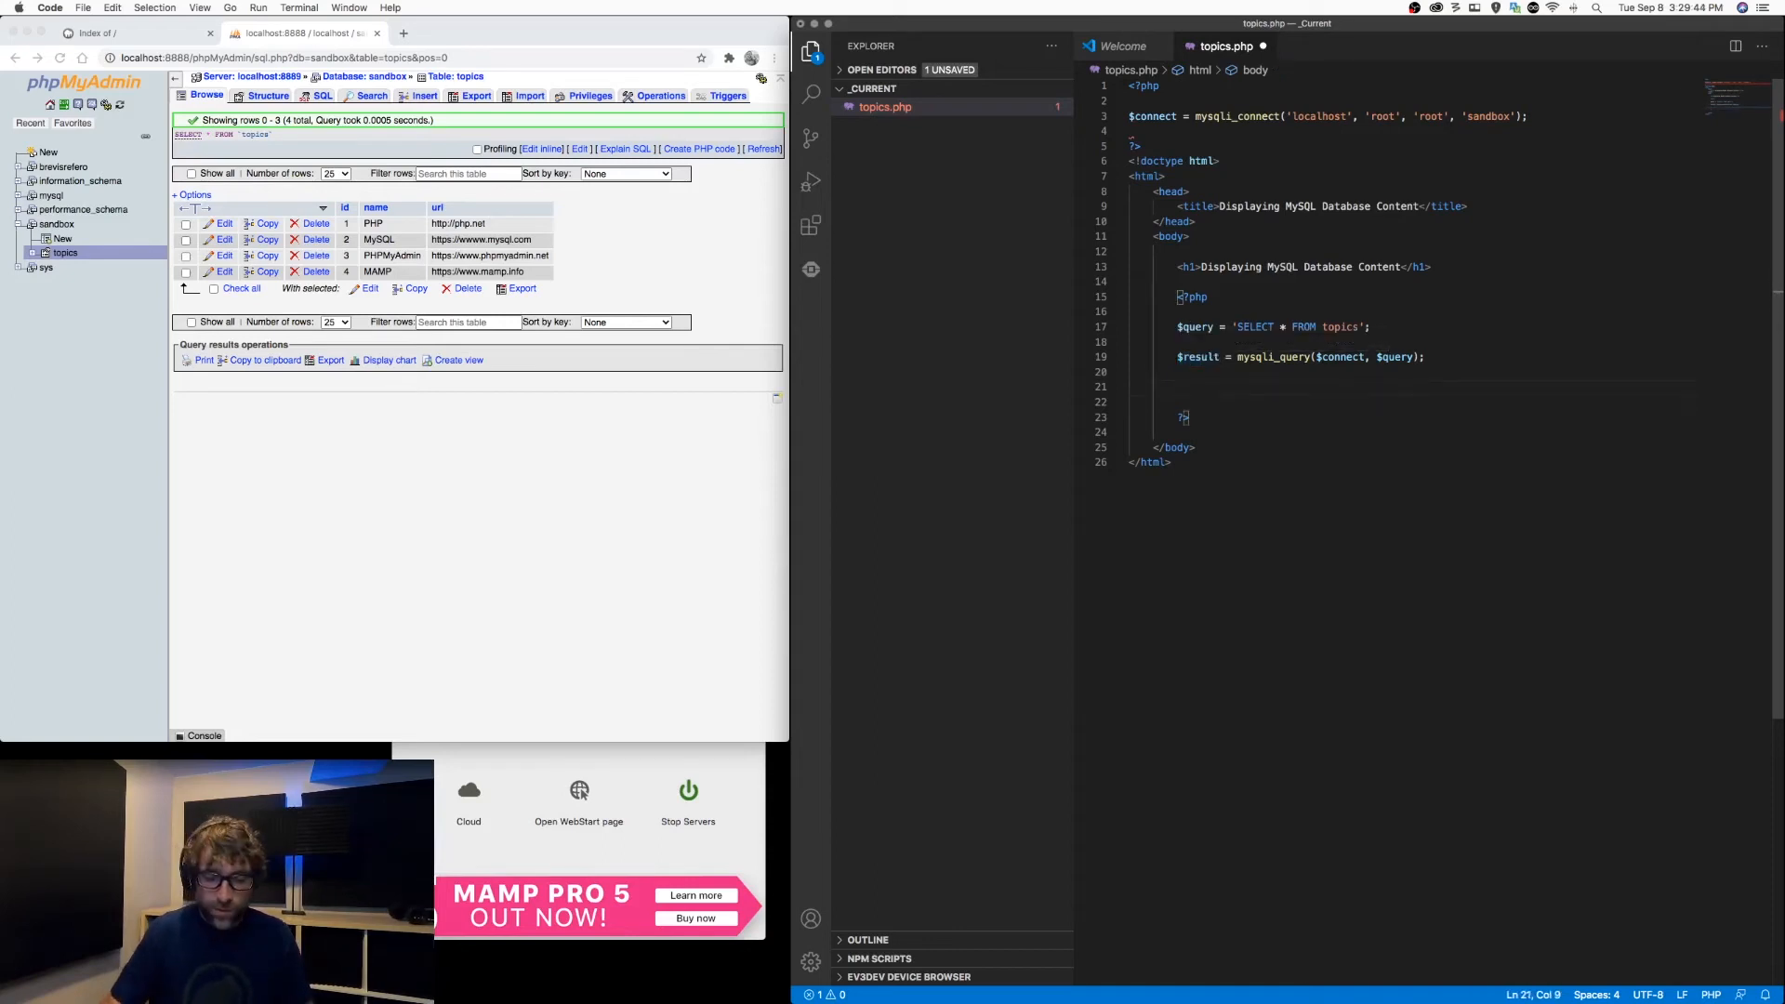
type("while($record = m")
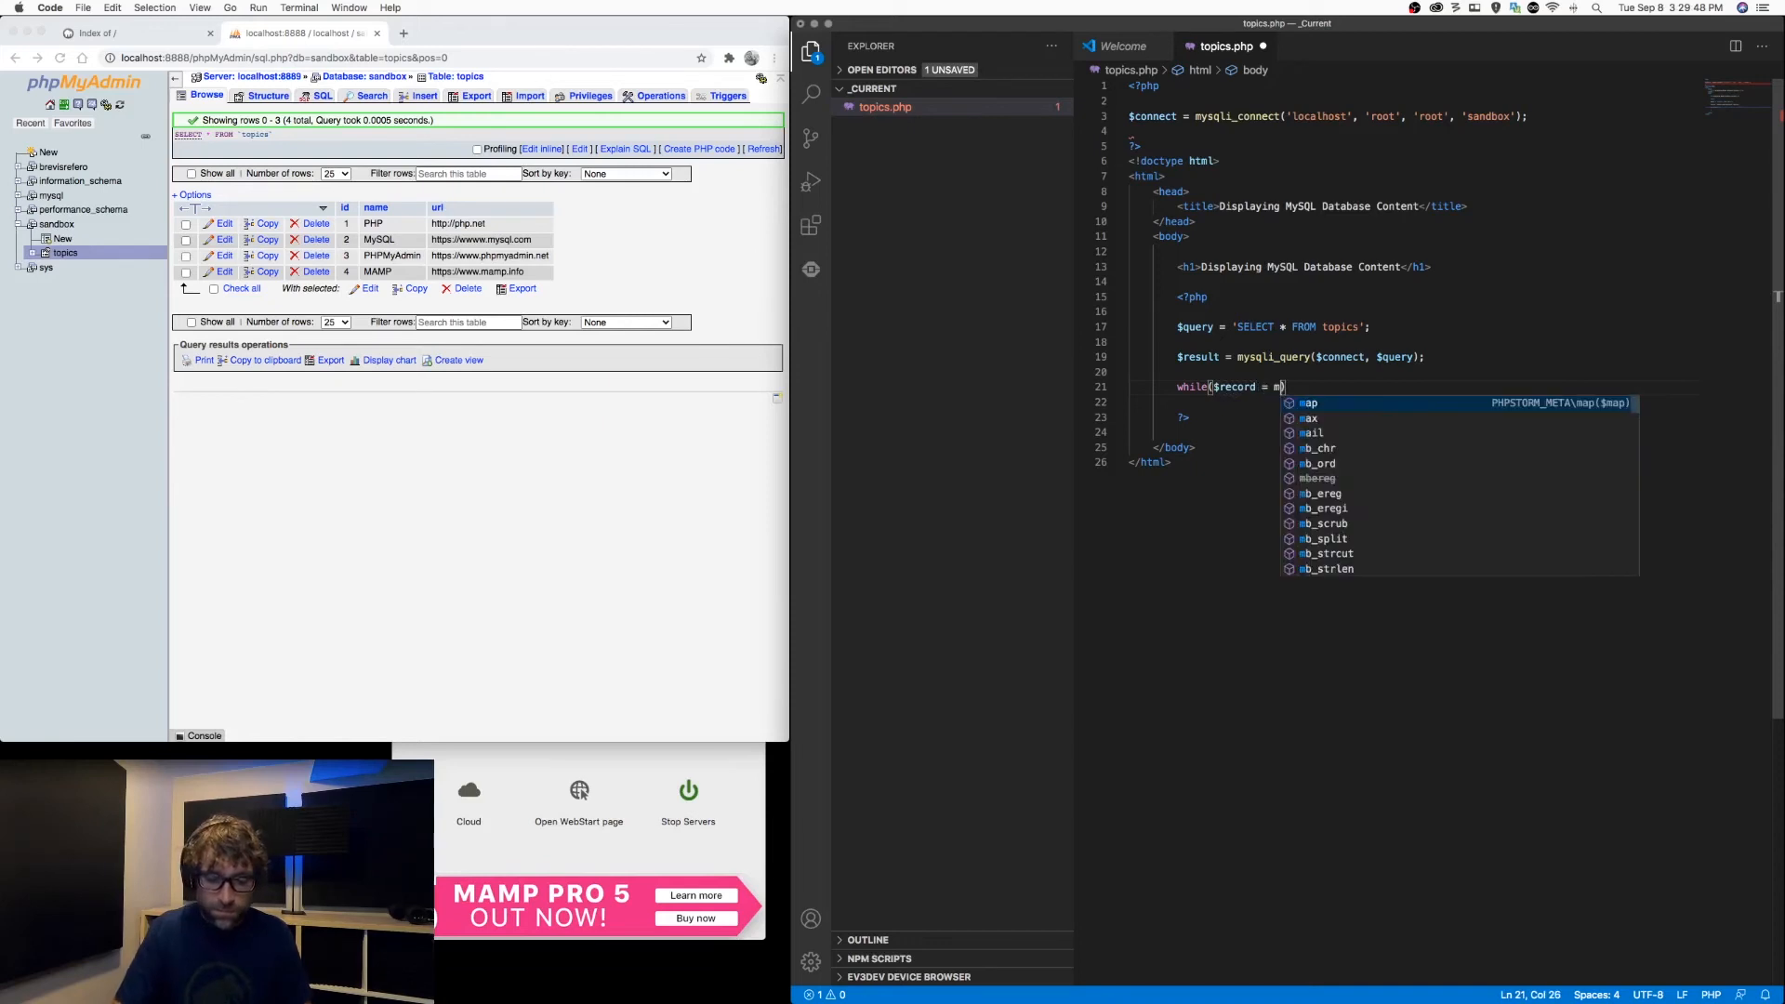
type("ysqli_fetch_assoc(")
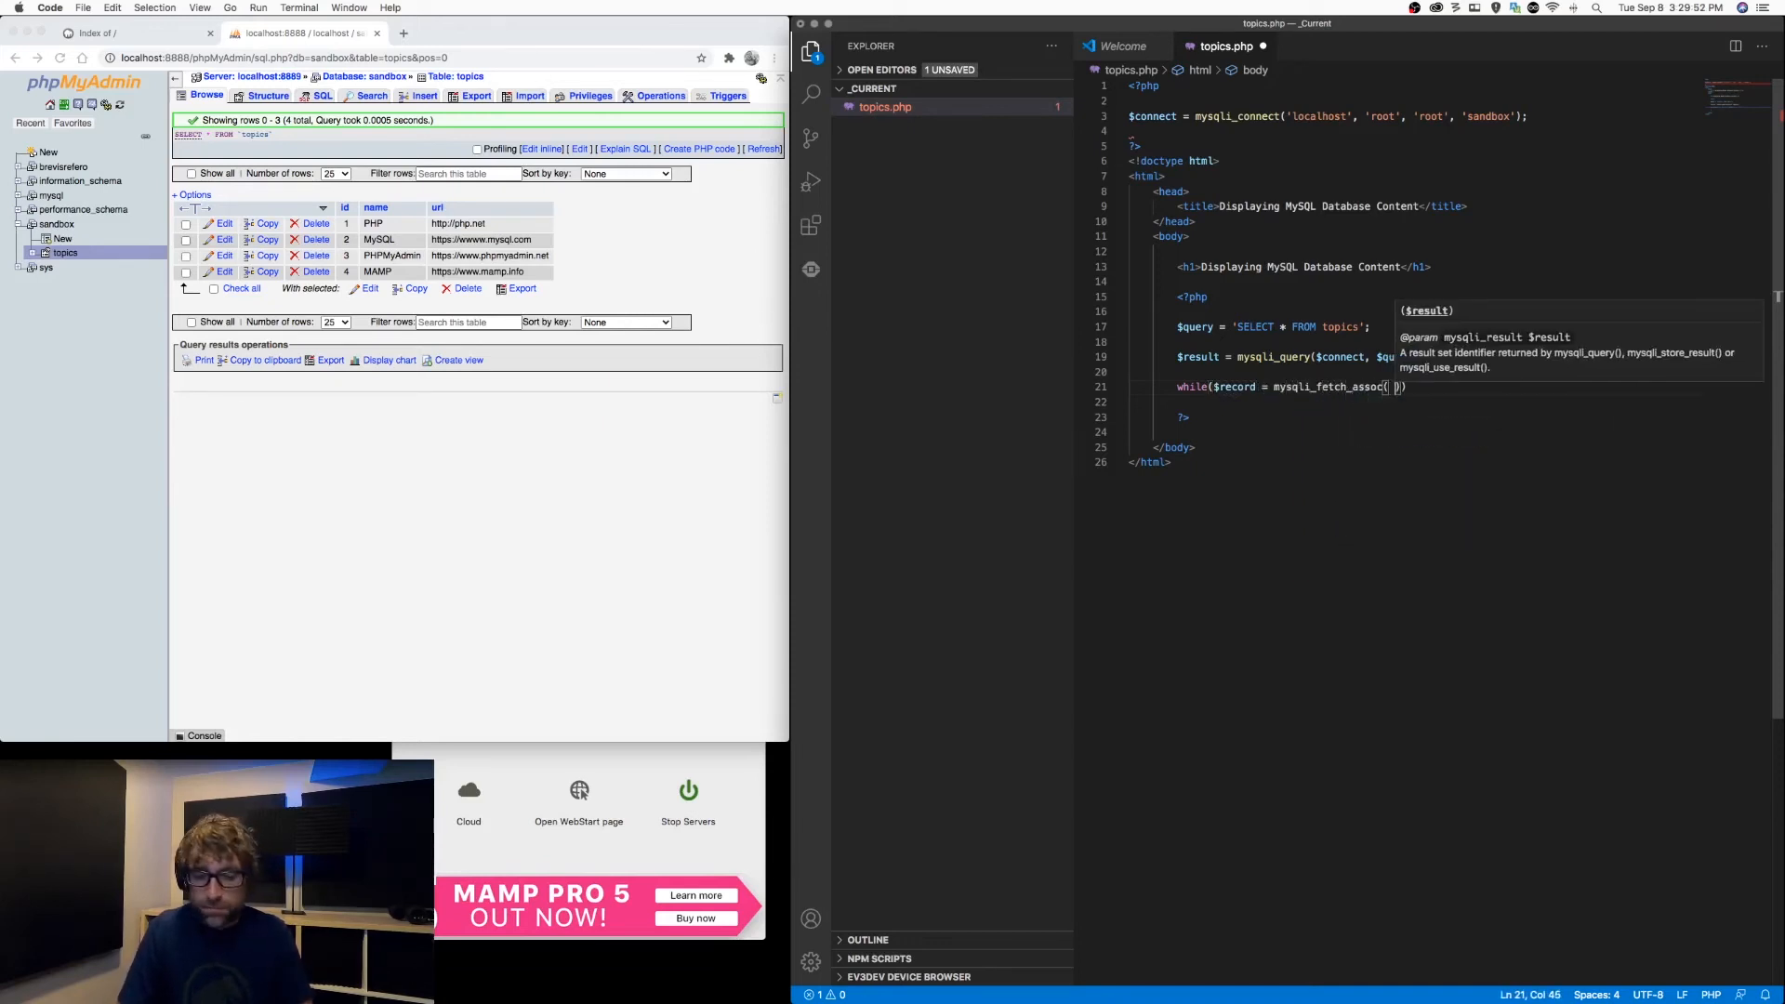
type("$result")
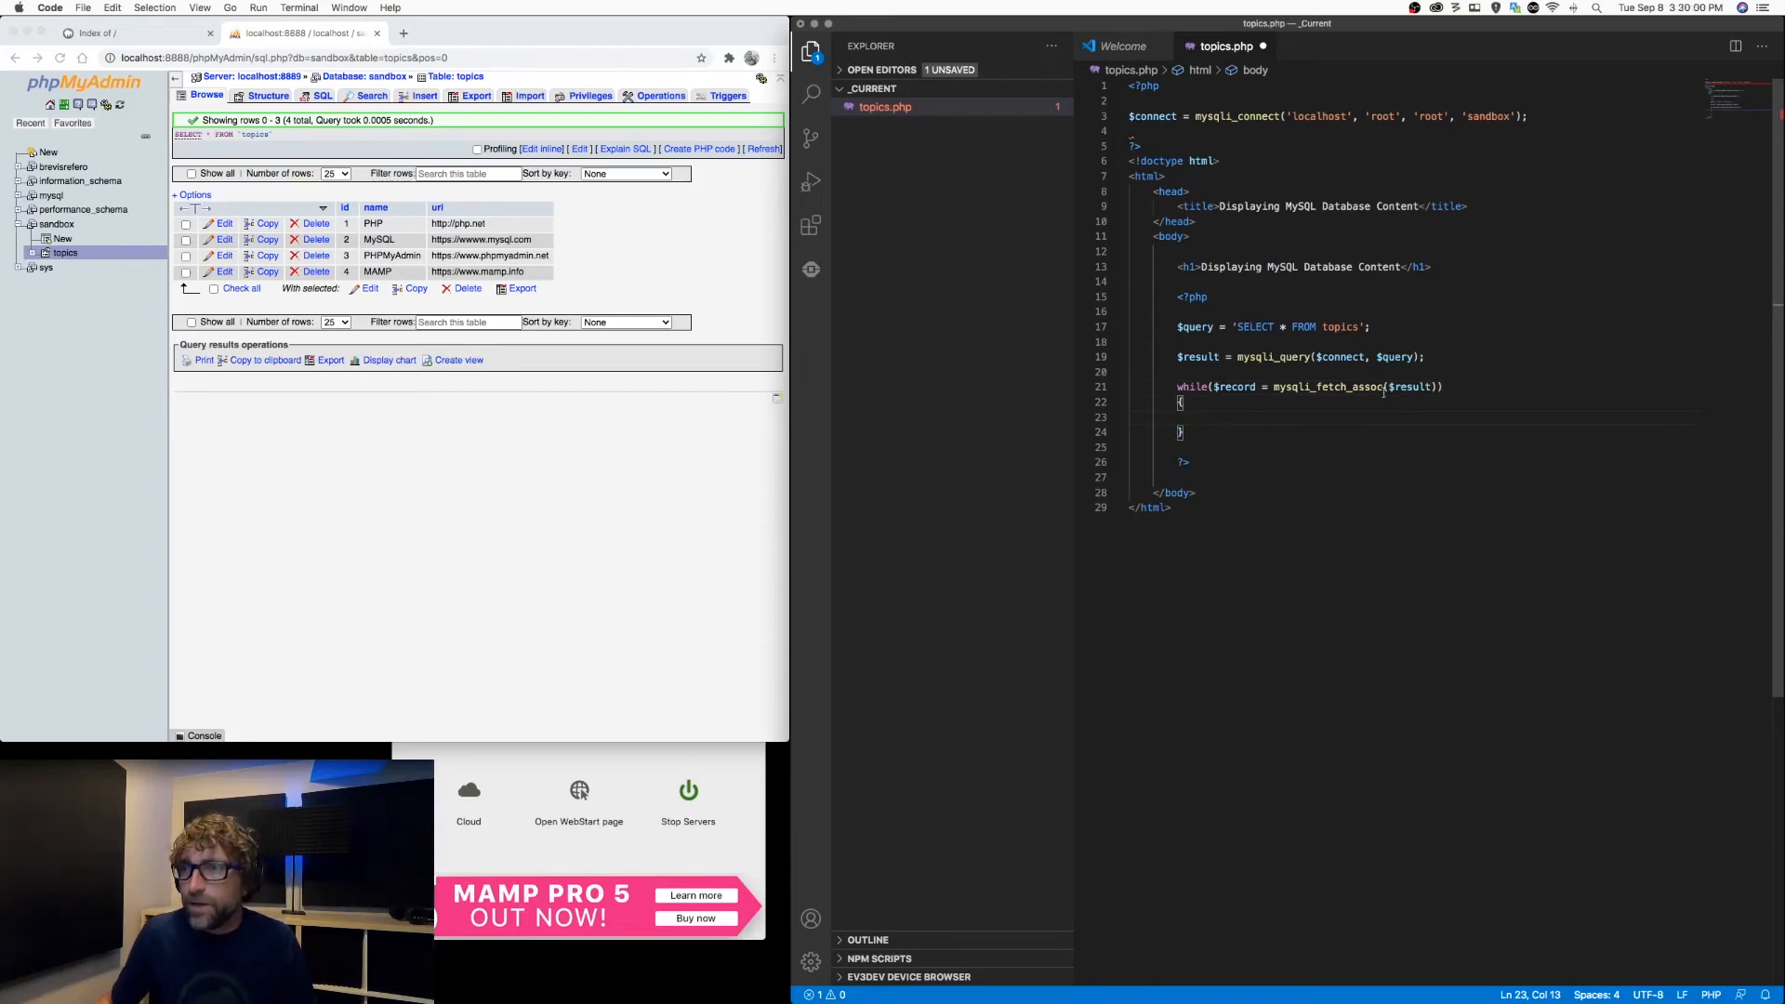
double_click(1410, 386)
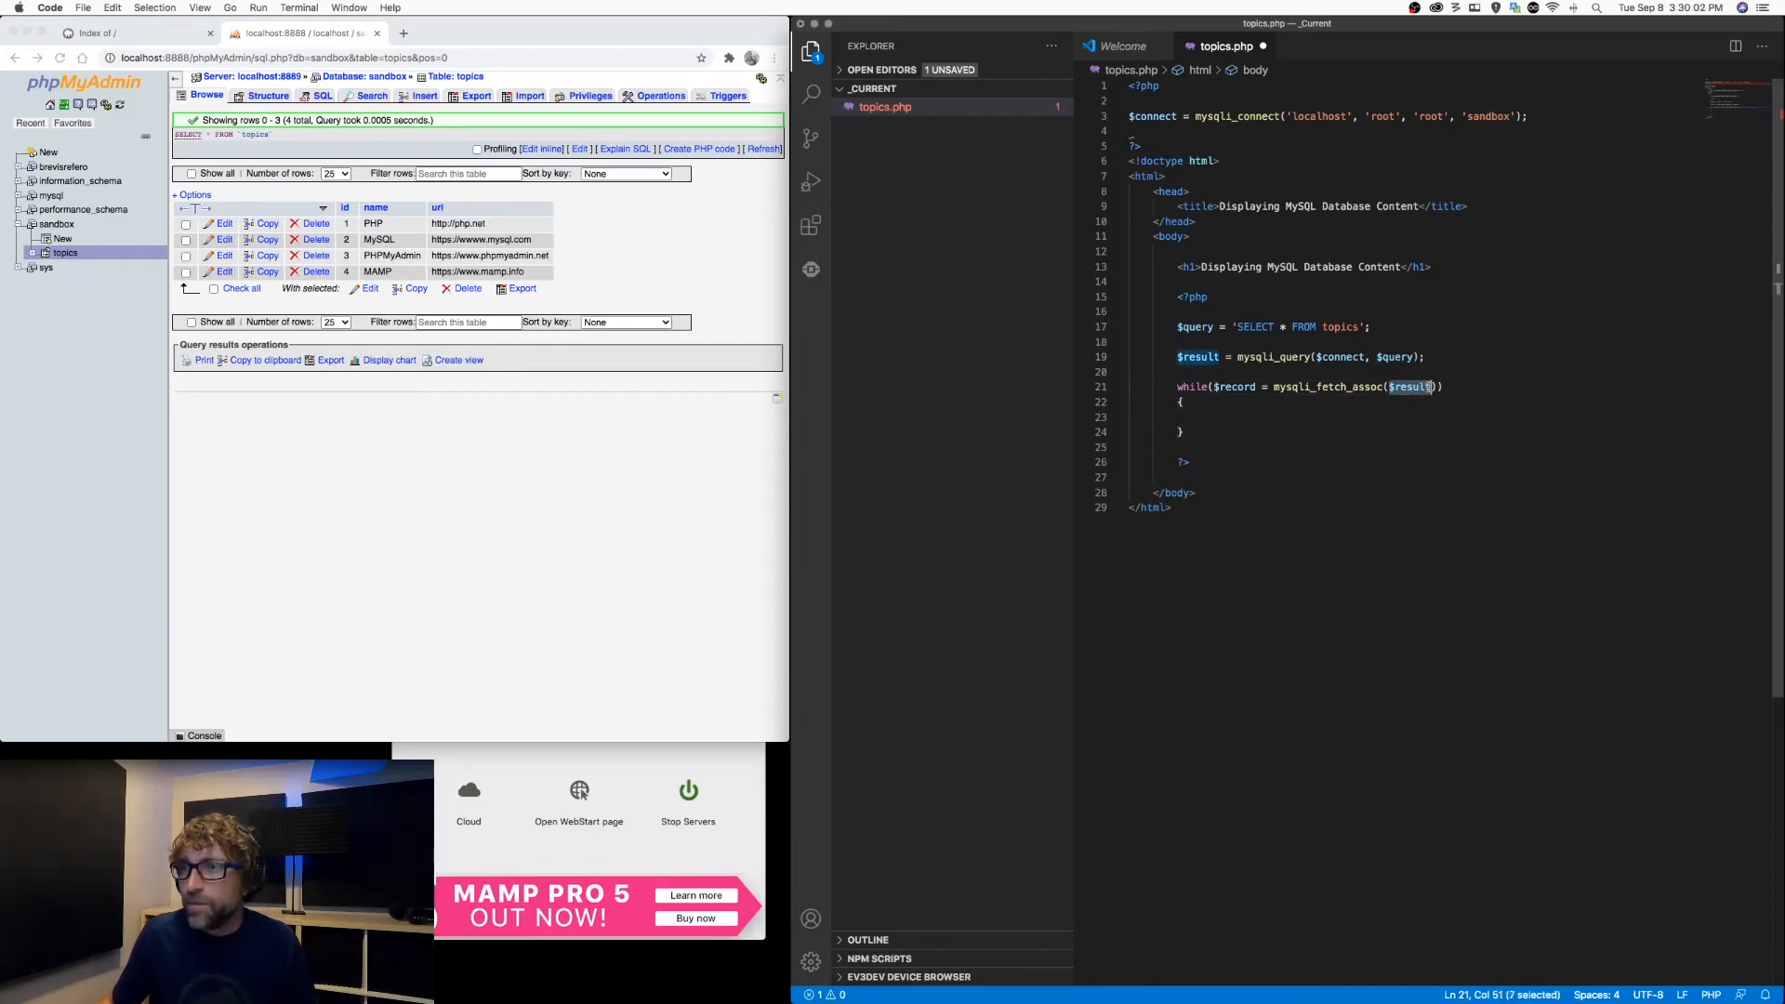
mouse_move(1411, 386)
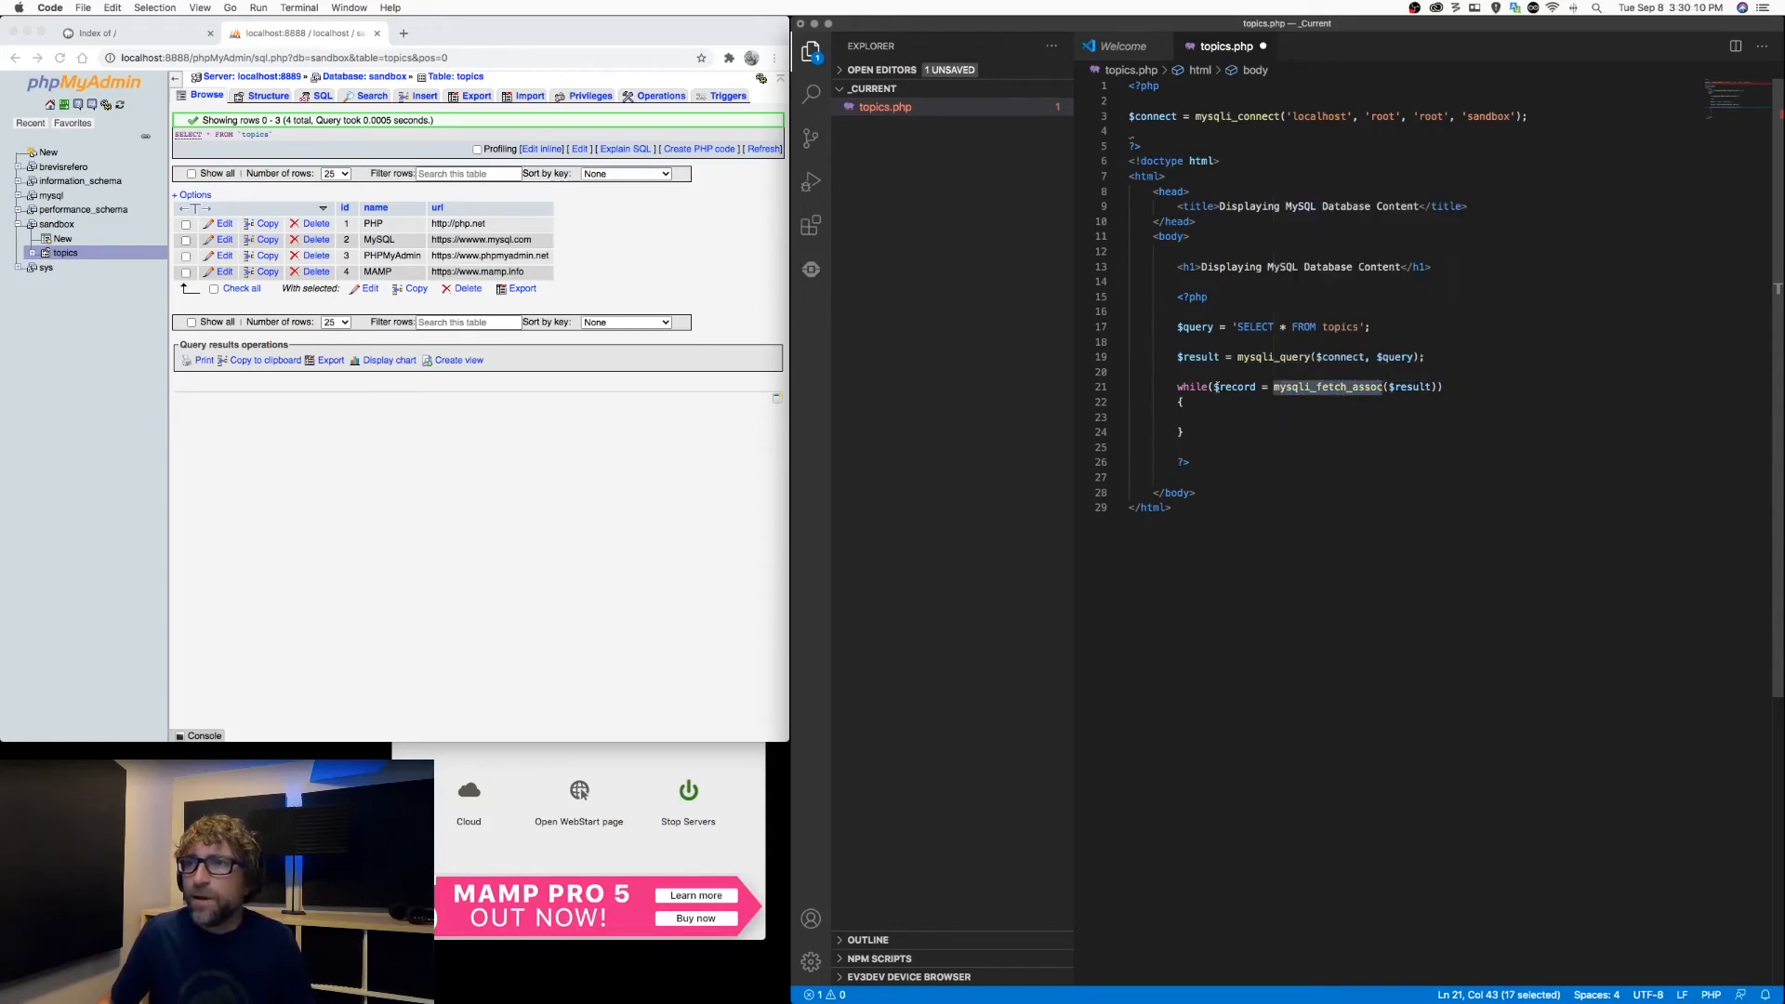
double_click(1233, 387)
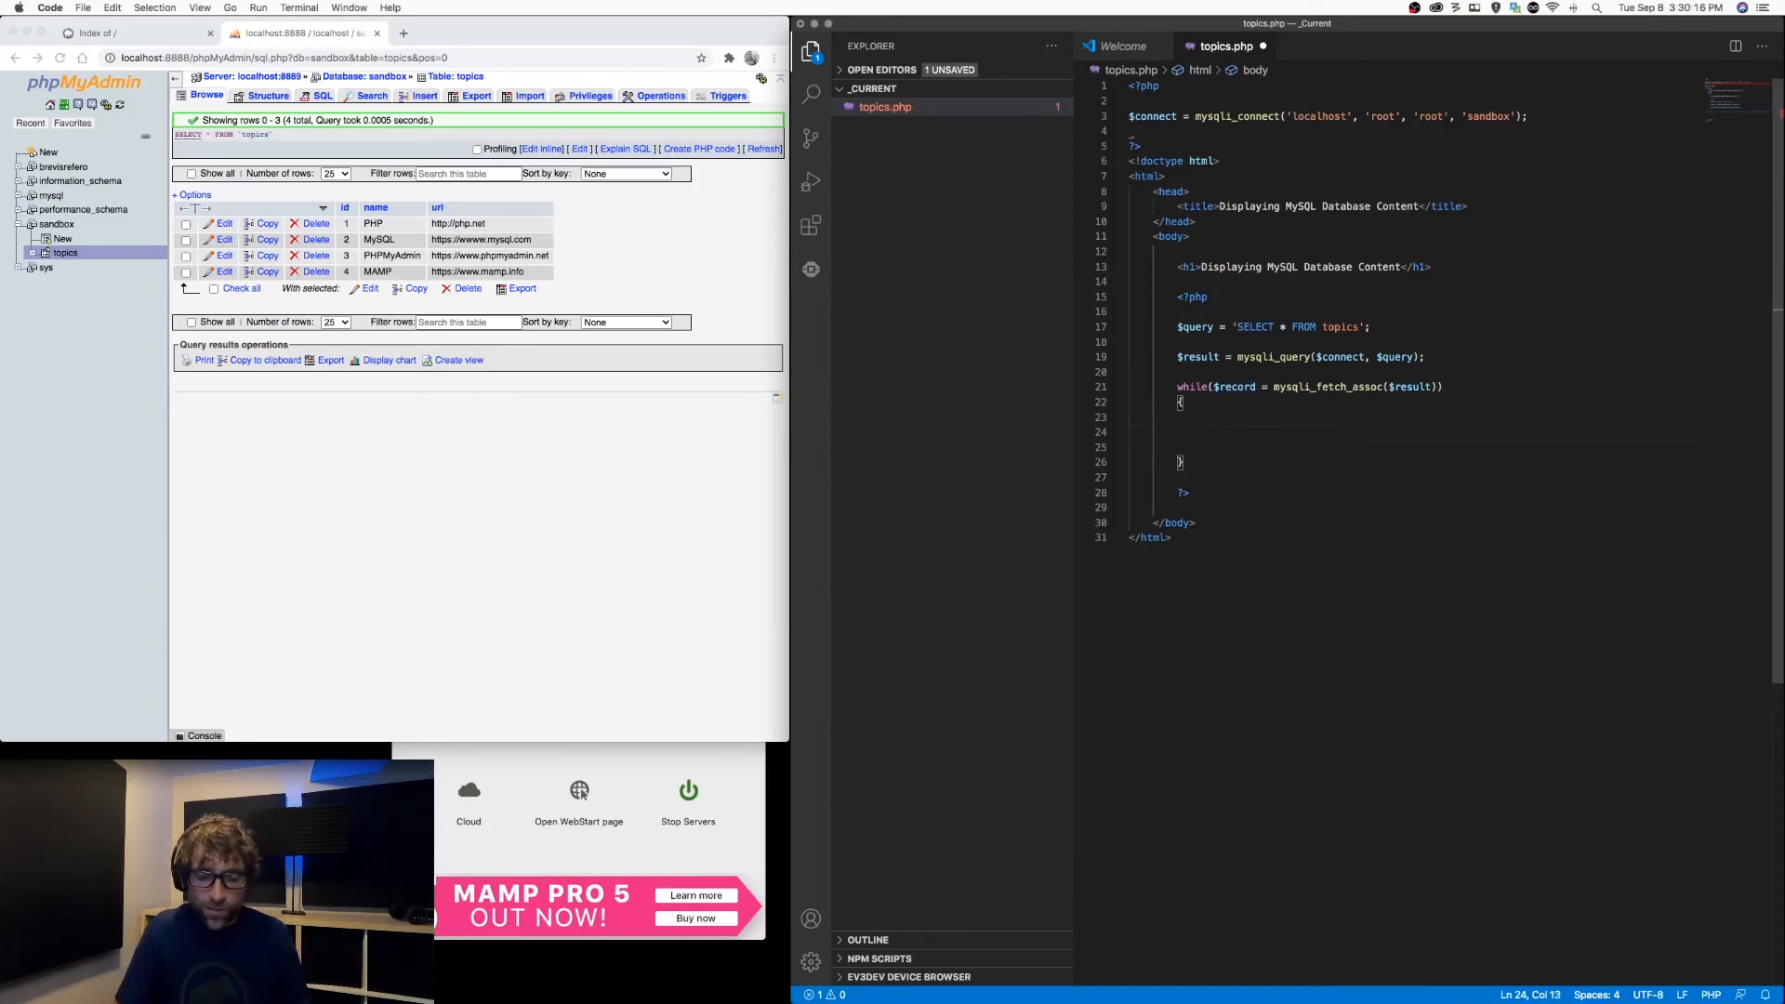
Echo '<hr>' and '<h2>'.$record['name'].'</h2>' inside the loop.
type("echo")
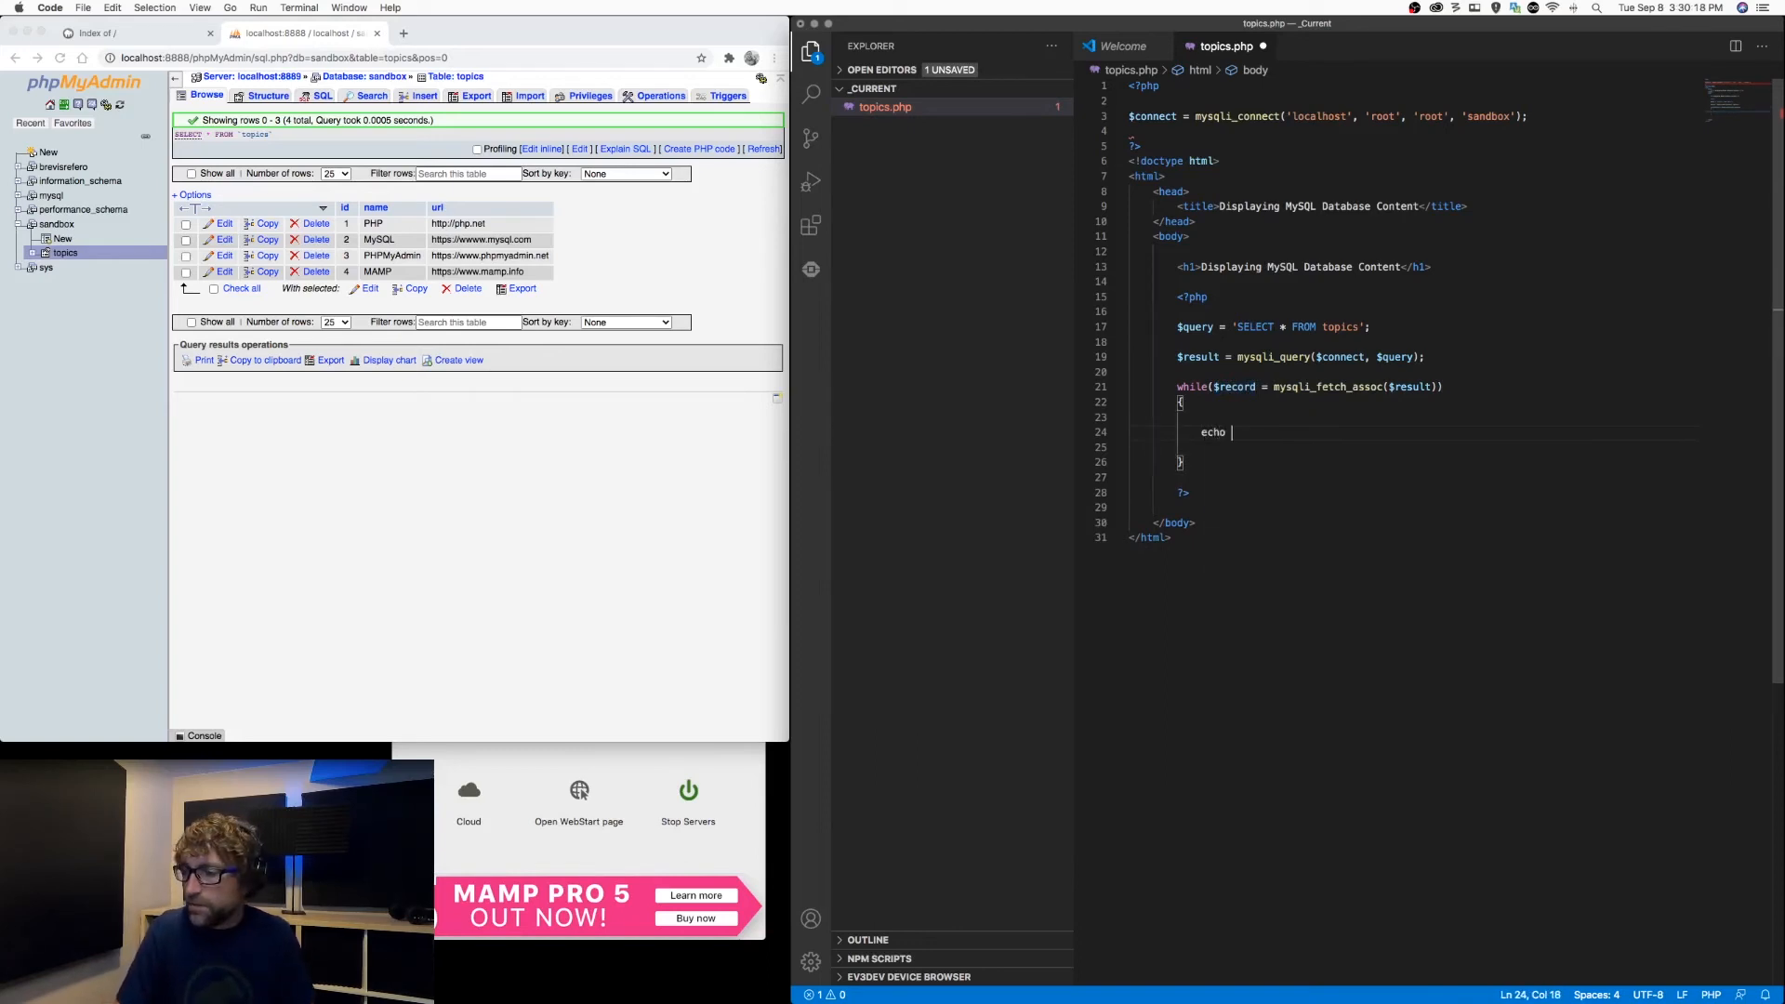
type("'<hr>';")
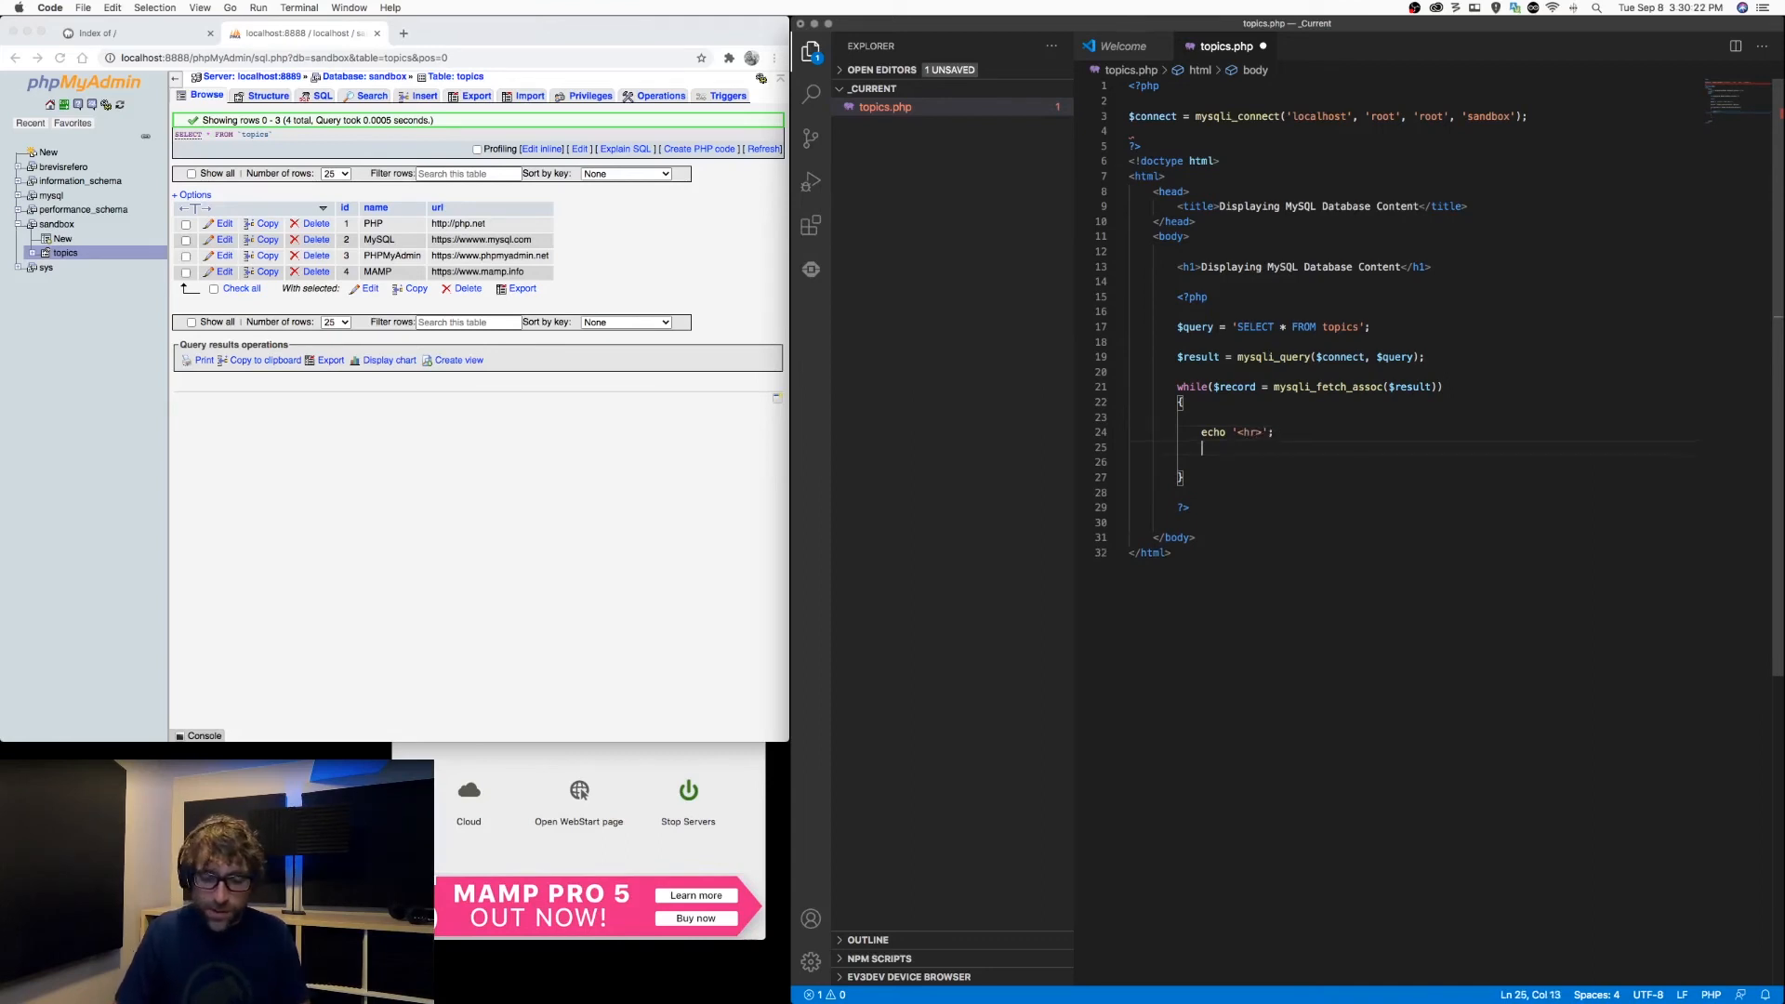
type("echo")
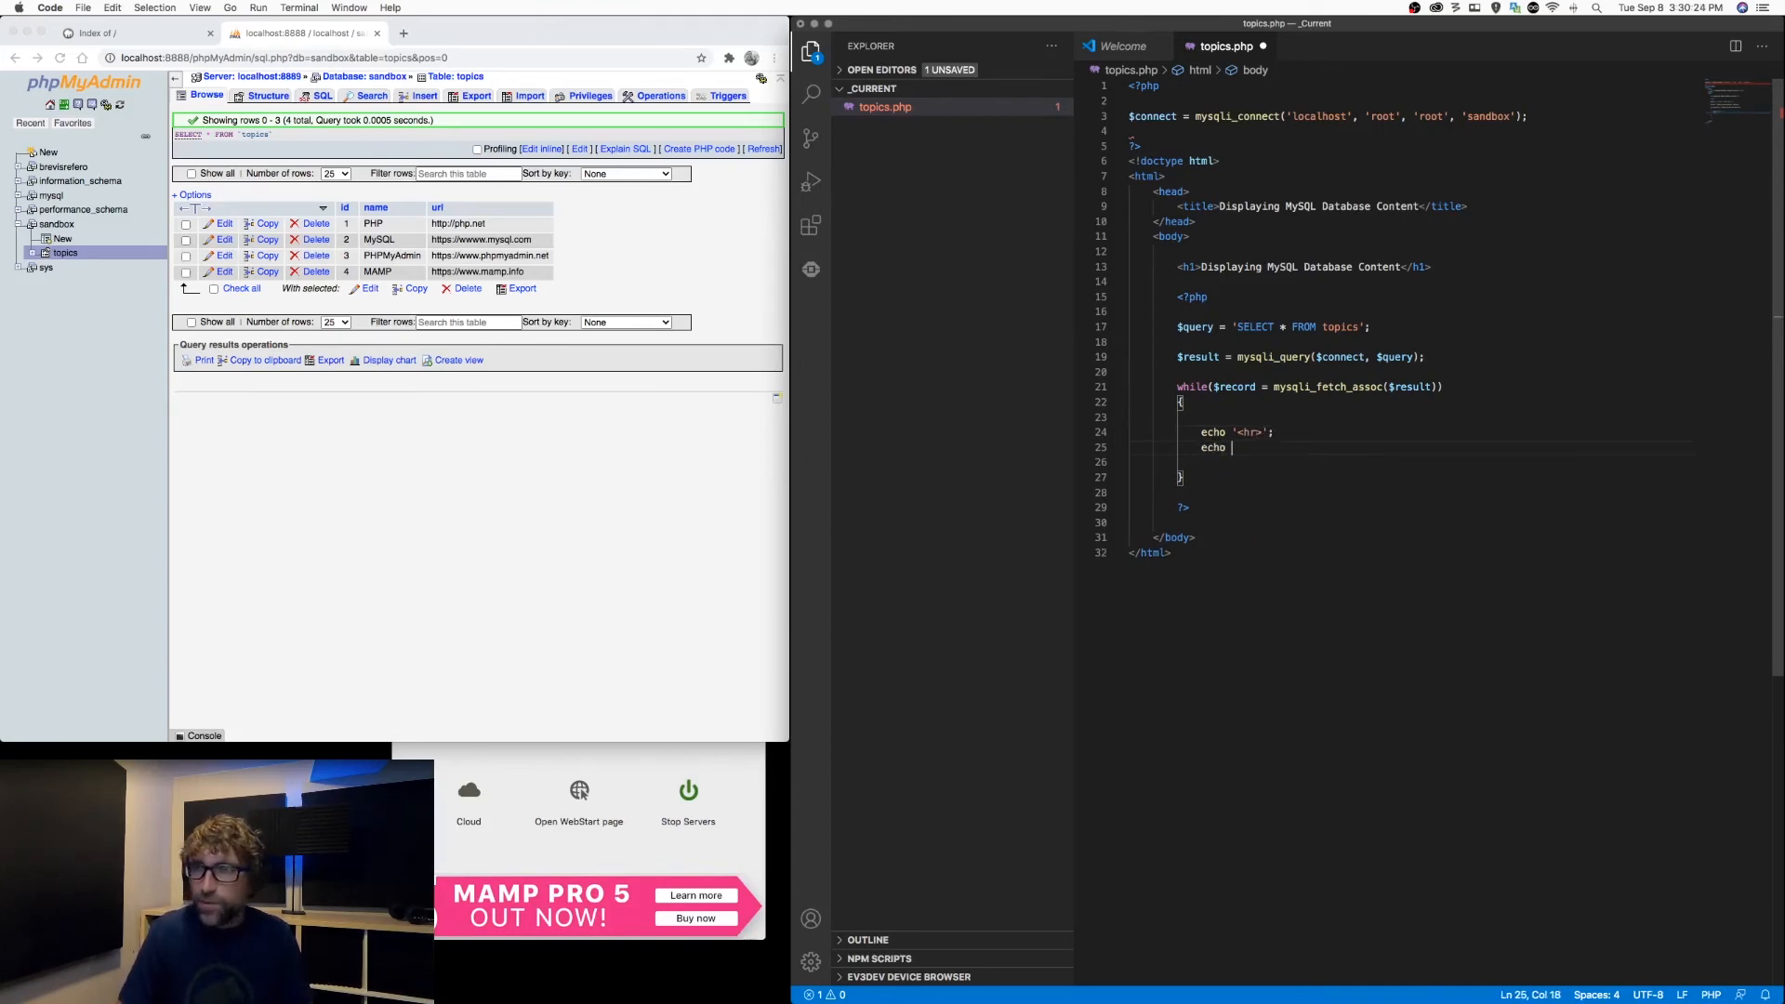
type("<h")
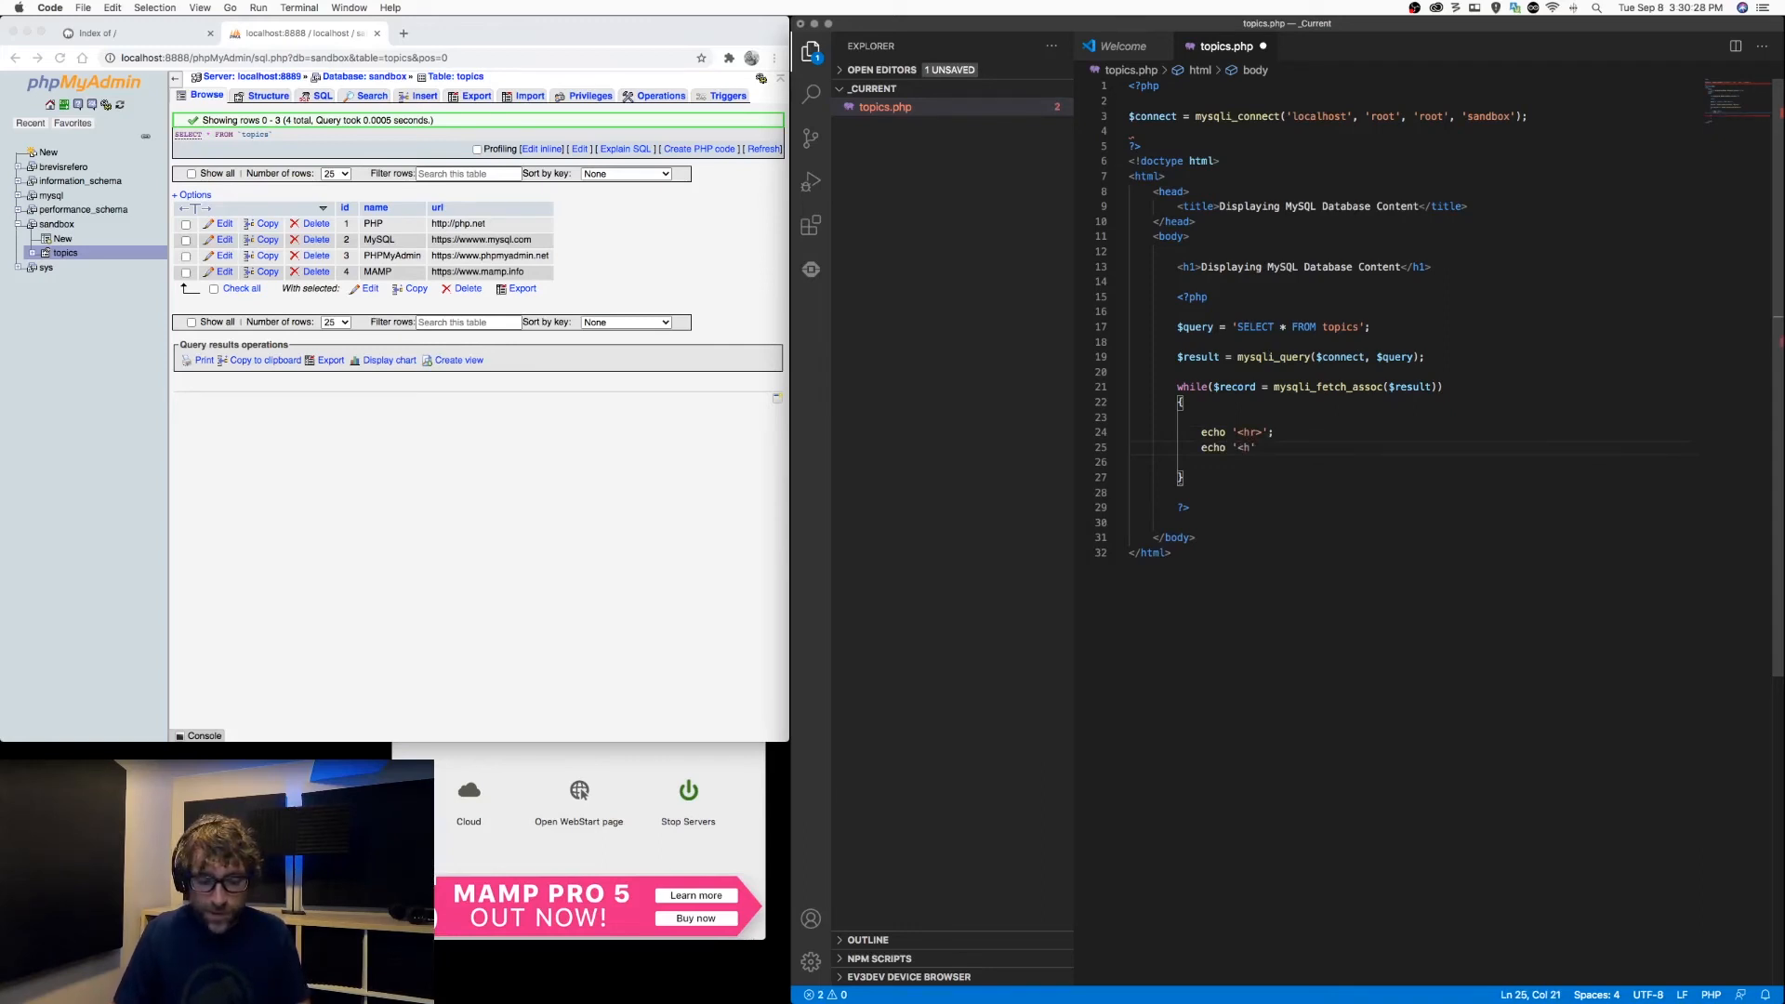
type("2>'.")
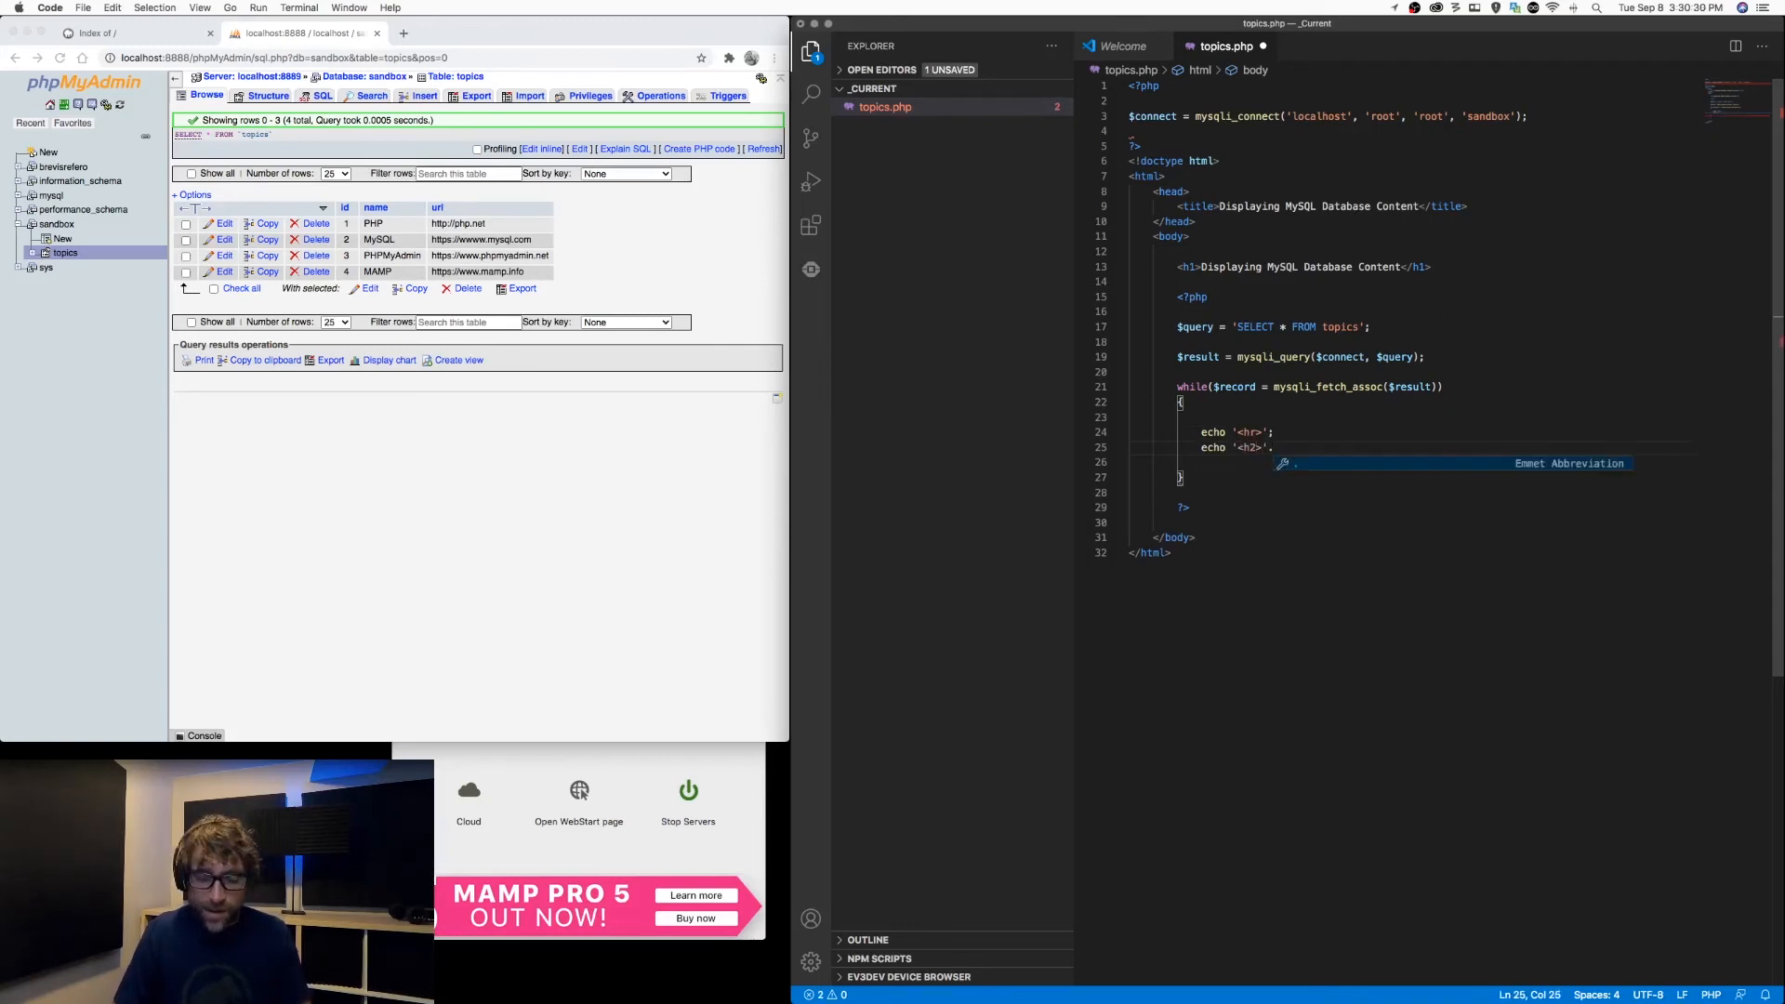
type("$")
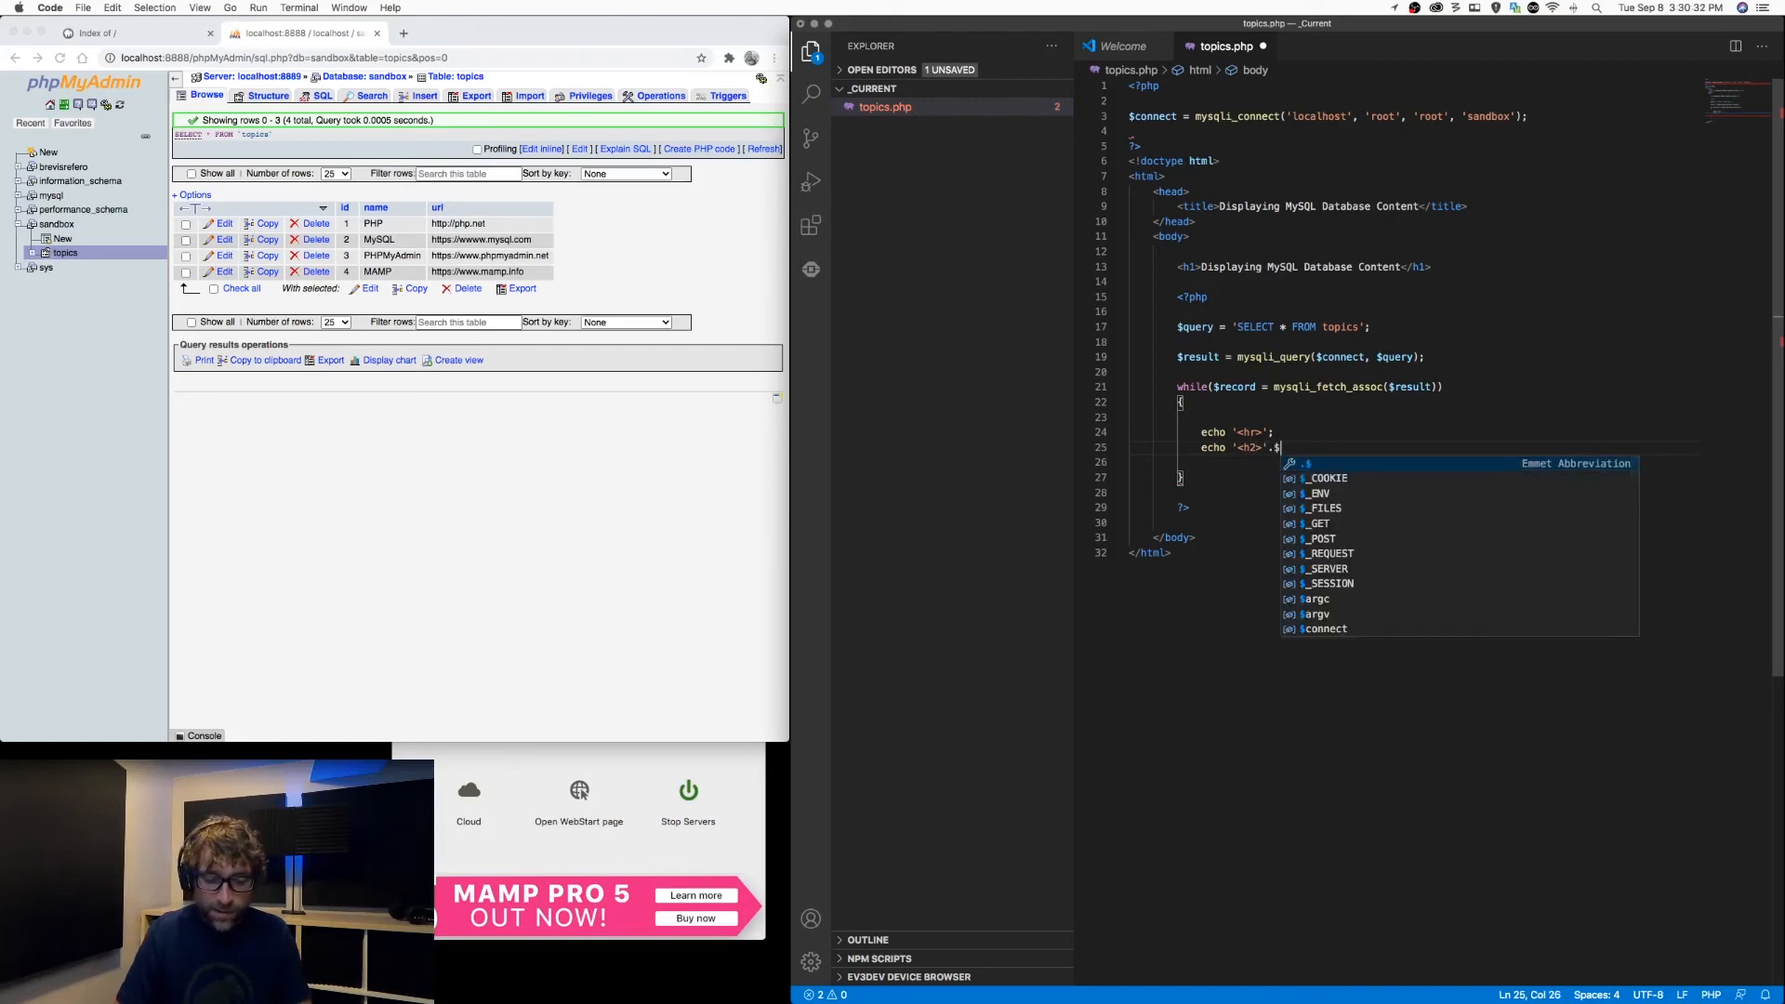
type("record['']")
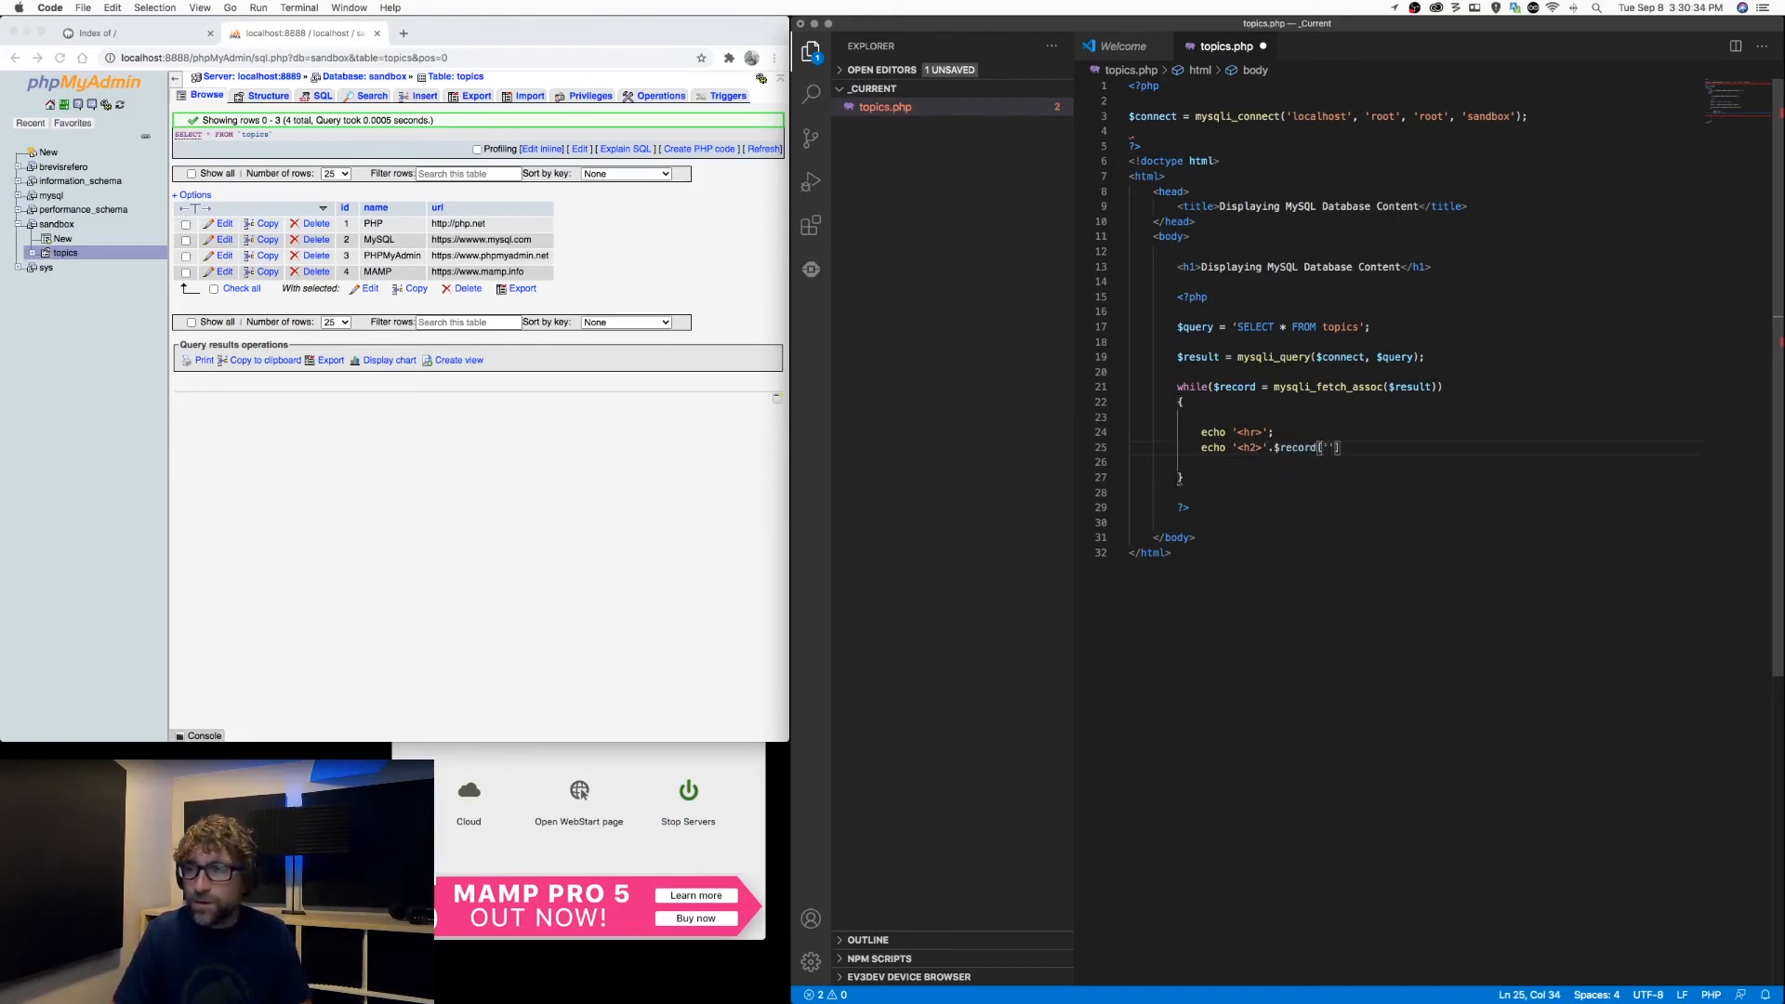
type("name")
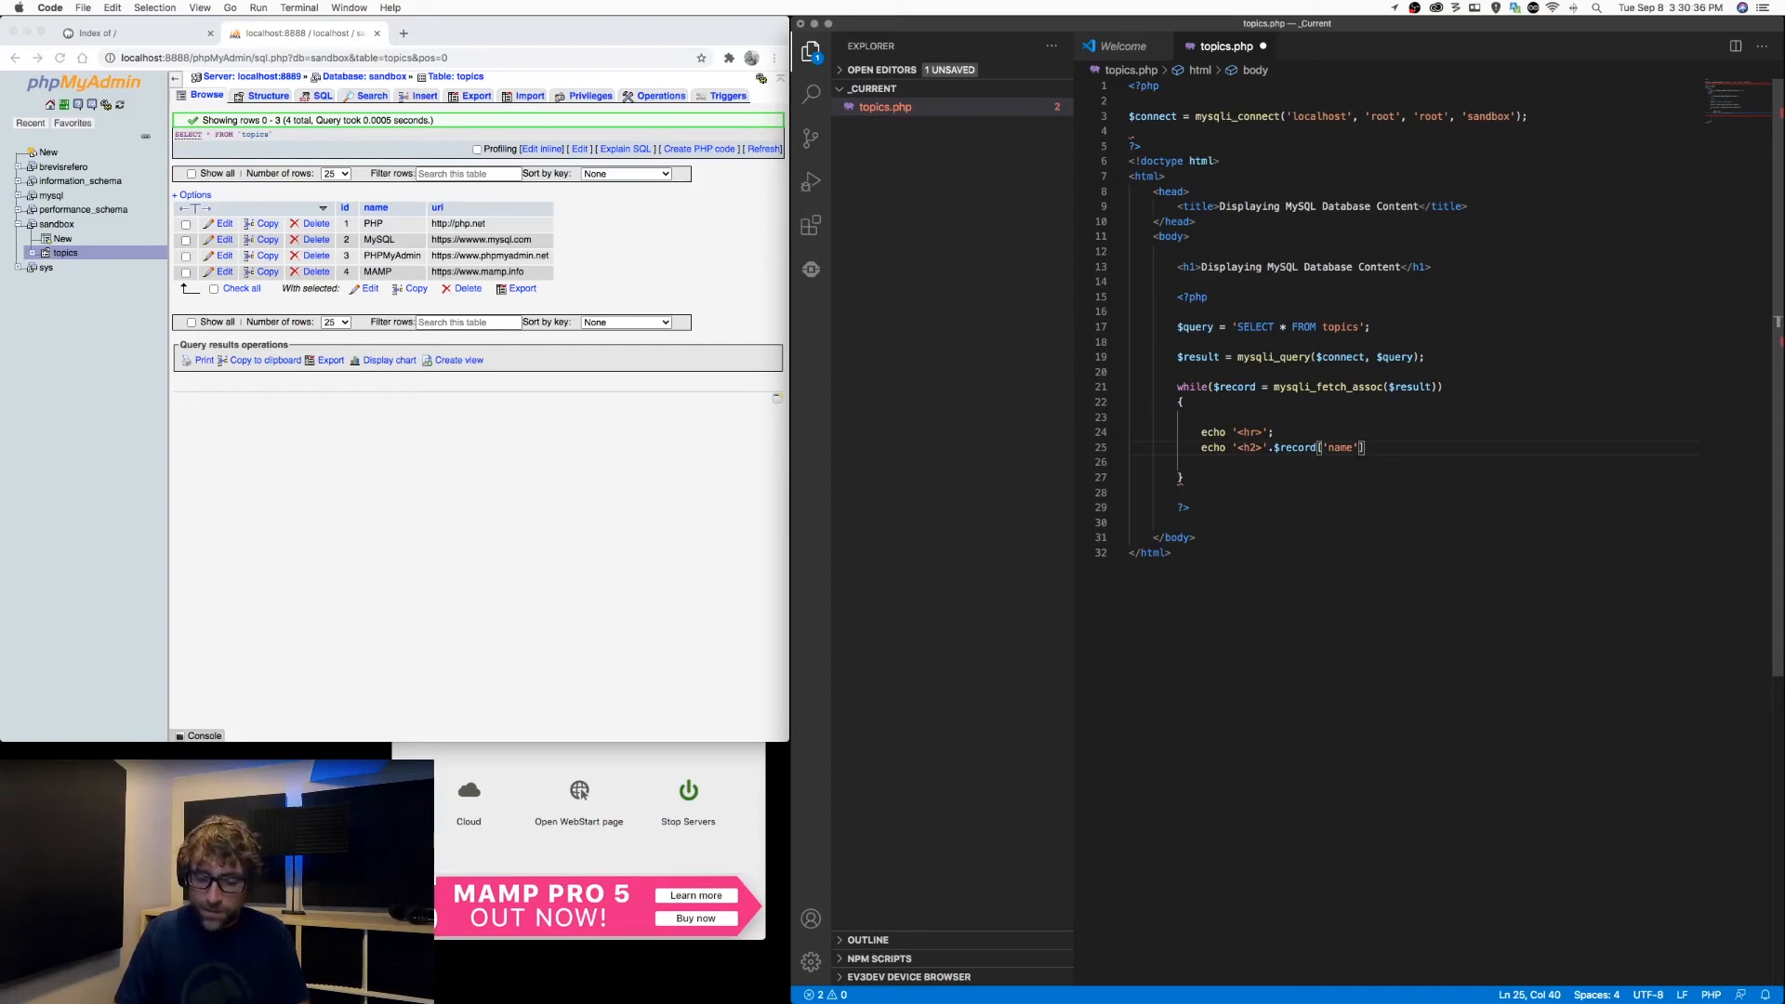
type(".'</h2>';")
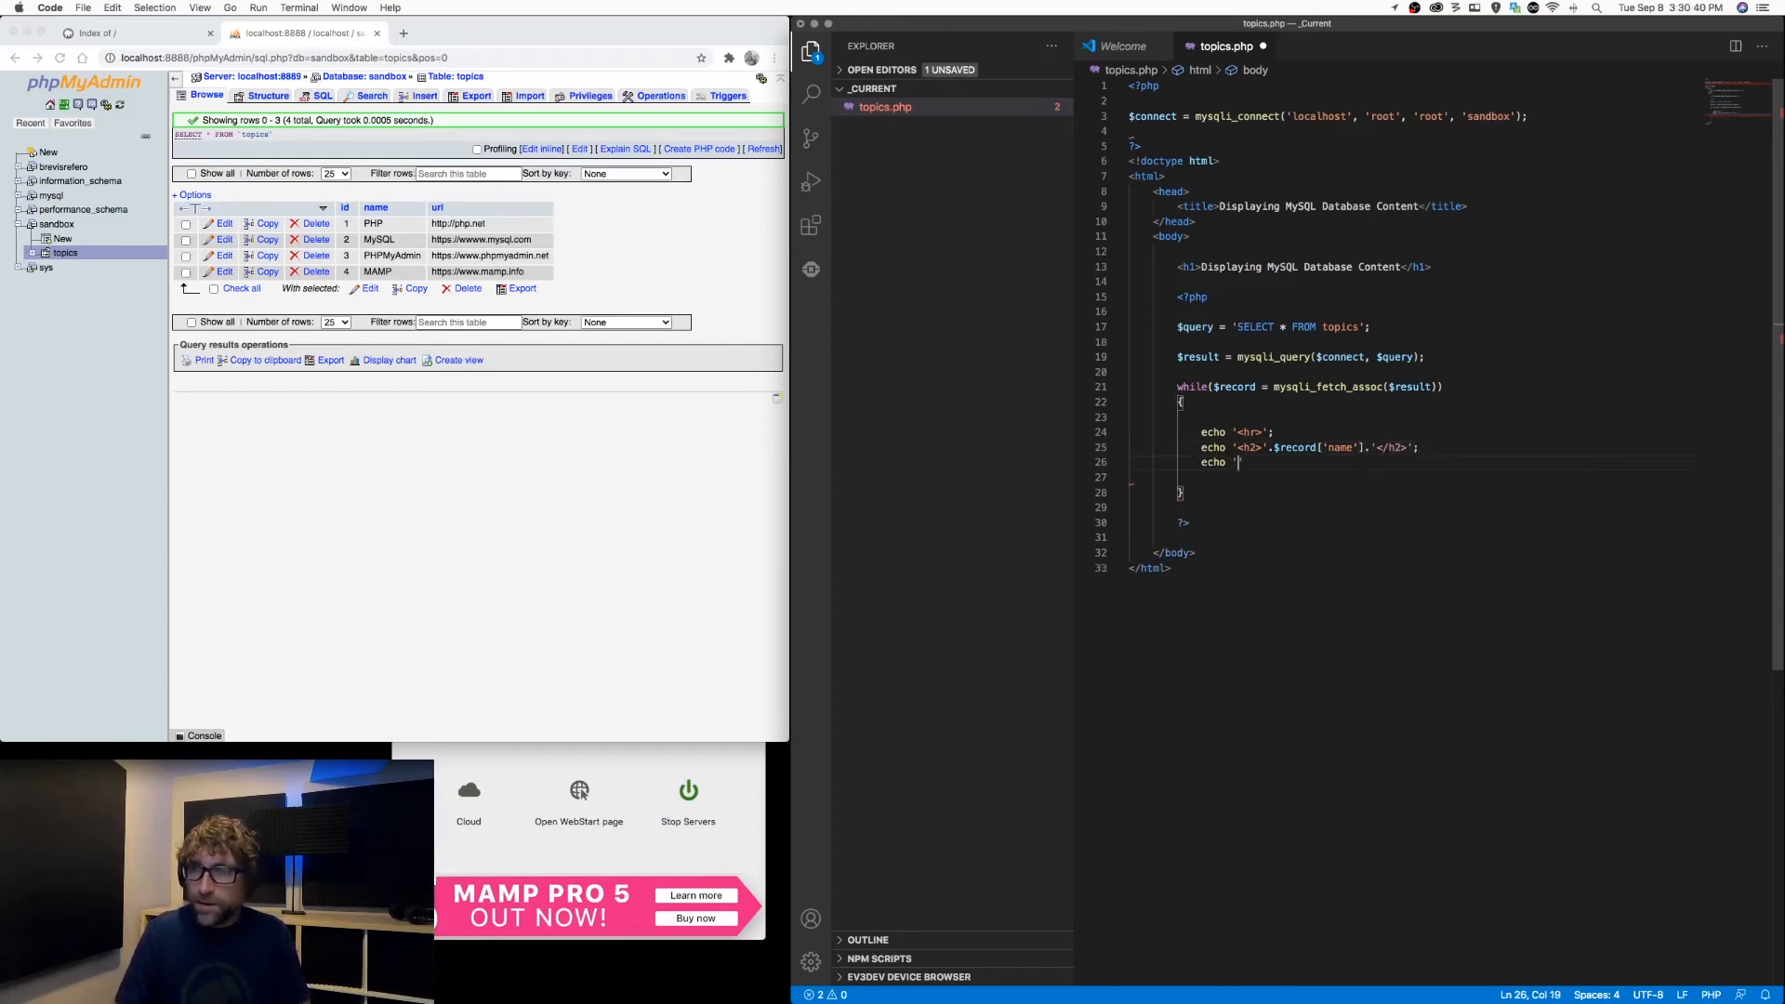
Echo an <a href> link built from $record['url'] inside the loop.
type("<a href=\"")
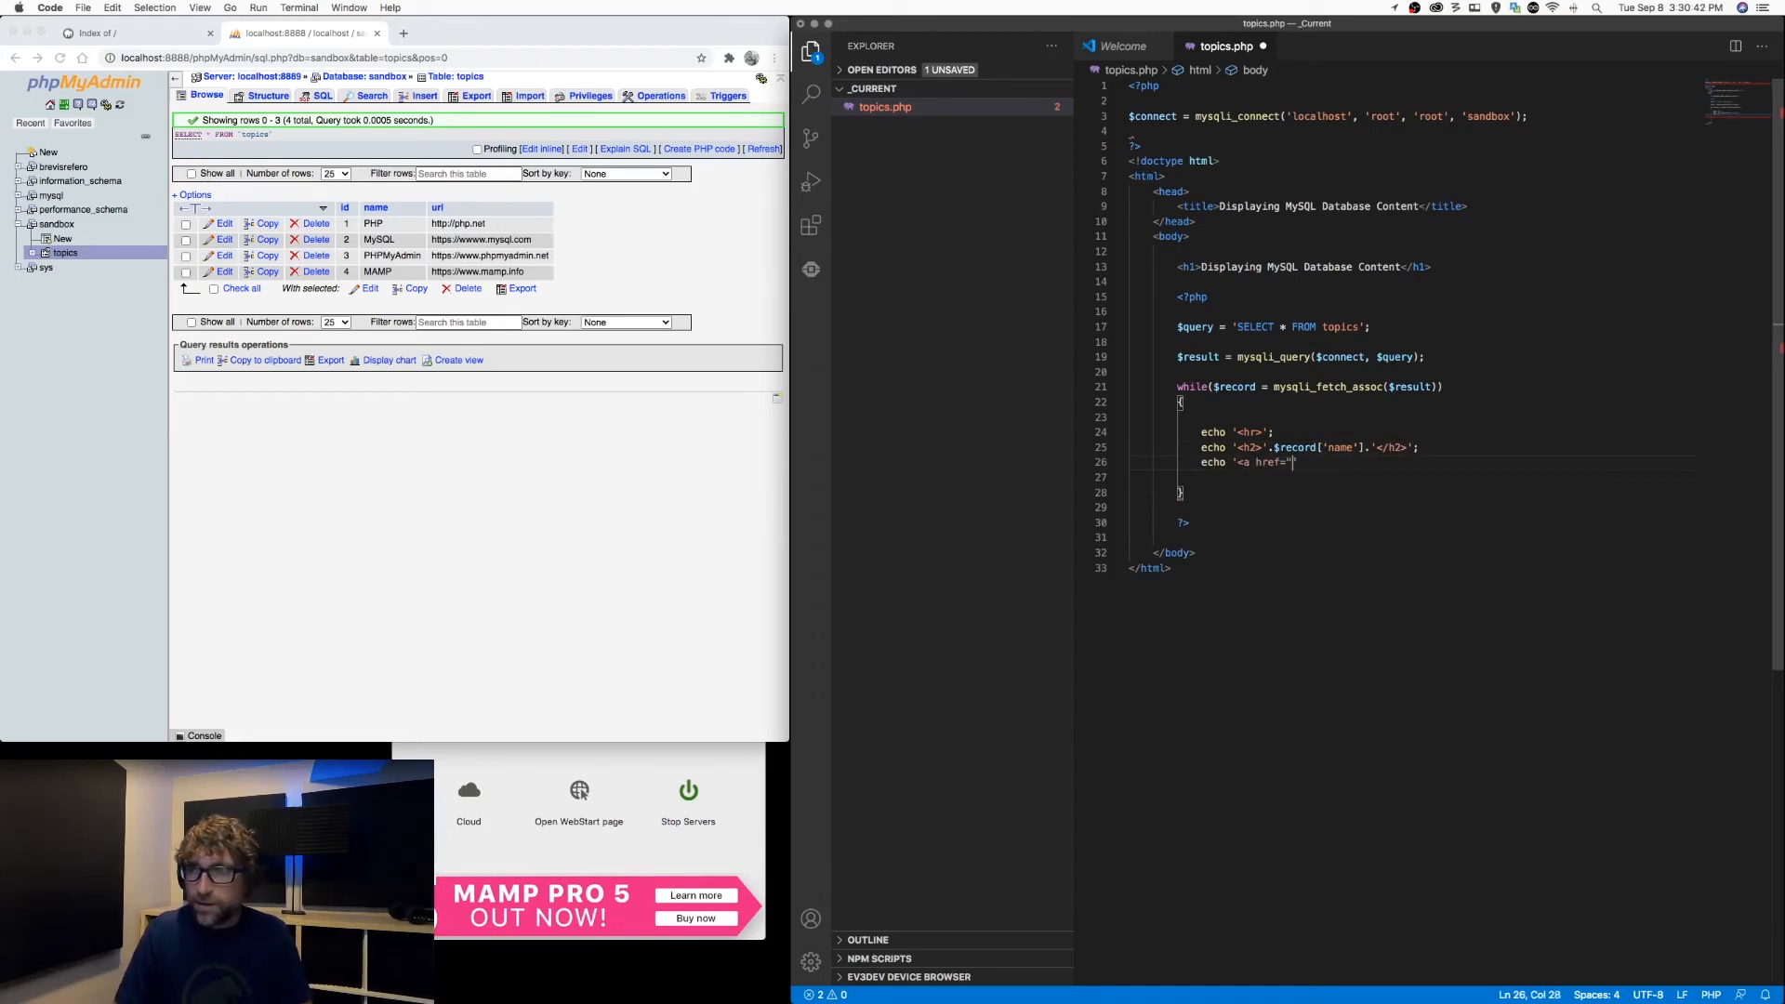
type(".$record['url")
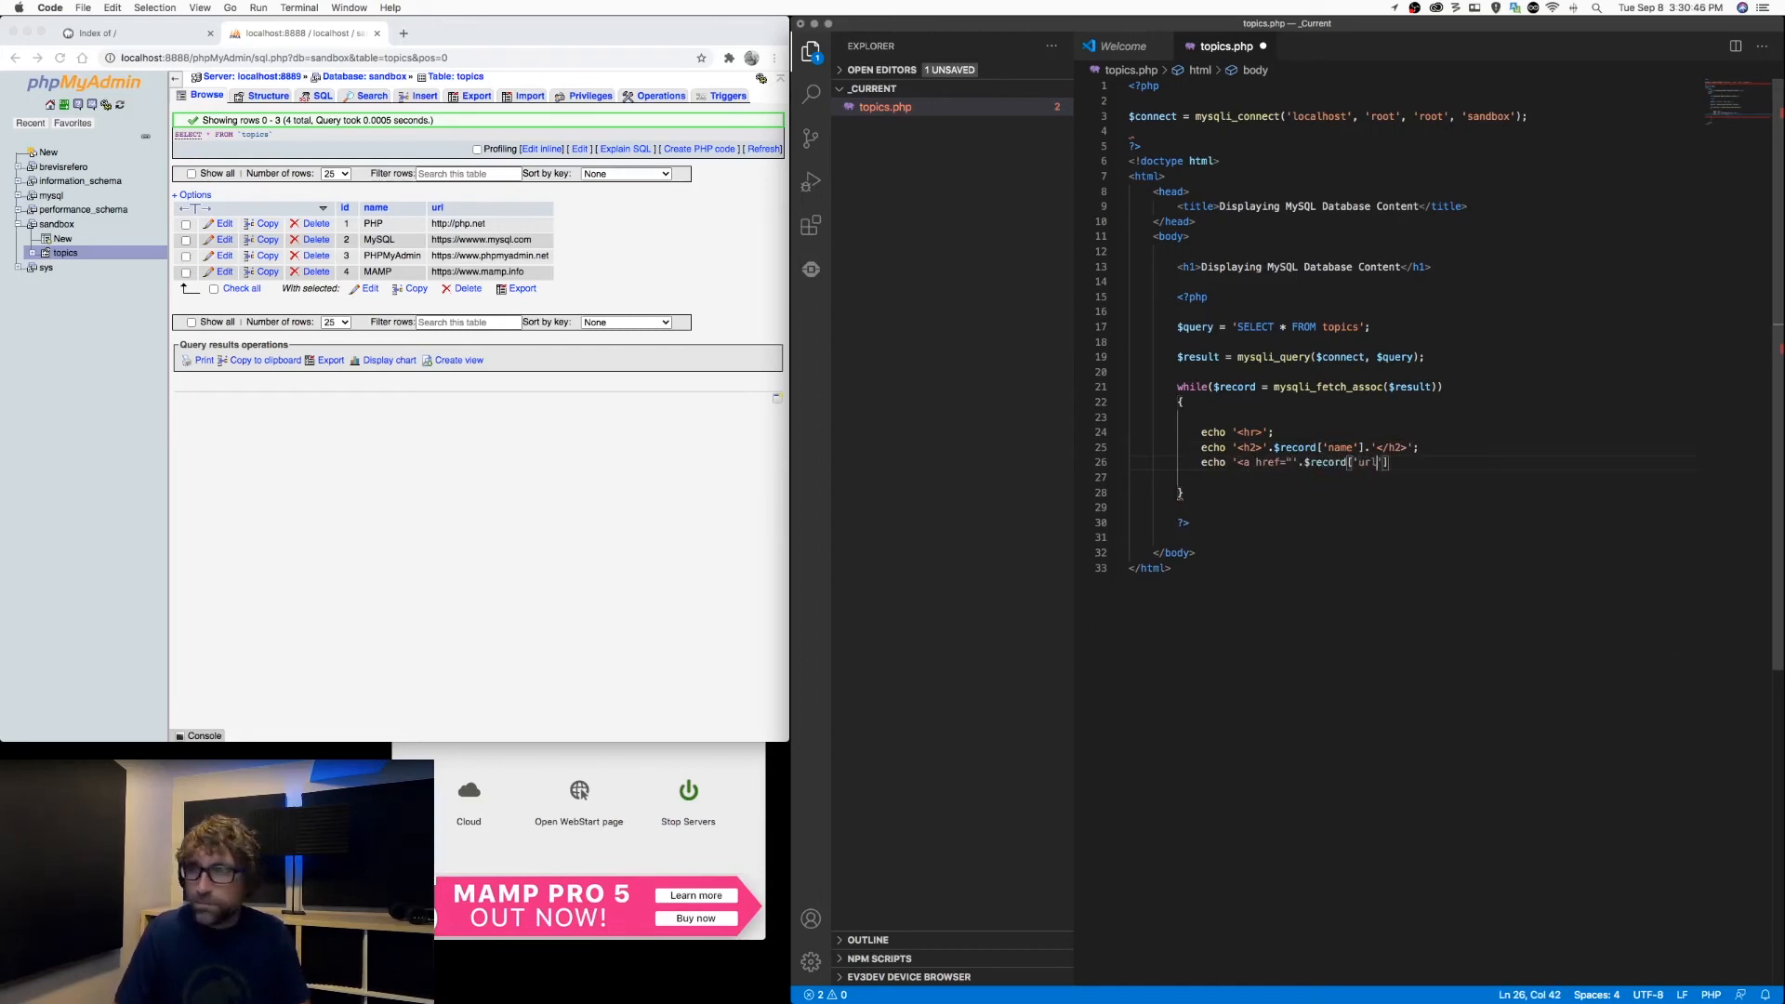
type(".'\">")
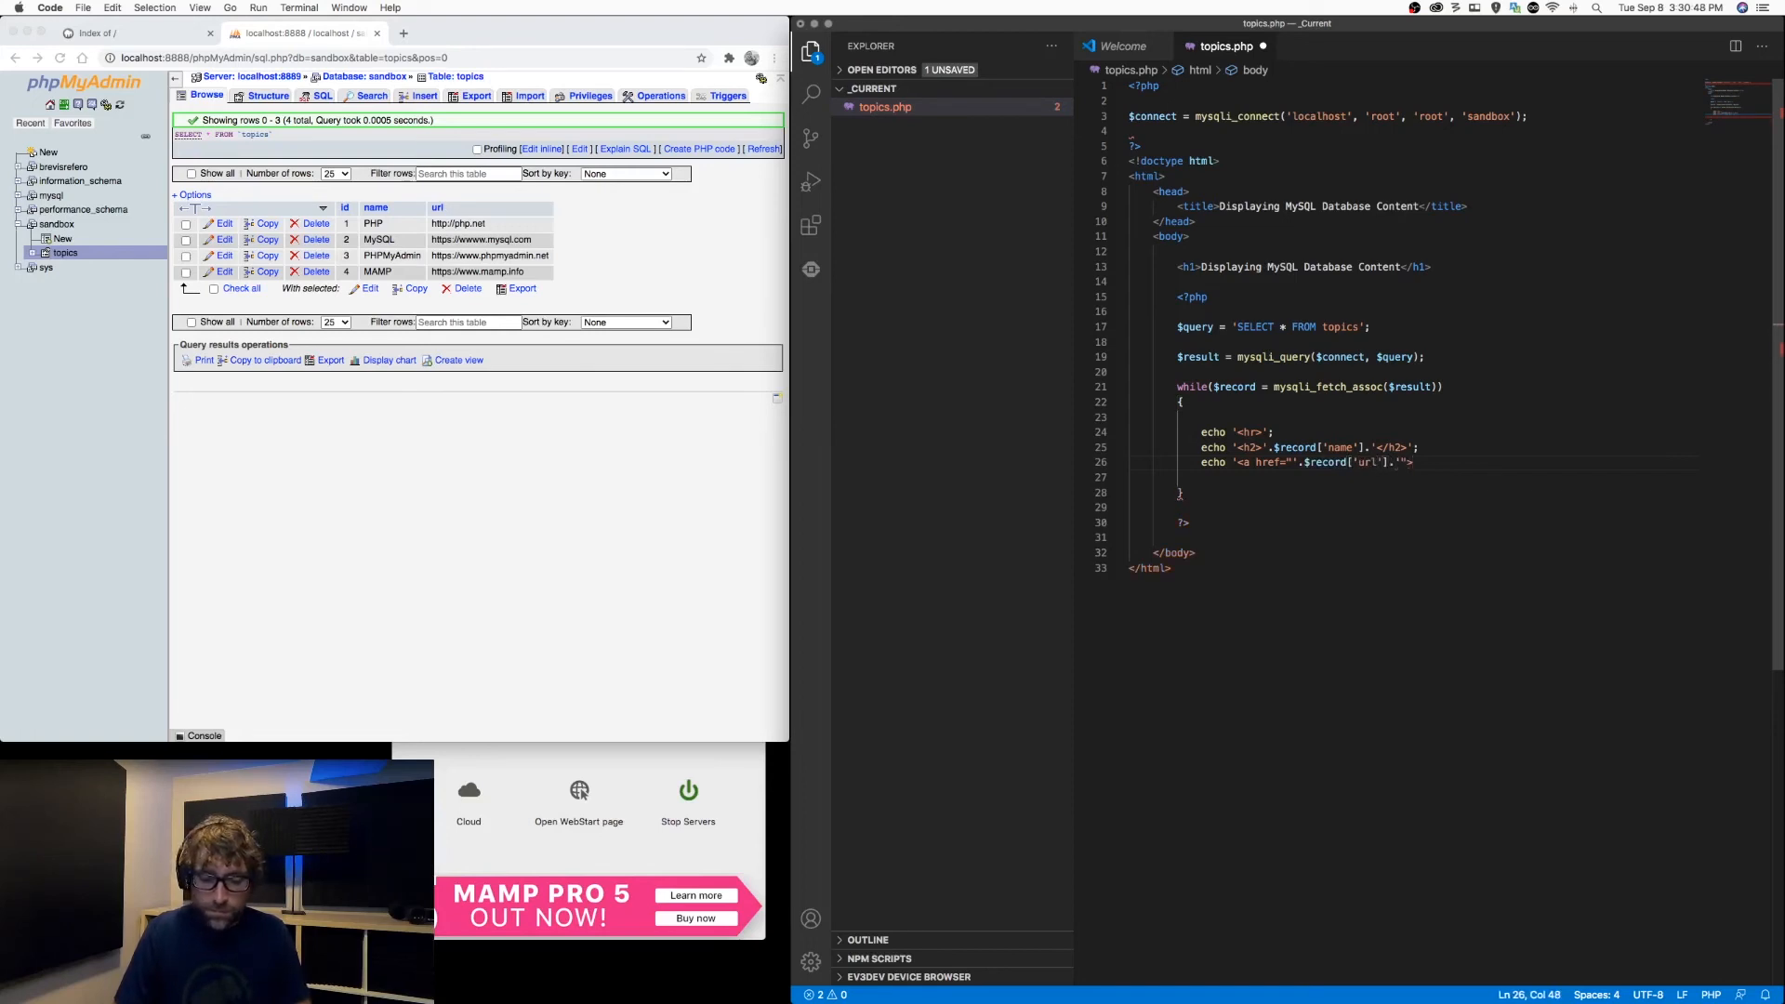
type(".$record['url'].'</a>';")
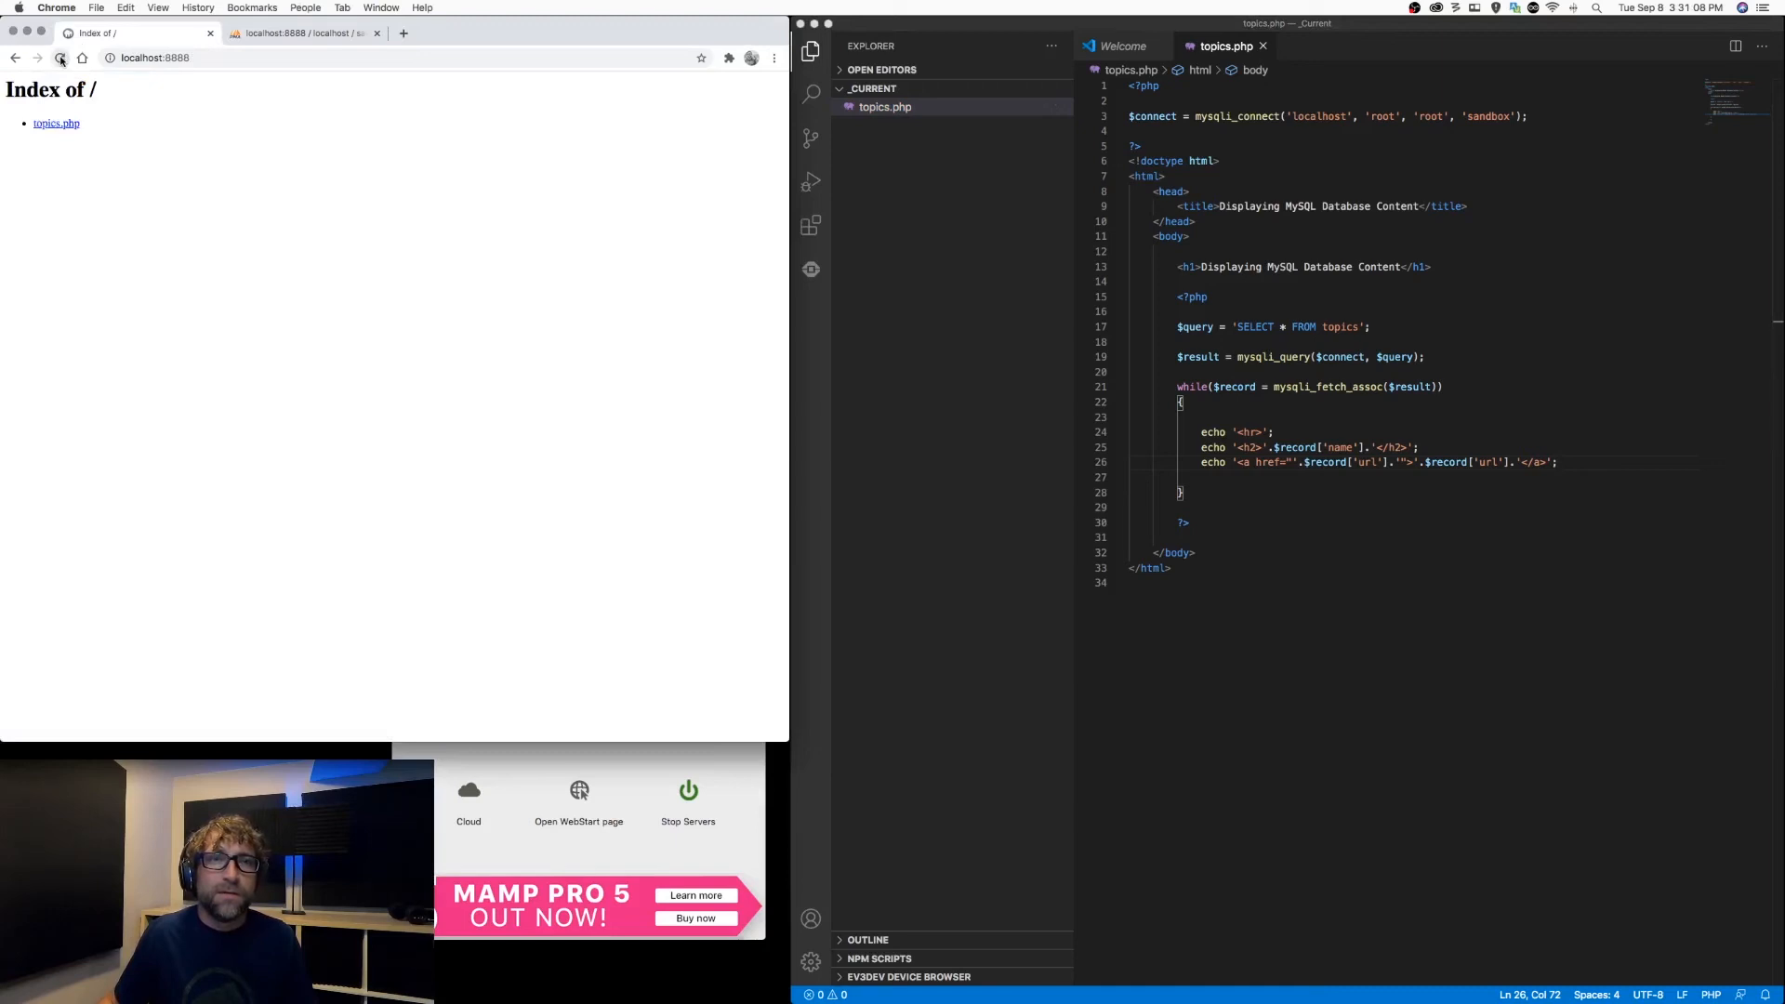
mouse_move(56, 123)
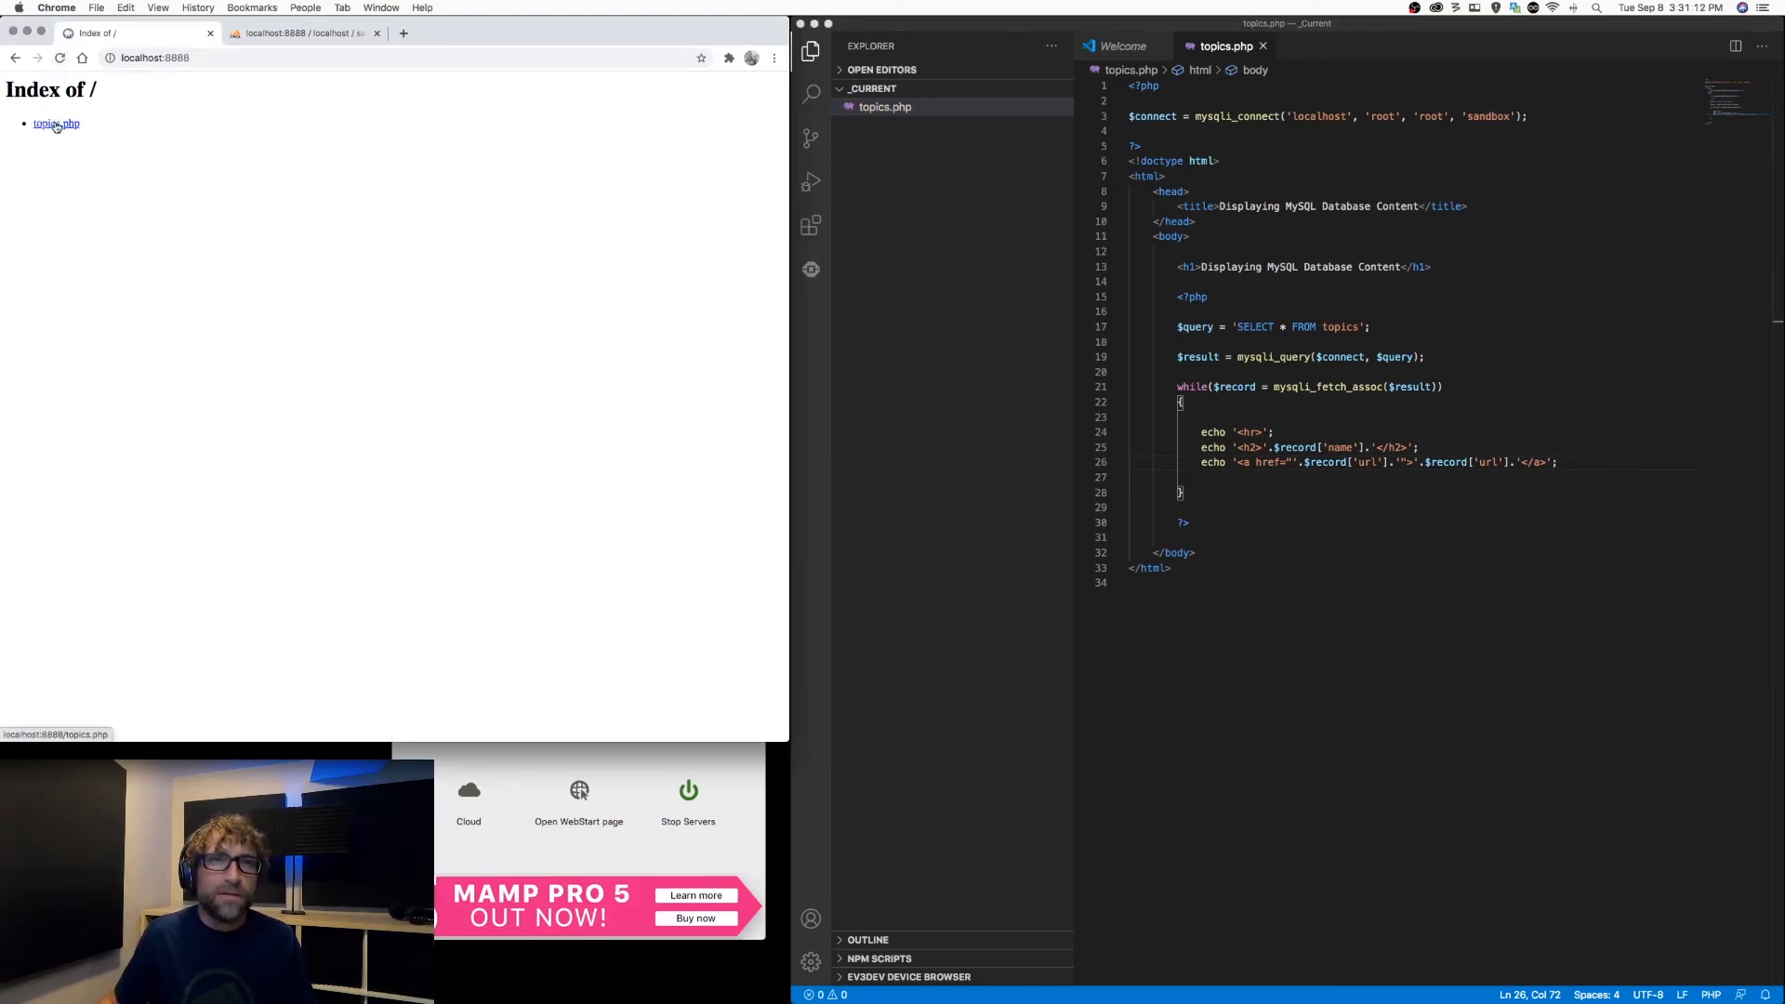
Load topics.php from the localhost:8888 directory index in Chrome.
left_click(55, 123)
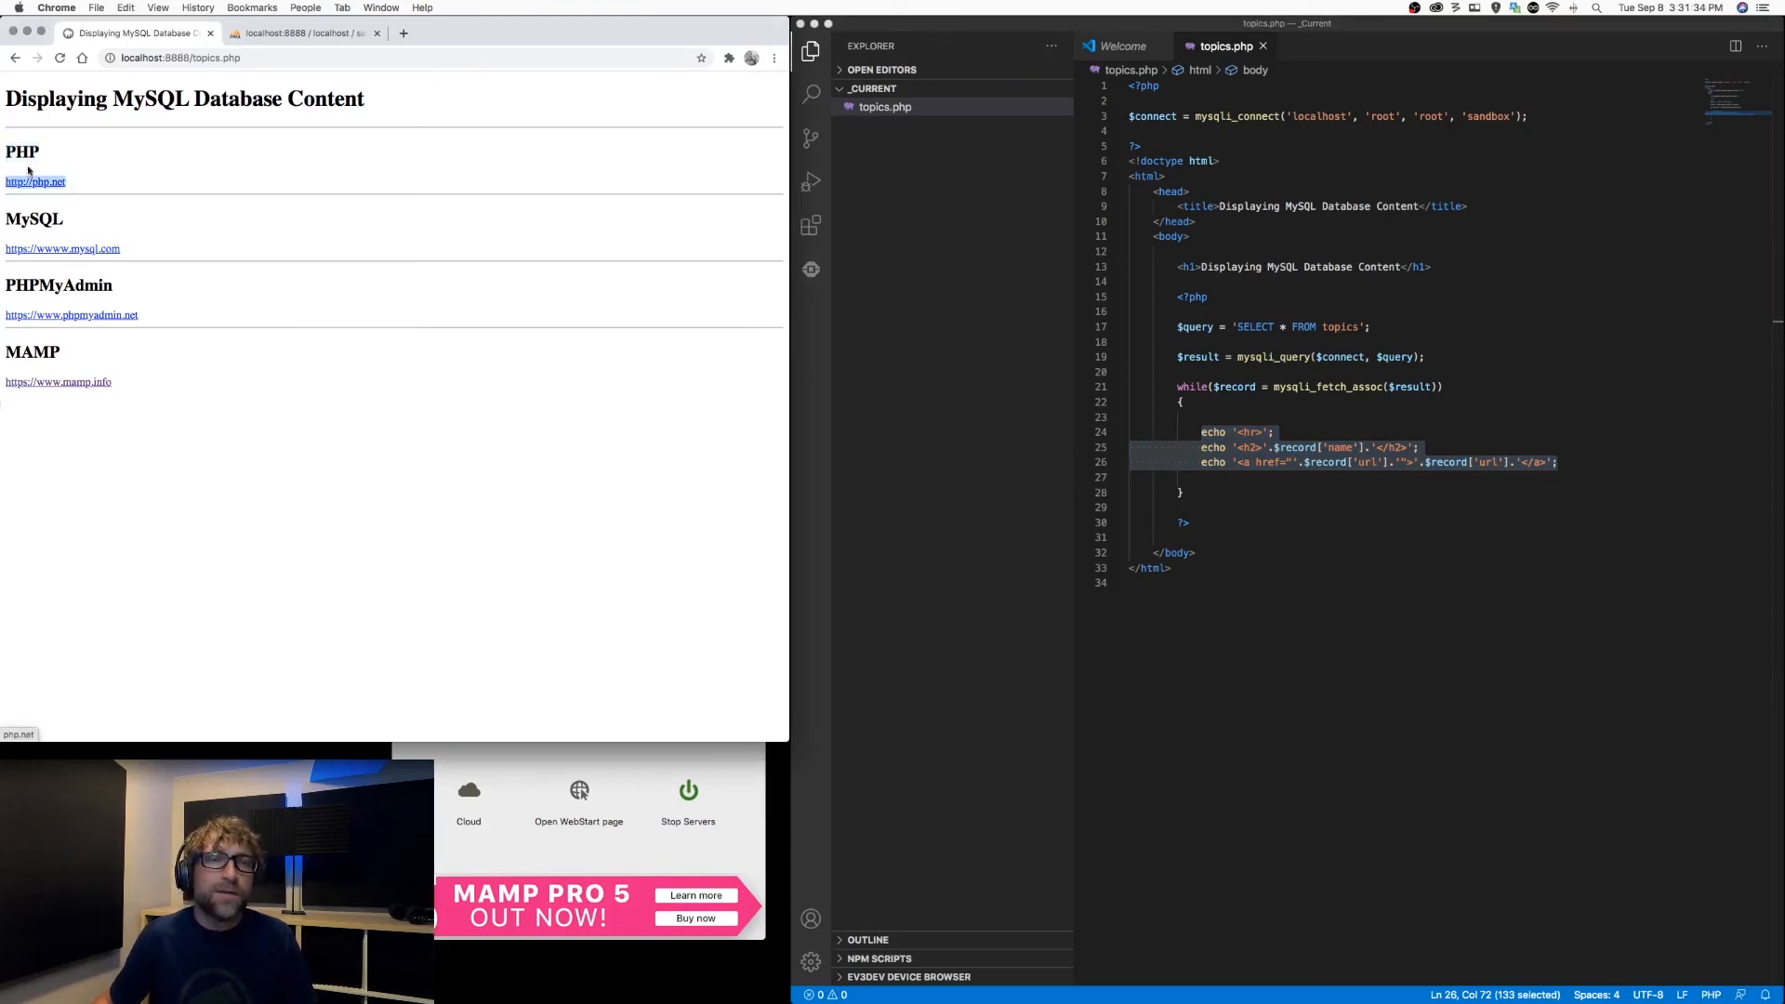
mouse_move(455, 107)
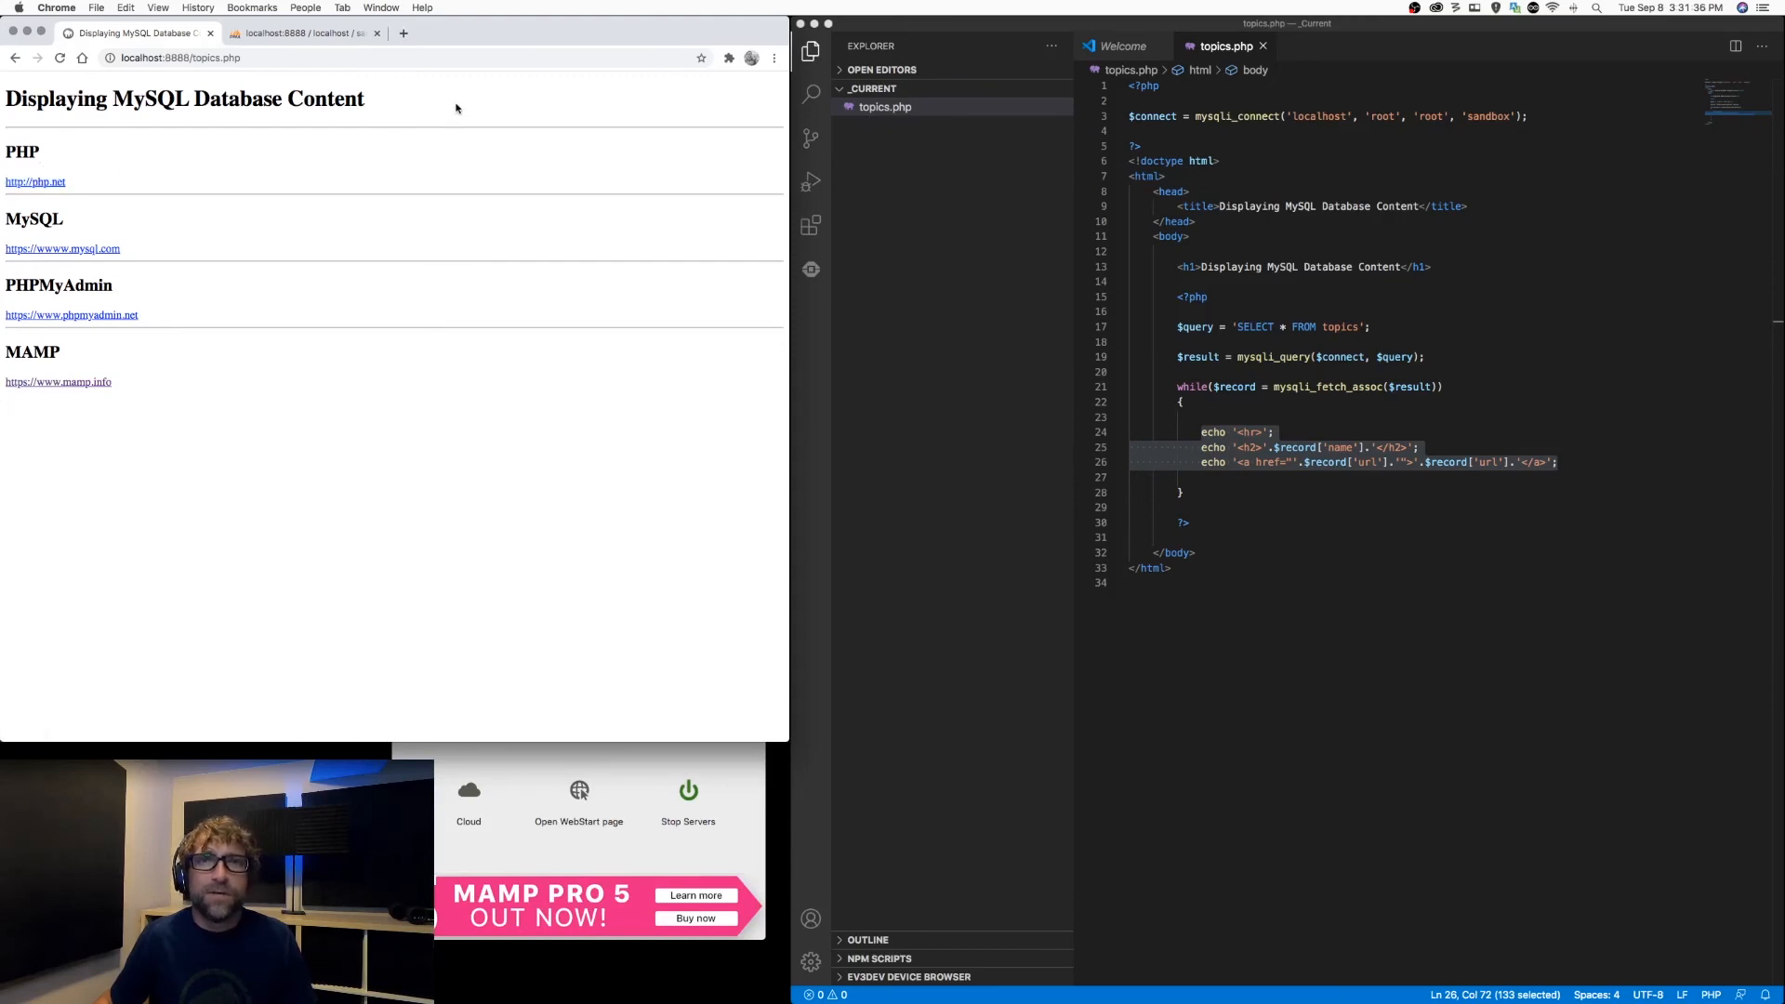
View the generated HTML source of topics.php showing the echoed hr, h2 and link markup.
right_click(455, 108)
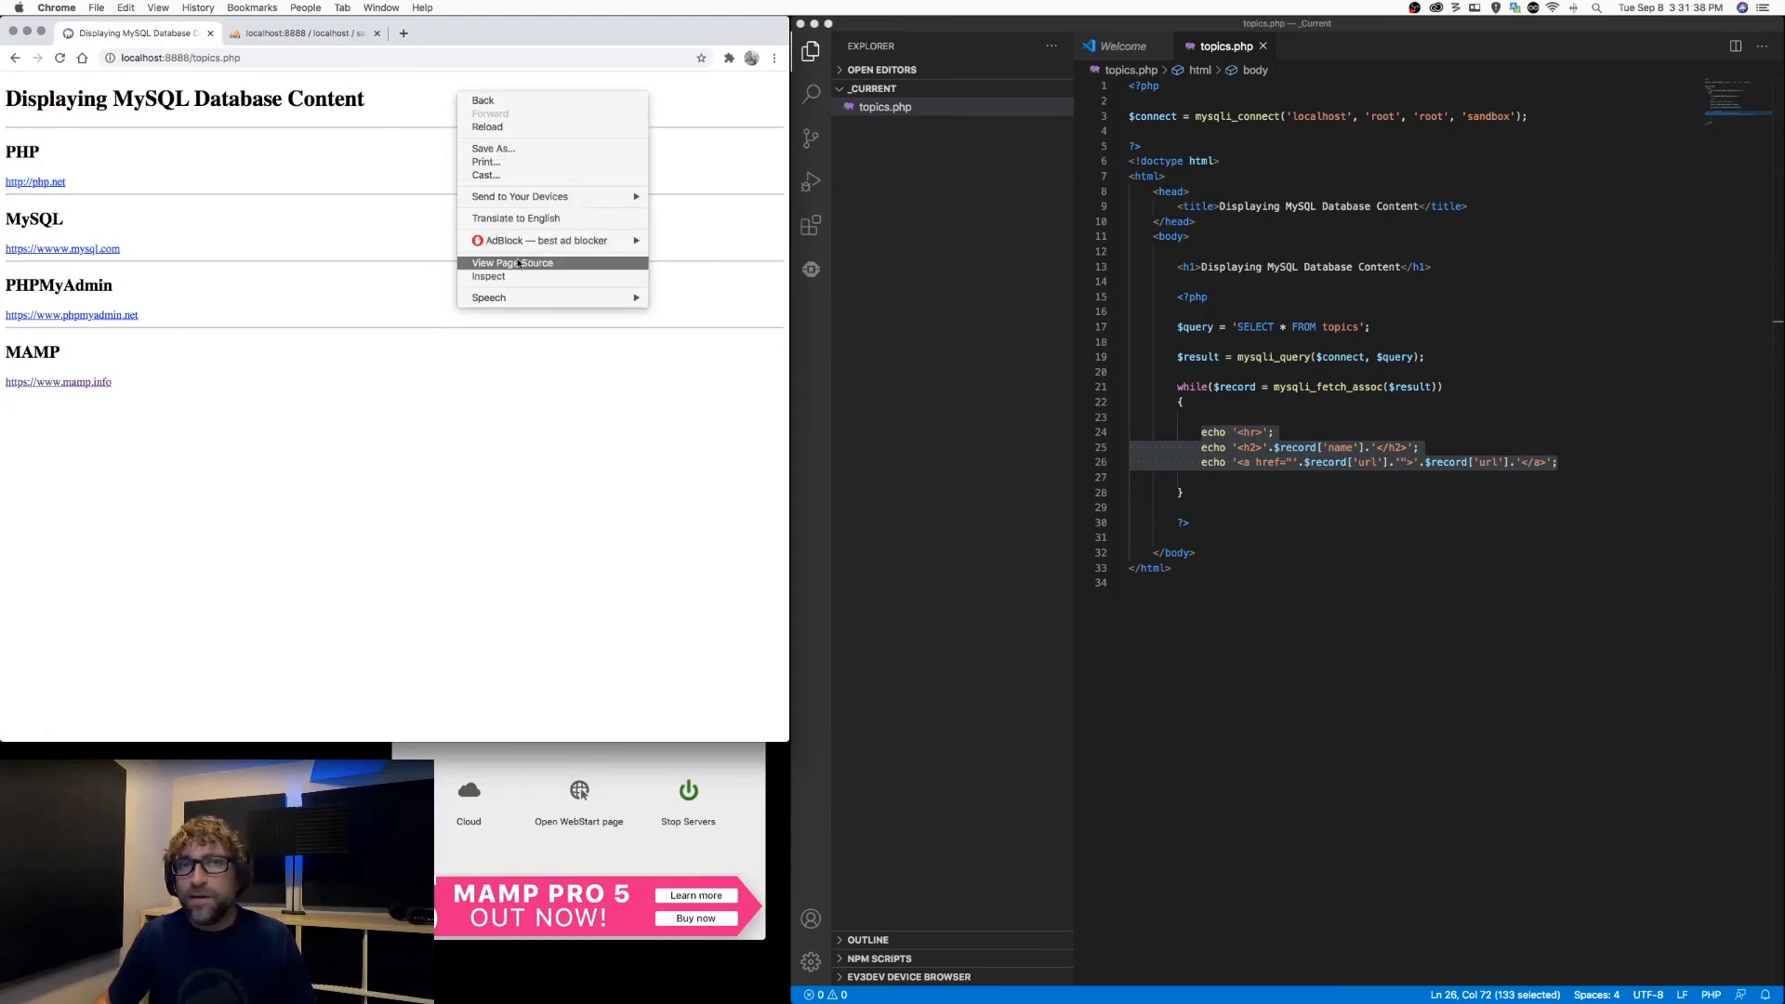
left_click(512, 263)
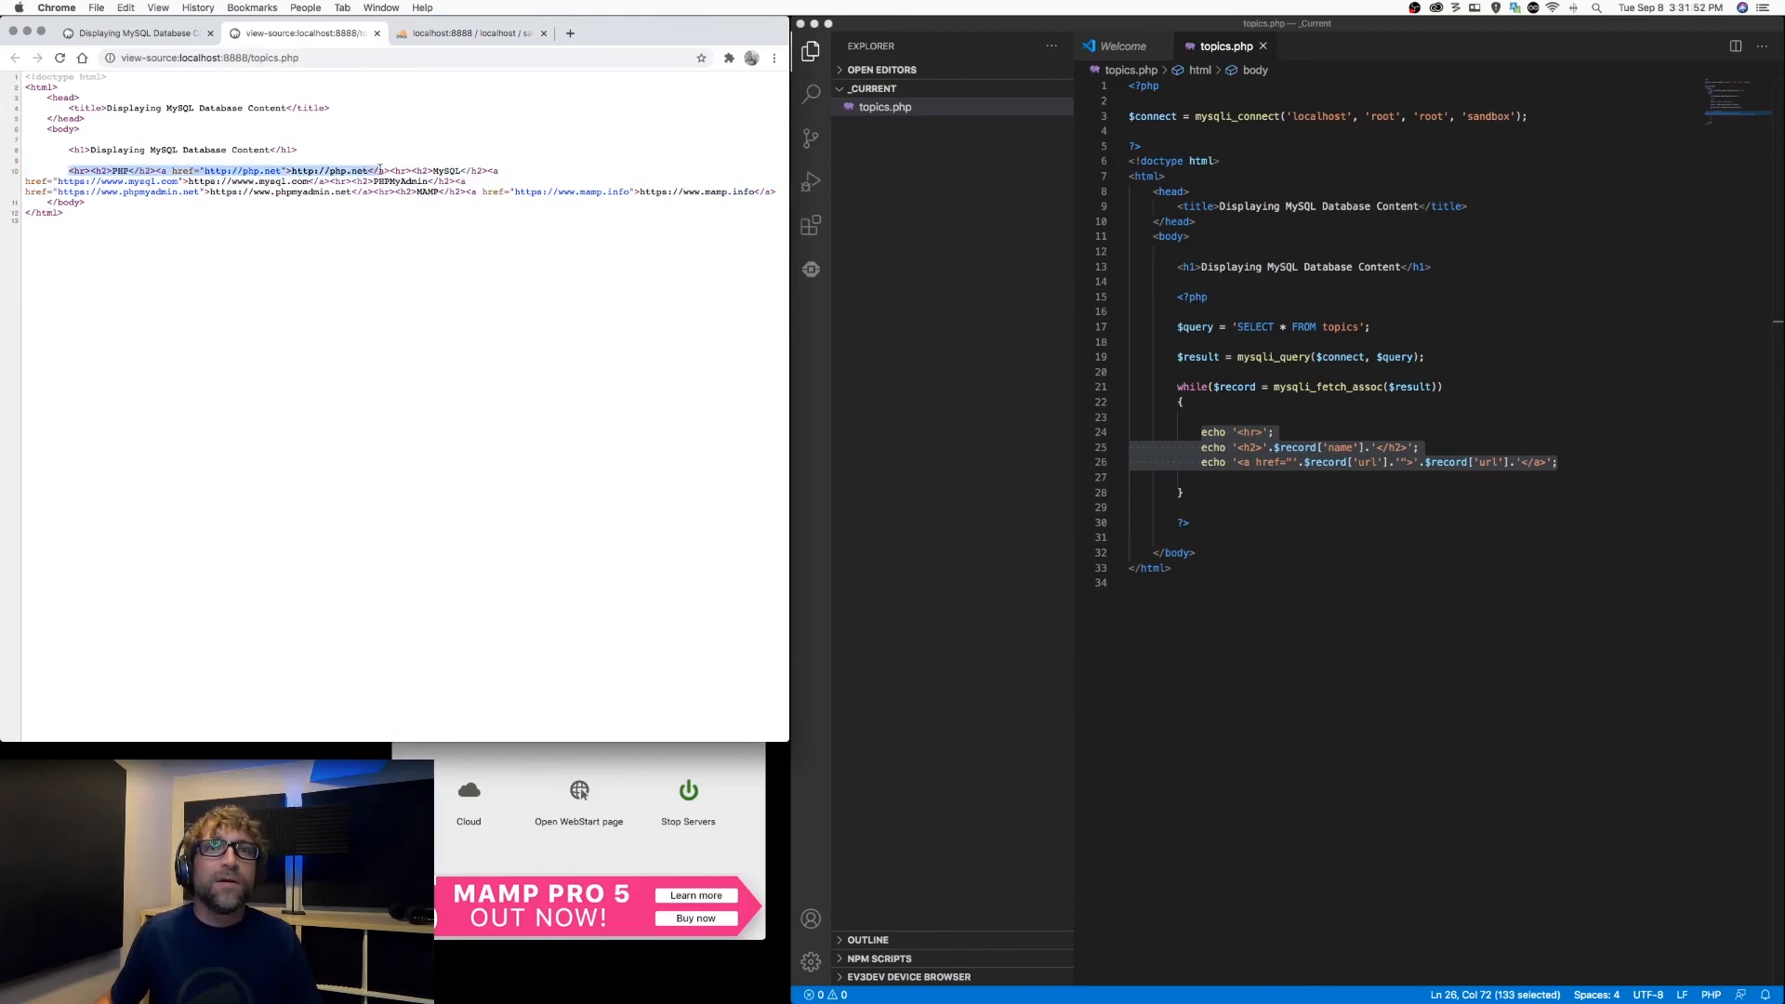
mouse_move(394, 153)
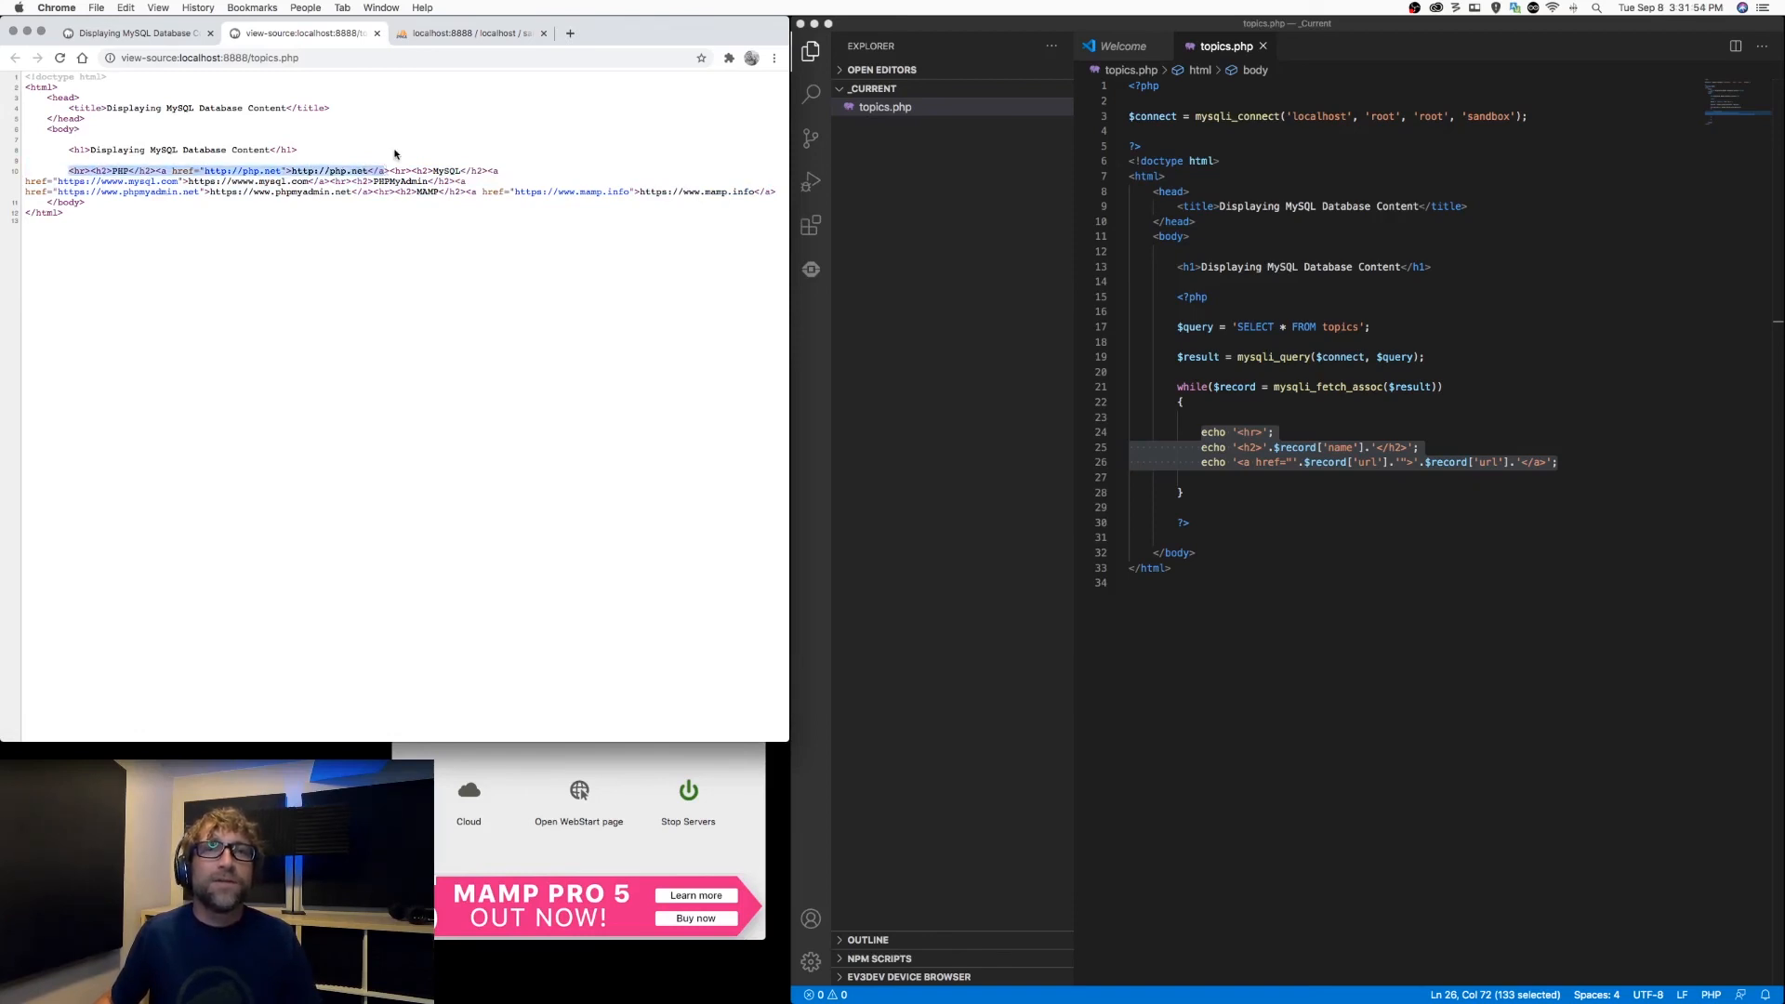